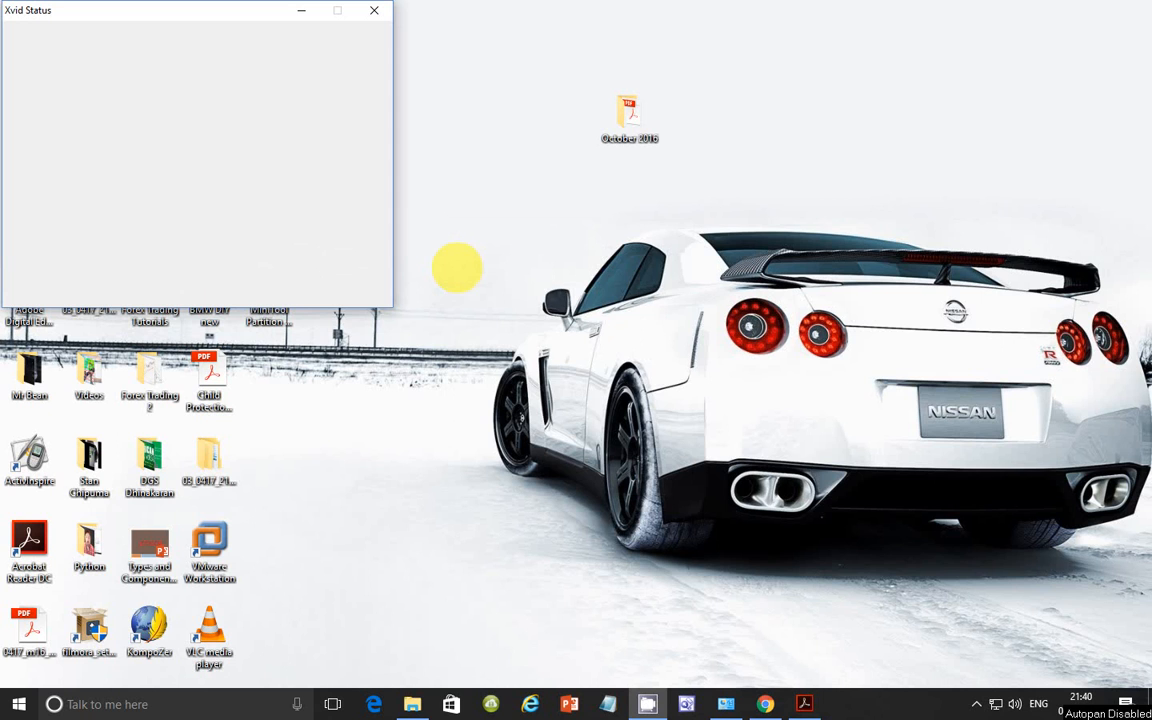
mouse_move(404, 170)
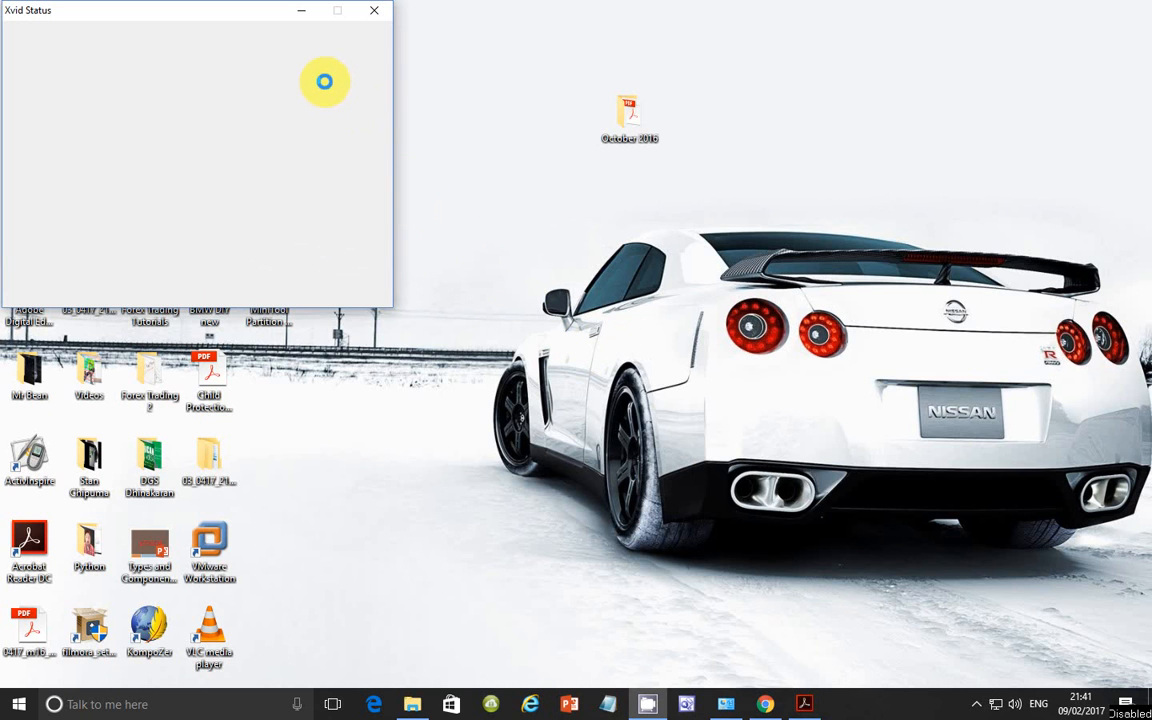
mouse_move(312, 24)
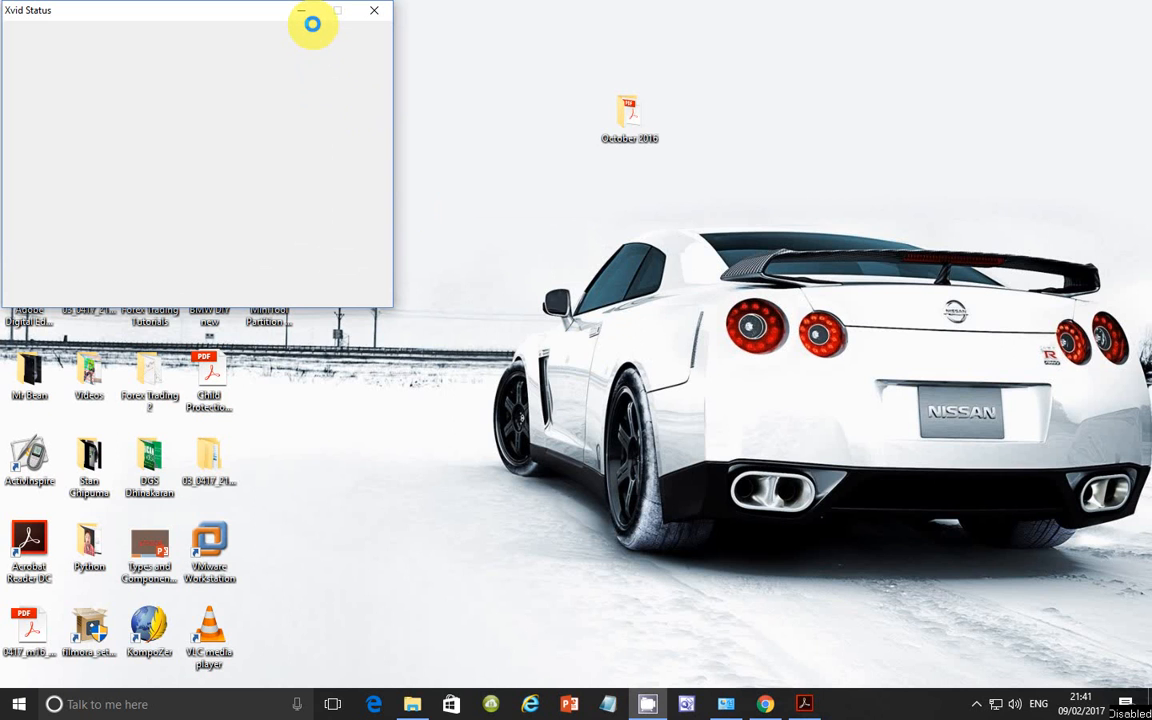
mouse_move(300, 12)
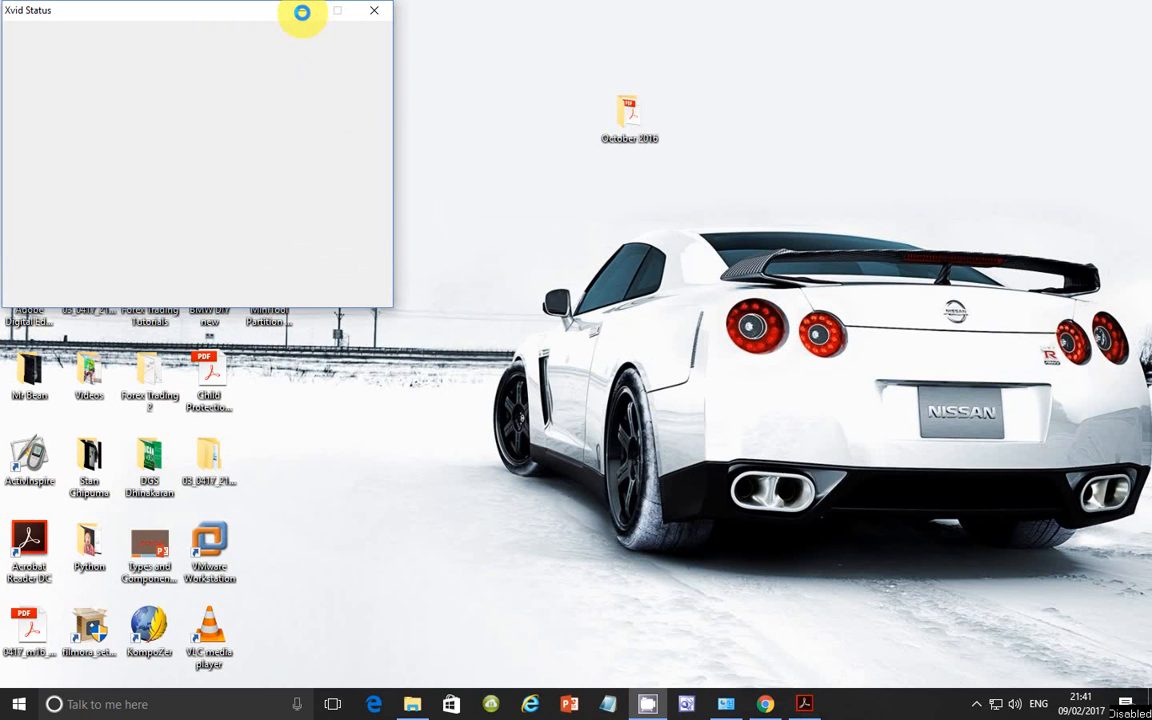
Minimise the empty Xvid Status window to clear the desktop.
left_click(374, 12)
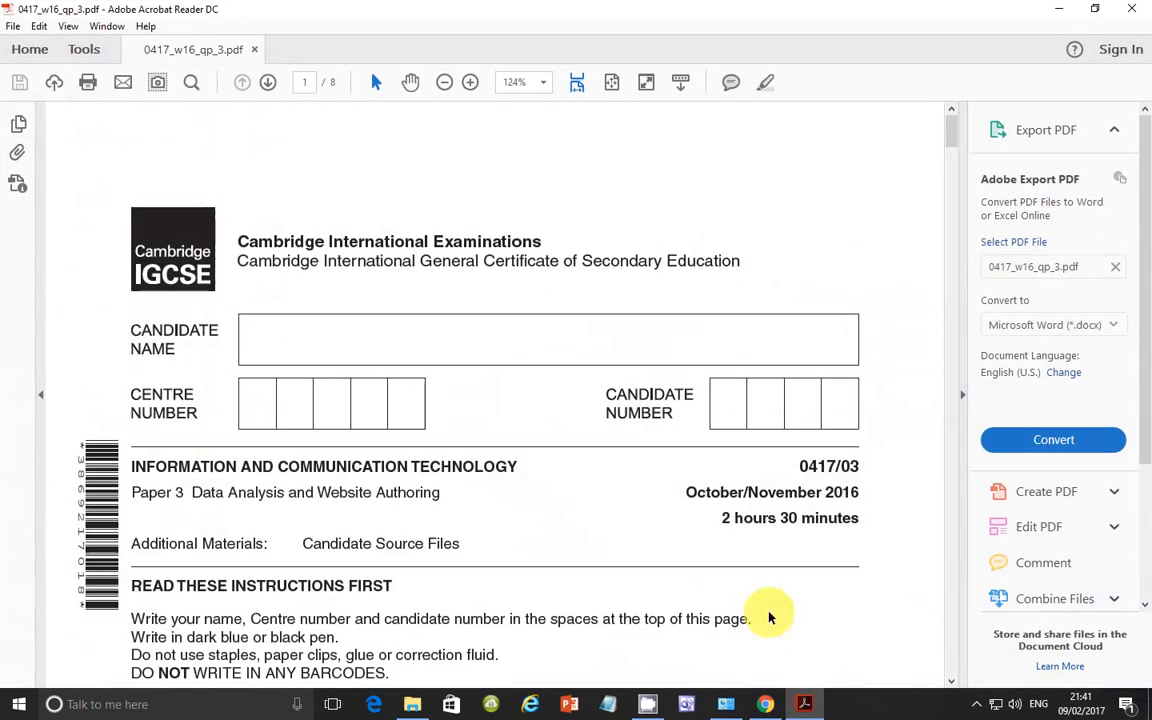
Read Task 1 on page 2, then open 163evidence from the source files folder.
scroll("down", 3)
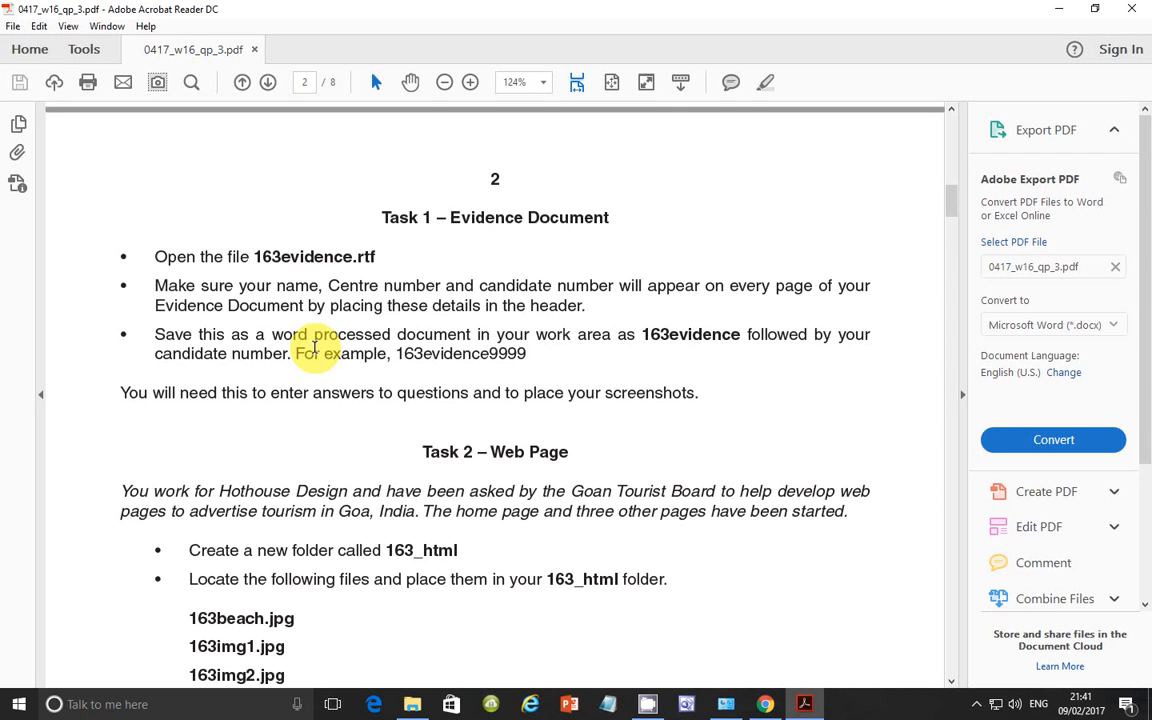
mouse_move(344, 364)
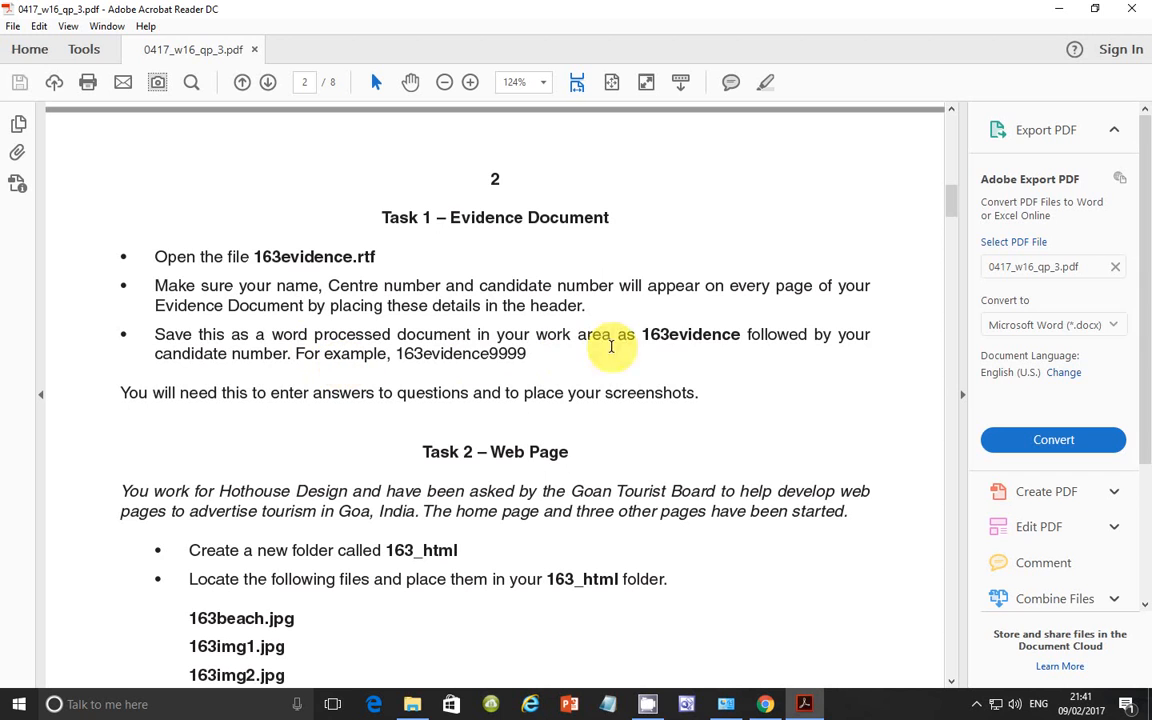
mouse_move(390, 392)
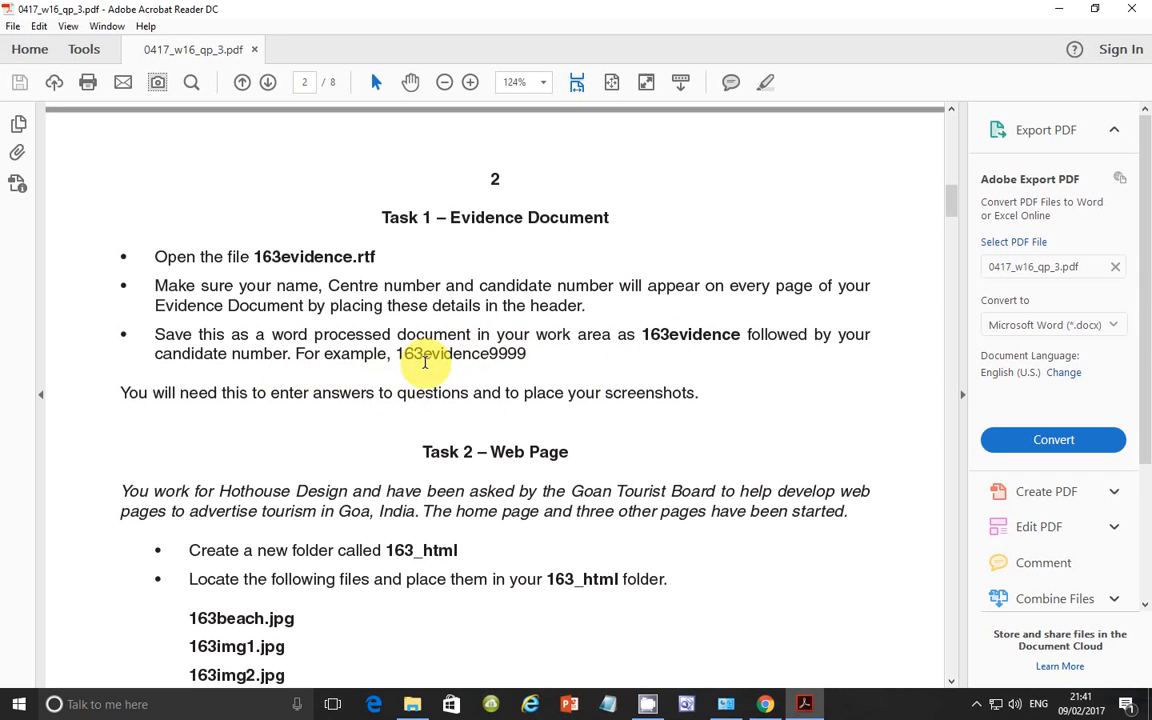
mouse_move(436, 450)
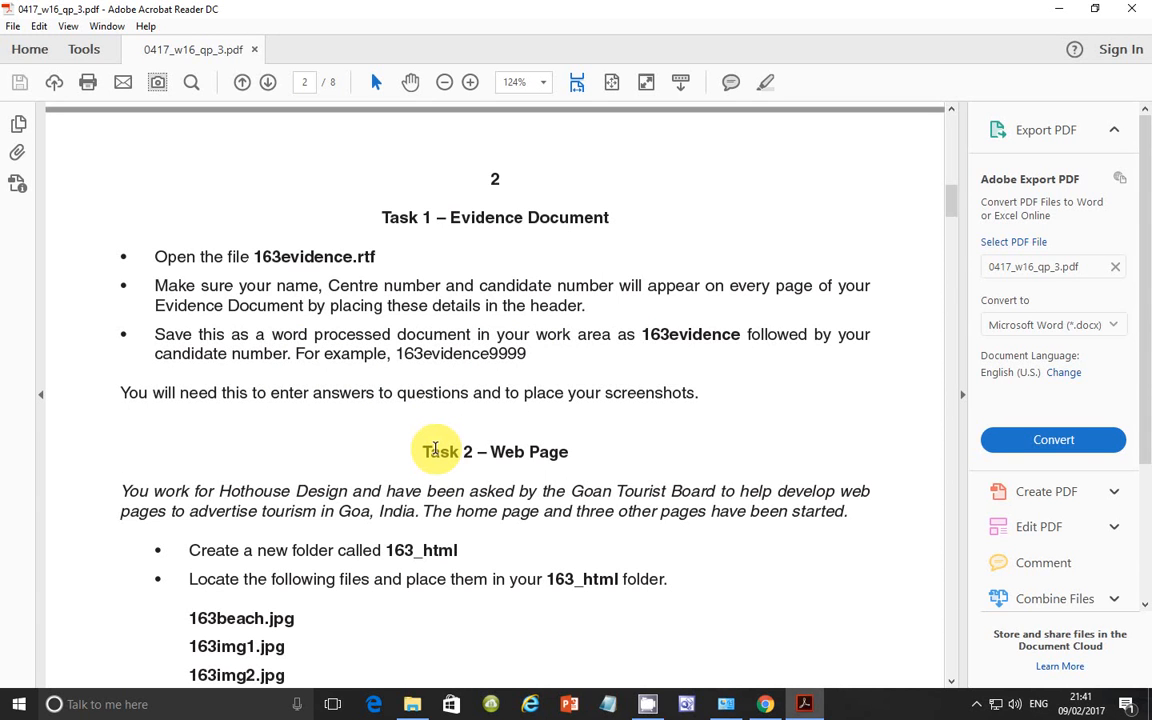
mouse_move(574, 468)
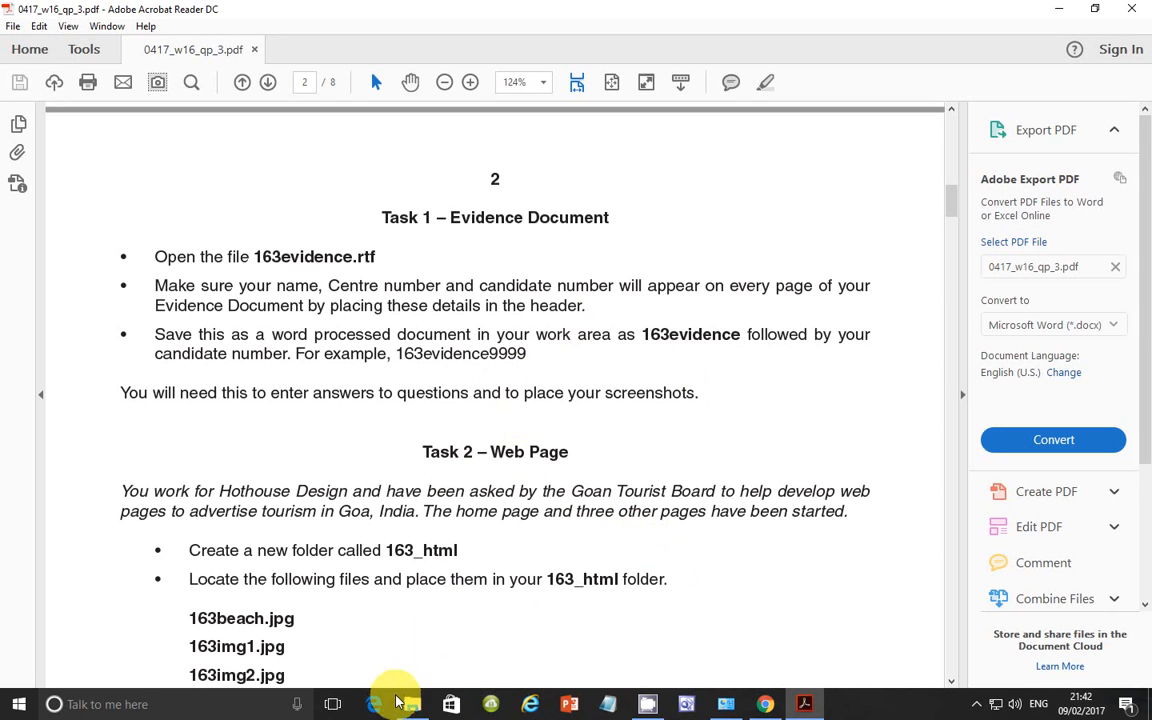
left_click(412, 704)
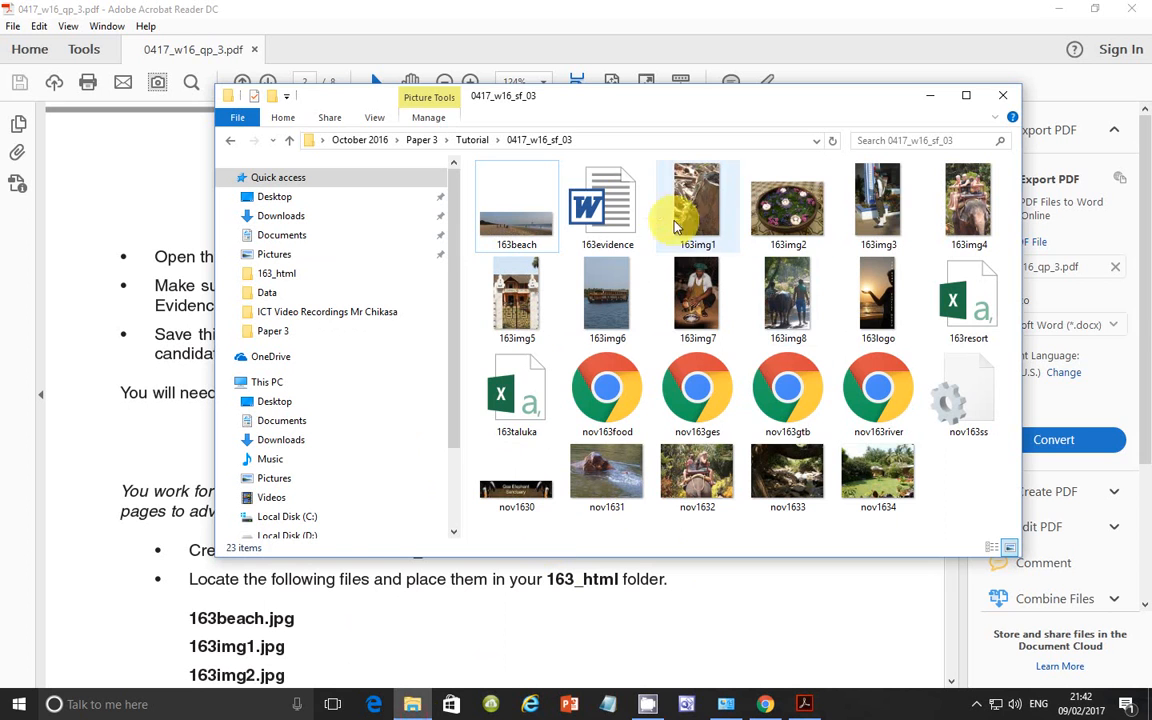
double_click(606, 200)
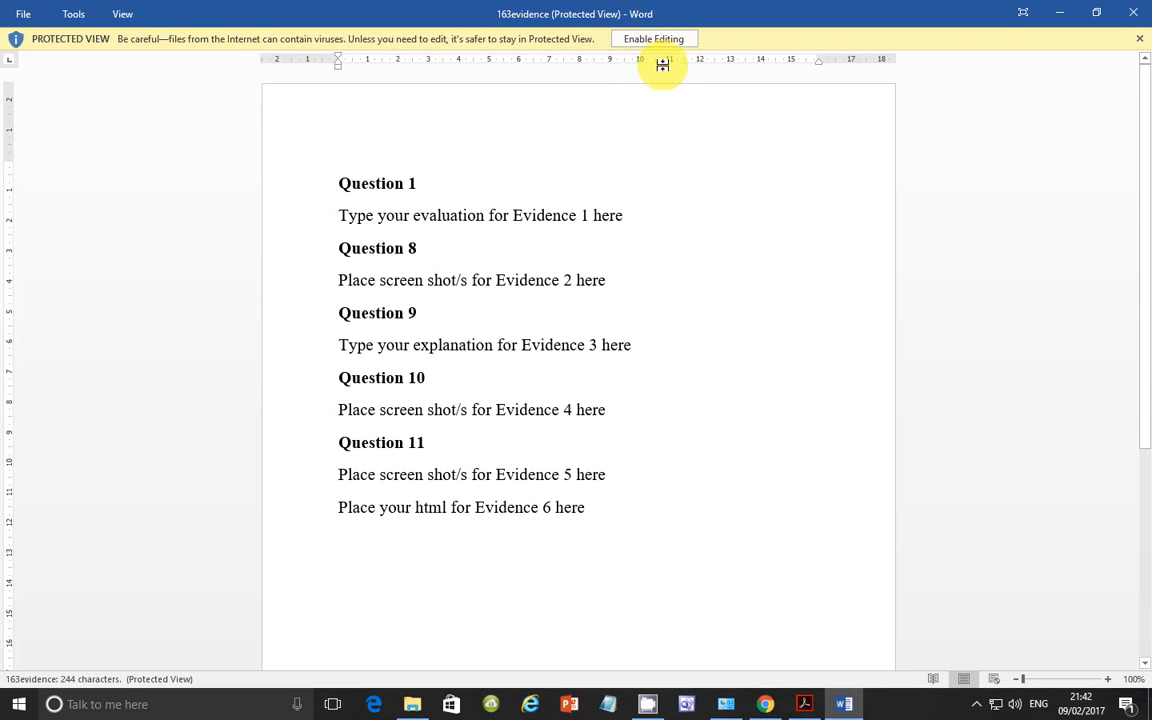
Enable editing and add a three-column header to the evidence document.
left_click(652, 38)
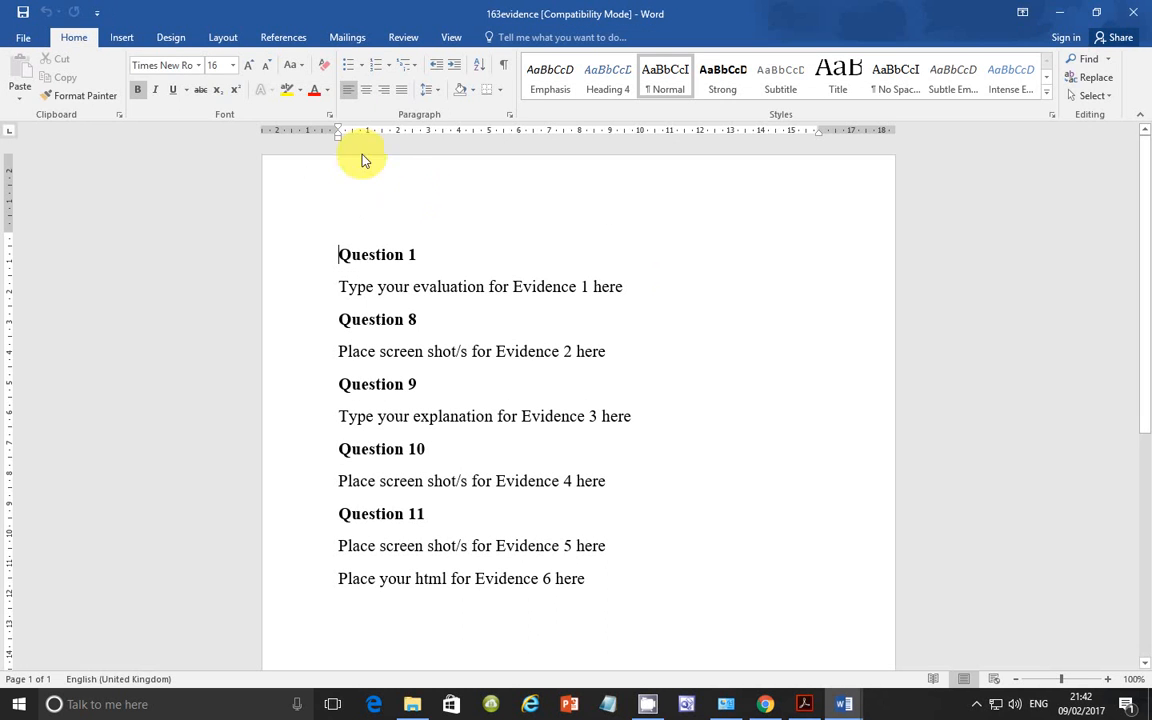
left_click(120, 36)
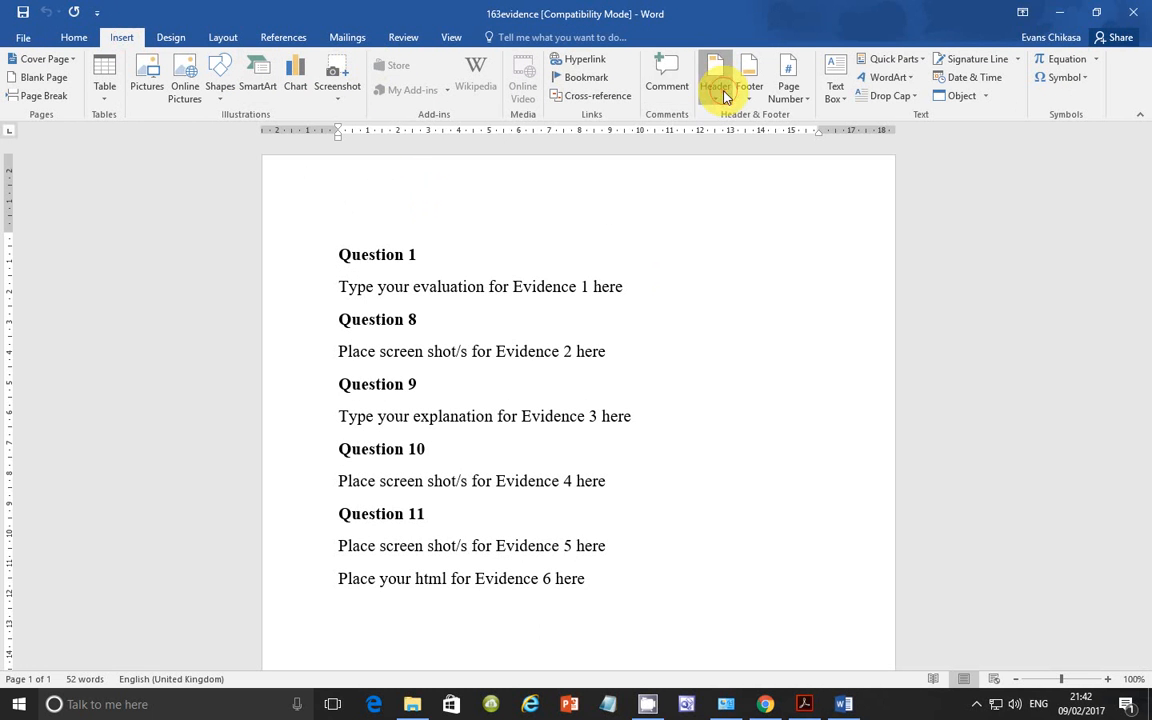
left_click(716, 76)
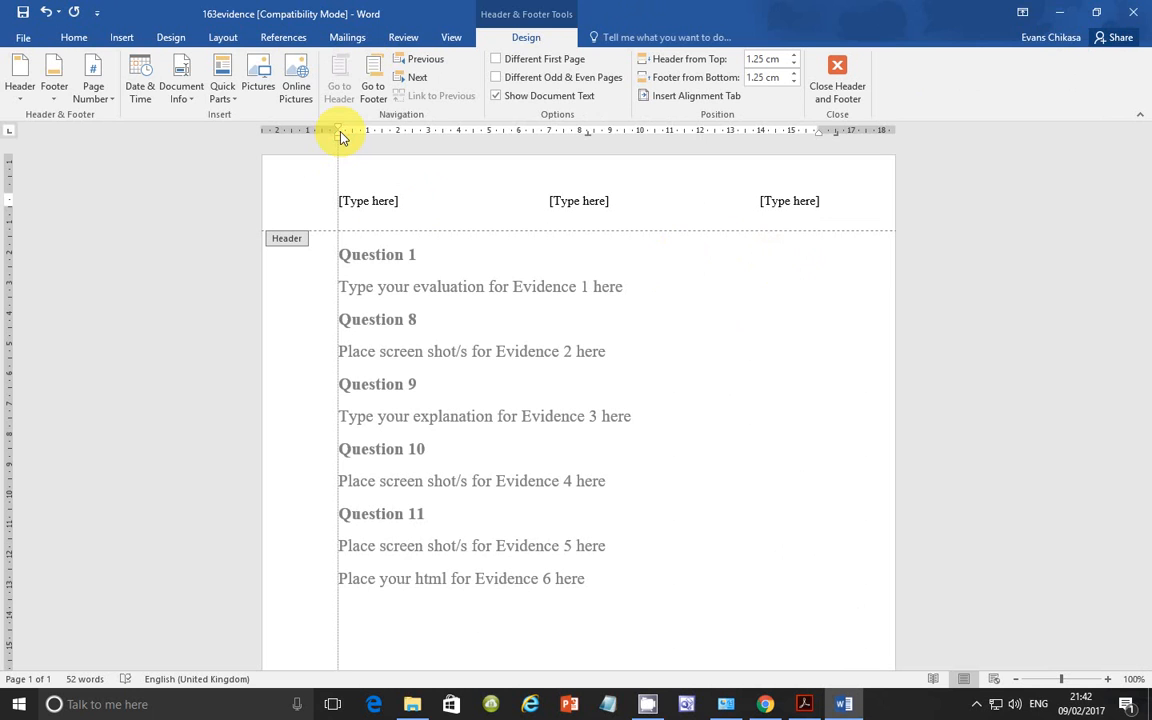
mouse_move(820, 136)
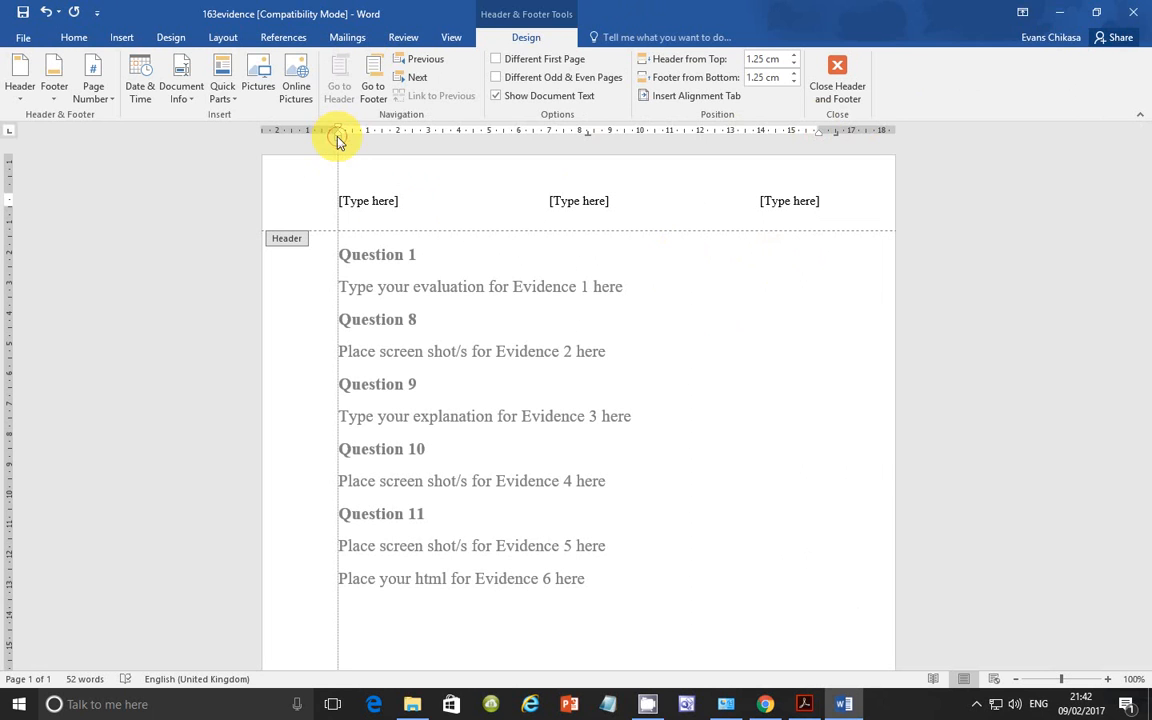
left_click(368, 200)
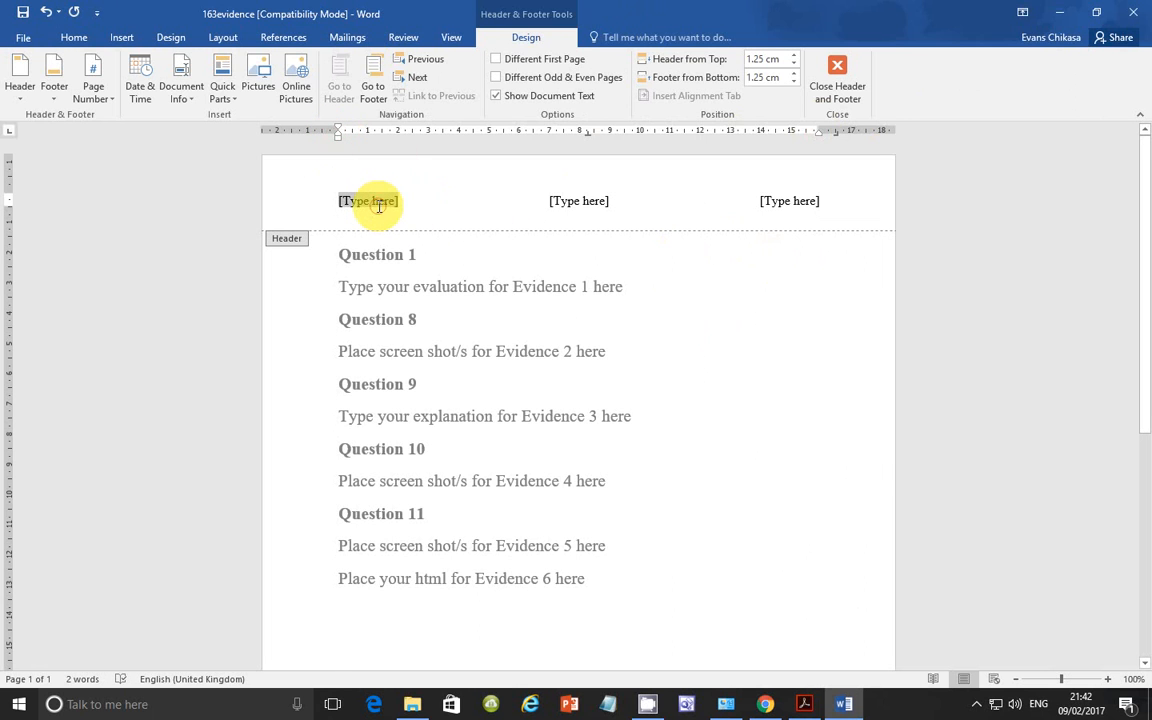
type("Chikasa Eva")
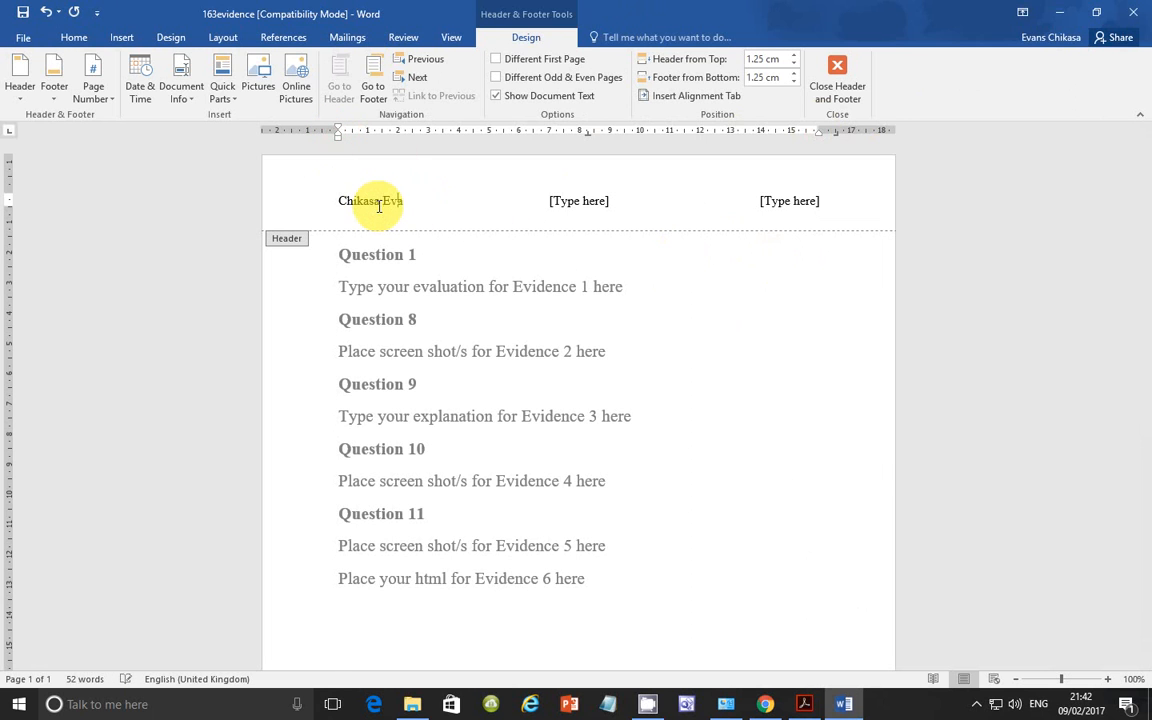
left_click(578, 200)
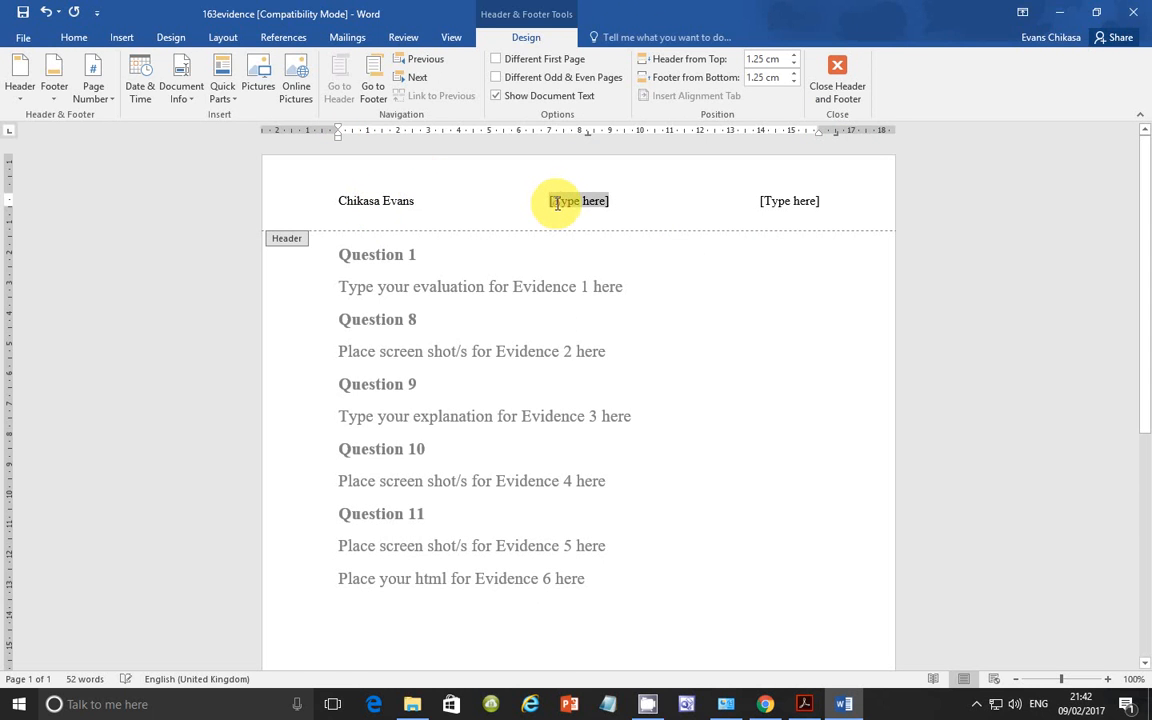
type("ZM556")
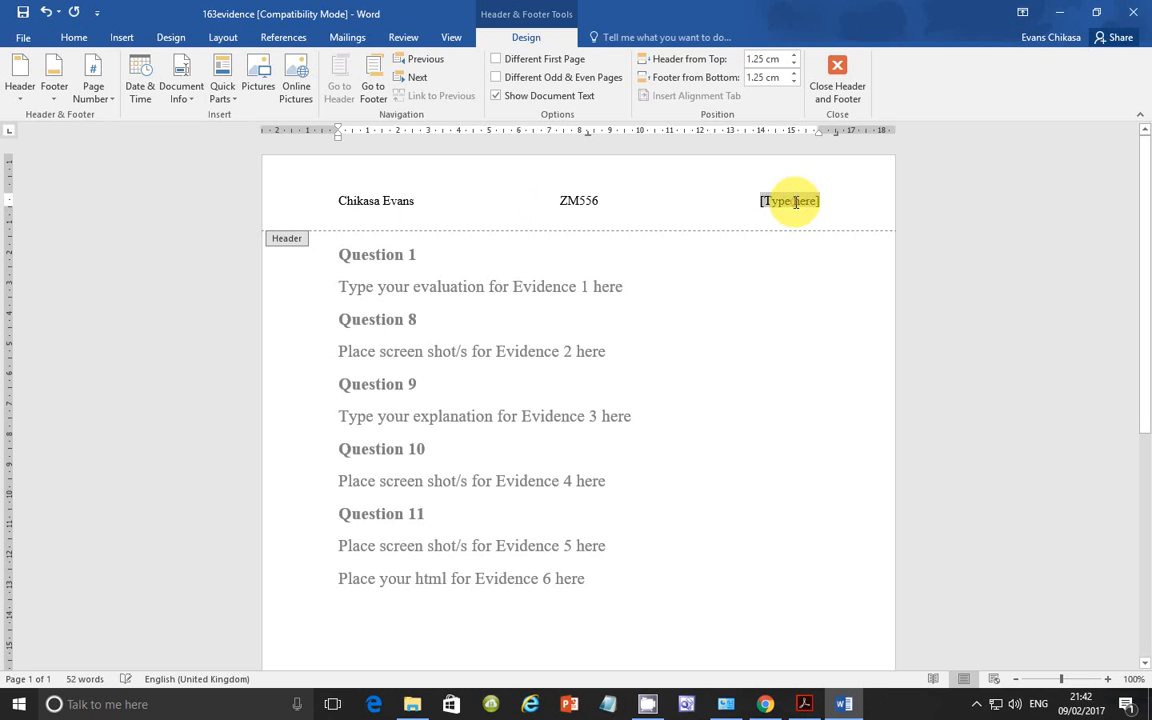
type("1001")
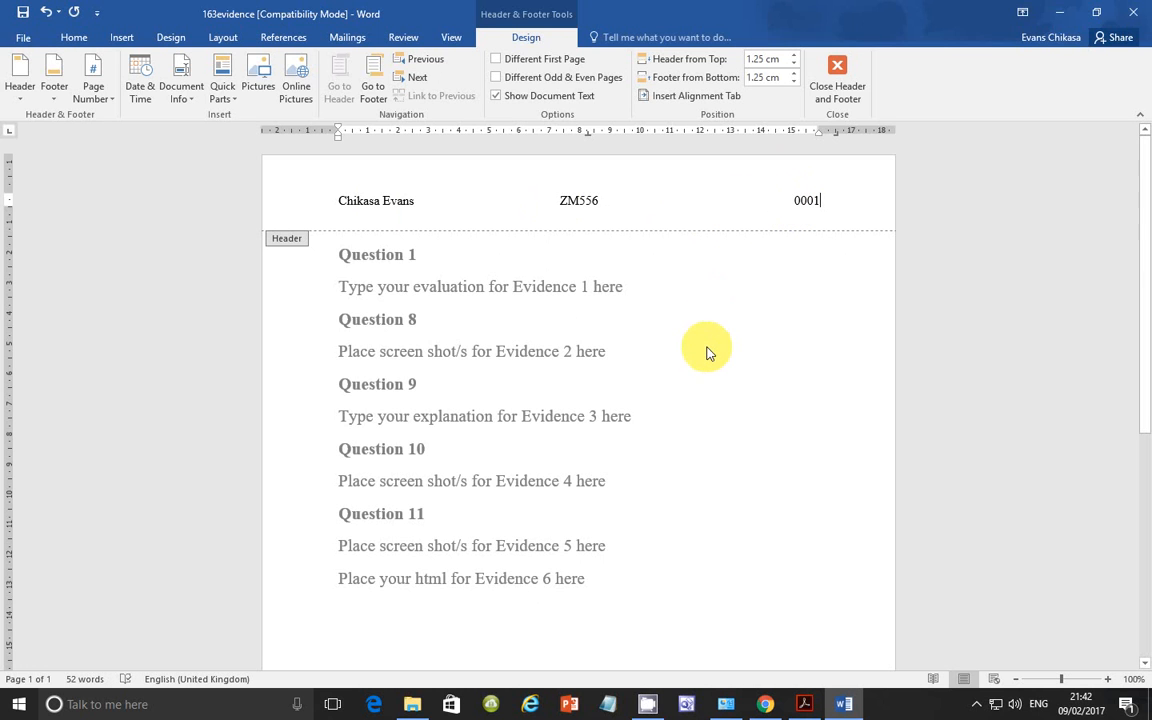
Save the document as a Word Document named 163evidence0001, upgrading to the newest format.
left_click(22, 36)
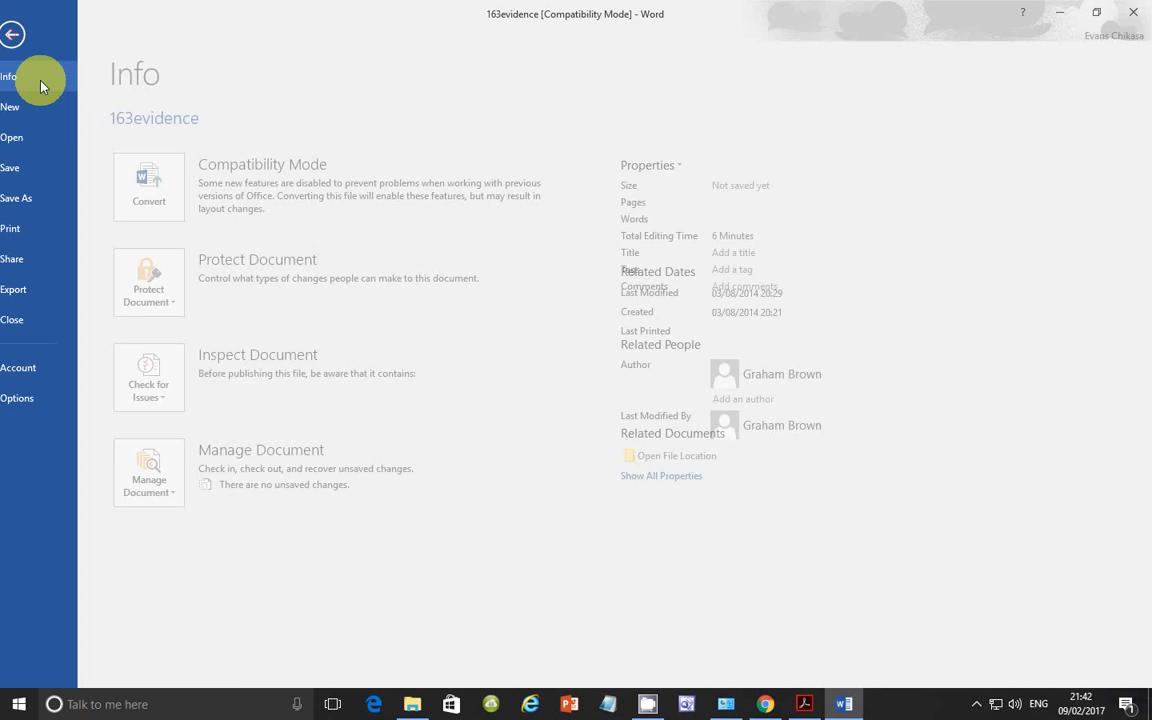
left_click(16, 198)
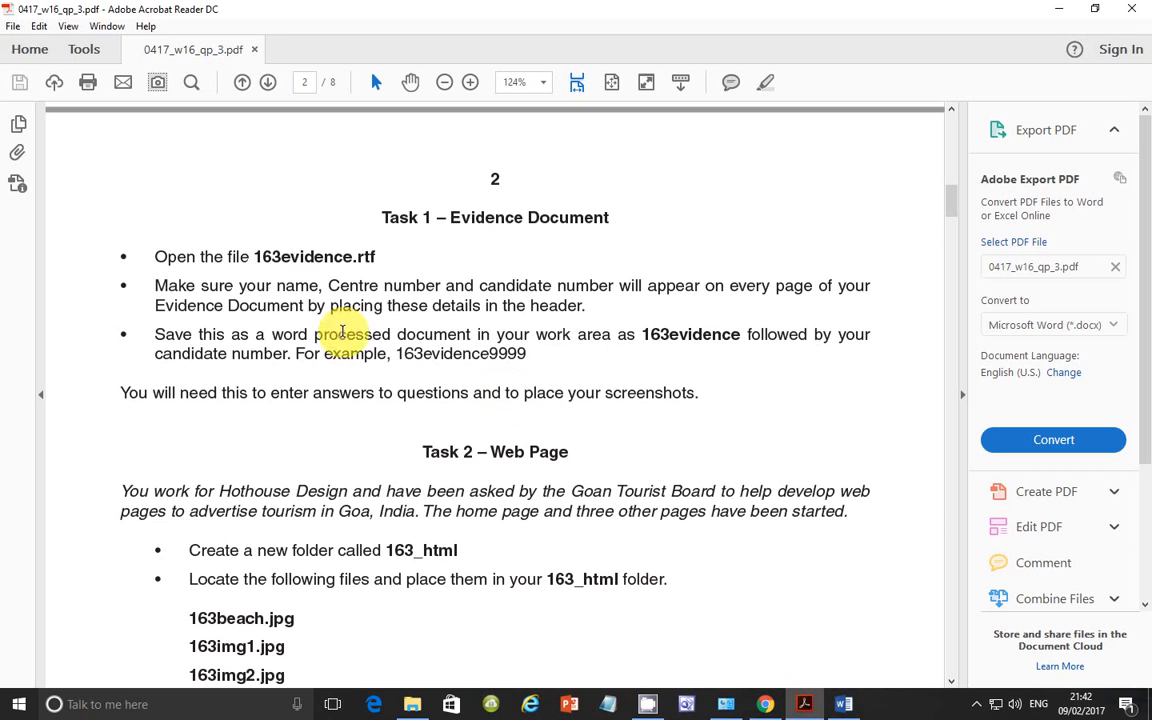
mouse_move(450, 334)
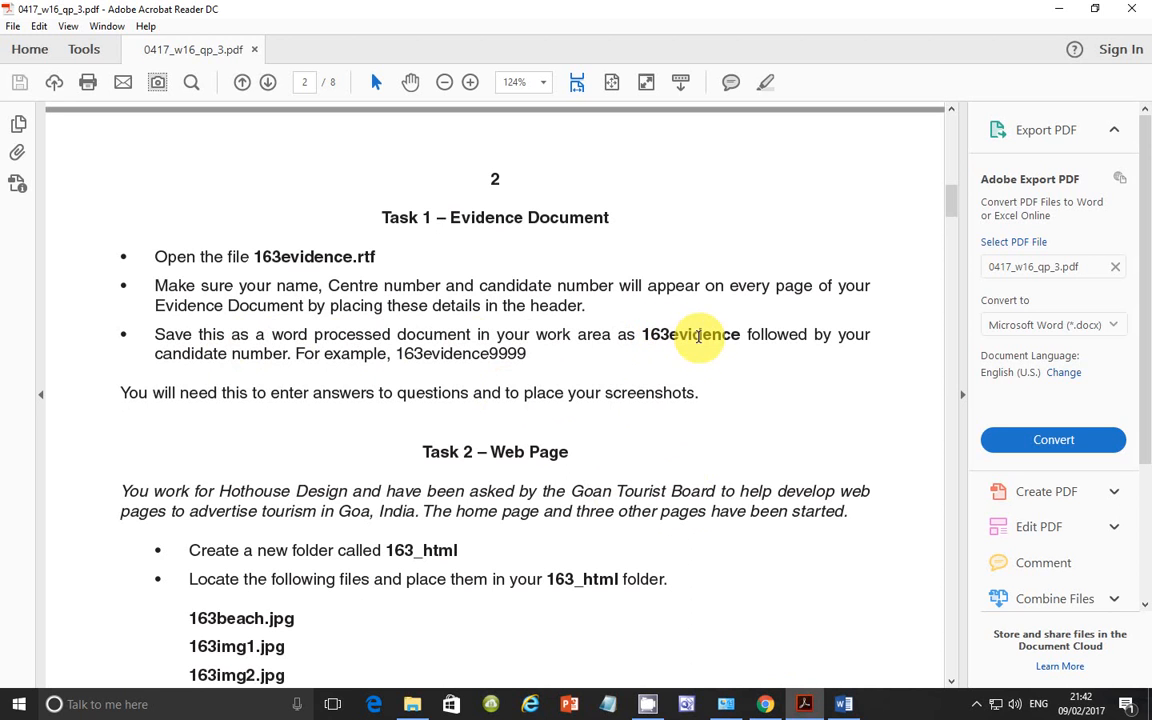
left_click(844, 704)
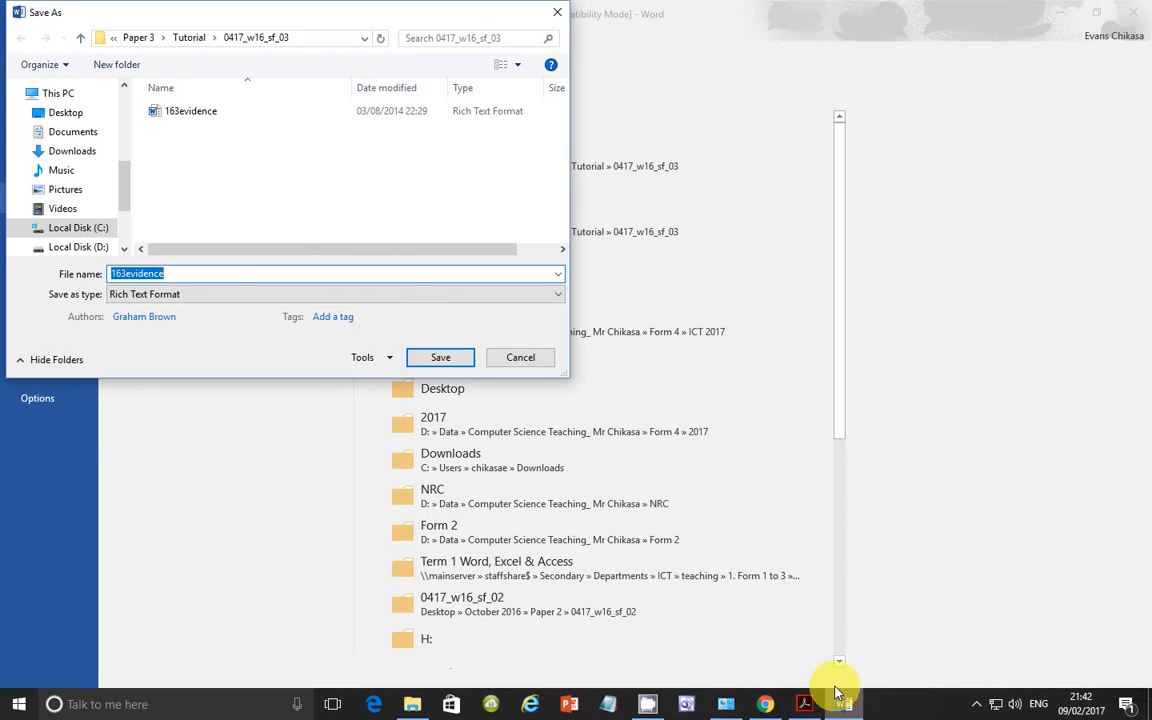
left_click(556, 294)
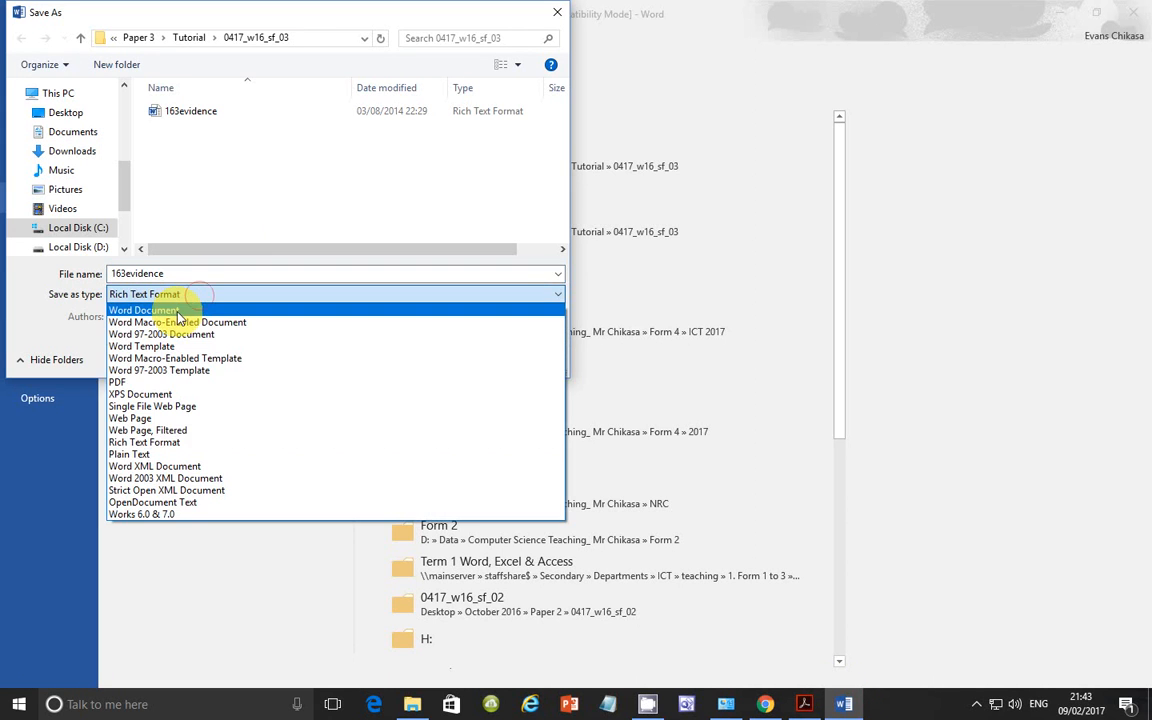
left_click(144, 310)
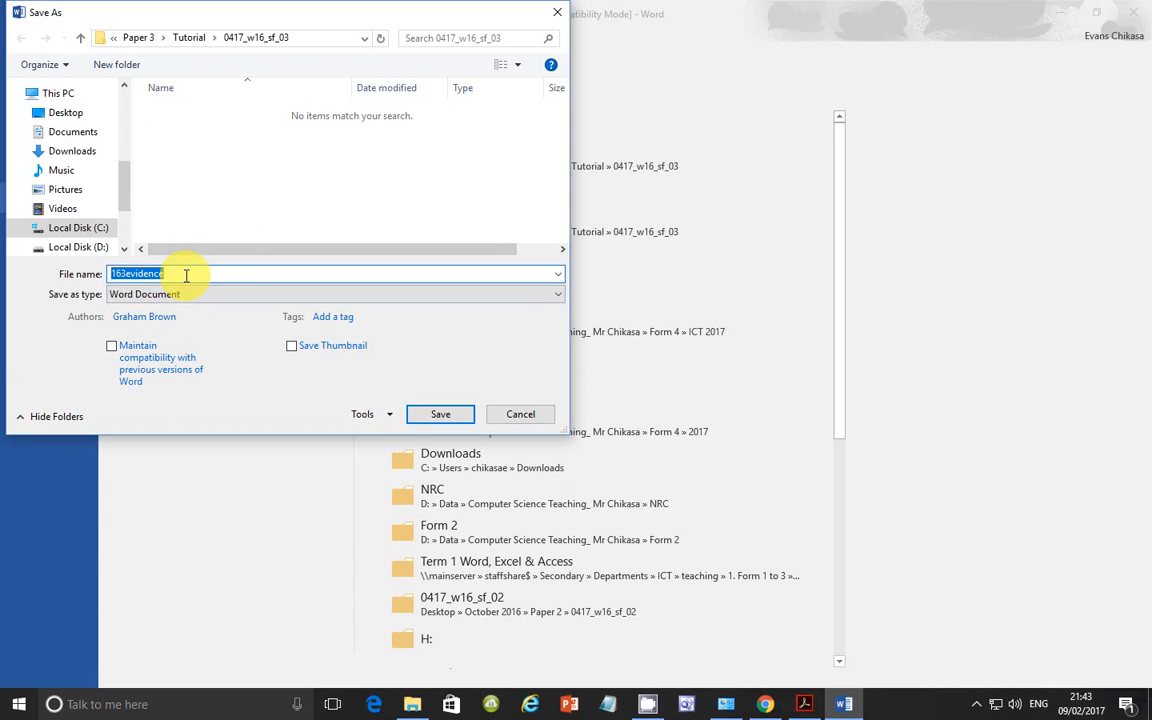
type("0001")
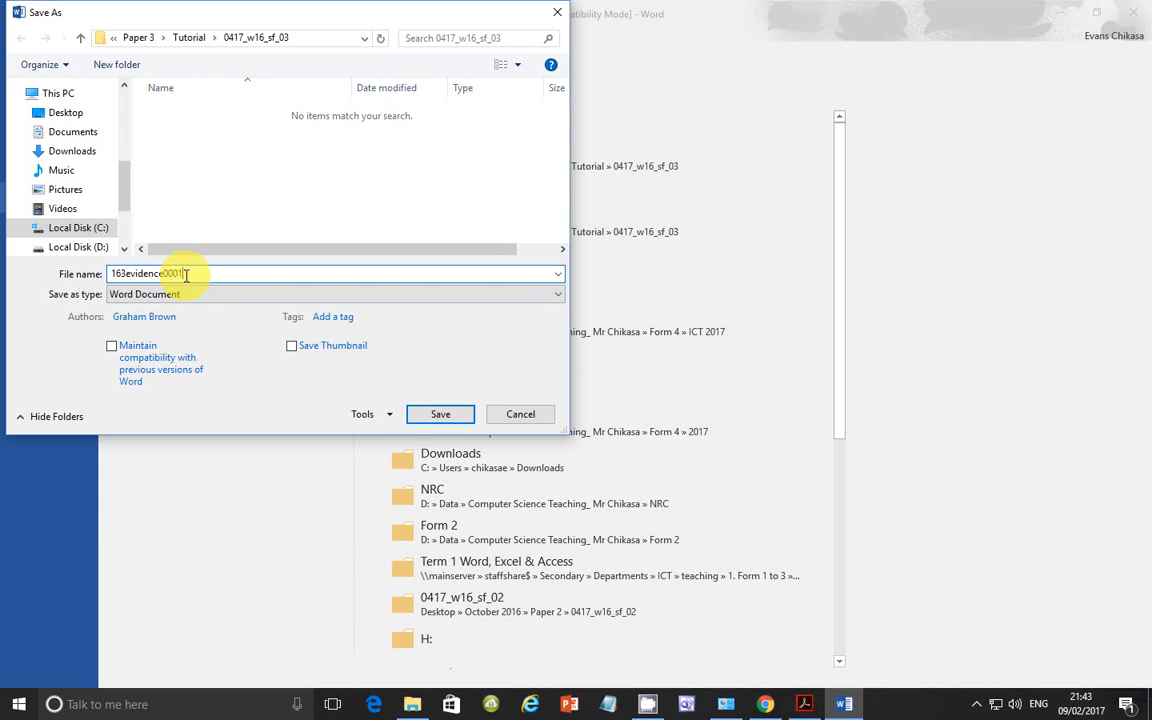
left_click(440, 414)
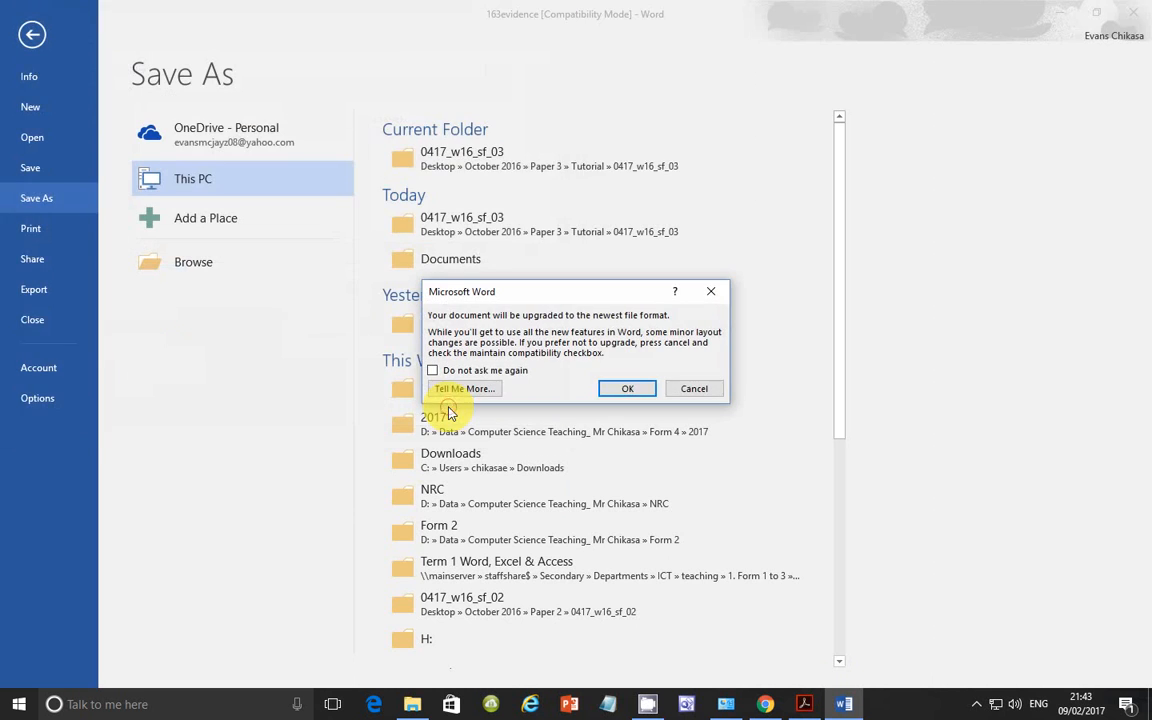
left_click(628, 388)
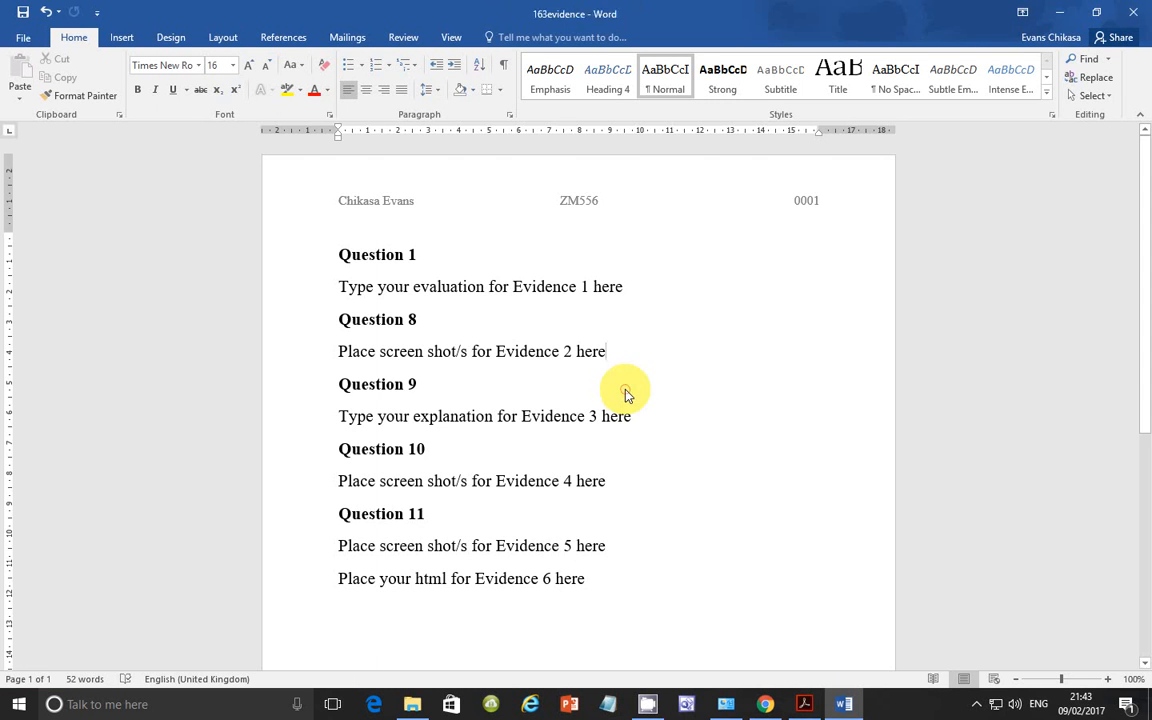
Scroll the exam PDF down to Task 2 and the 163_html file list.
left_click(804, 704)
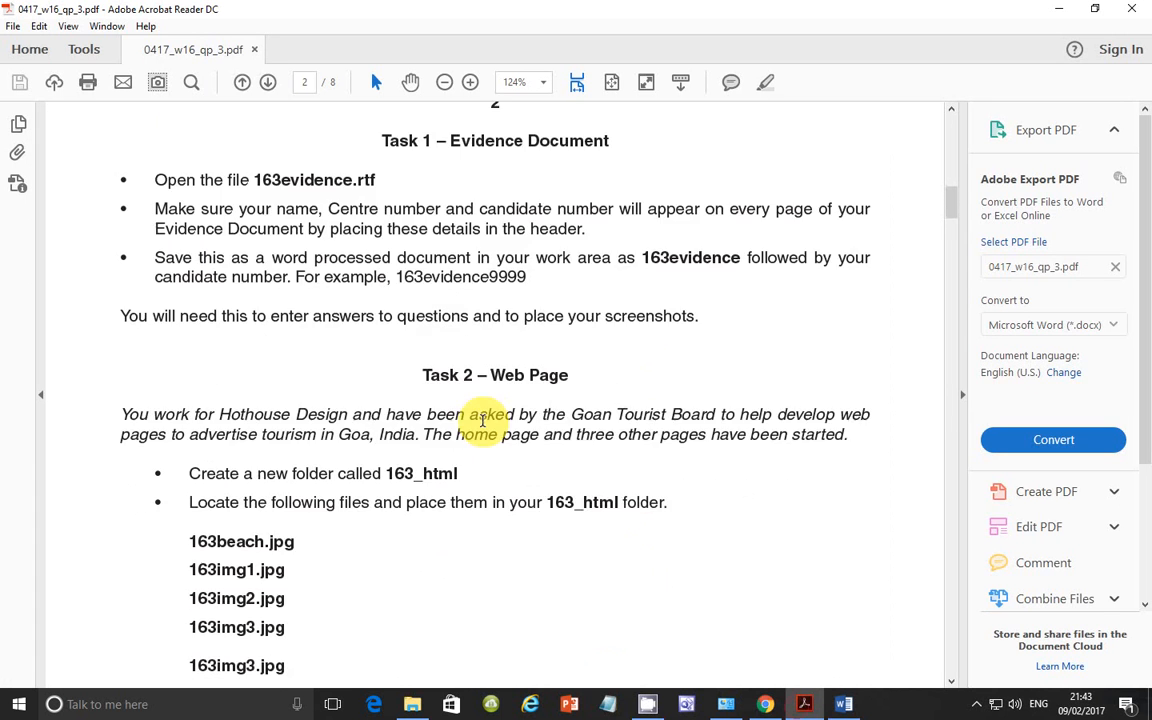
scroll("down", 3)
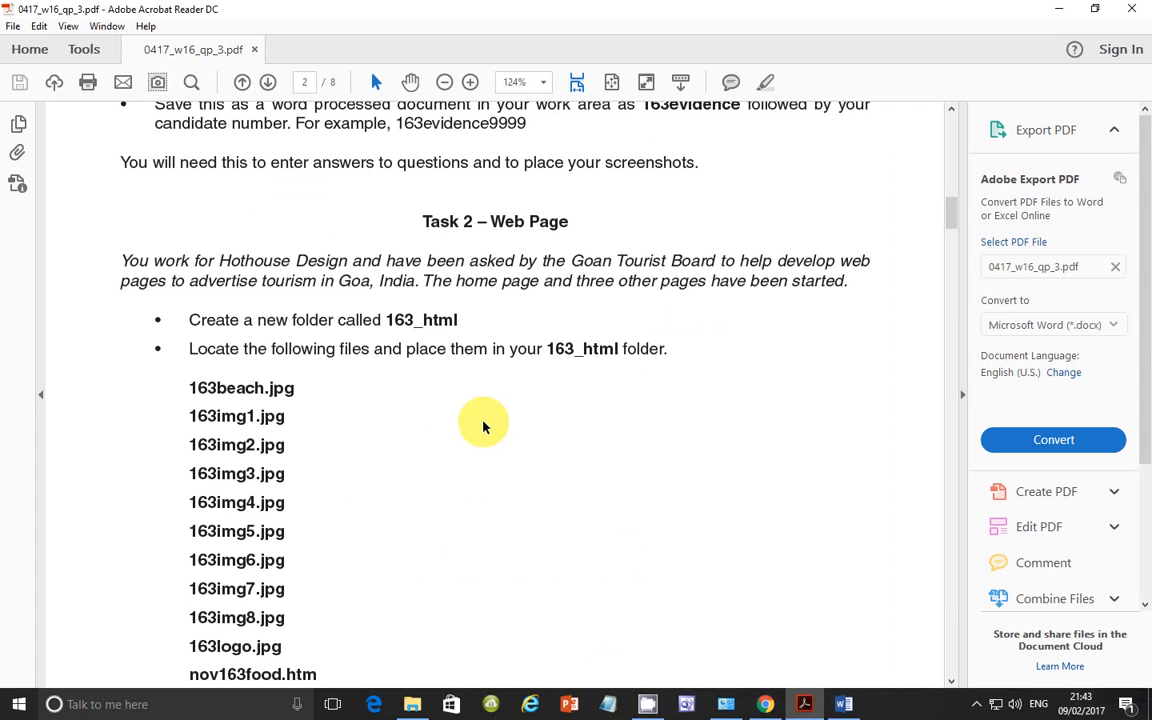
mouse_move(336, 336)
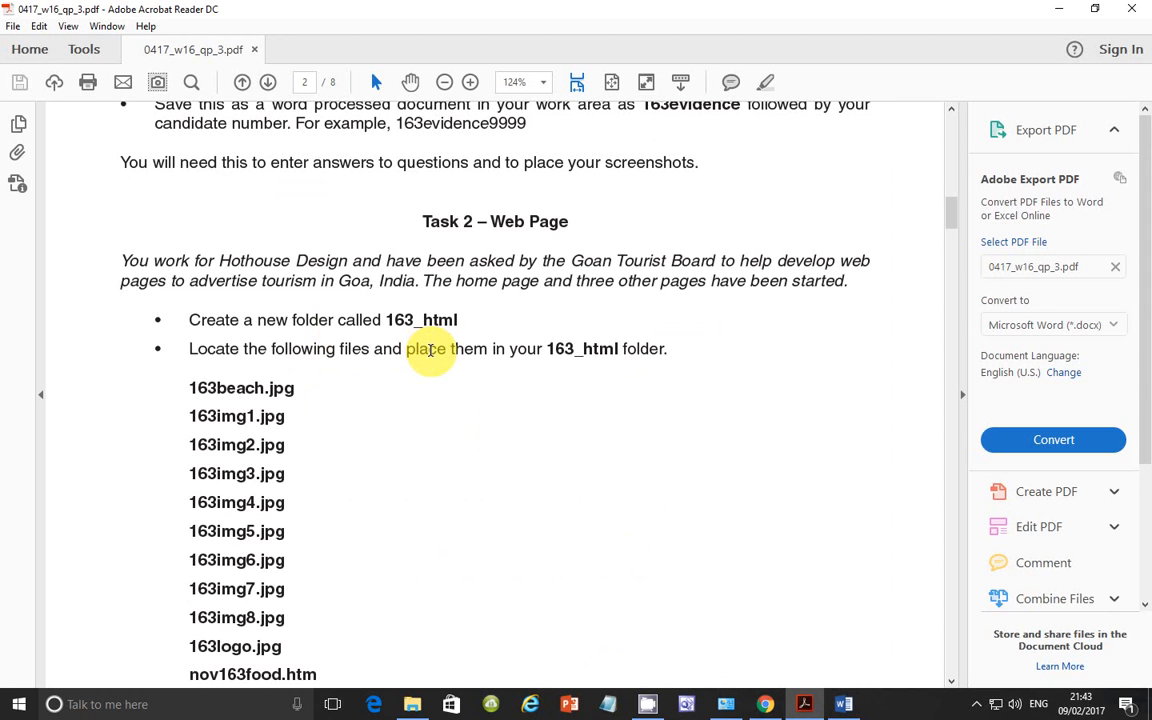
scroll("down", 3)
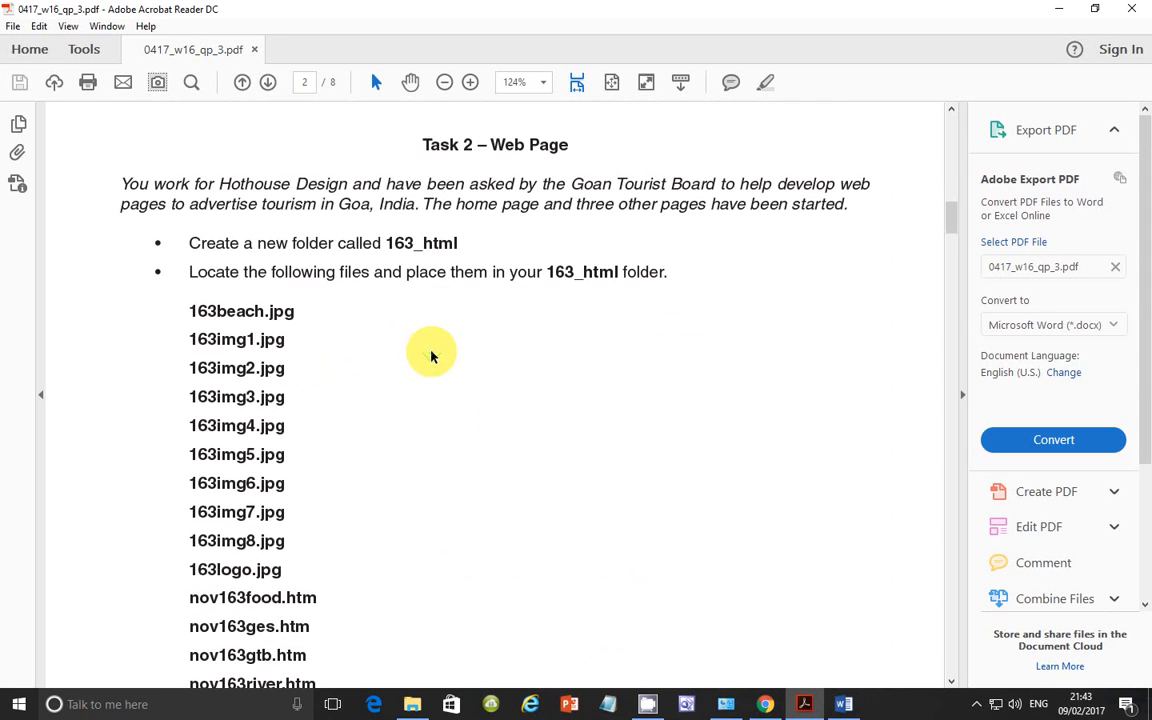
mouse_move(398, 260)
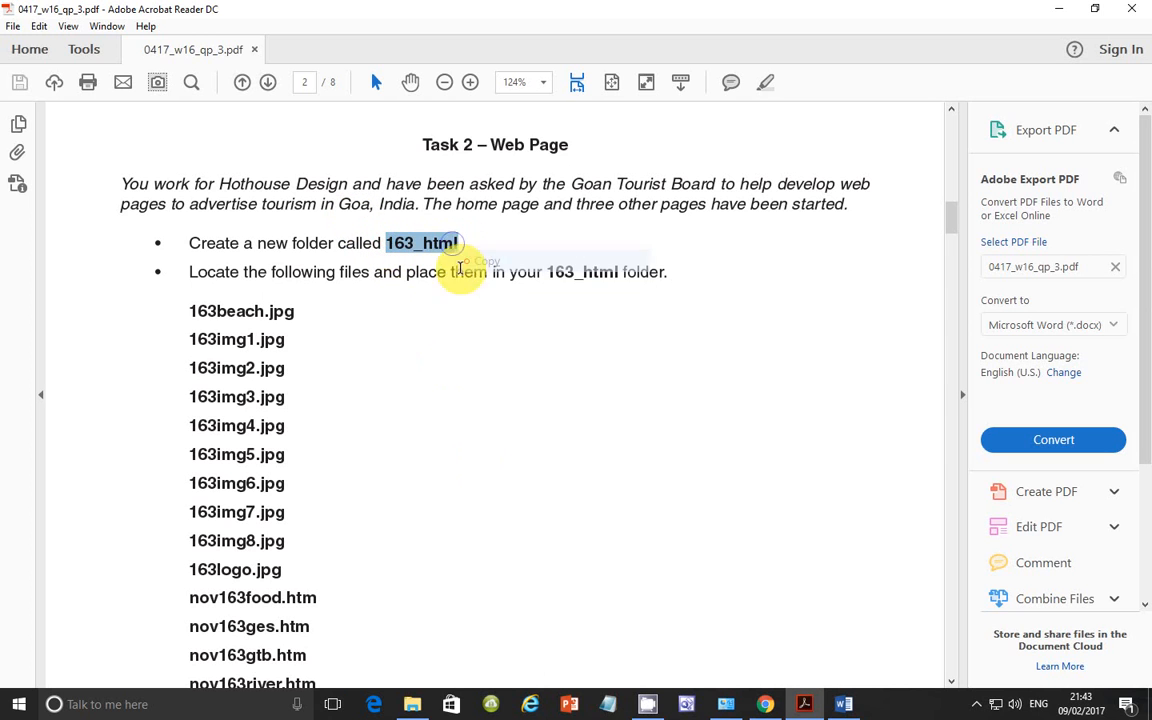
scroll("down", 3)
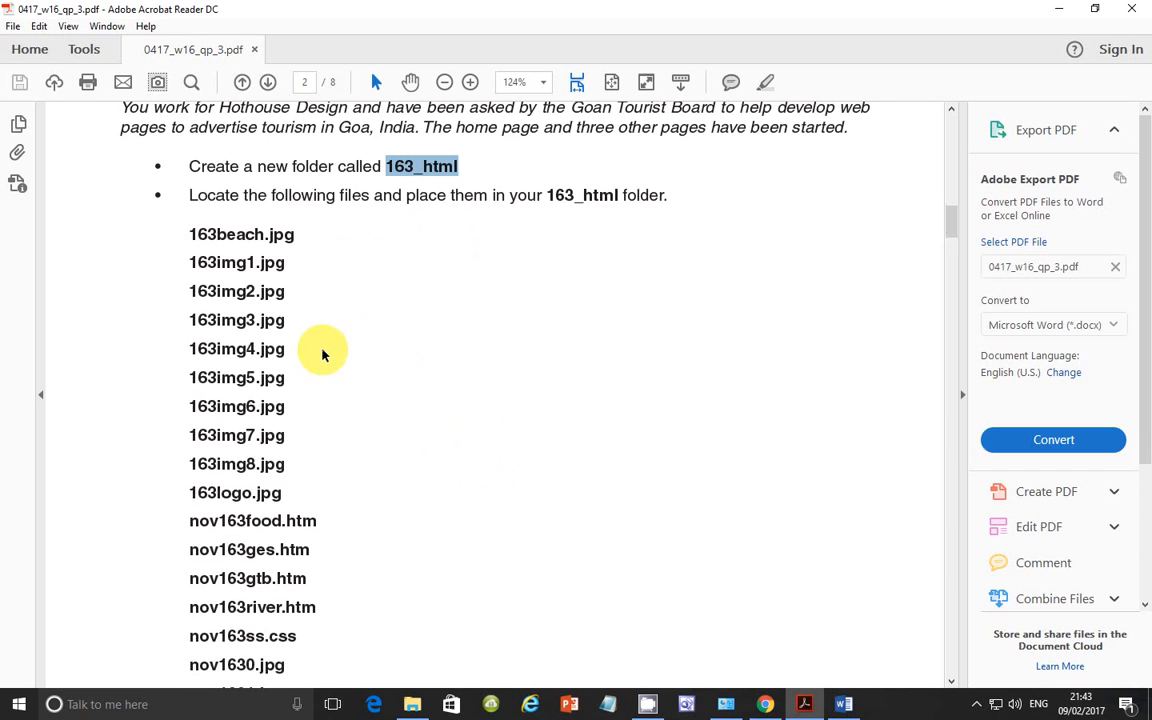
scroll("down", 3)
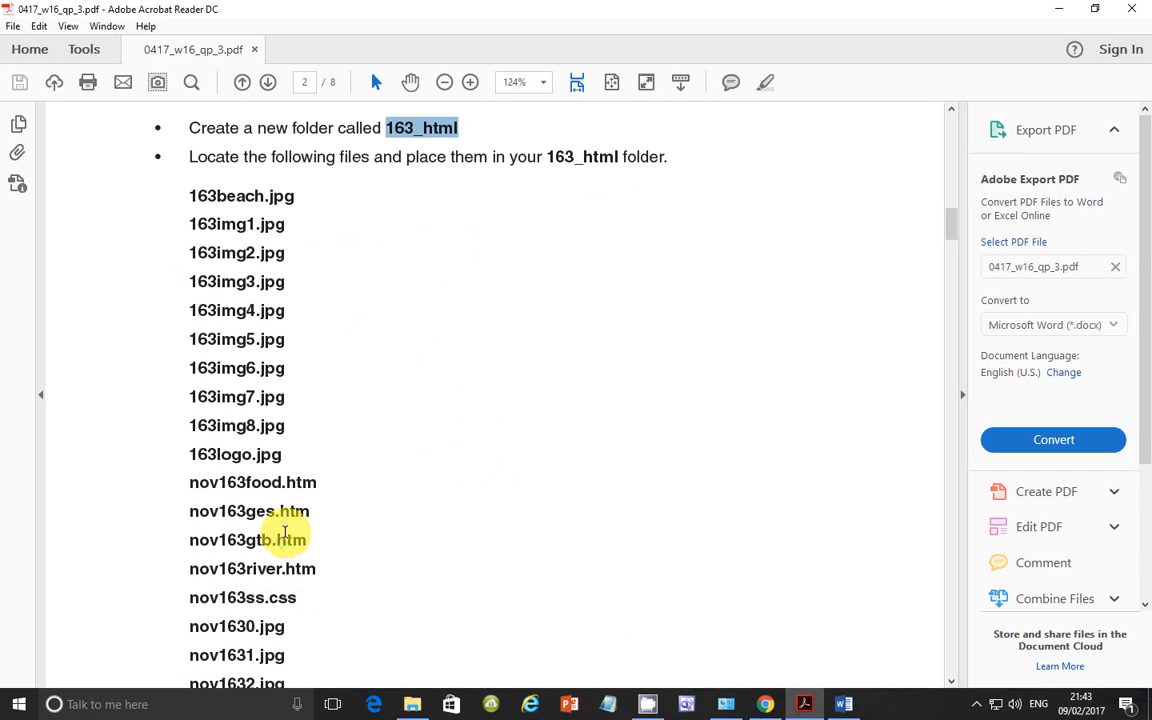
Create a new folder named 163_html in the source files folder.
left_click(412, 704)
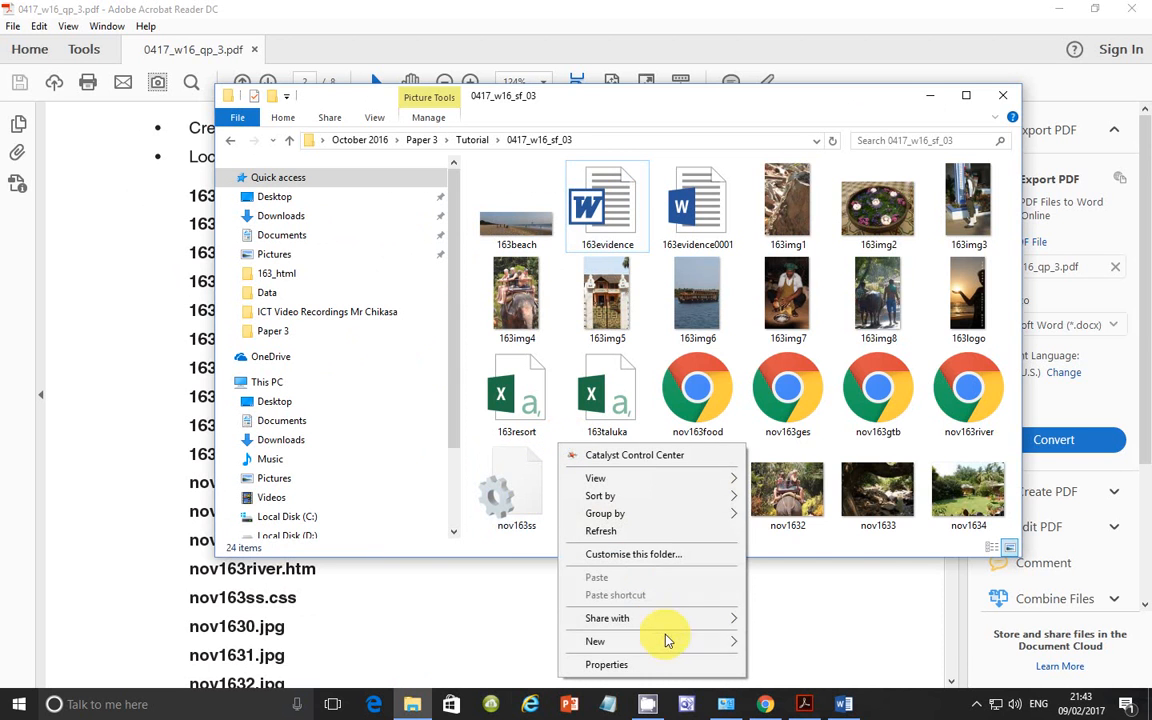
left_click(596, 640)
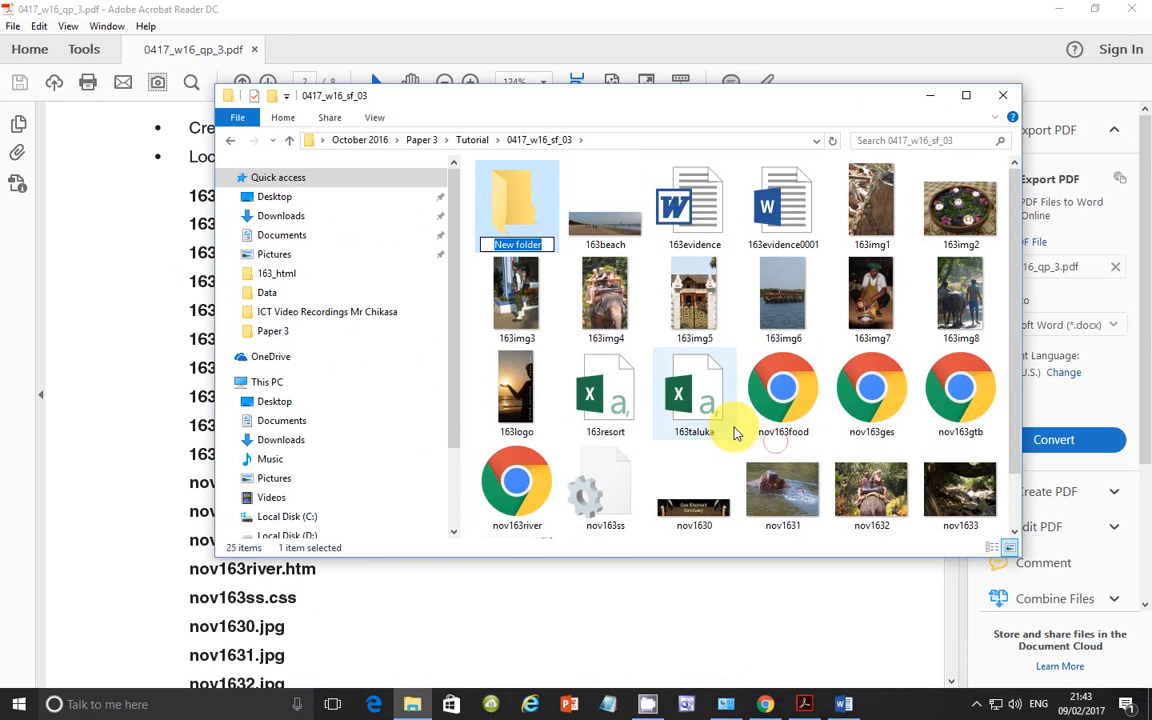
type("163_html")
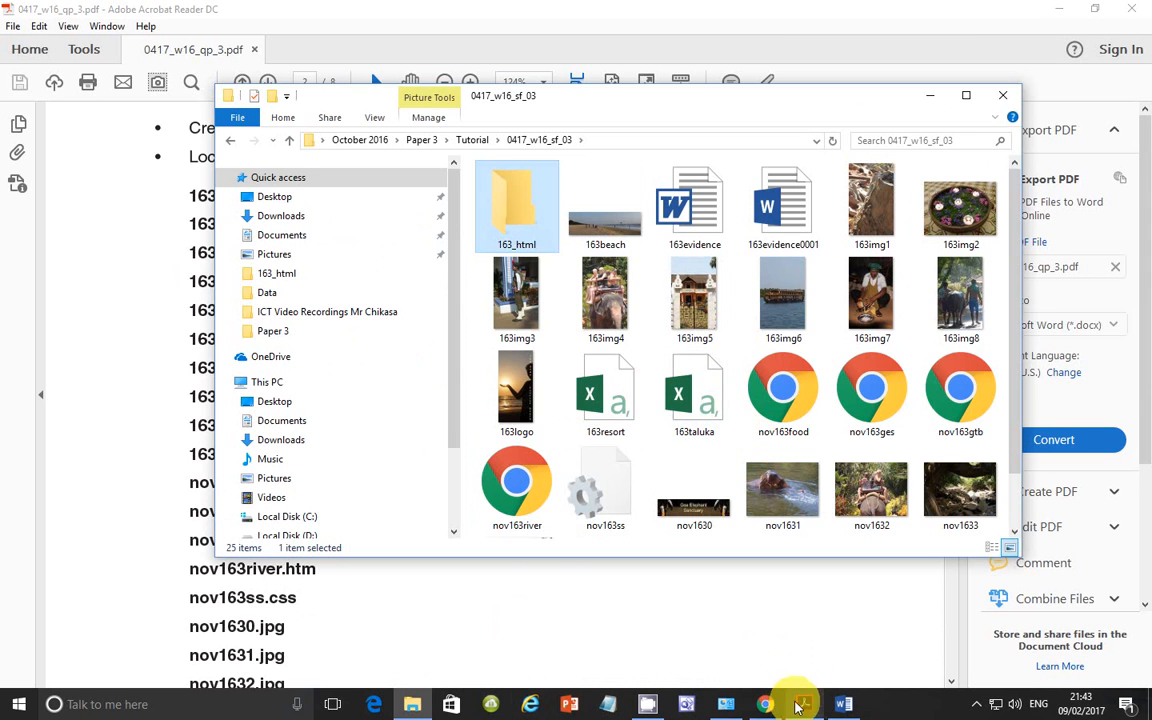
Scroll the Task 2 page to show the full file list down to nov1634.jpg.
left_click(1002, 94)
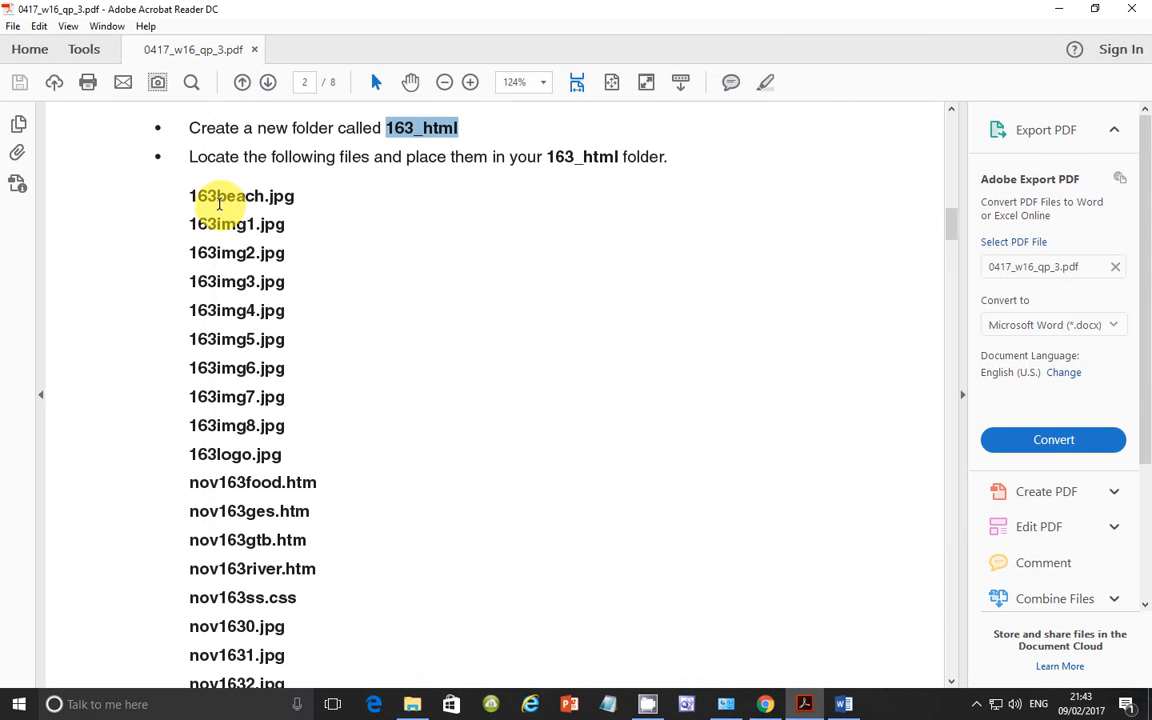
scroll("down", 3)
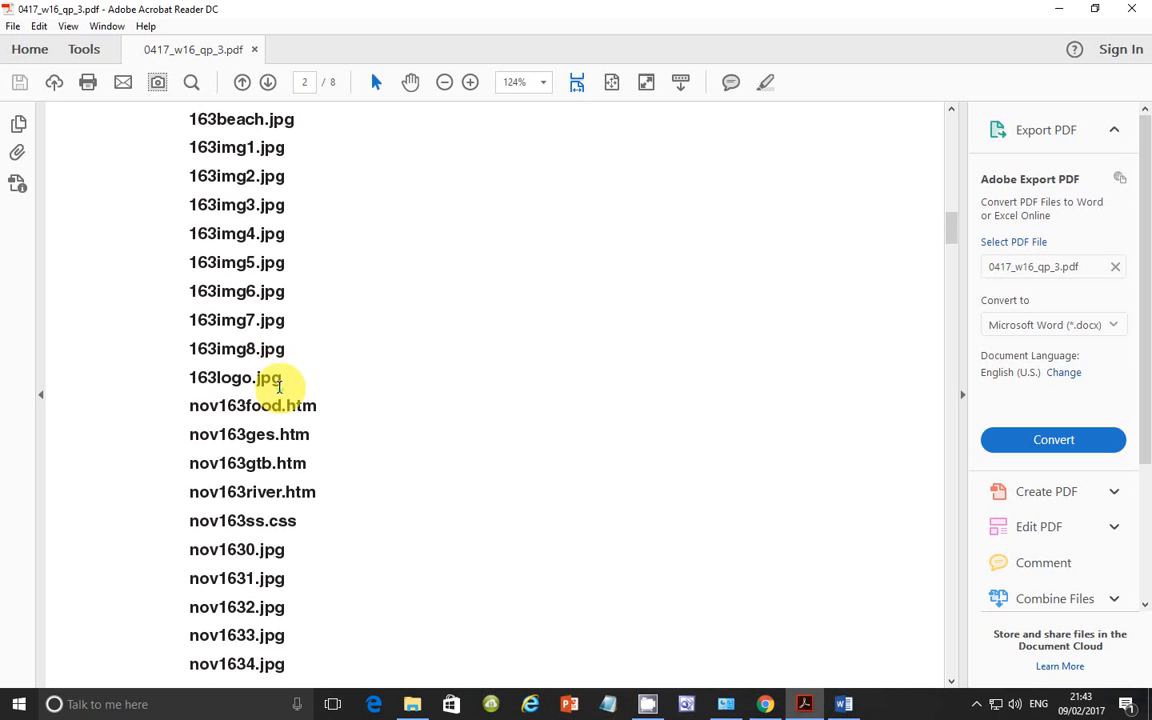
scroll("down", 3)
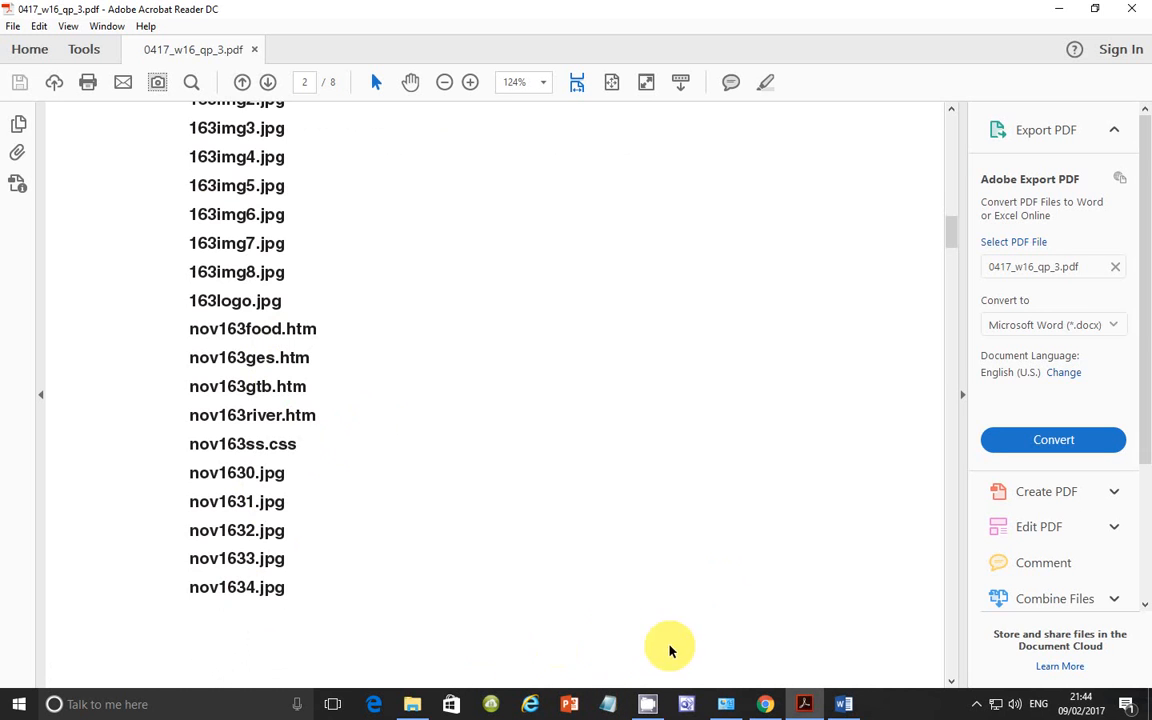
scroll("up", 3)
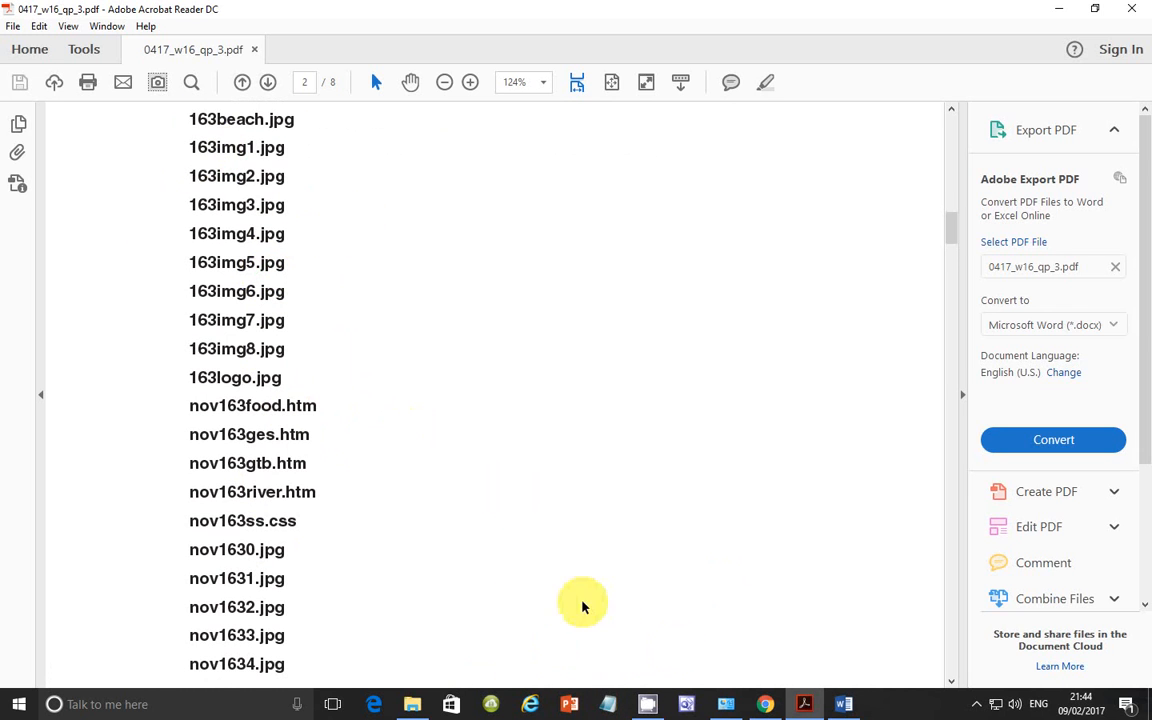
mouse_move(404, 704)
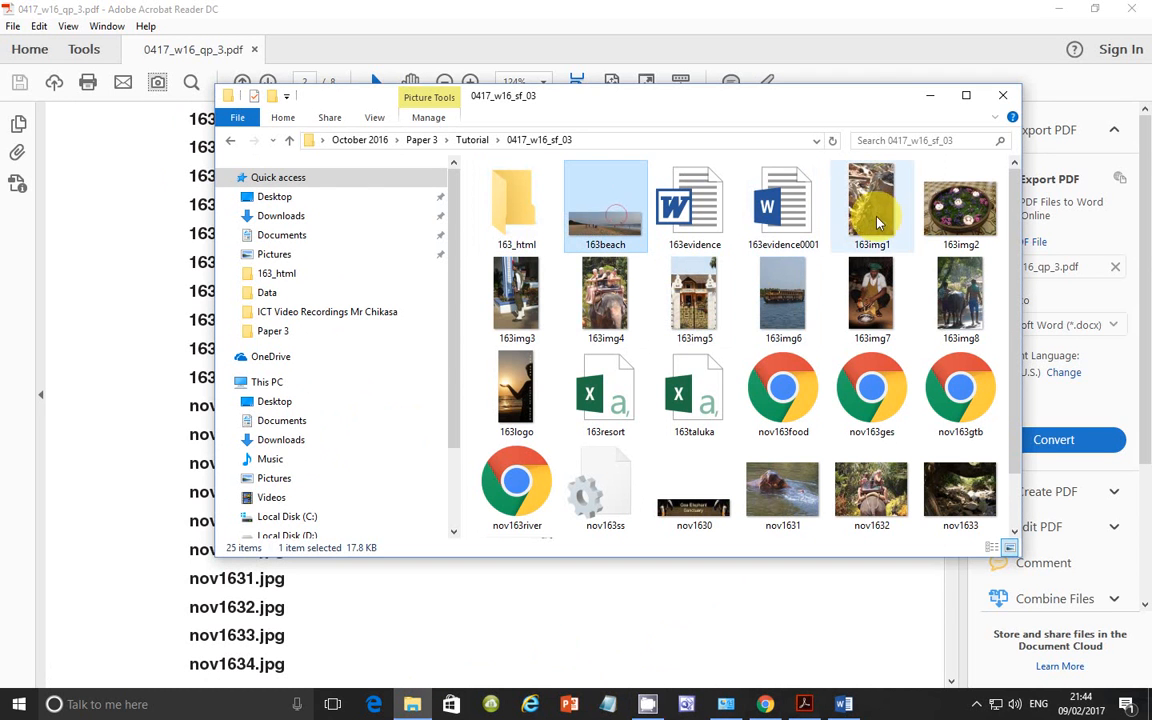
Select the twenty listed files and drag them into the 163_html folder.
left_click(872, 206)
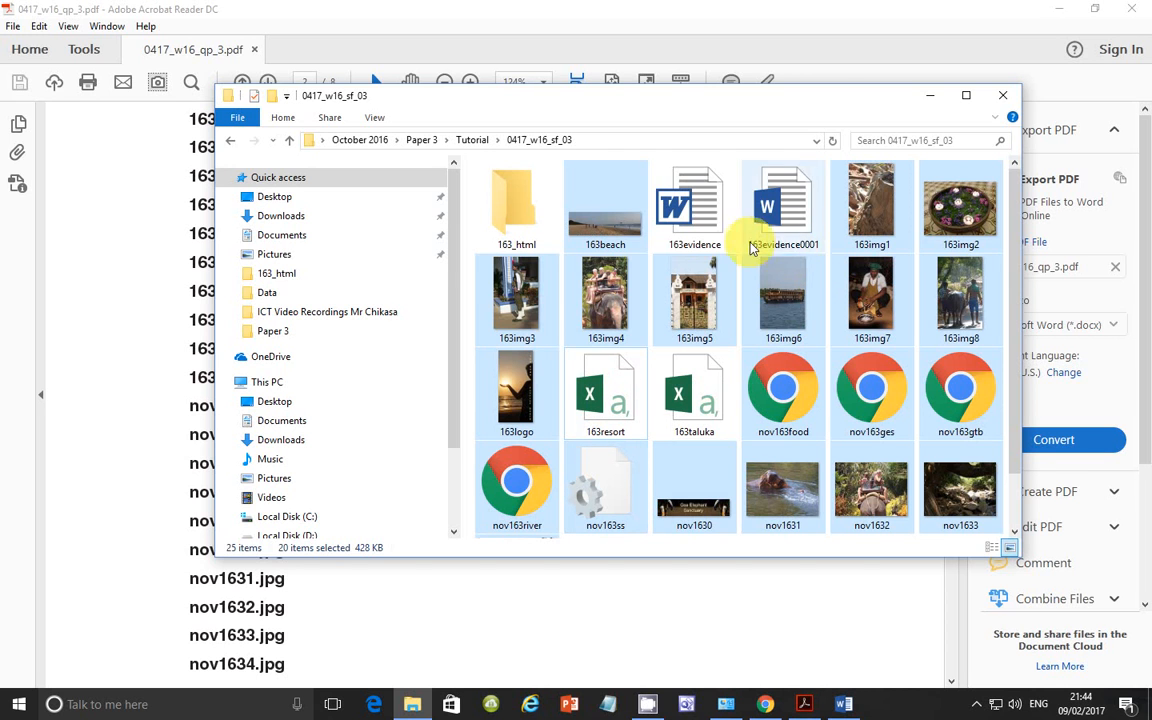
mouse_move(656, 428)
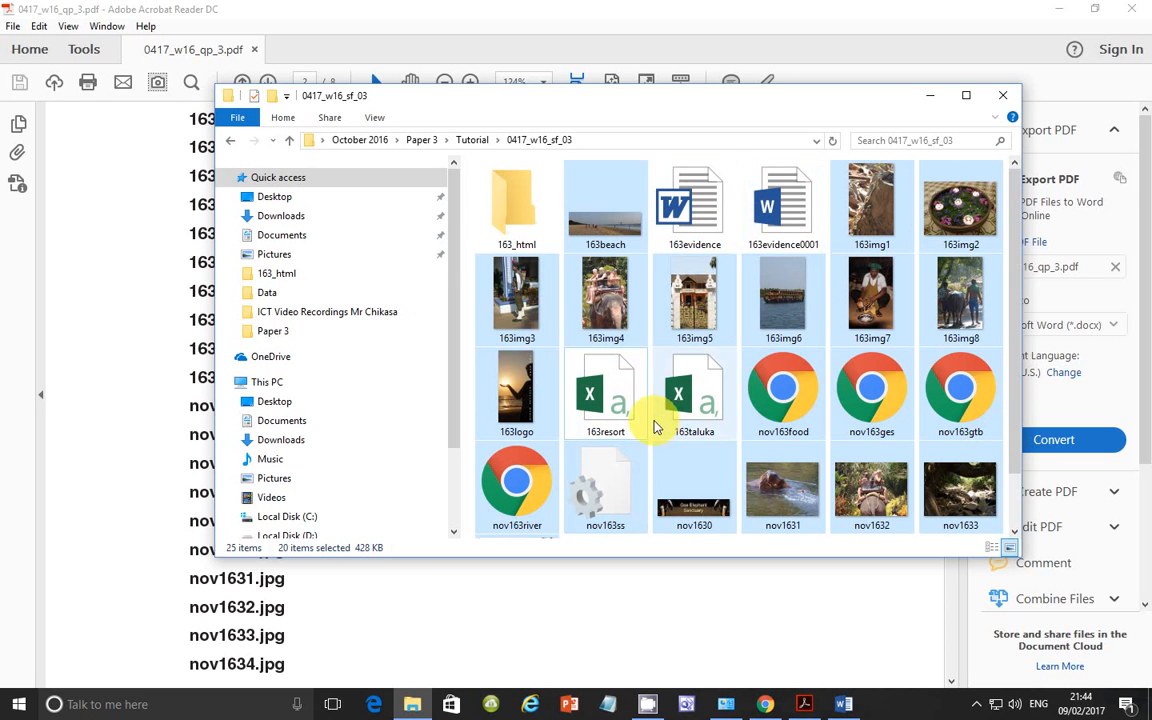
mouse_move(752, 342)
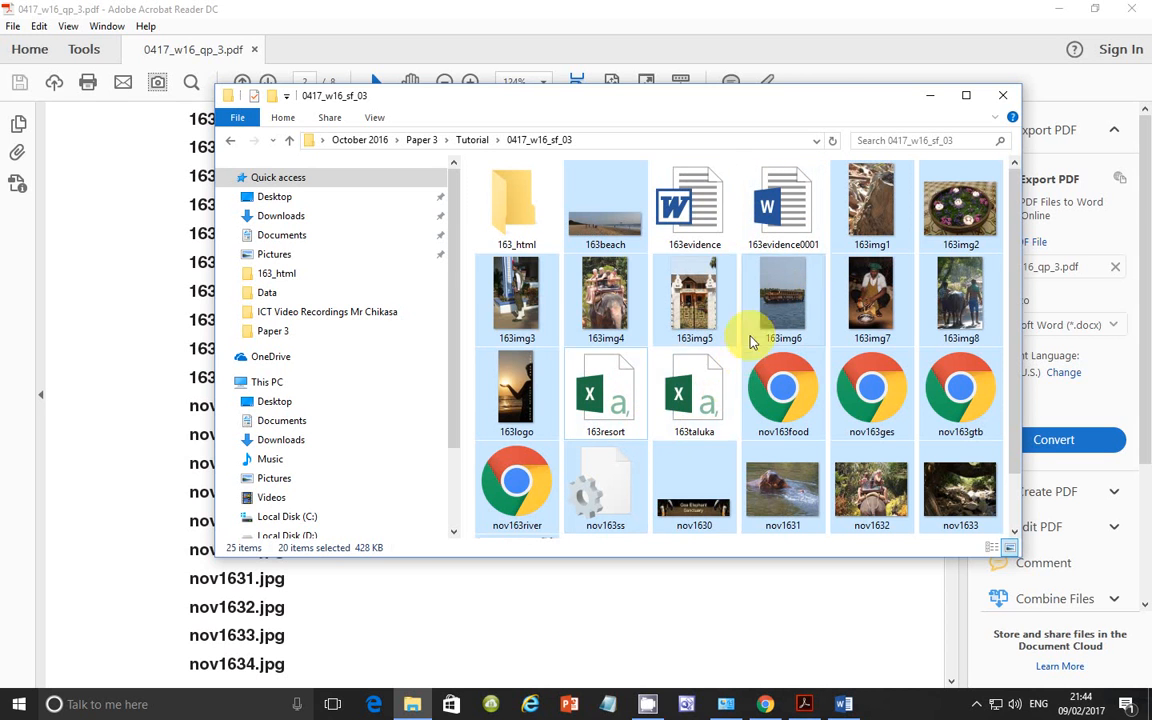
scroll("down", 3)
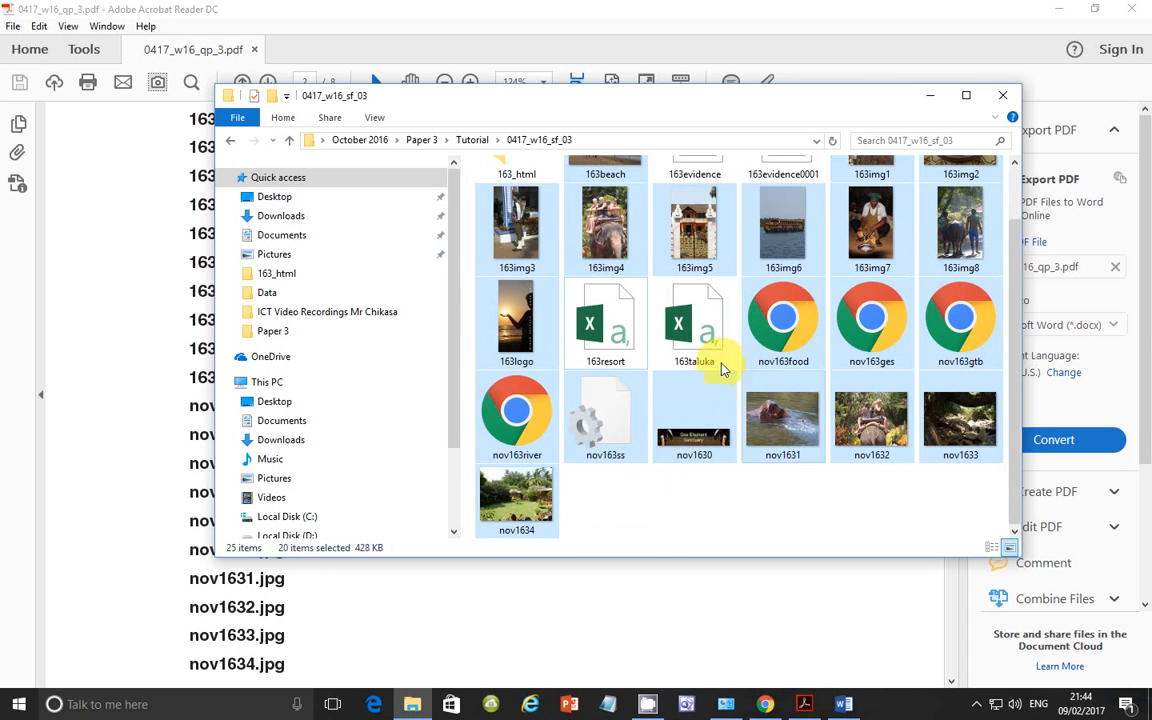
mouse_move(724, 410)
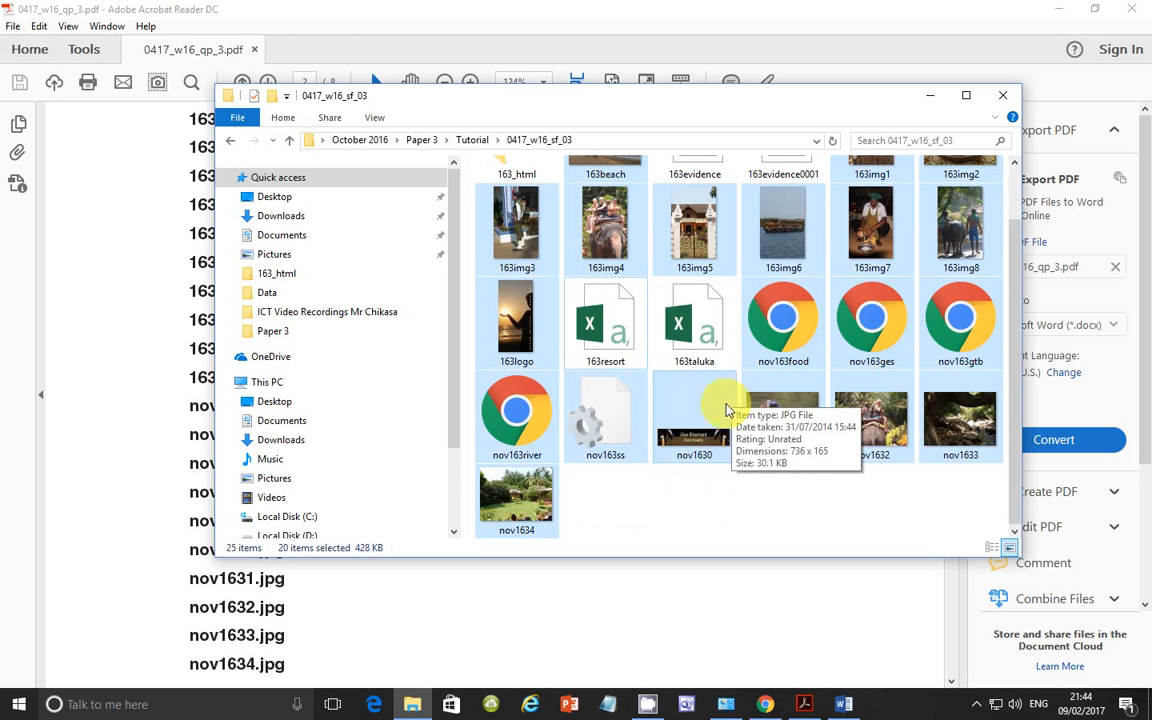
scroll("up", 3)
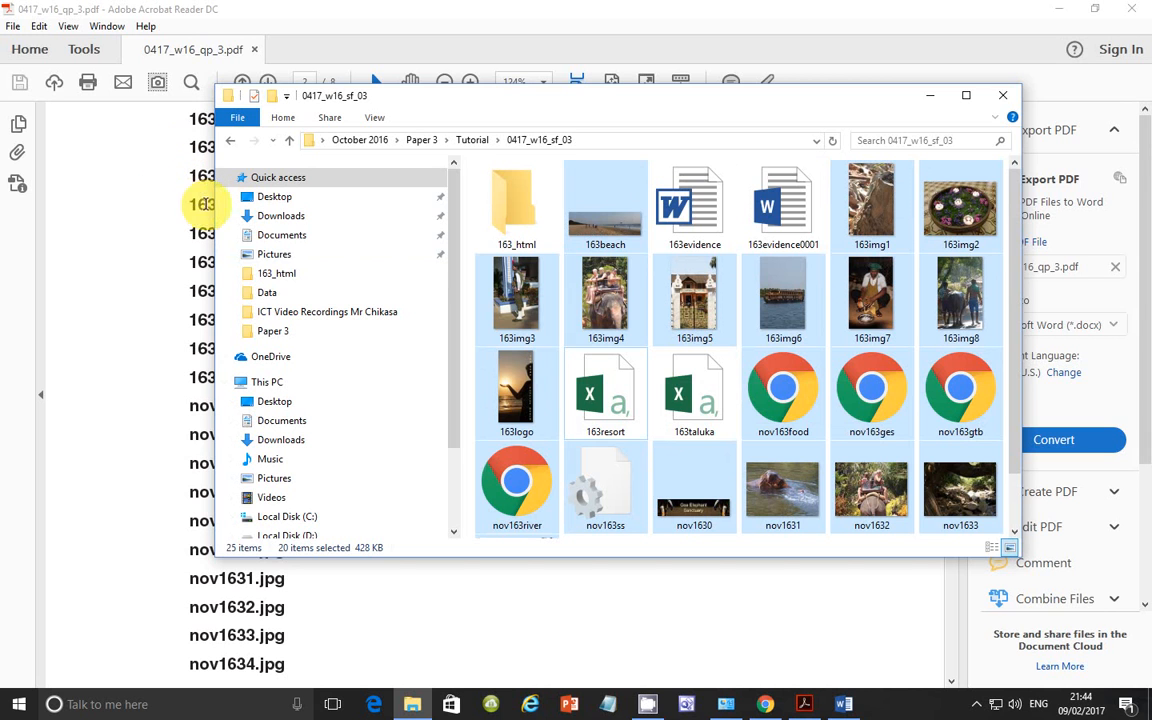
mouse_move(604, 212)
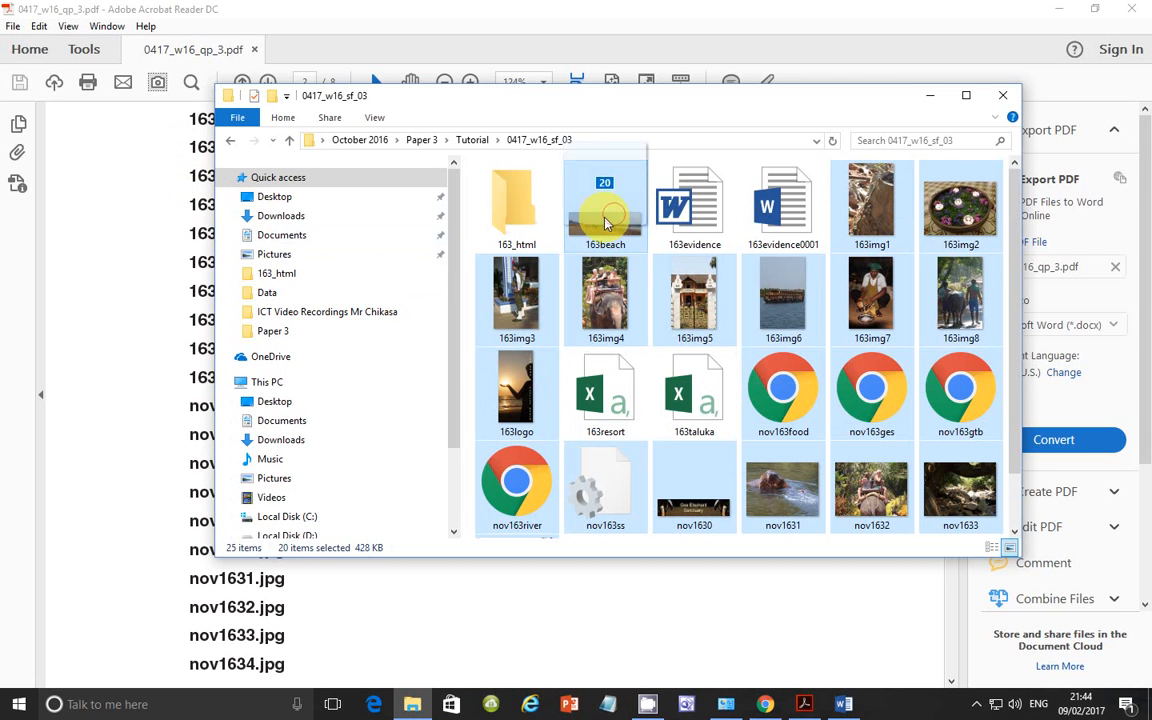
left_click(516, 206)
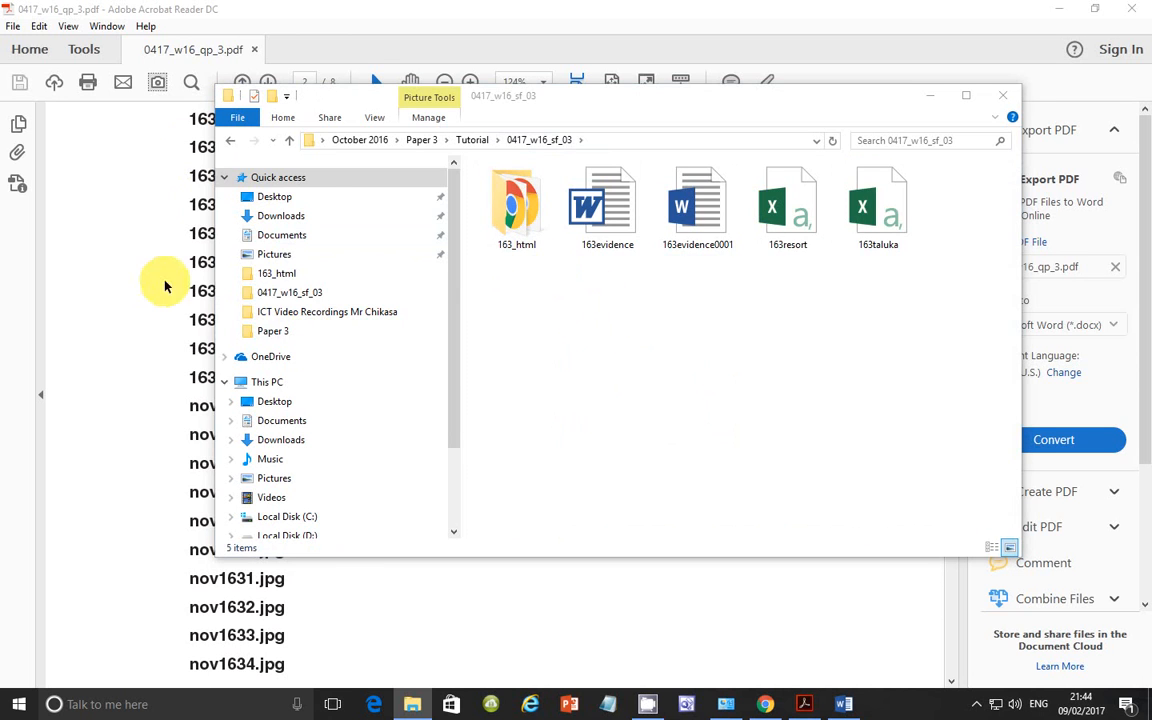
Check the 163_html folder contents against the PDF list and return to page 3's tasks.
left_click(1002, 96)
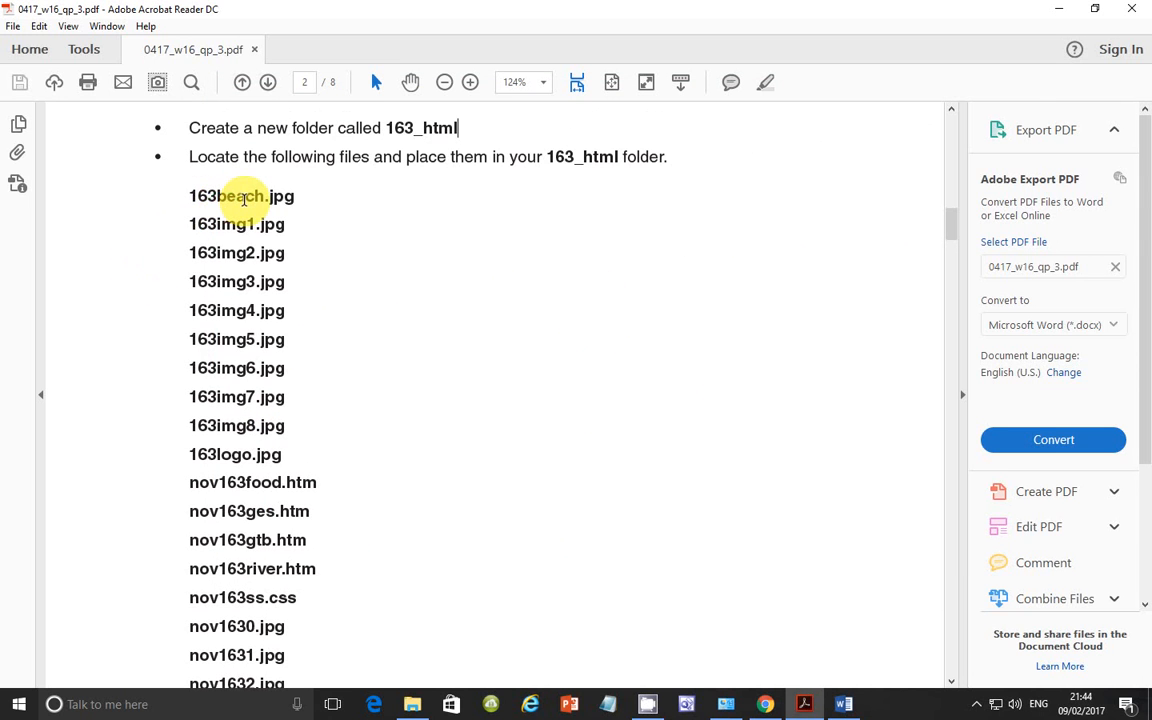
mouse_move(272, 338)
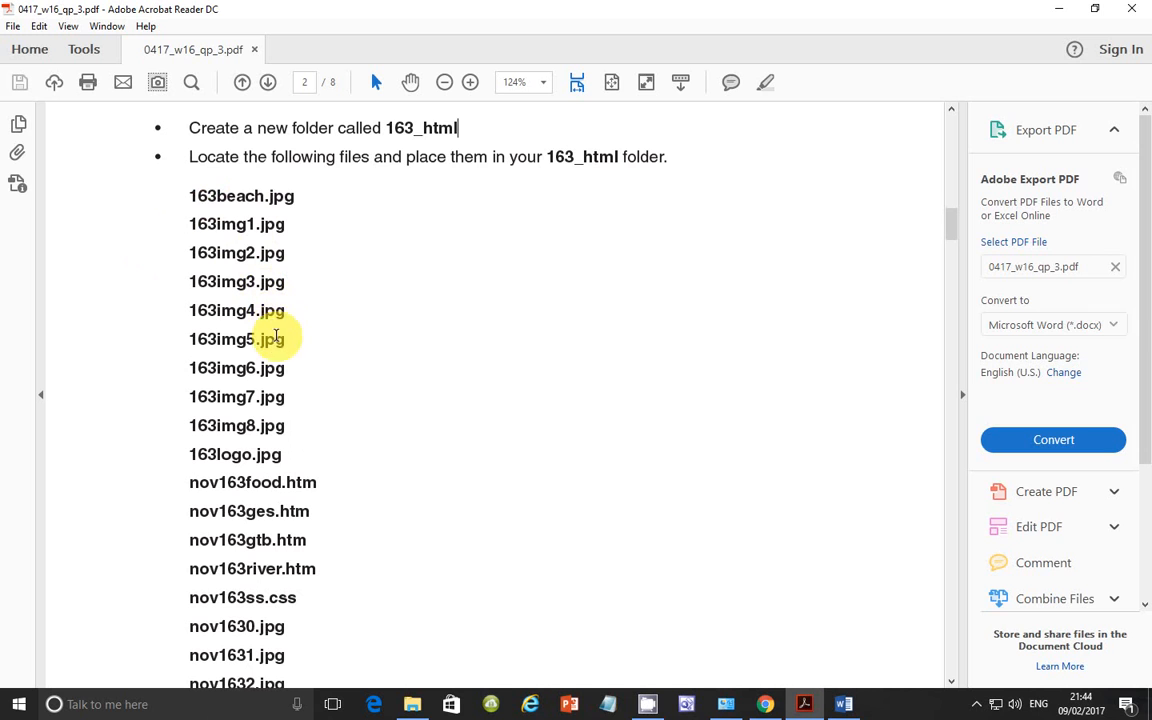
scroll("down", 3)
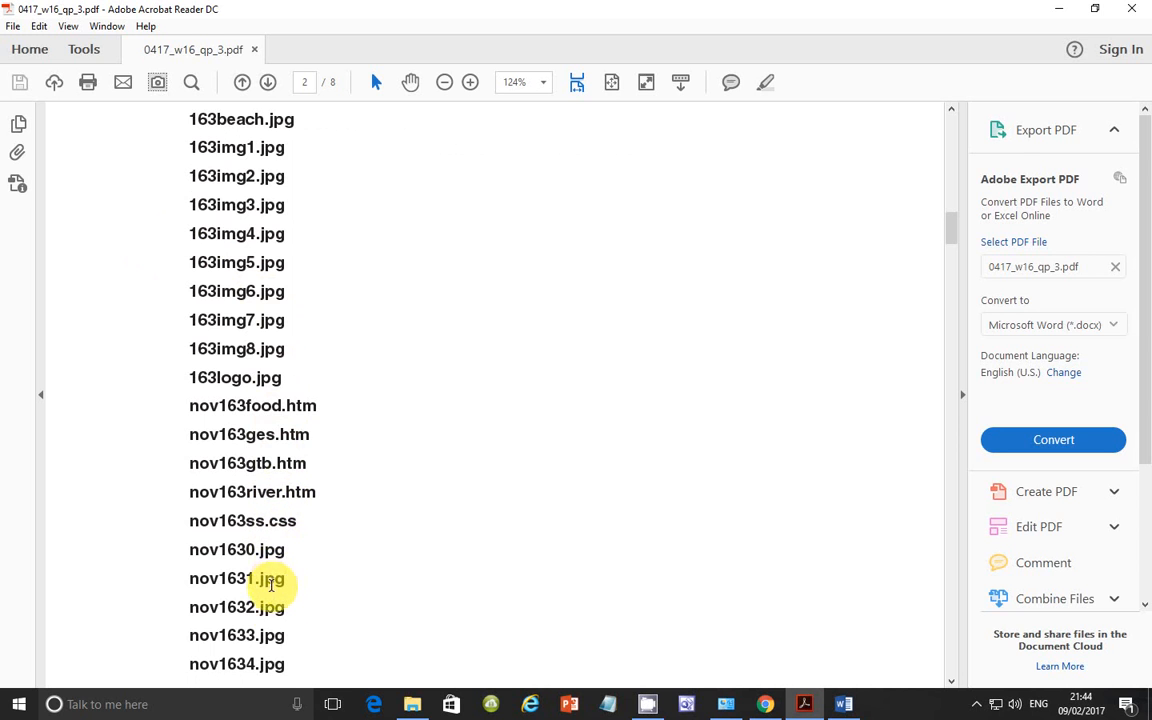
scroll("down", 3)
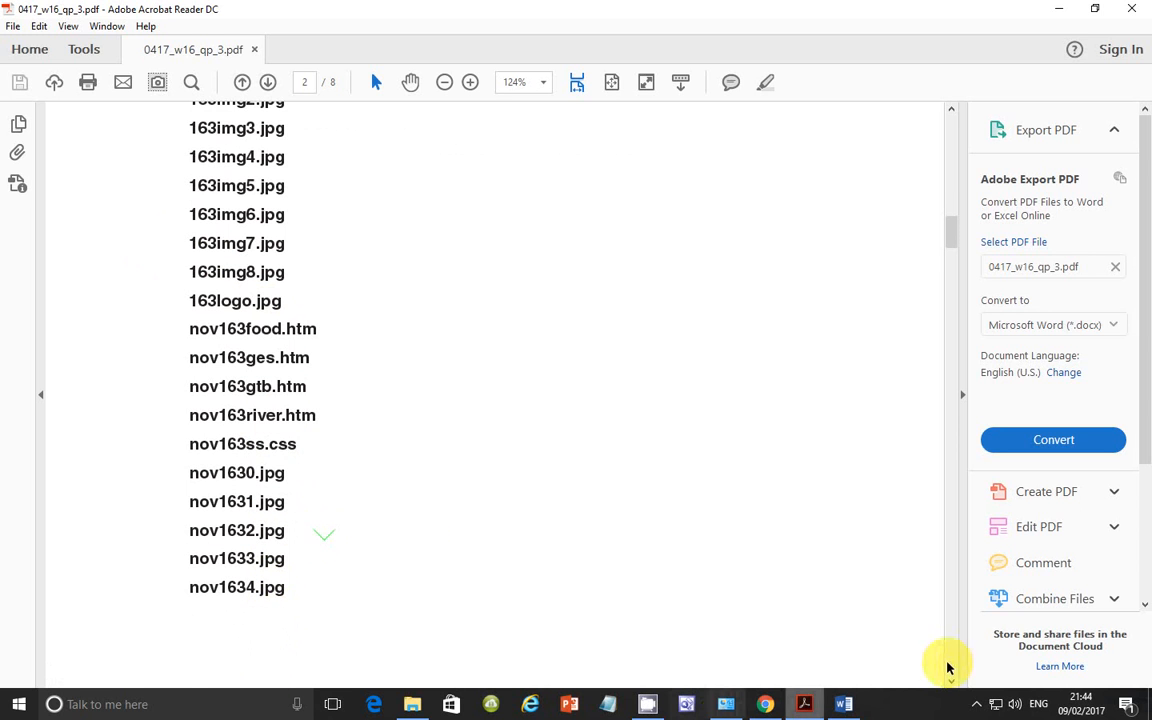
left_click(412, 704)
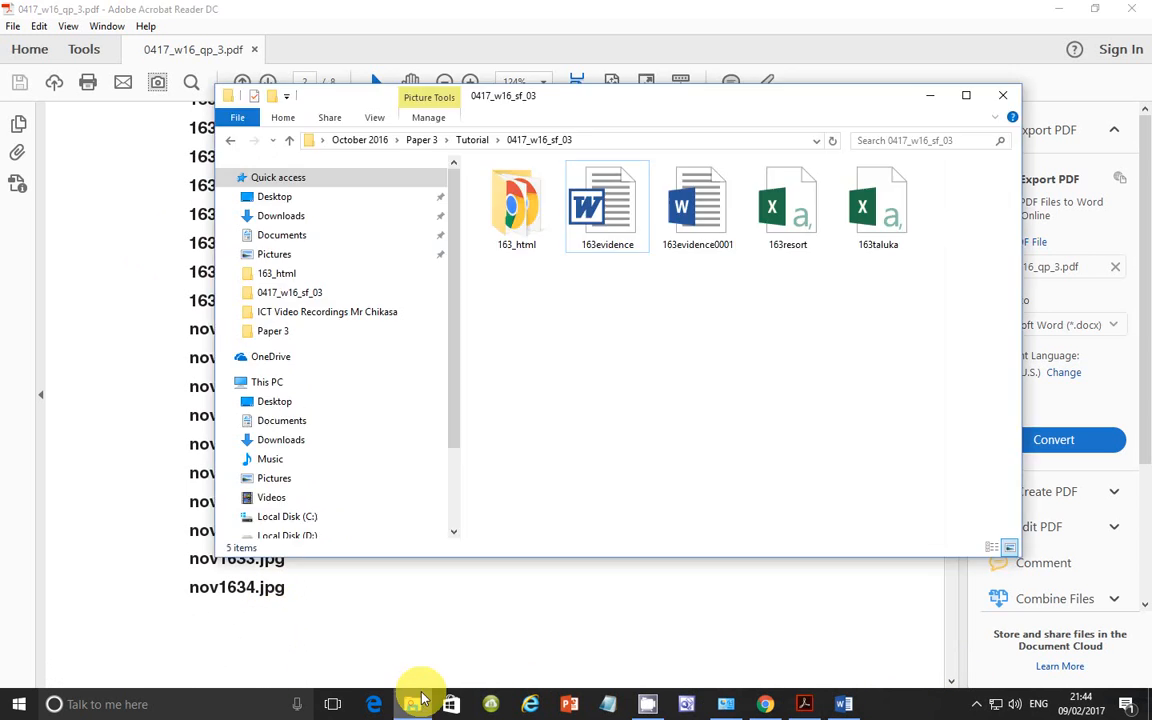
double_click(516, 200)
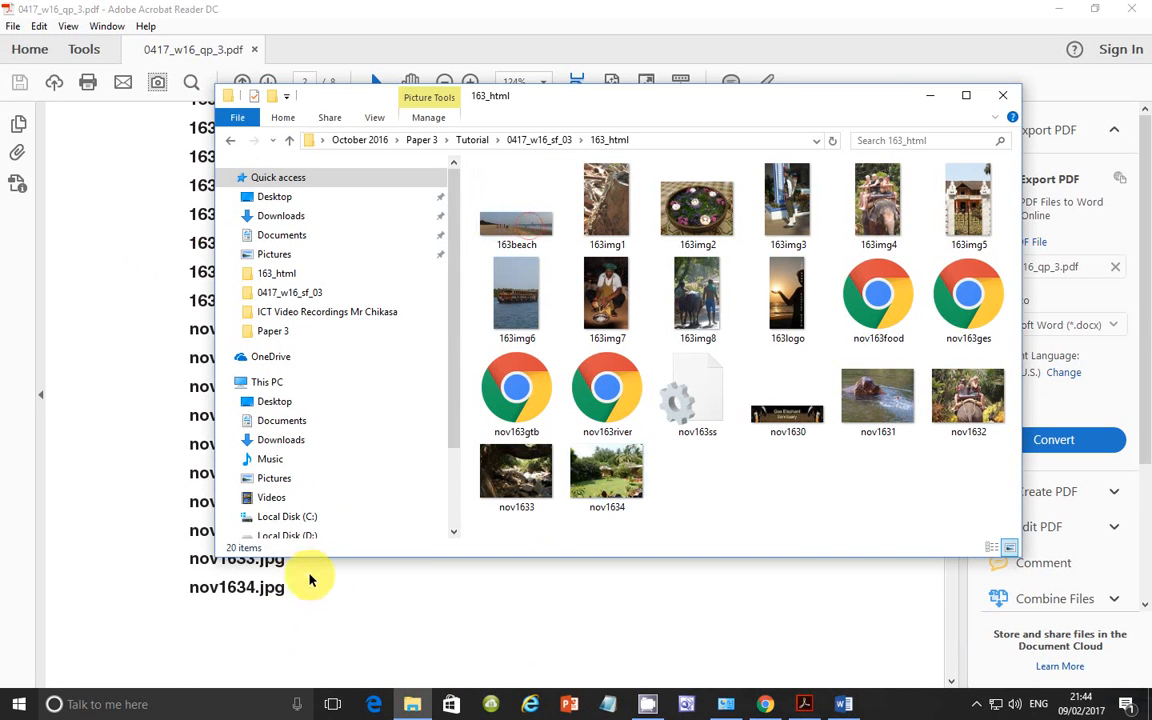
mouse_move(362, 522)
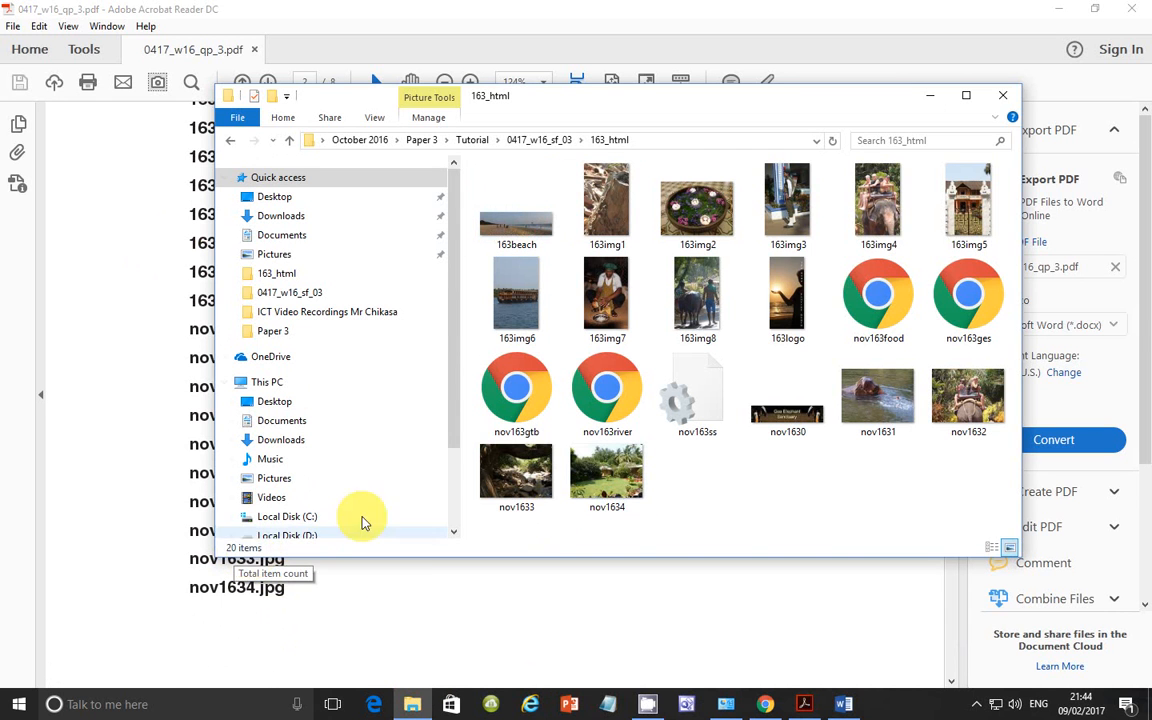
left_click(536, 140)
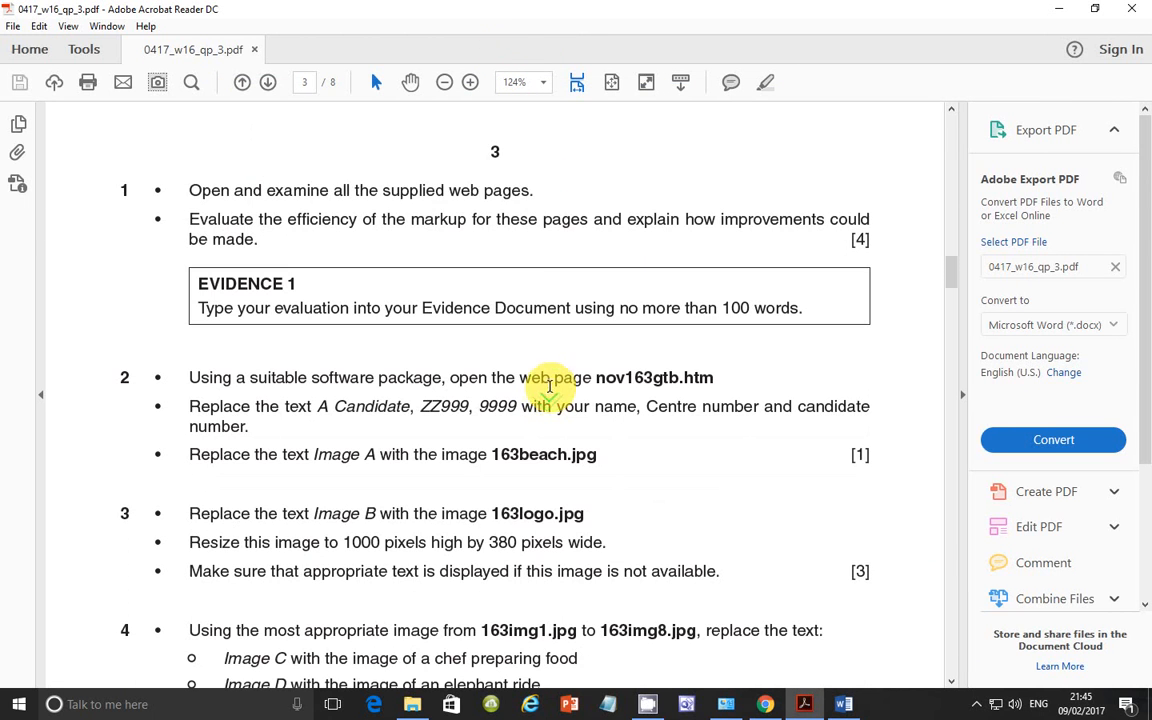
mouse_move(556, 380)
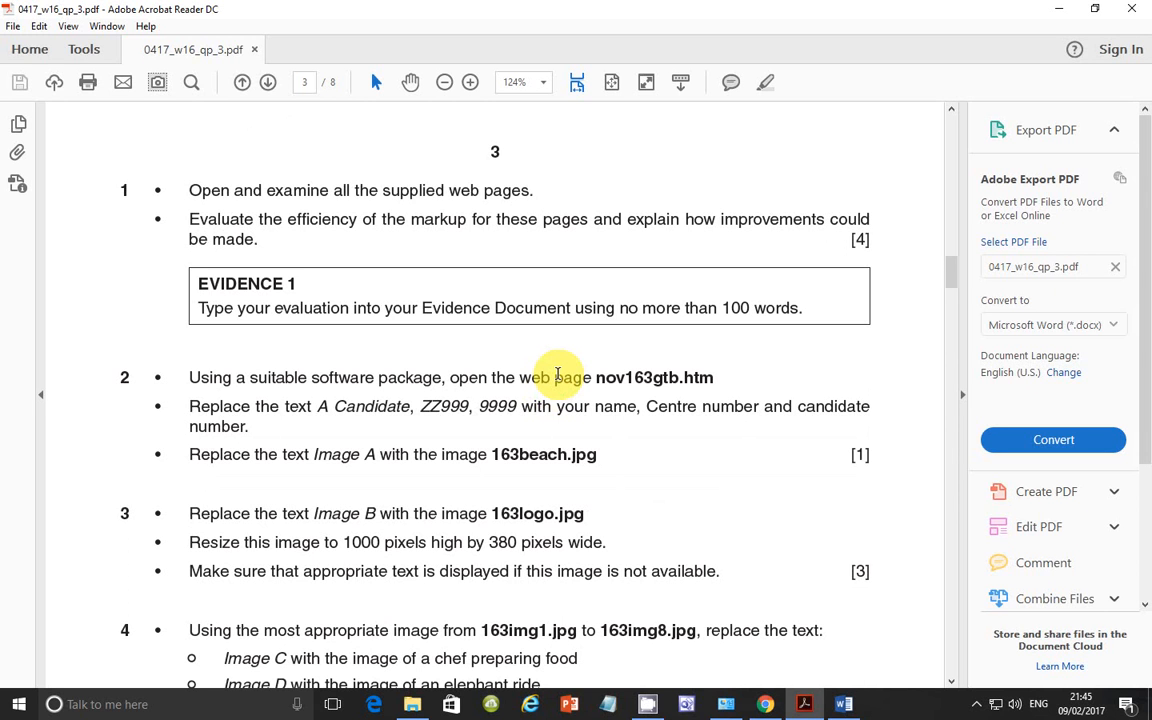
mouse_move(448, 512)
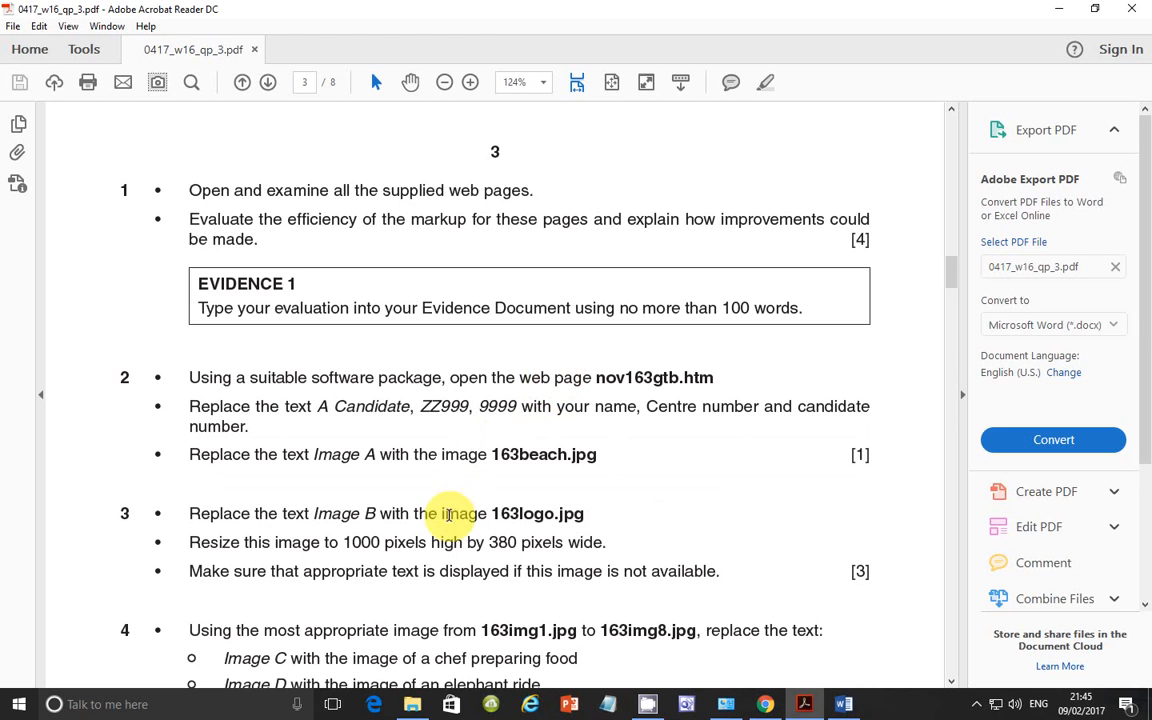
mouse_move(412, 704)
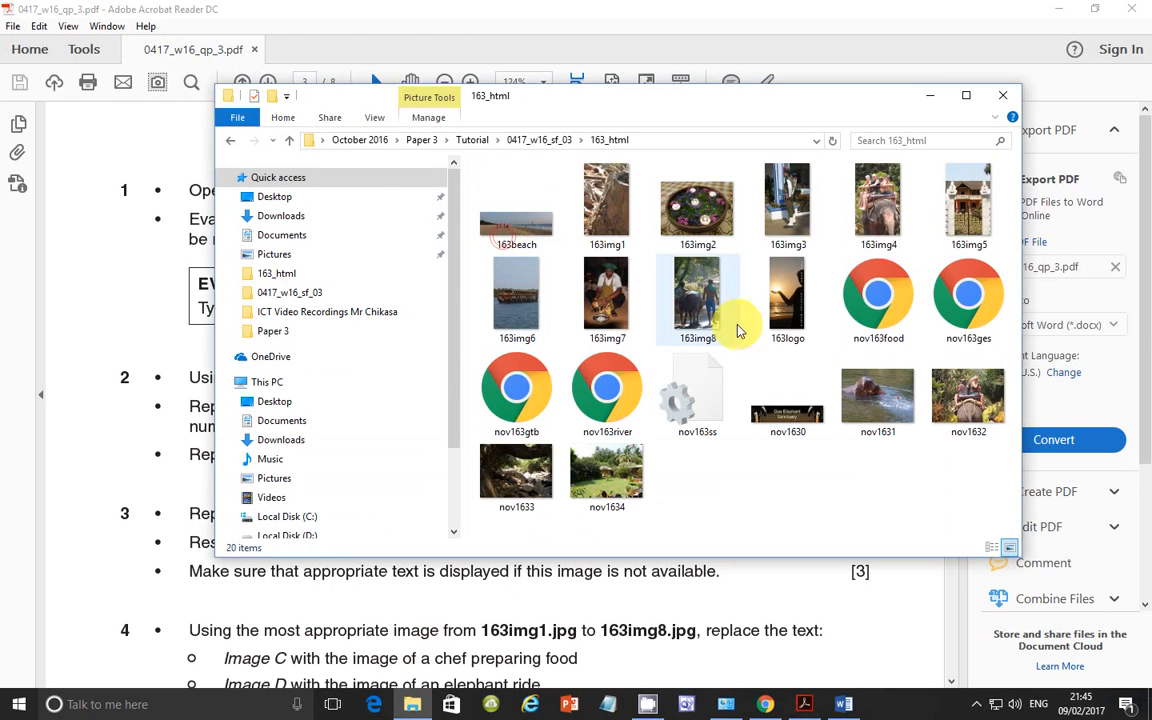
Open nov163food with Notepad to view its HTML source.
right_click(876, 296)
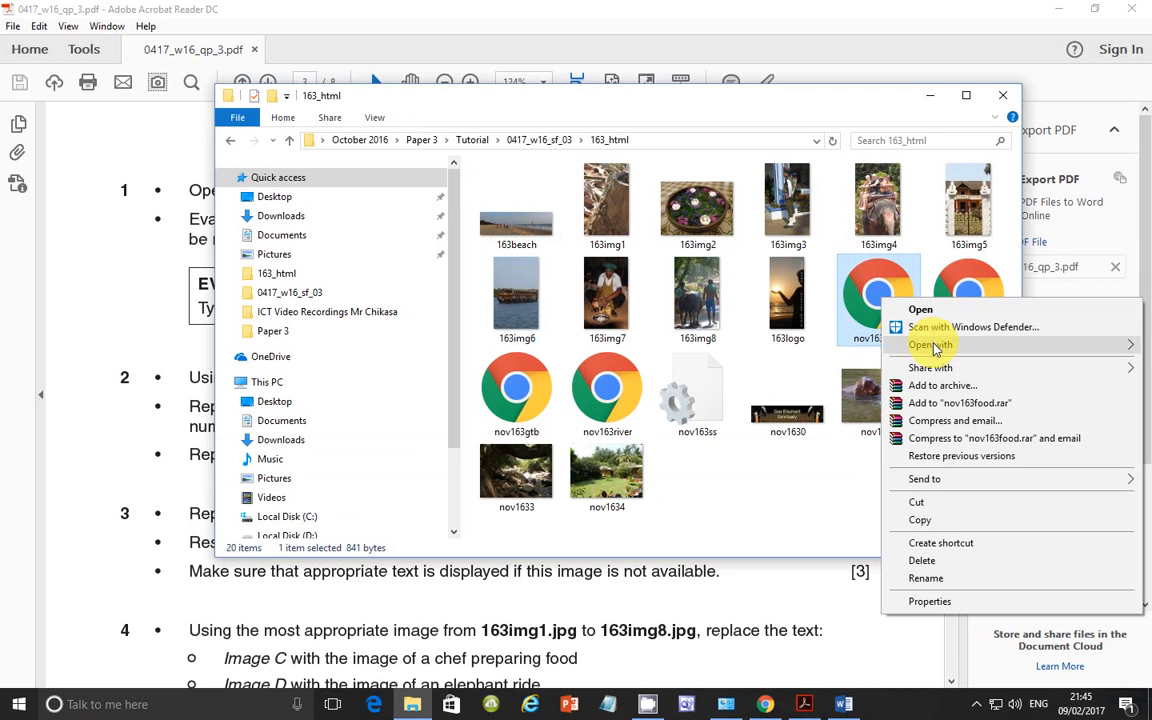
left_click(932, 344)
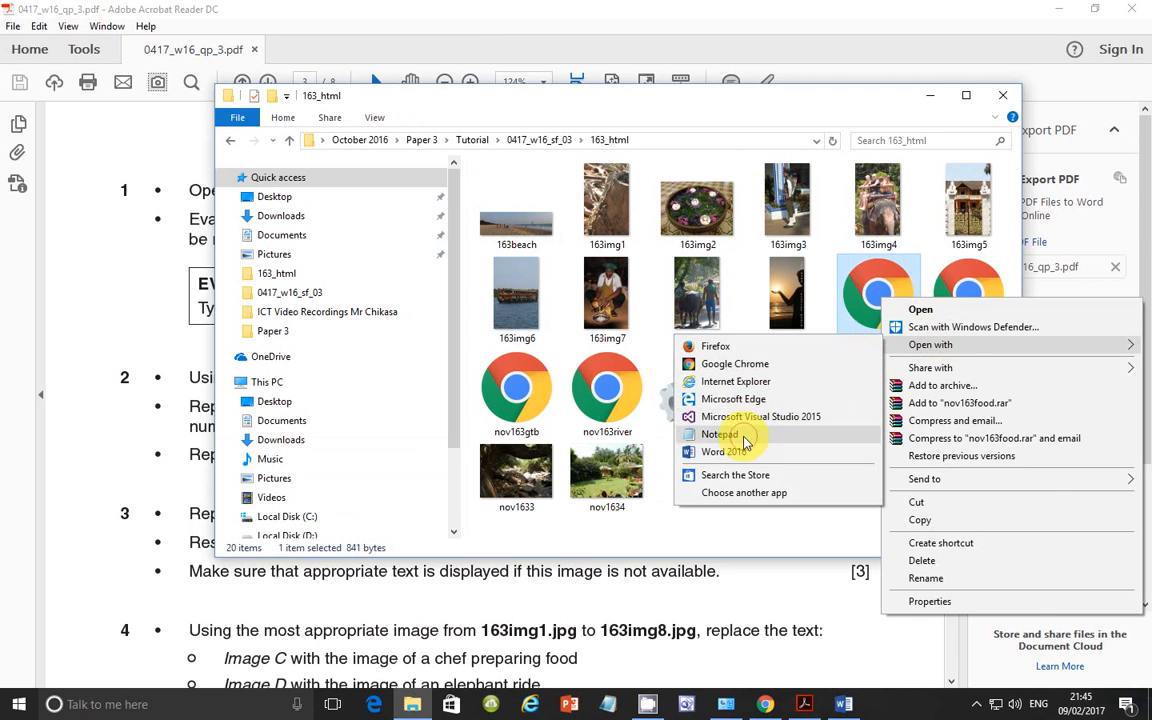
left_click(718, 434)
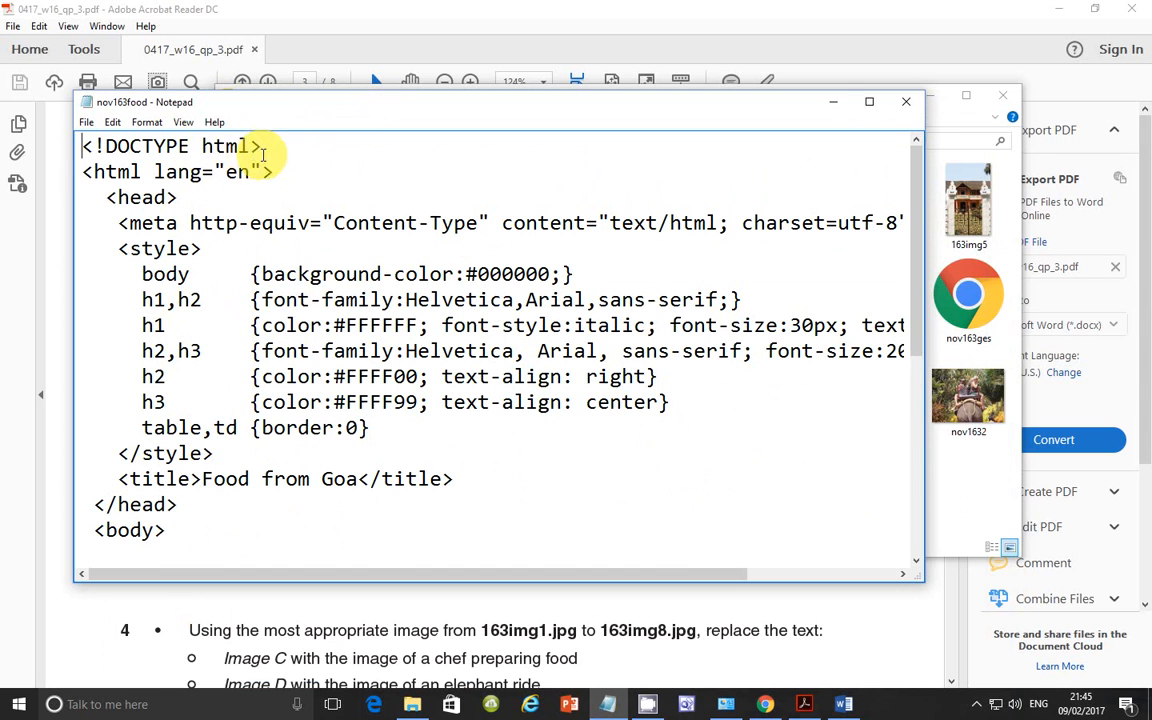
Select the DOCTYPE line and scroll through the style rules and table markup.
triple_click(170, 146)
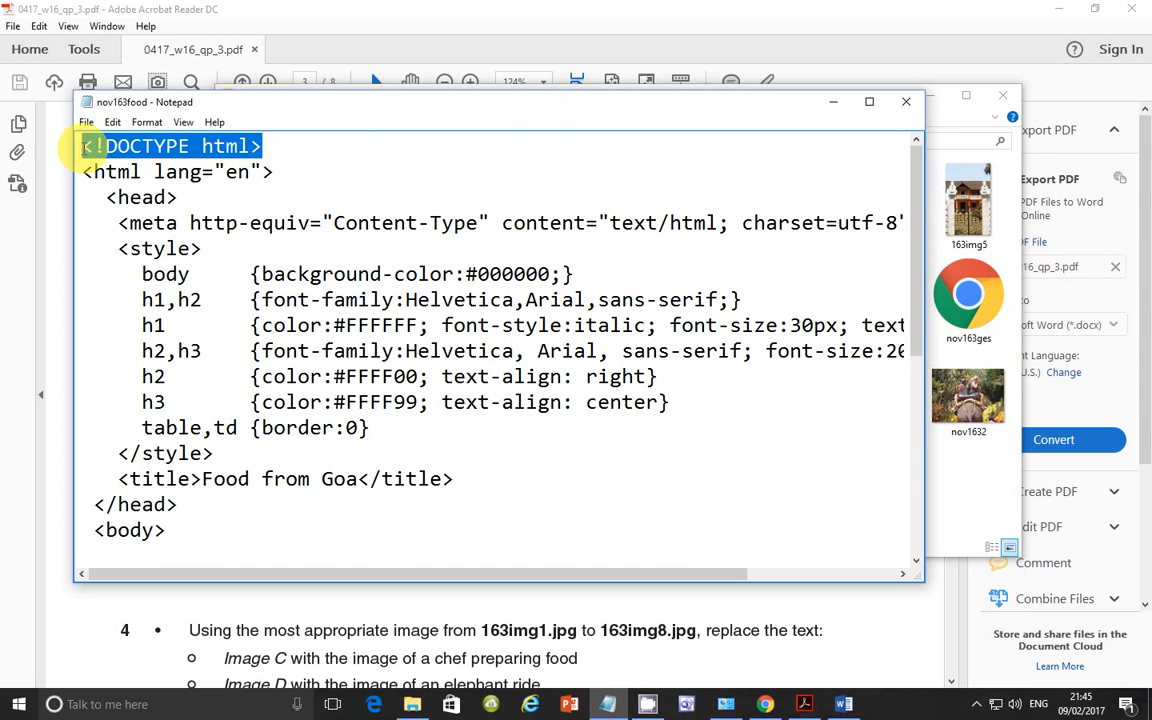
mouse_move(338, 252)
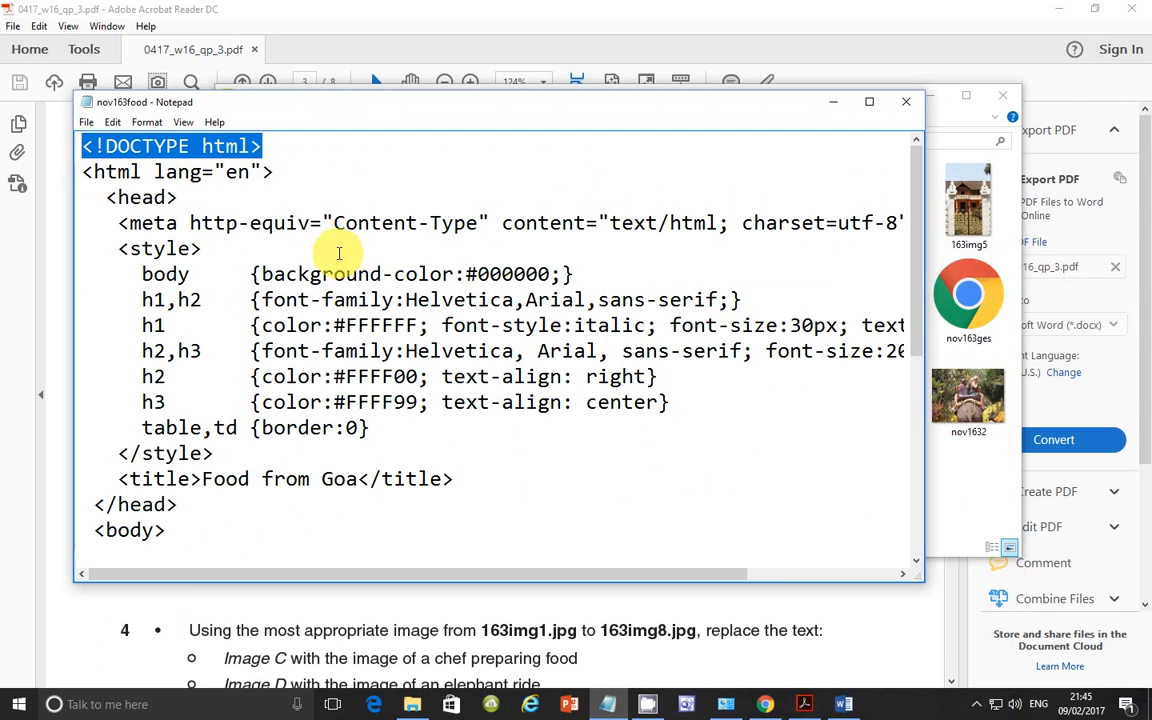
mouse_move(362, 248)
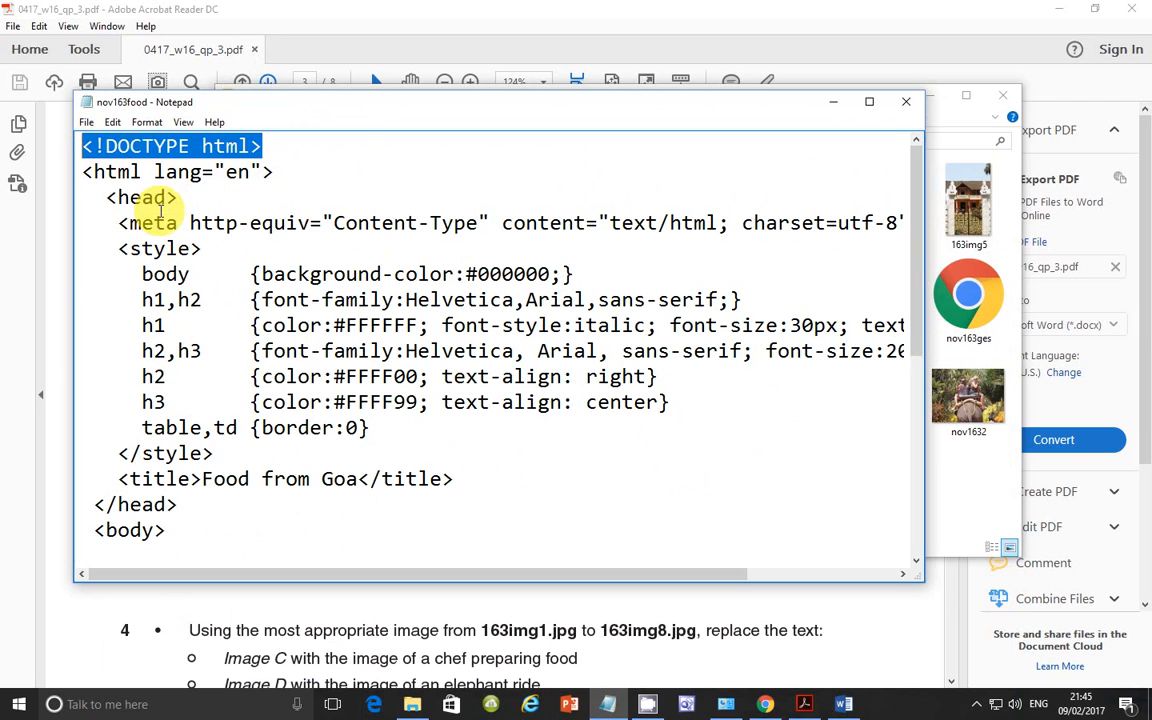
mouse_move(160, 248)
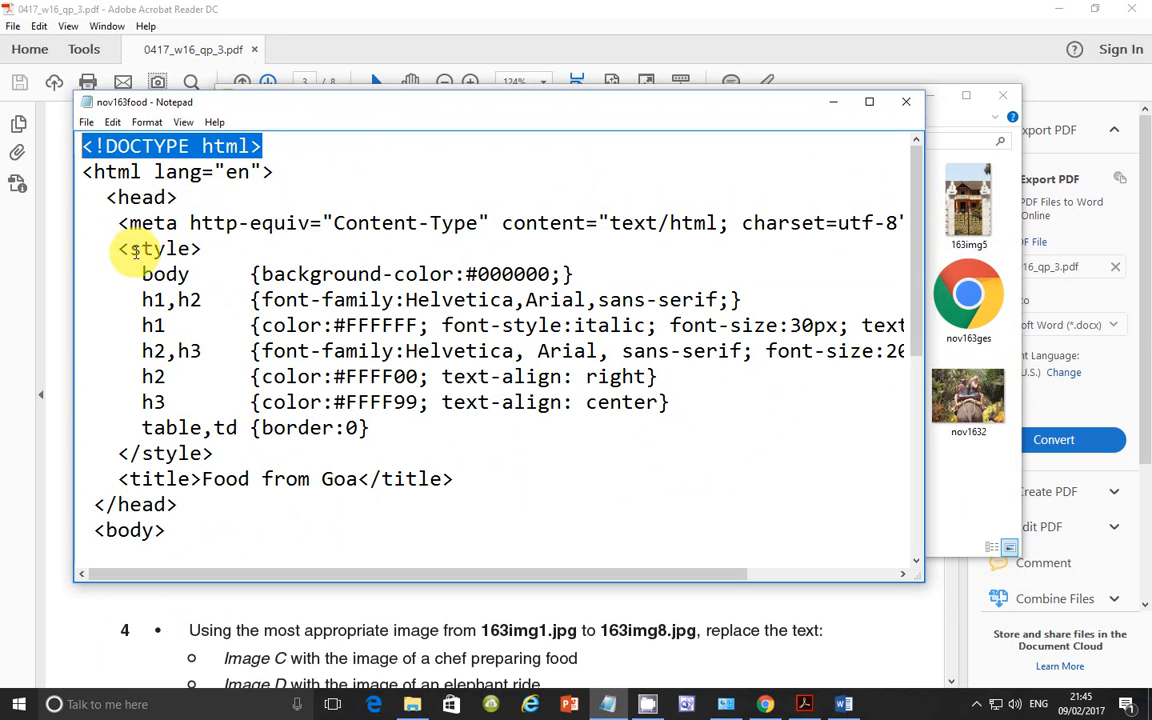
scroll("down", 3)
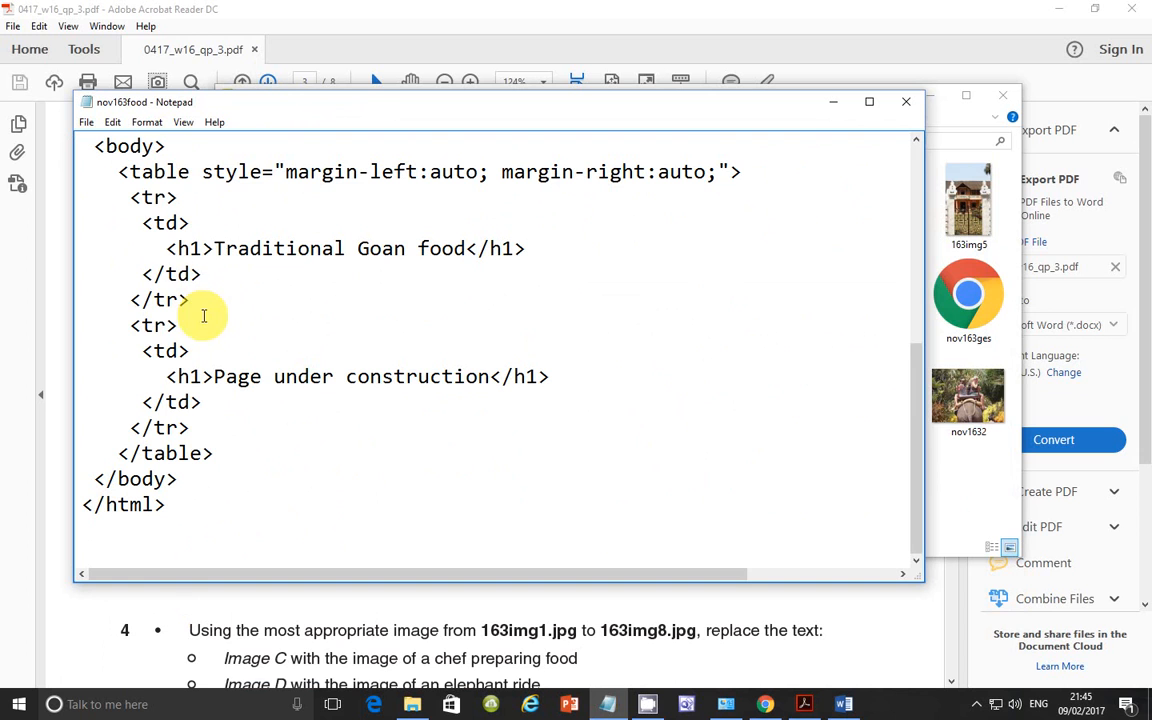
mouse_move(228, 302)
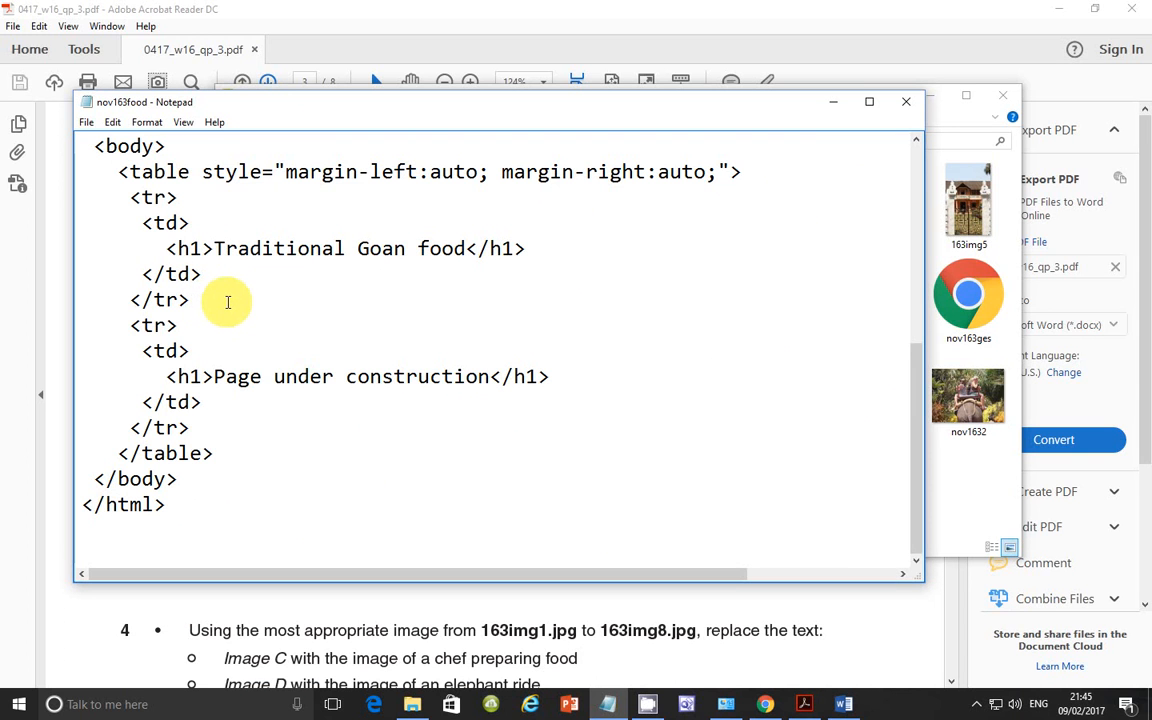
scroll("up", 3)
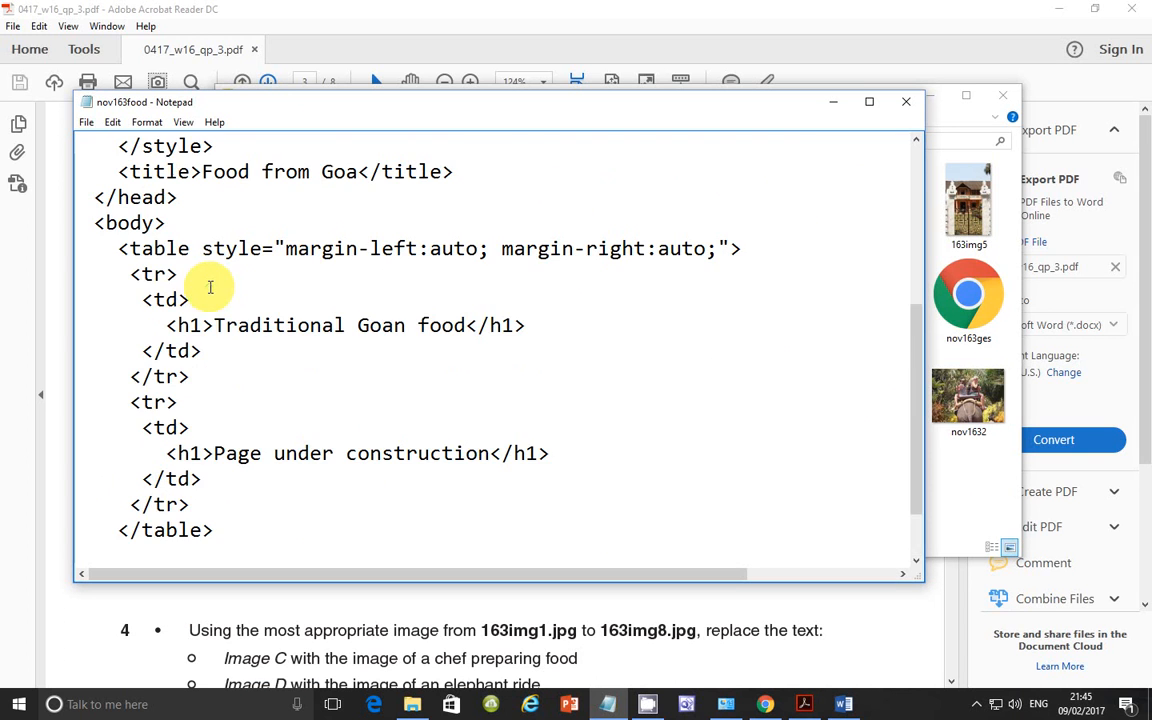
mouse_move(224, 300)
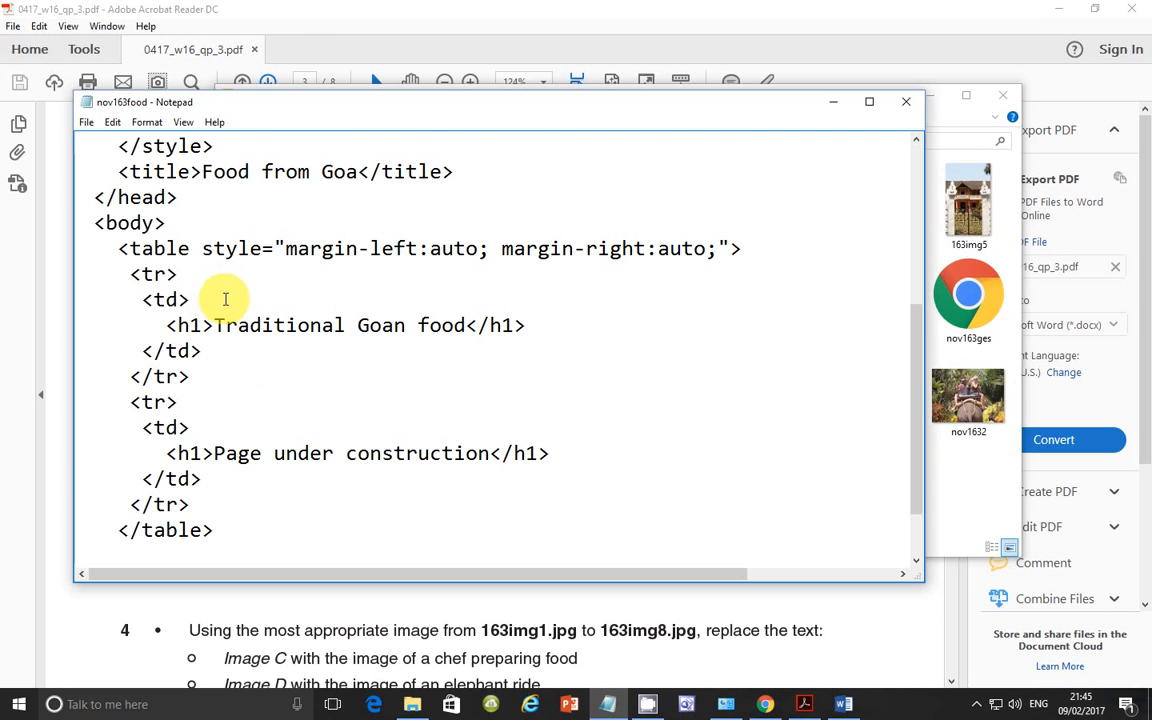
scroll("up", 3)
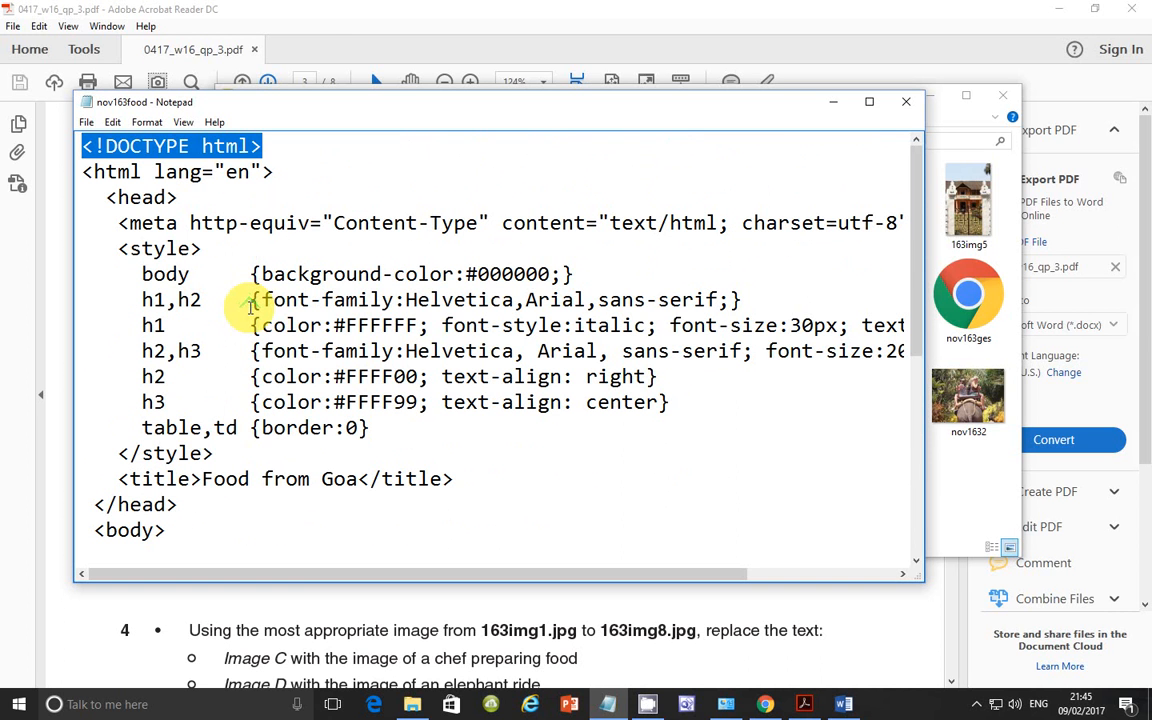
mouse_move(116, 252)
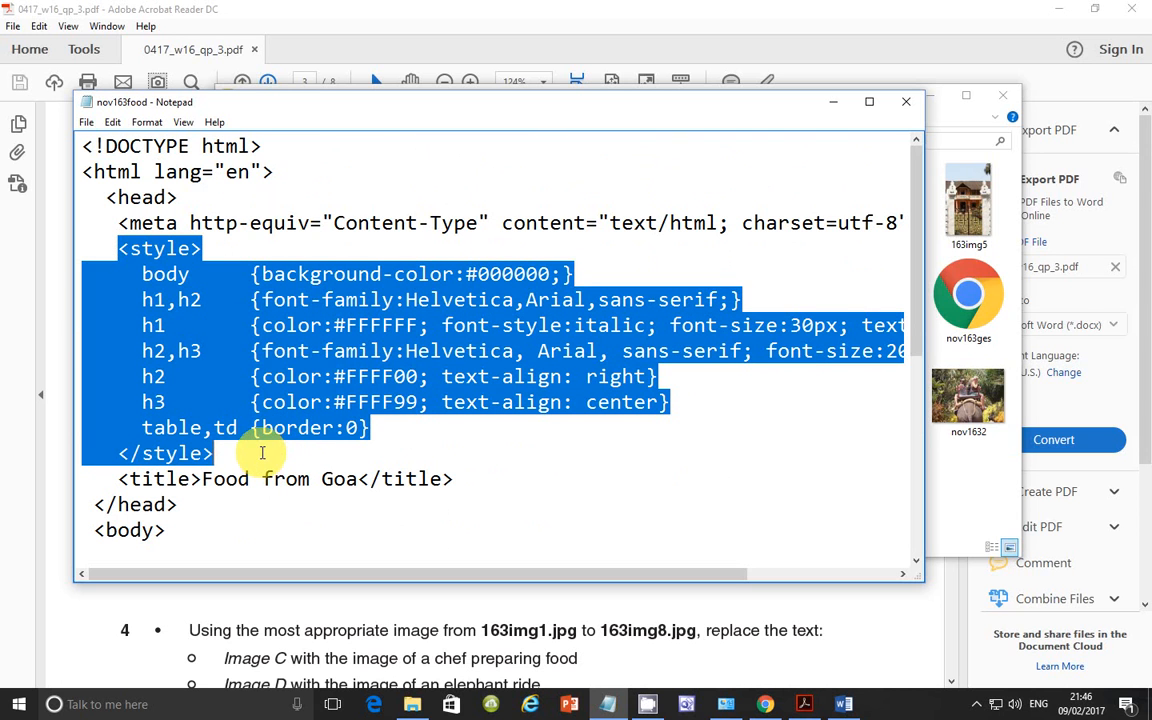
mouse_move(212, 222)
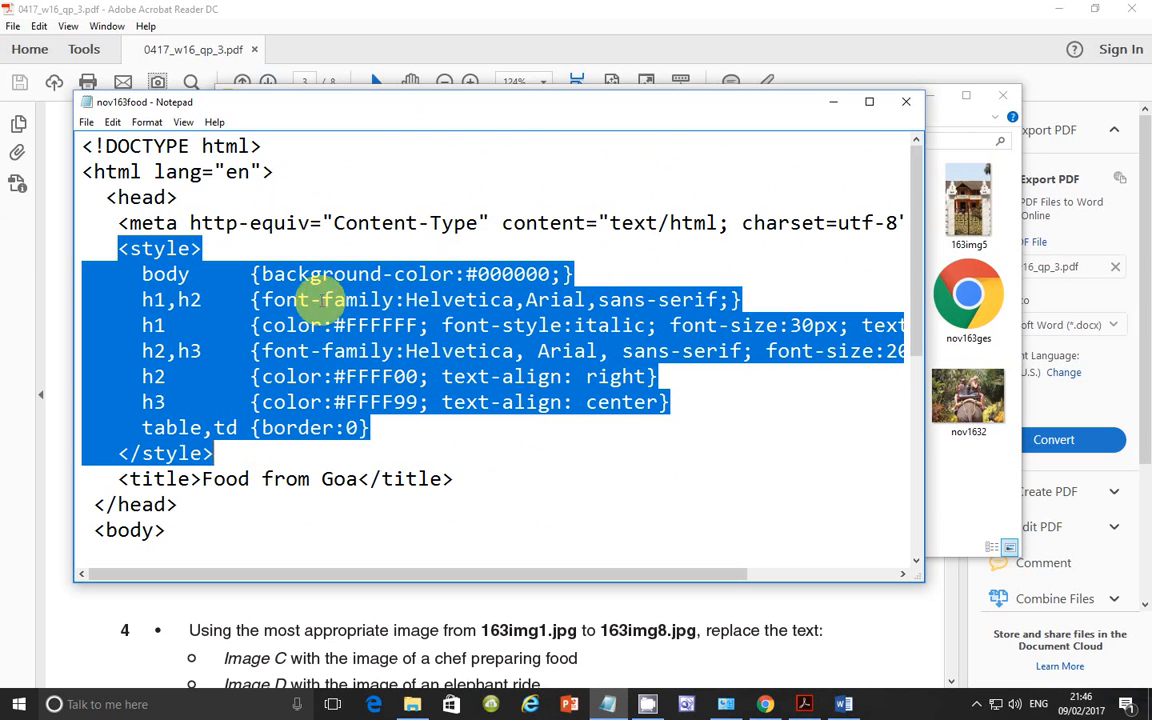
mouse_move(436, 300)
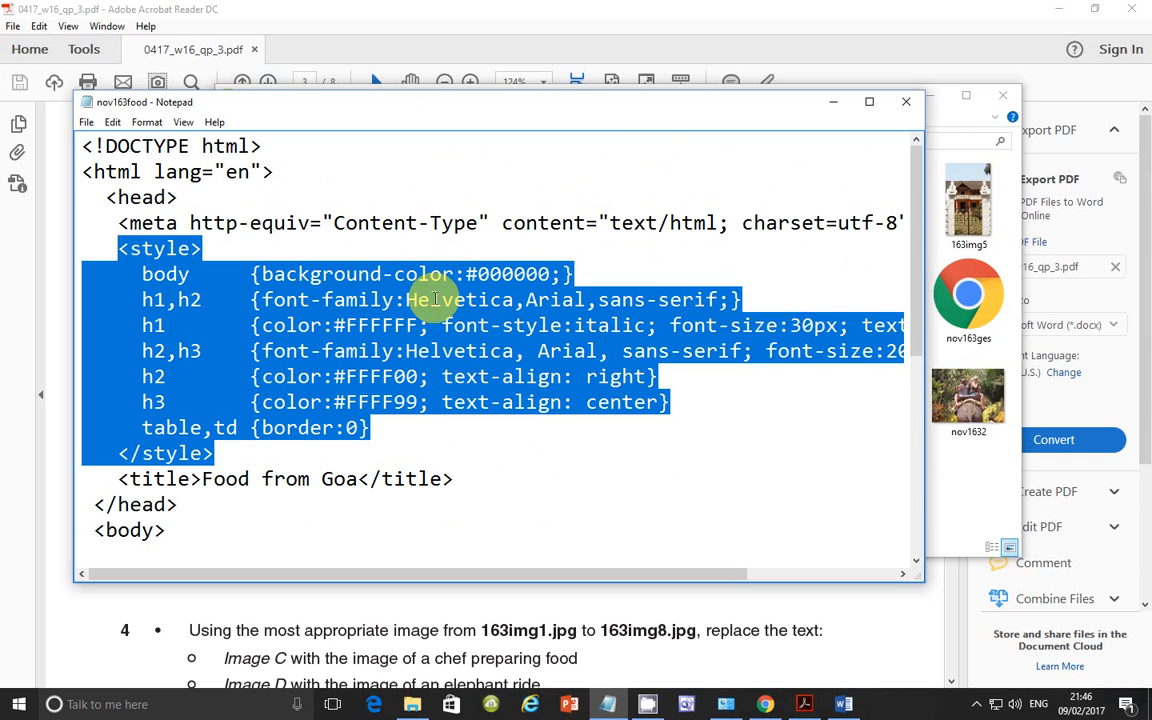
mouse_move(604, 40)
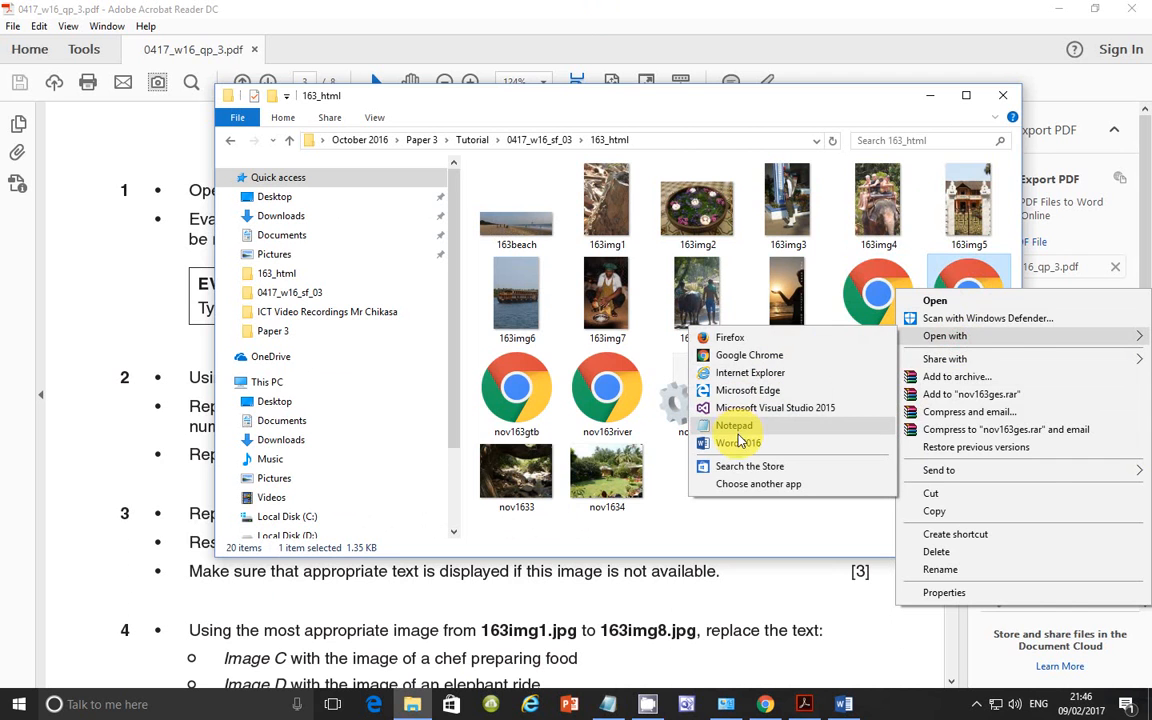
View the nov163ges page source in Notepad and scroll through its style rules.
left_click(734, 424)
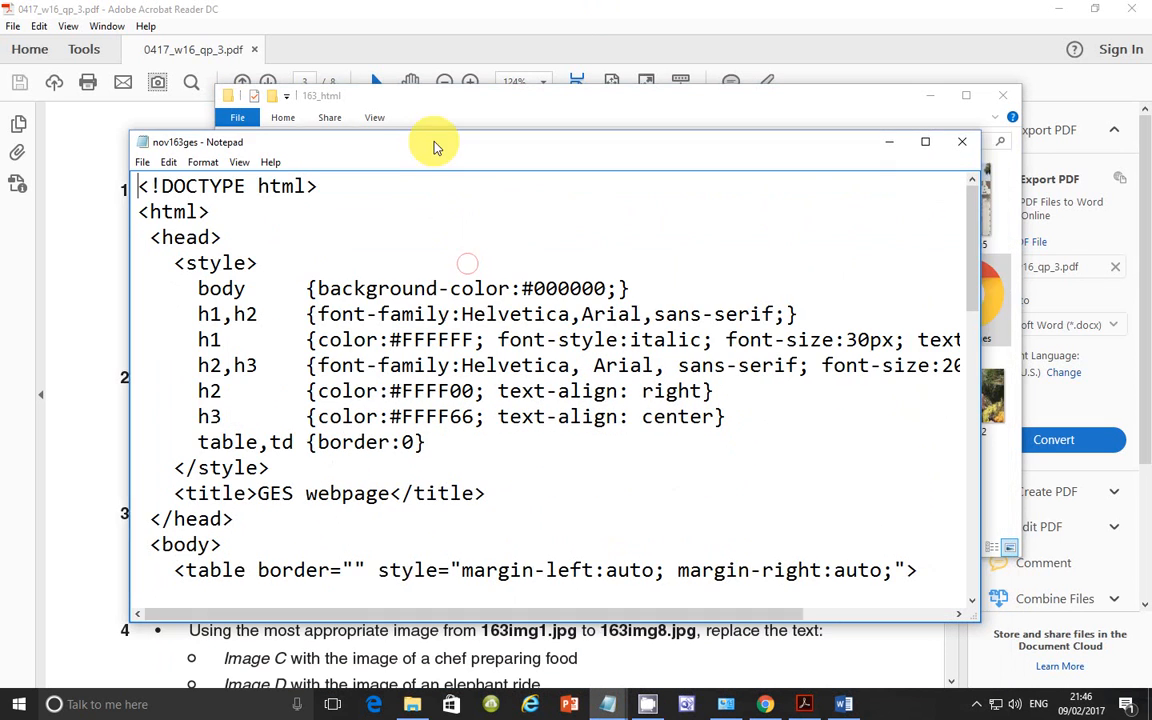
scroll("down", 3)
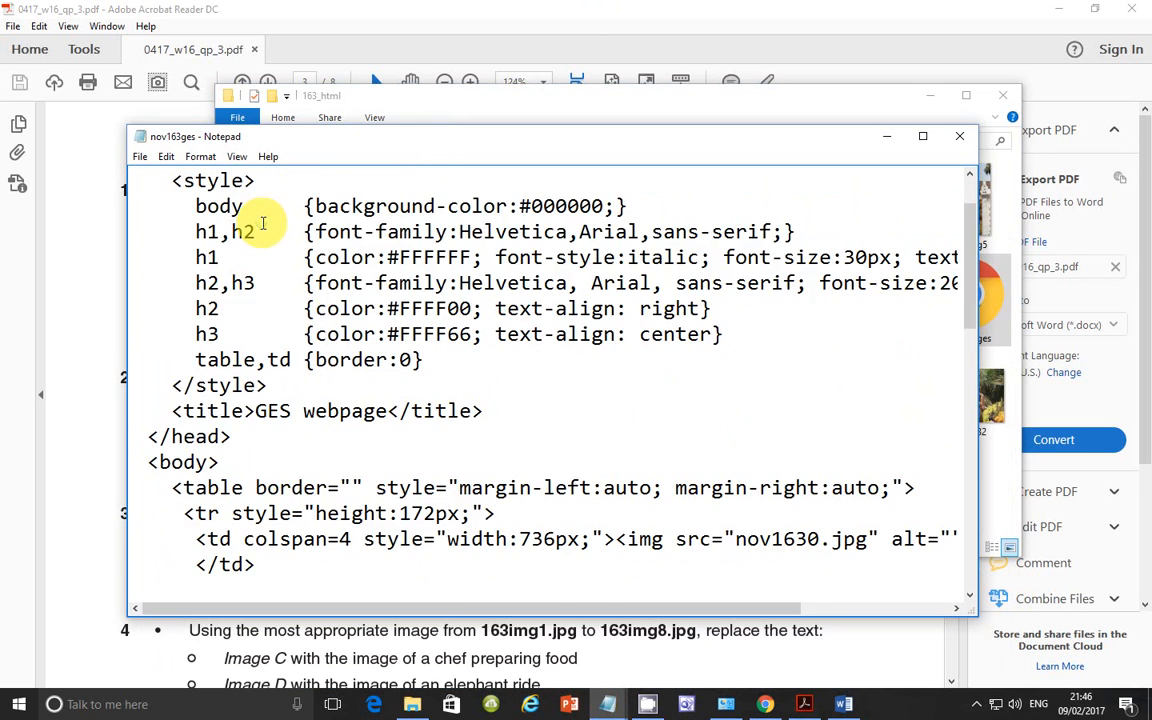
scroll("down", 3)
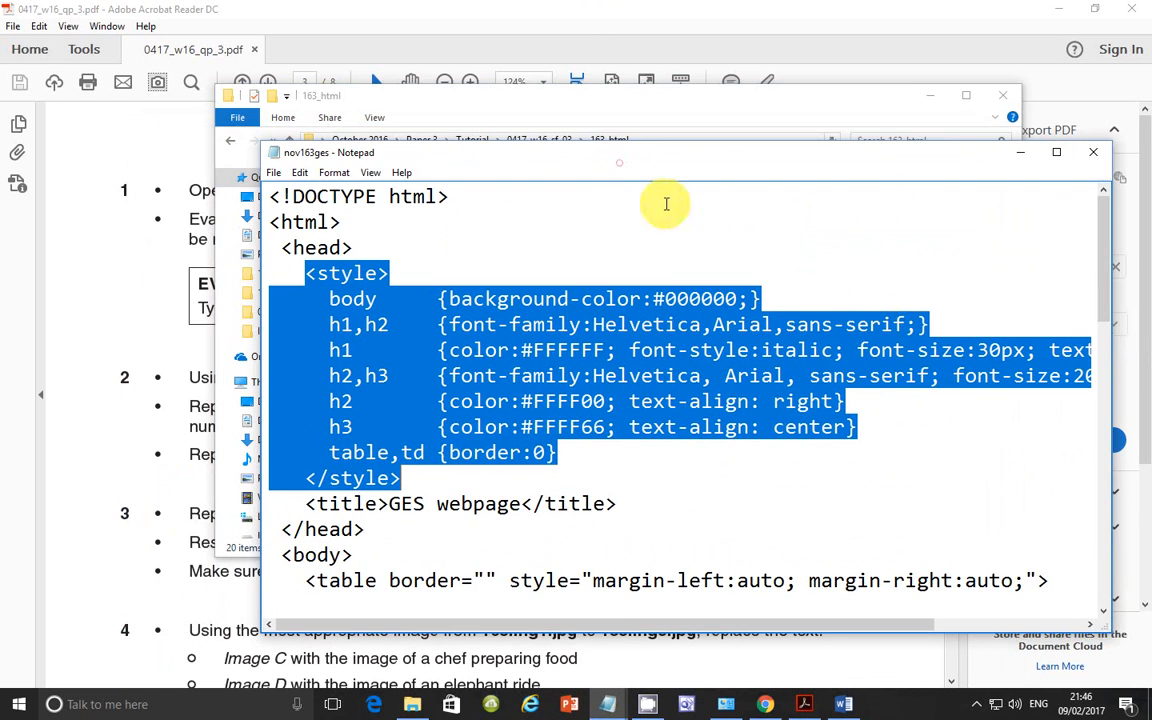
mouse_move(604, 264)
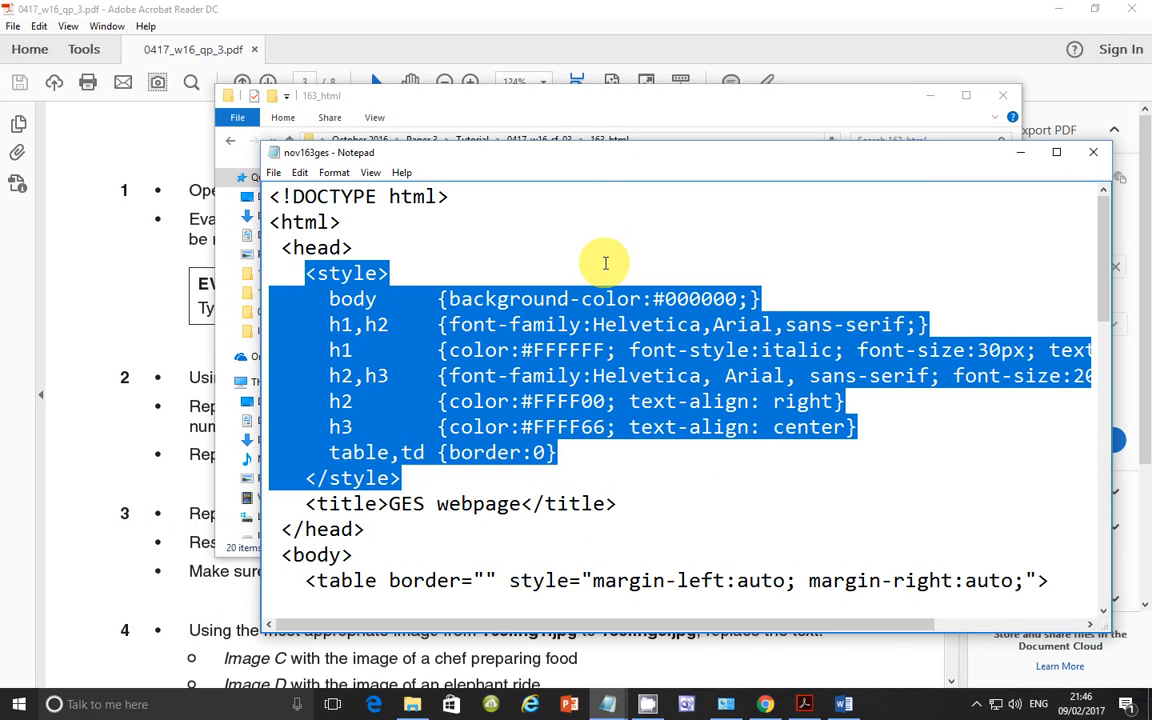
mouse_move(470, 324)
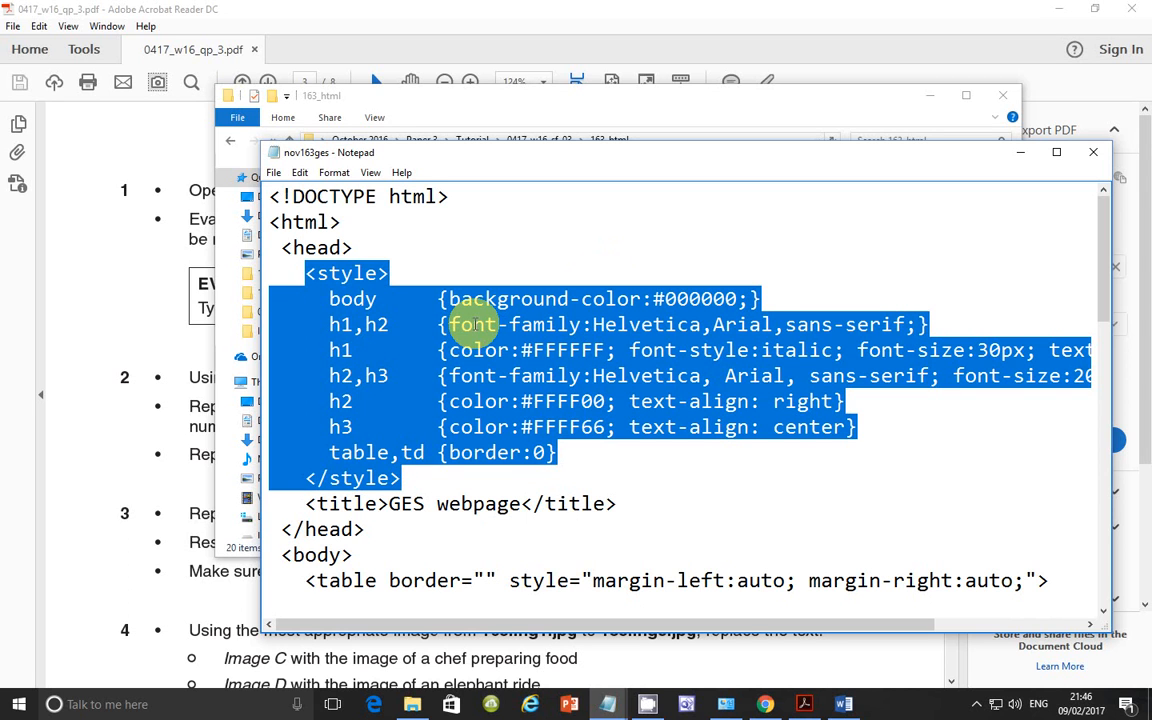
left_click(436, 298)
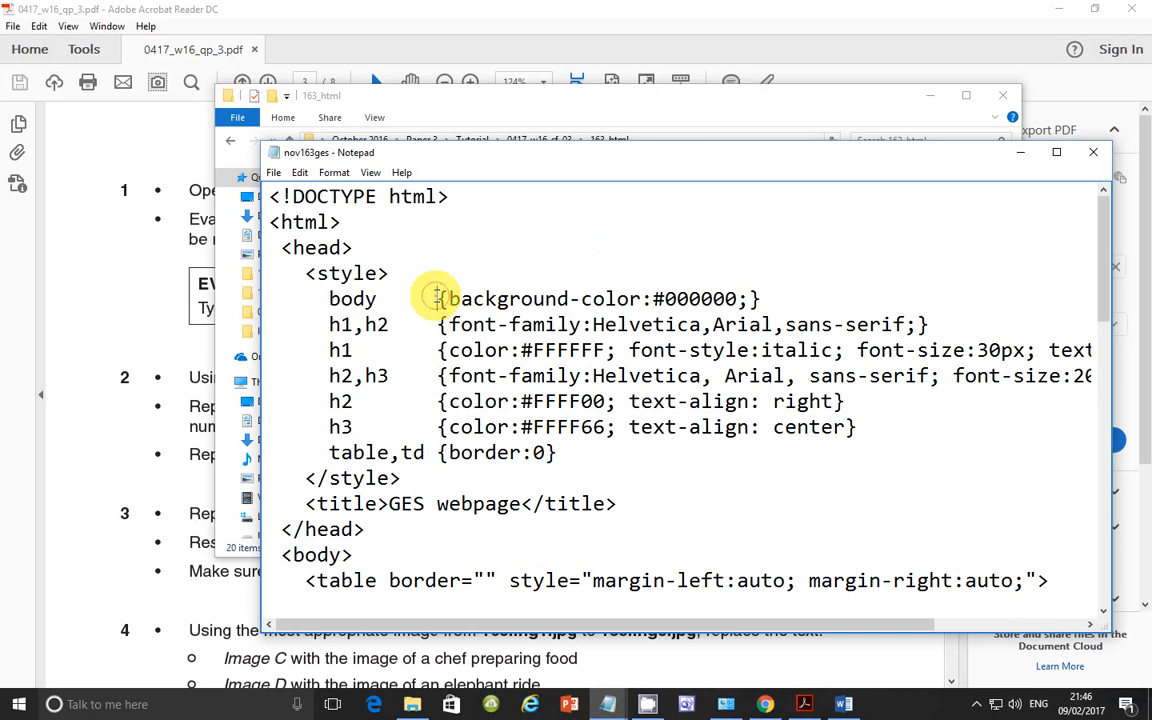
mouse_move(500, 504)
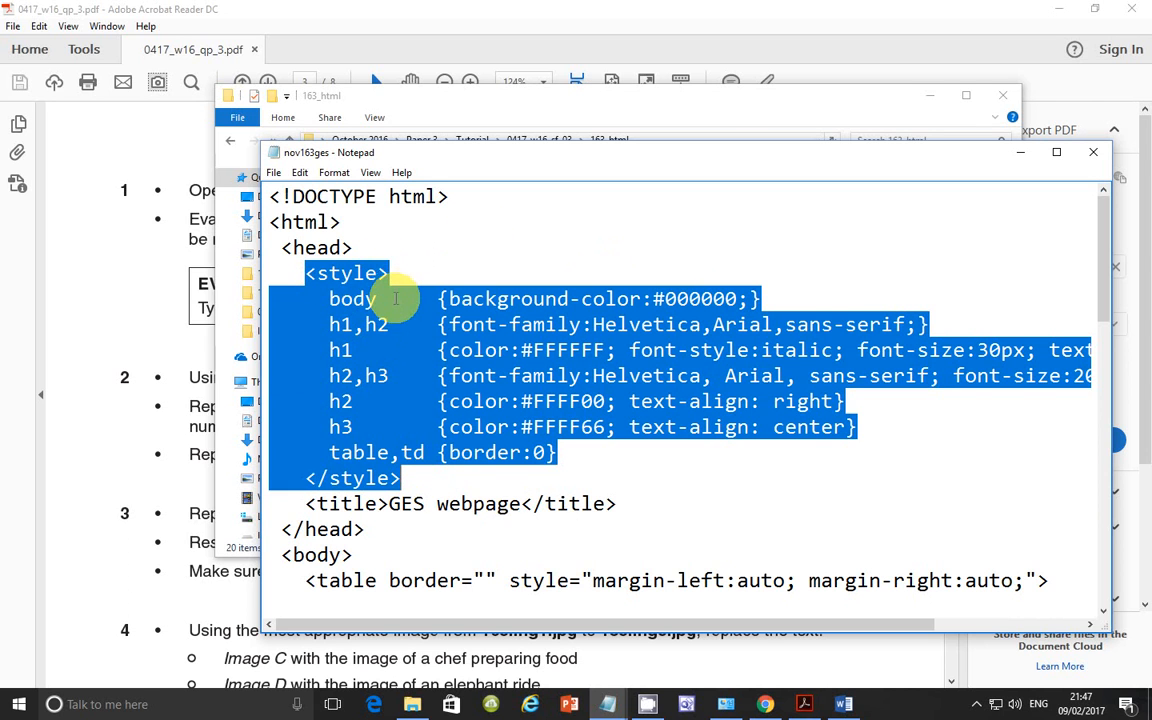
mouse_move(548, 192)
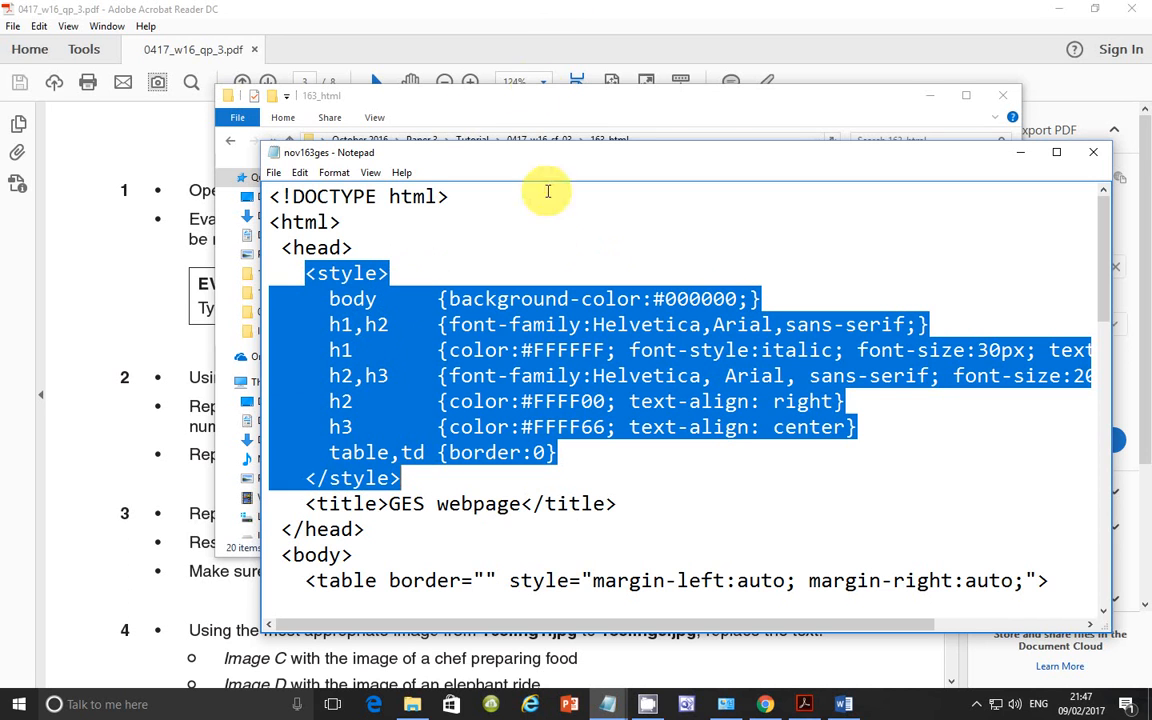
mouse_move(528, 448)
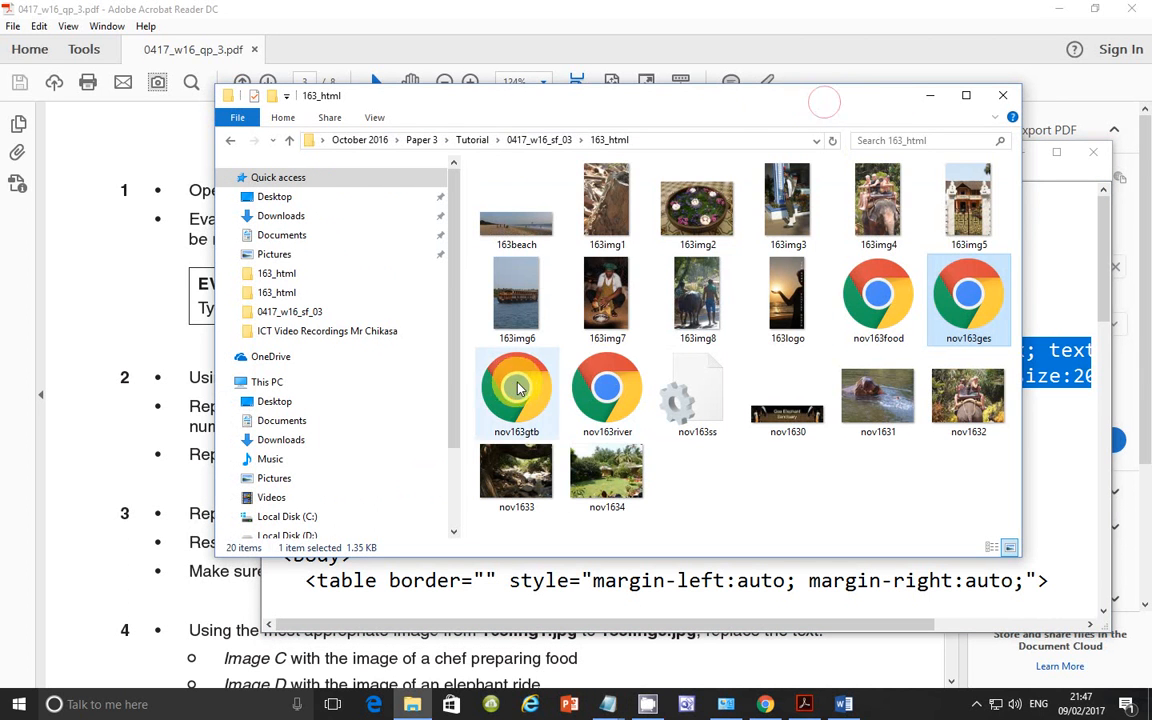
Open nov163gtb and nov163river in Notepad, selecting the gtb style rules to compare.
right_click(516, 390)
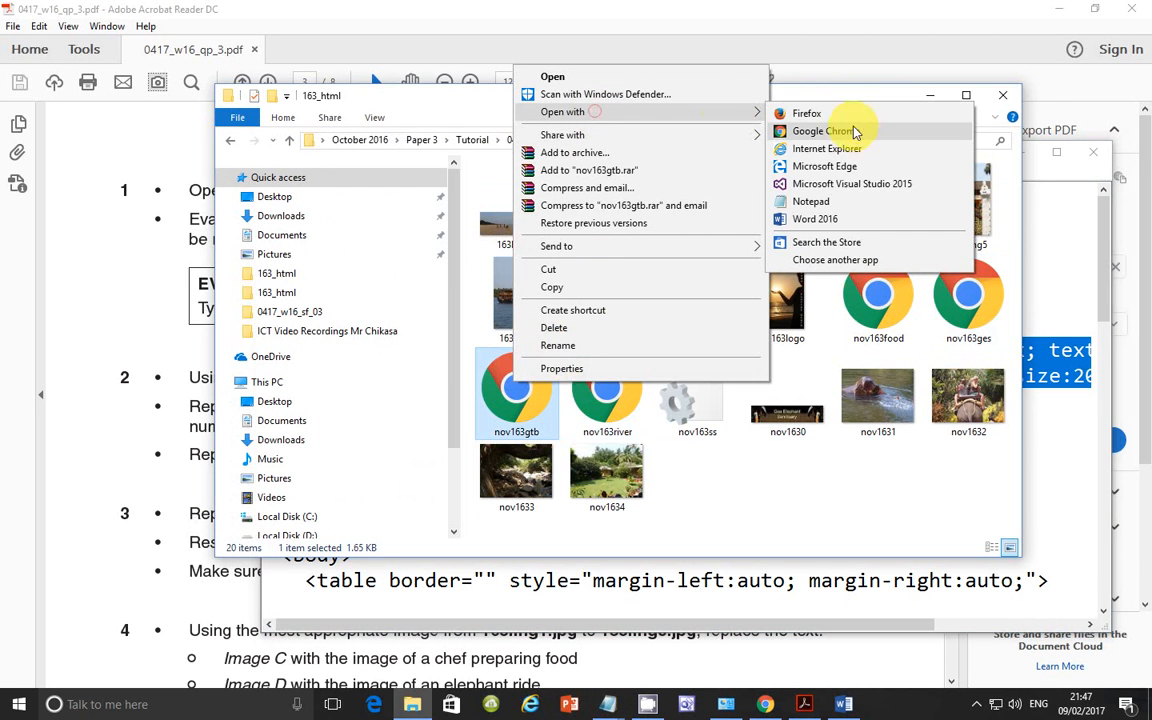
left_click(810, 200)
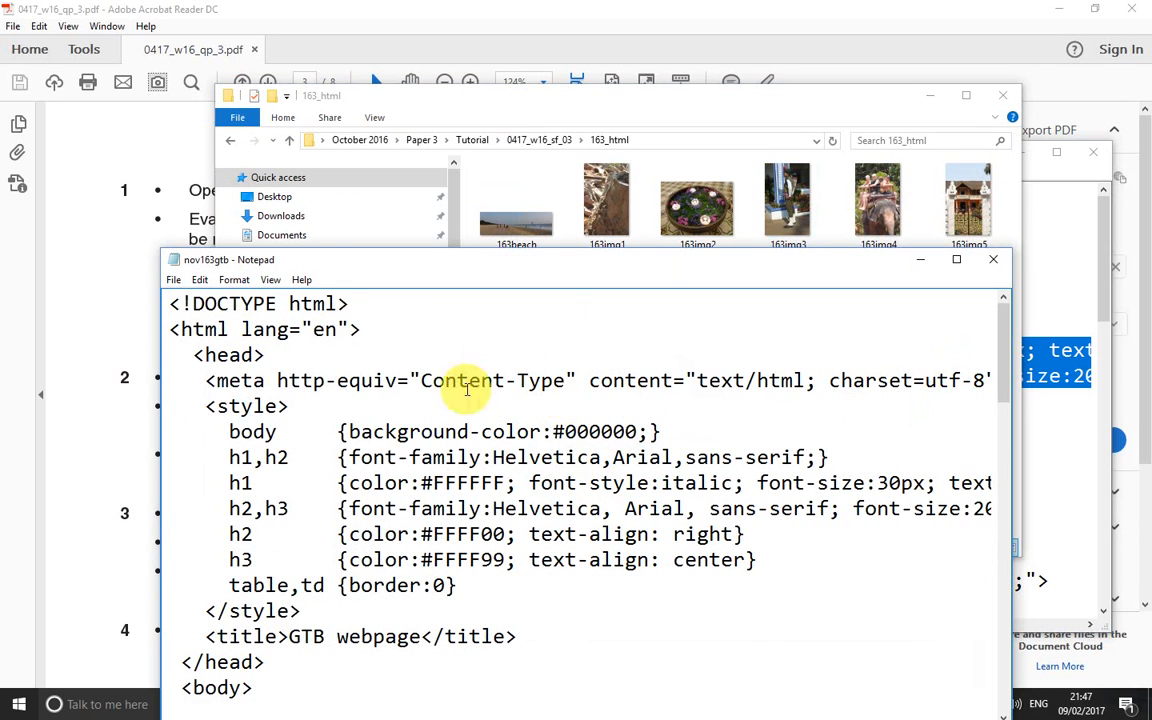
left_click_drag(204, 404, 300, 612)
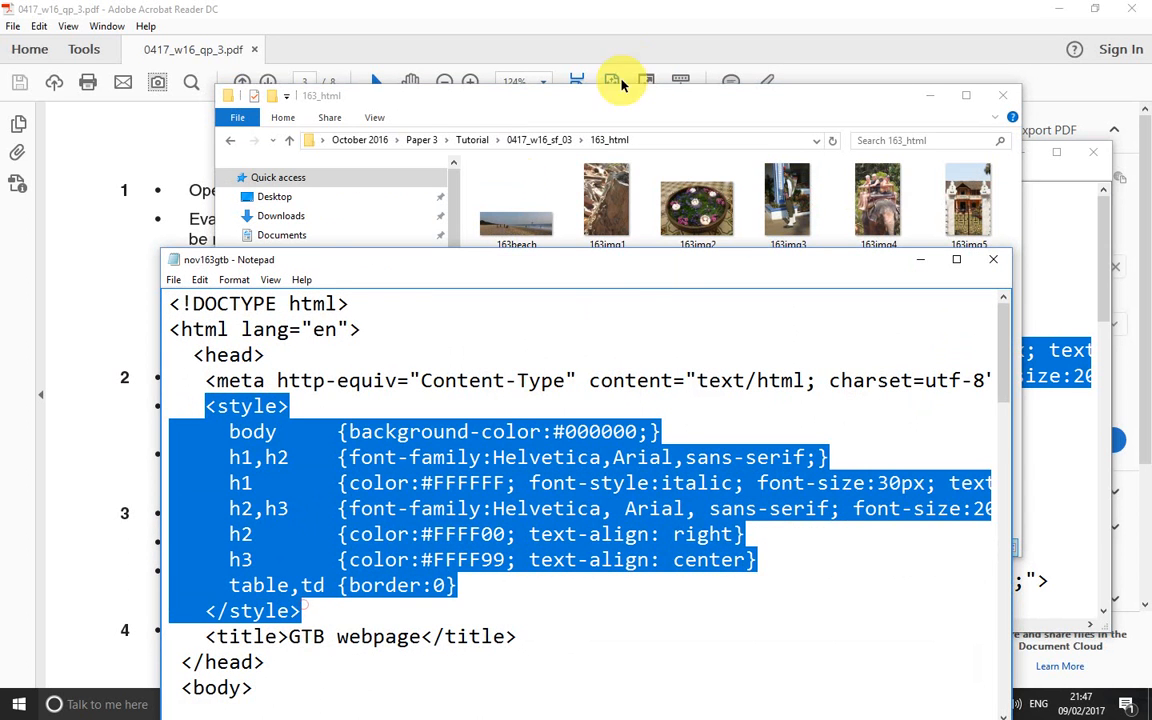
right_click(608, 390)
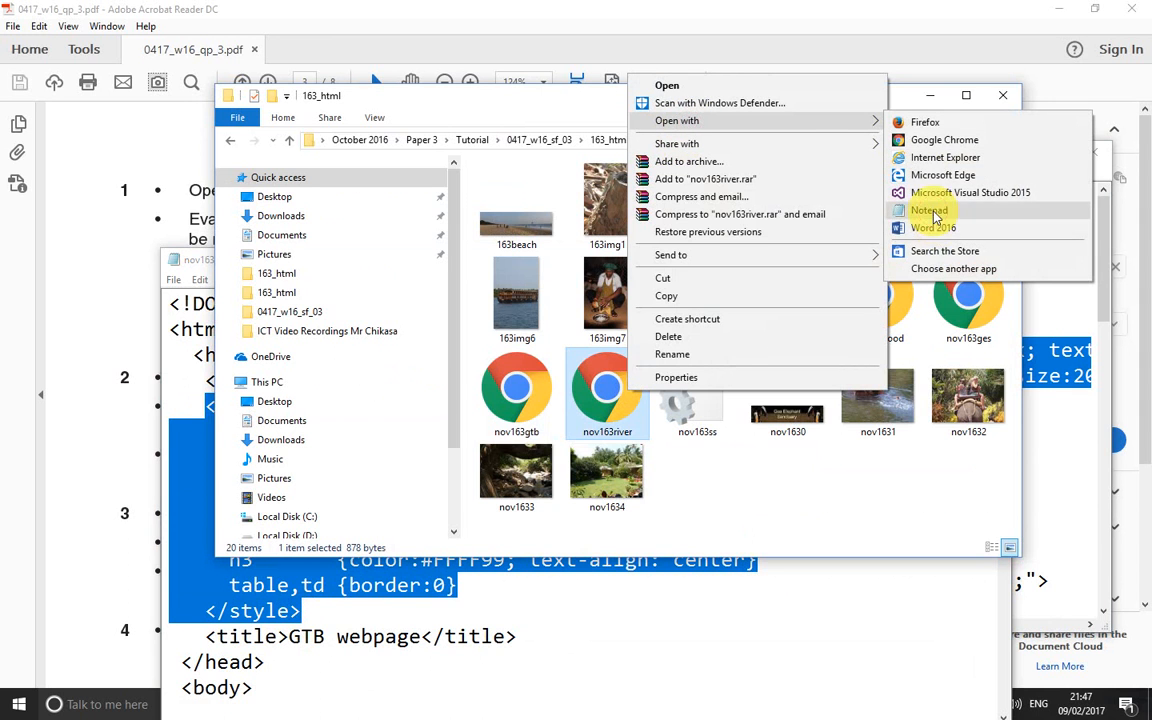
left_click(930, 210)
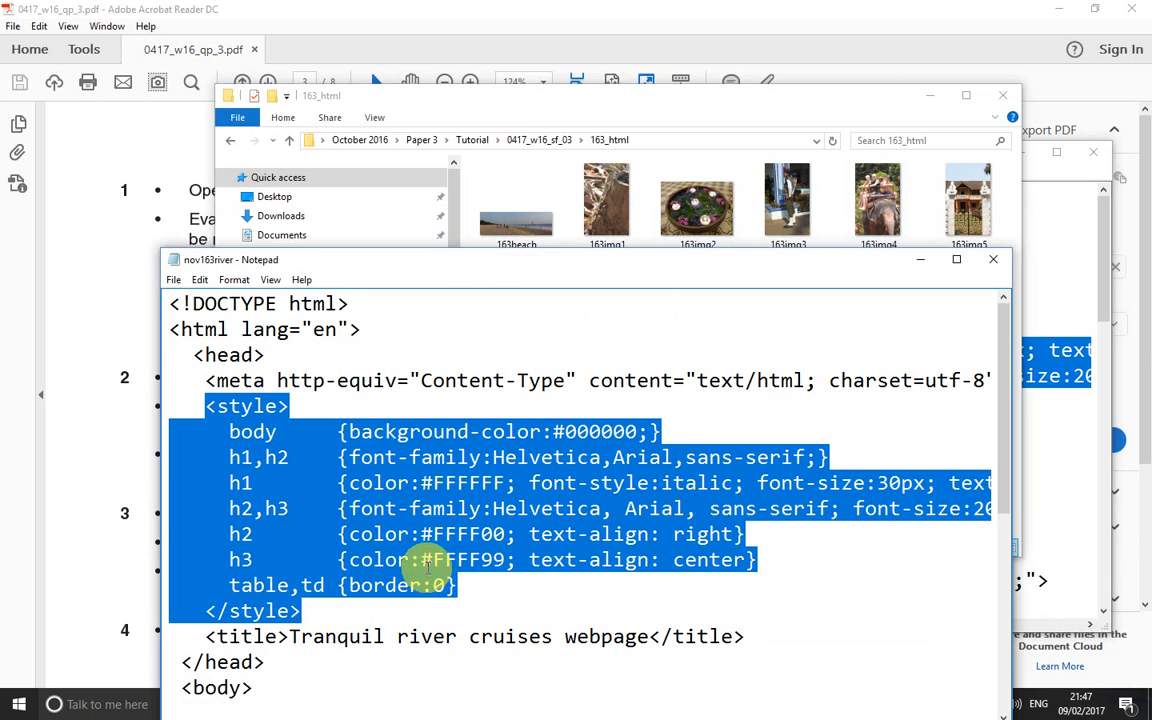
mouse_move(424, 508)
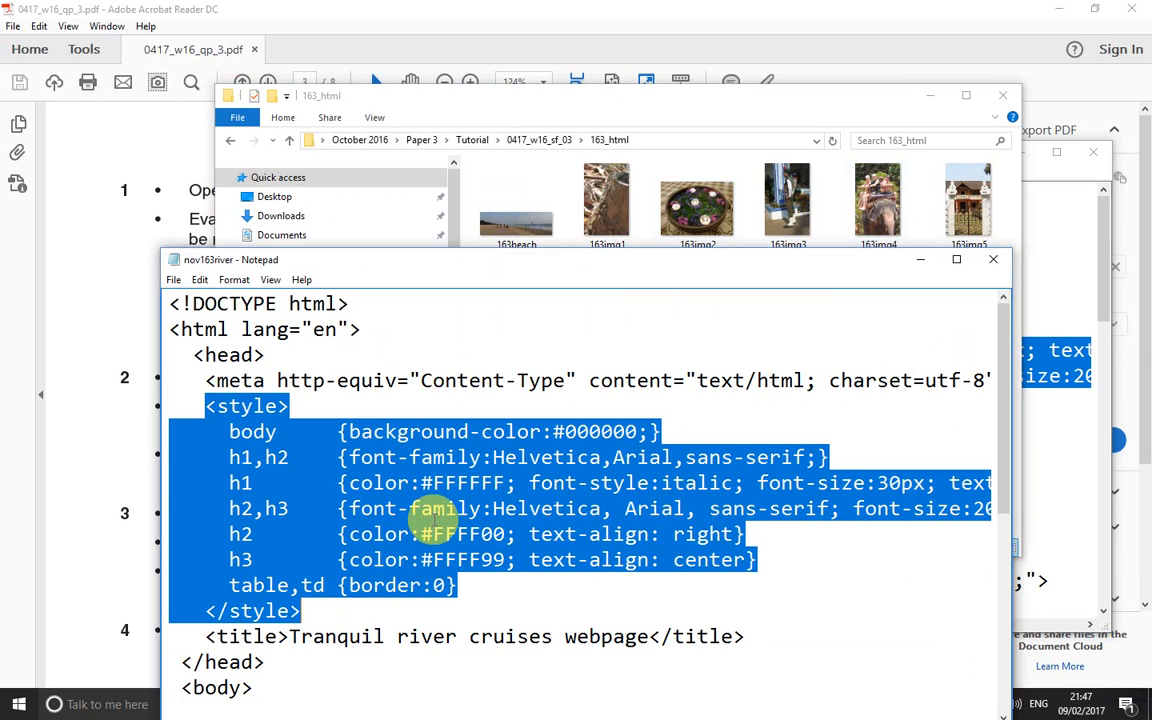
mouse_move(692, 448)
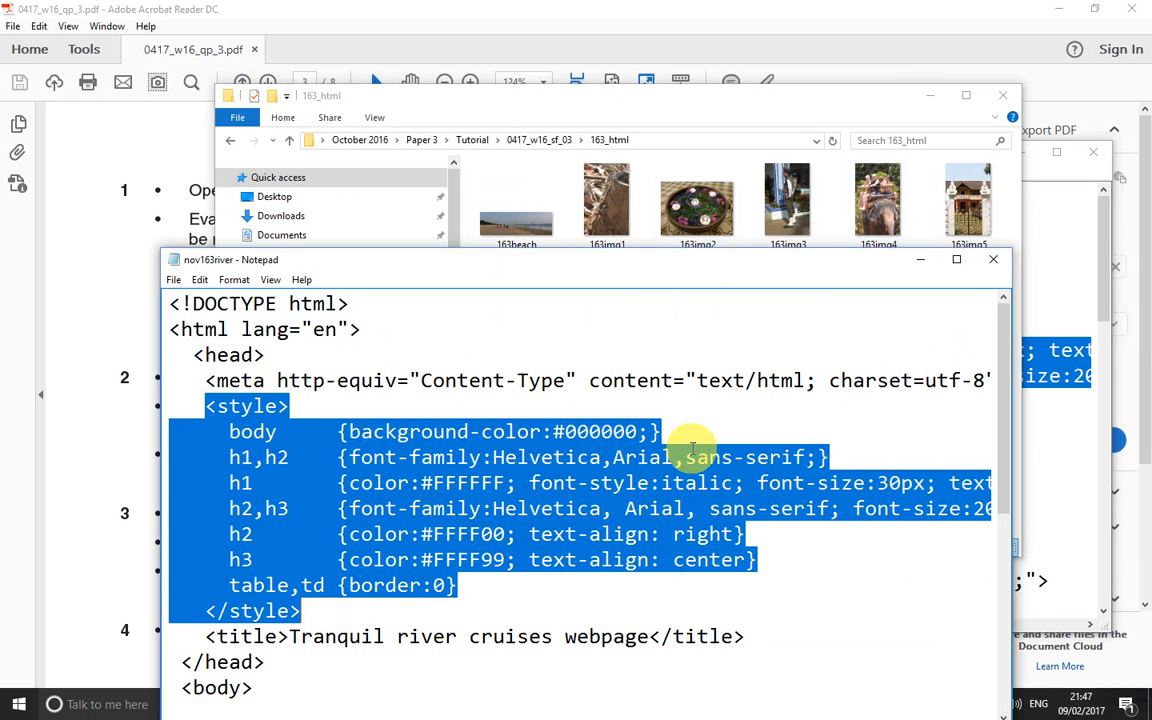
mouse_move(356, 478)
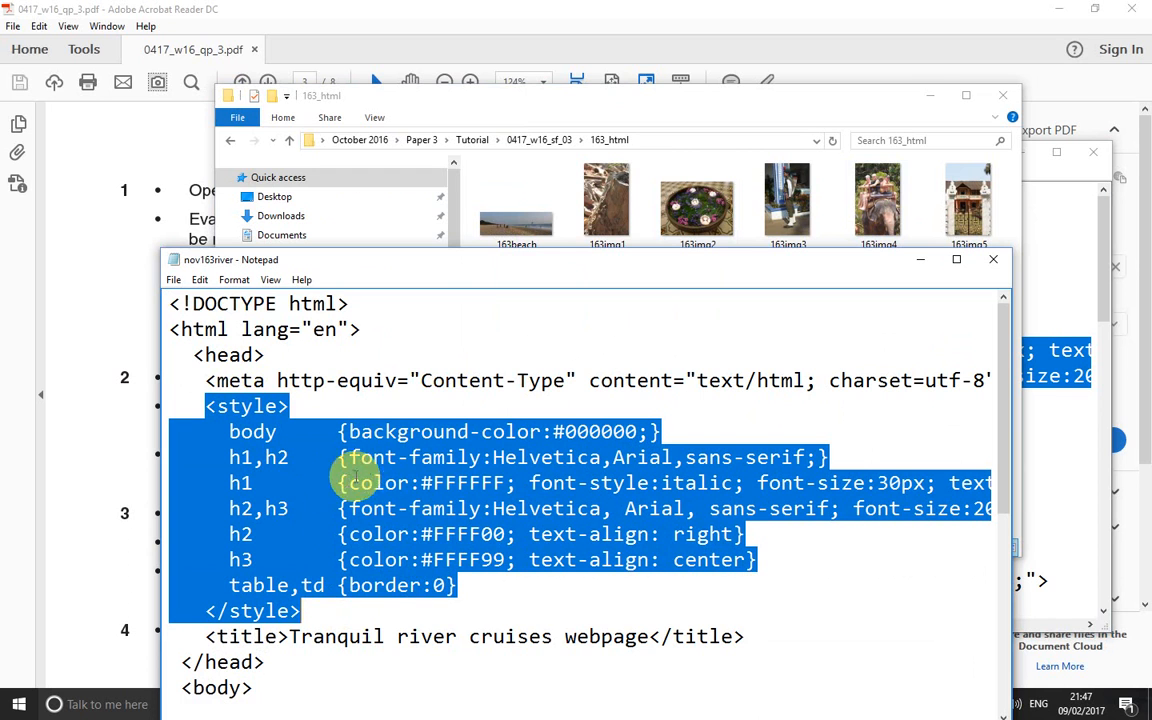
mouse_move(420, 500)
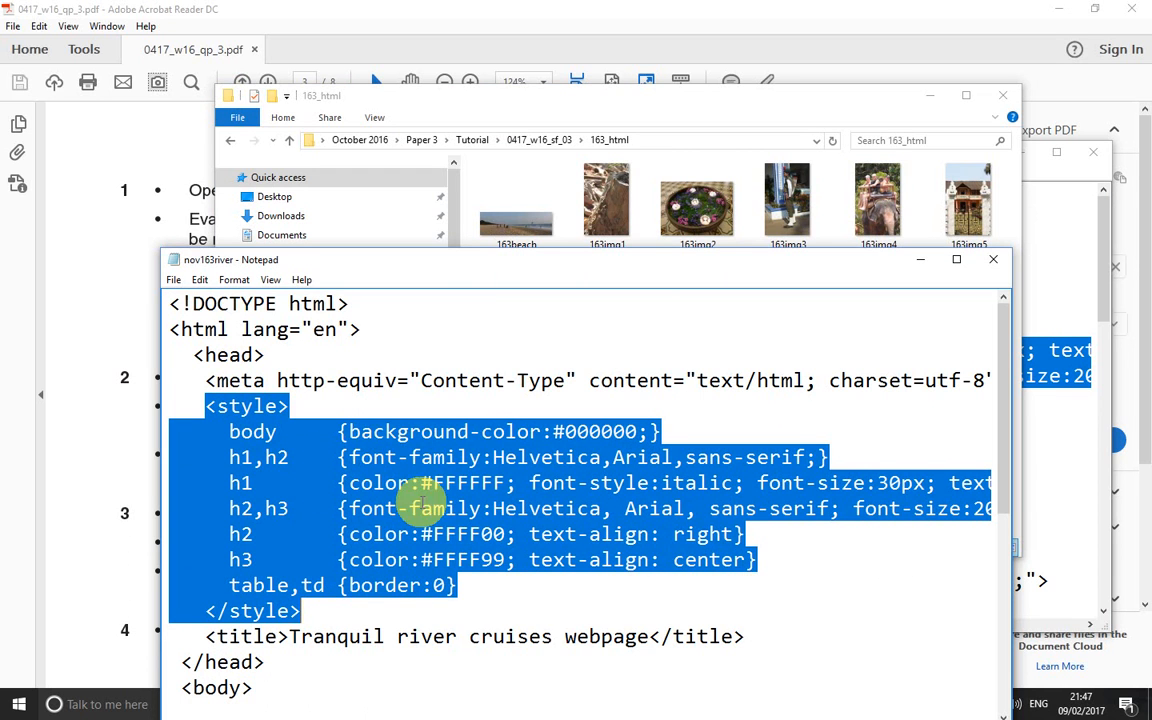
mouse_move(416, 496)
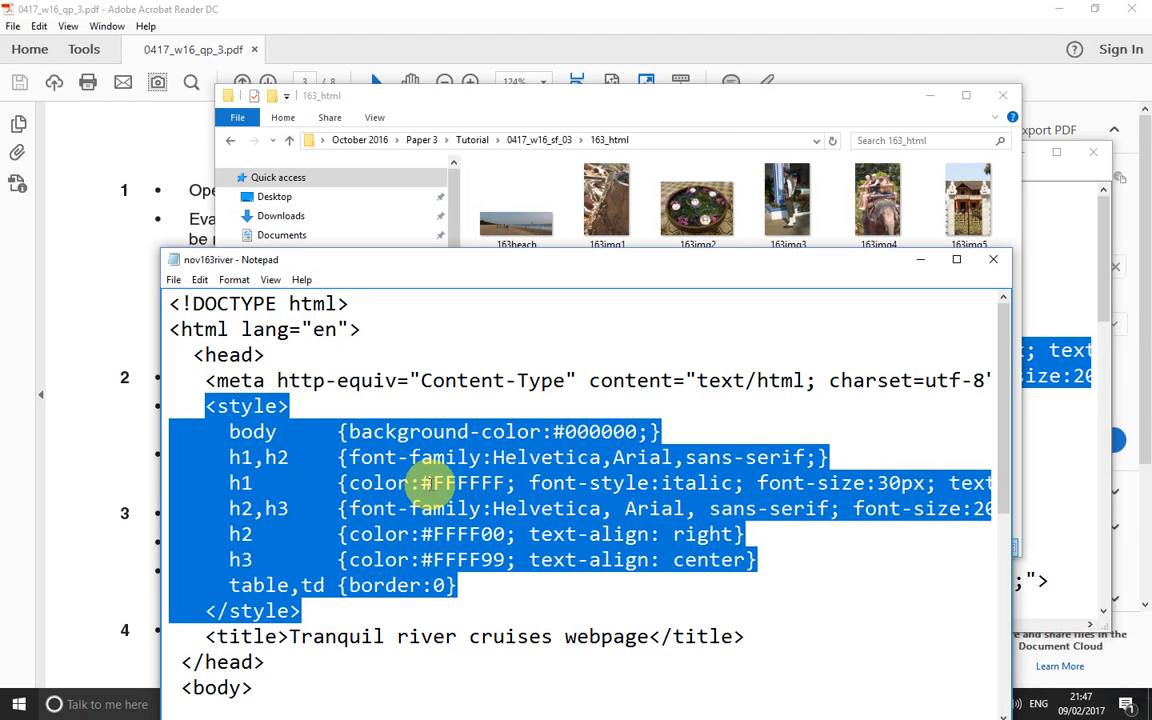
mouse_move(640, 500)
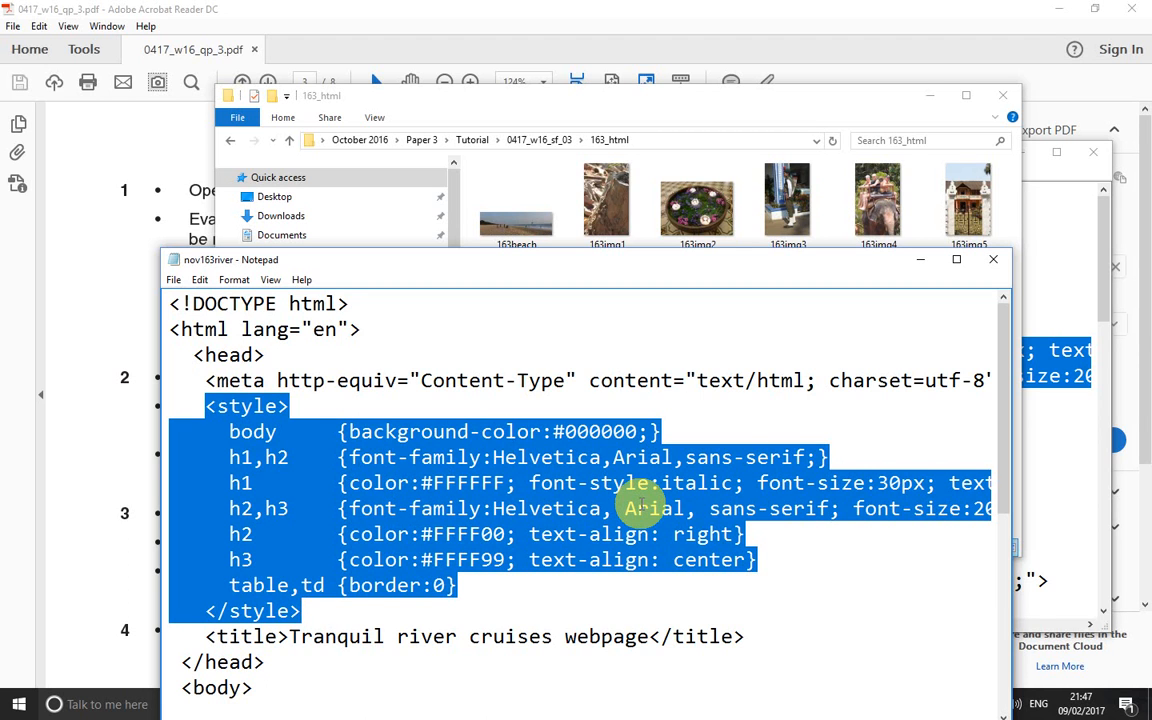
mouse_move(598, 508)
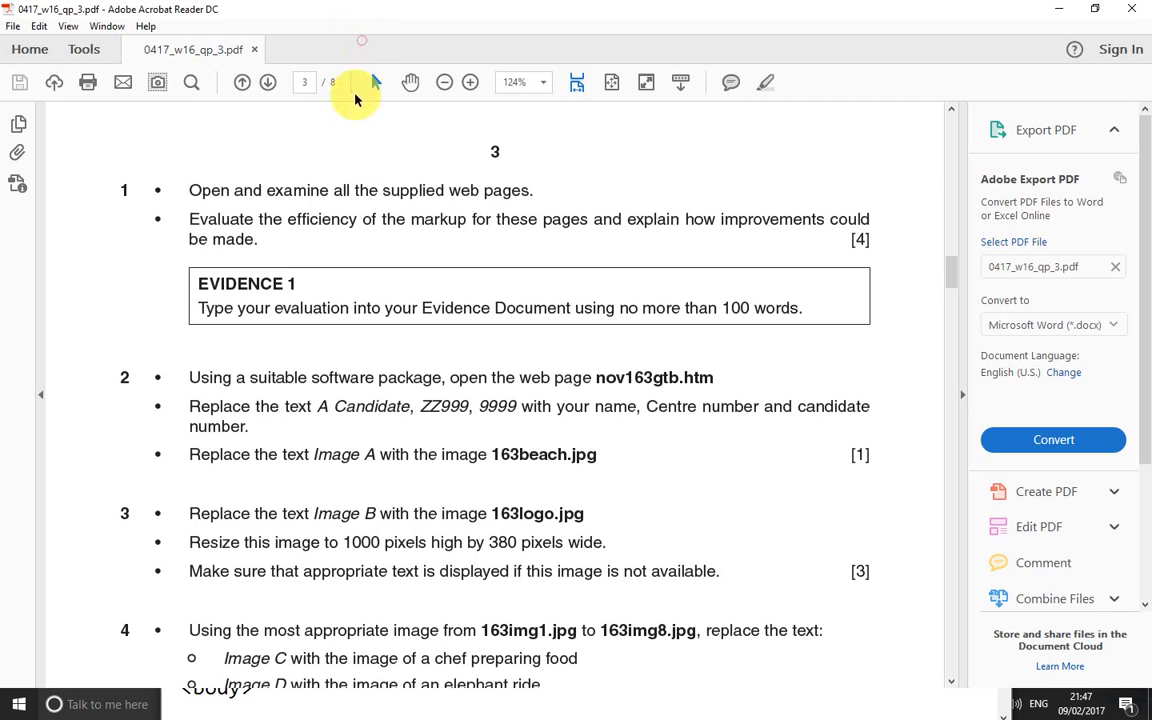
mouse_move(368, 332)
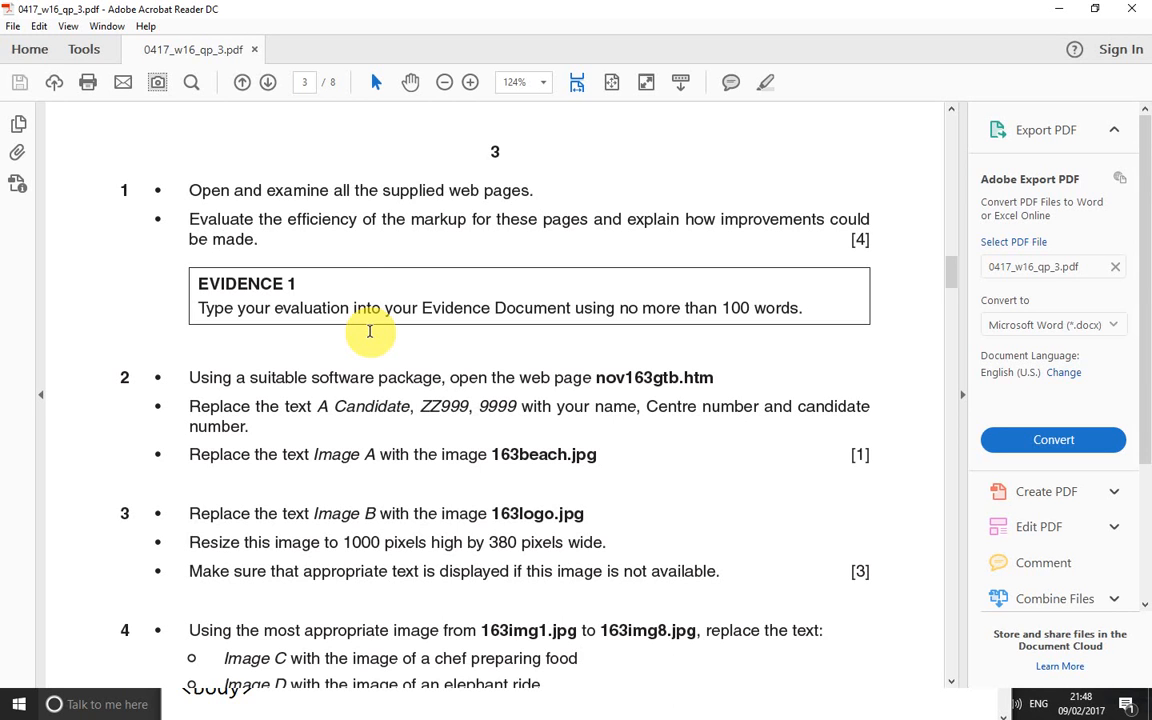
mouse_move(344, 344)
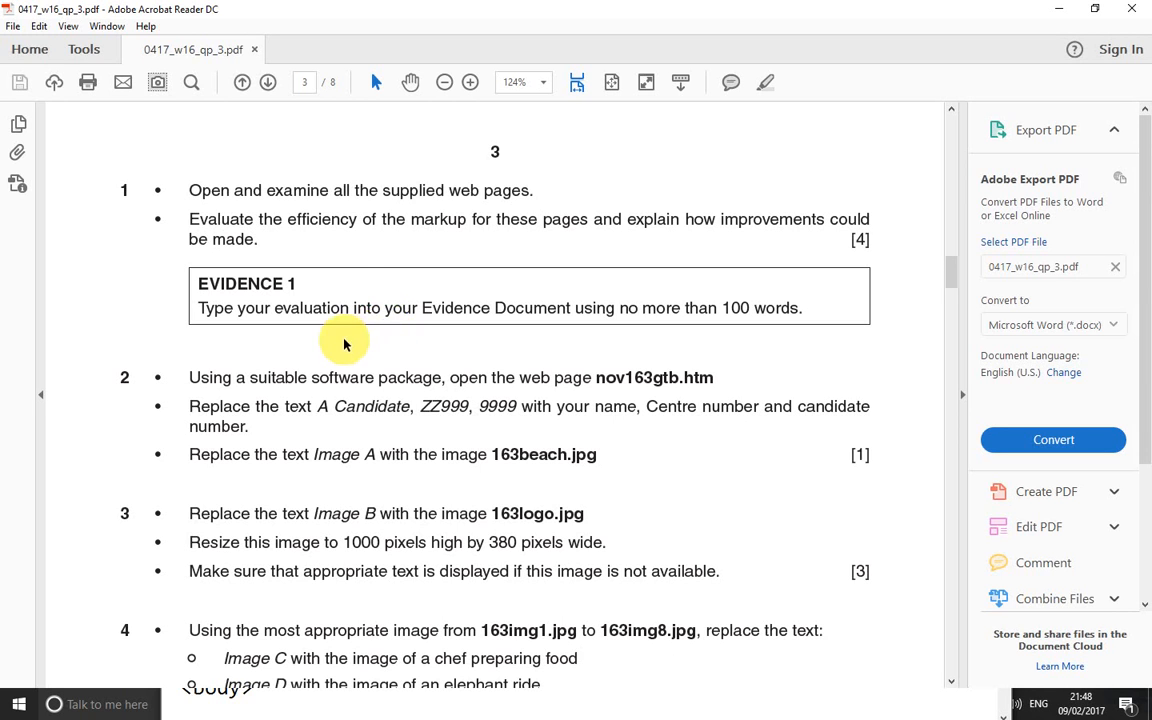
mouse_move(368, 222)
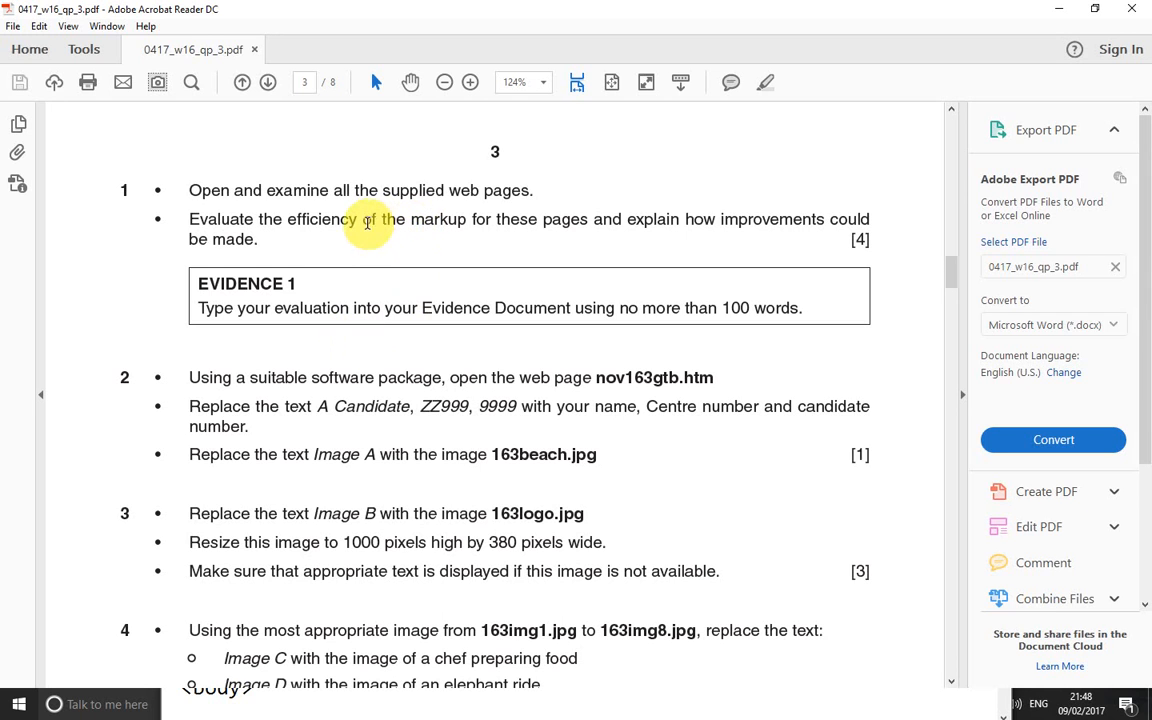
mouse_move(372, 226)
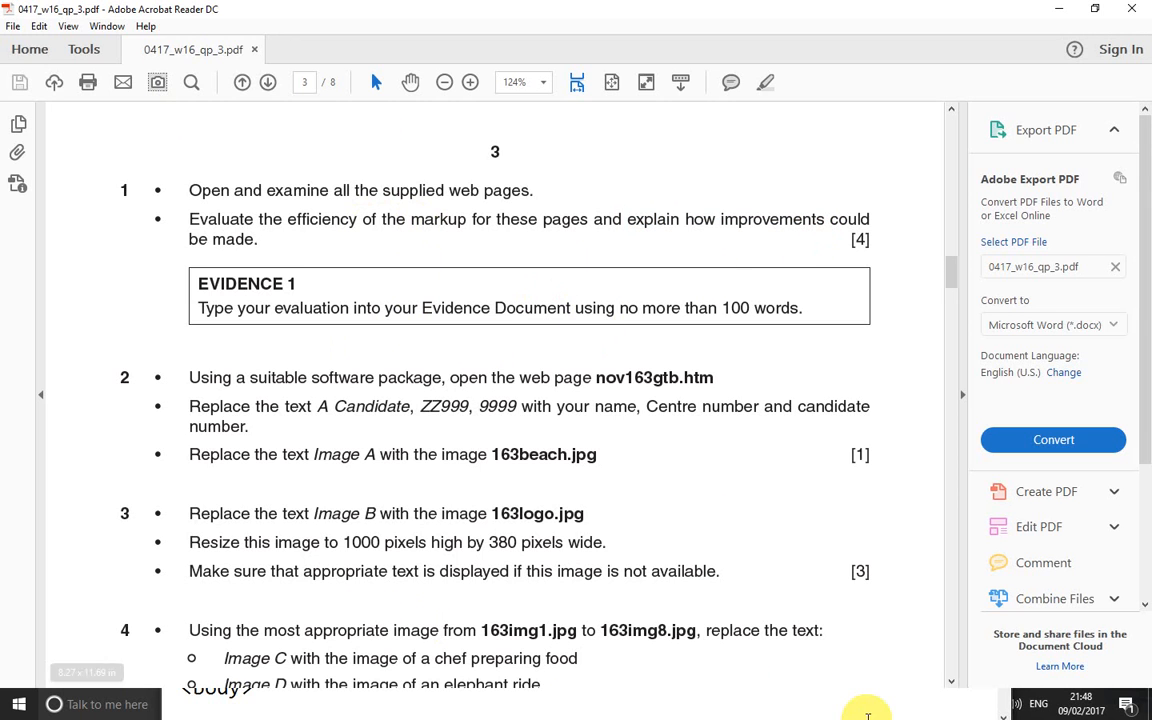
mouse_move(624, 268)
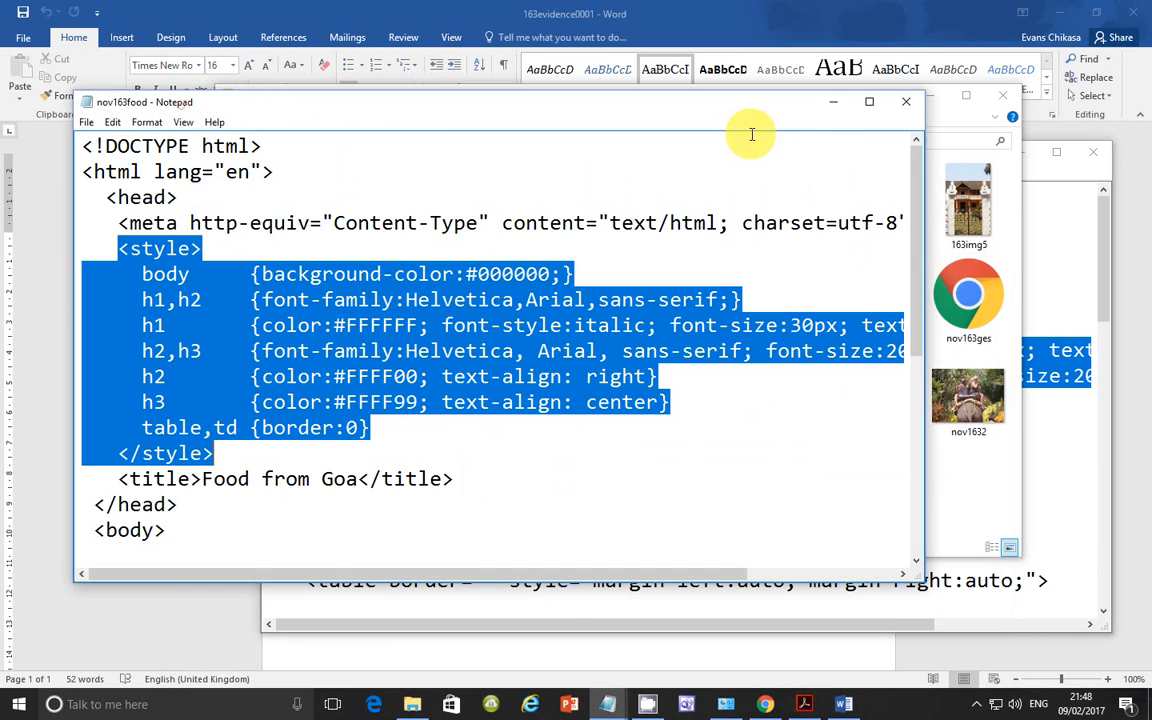
Put away the Notepad food page window so the folder shows again.
left_click(648, 704)
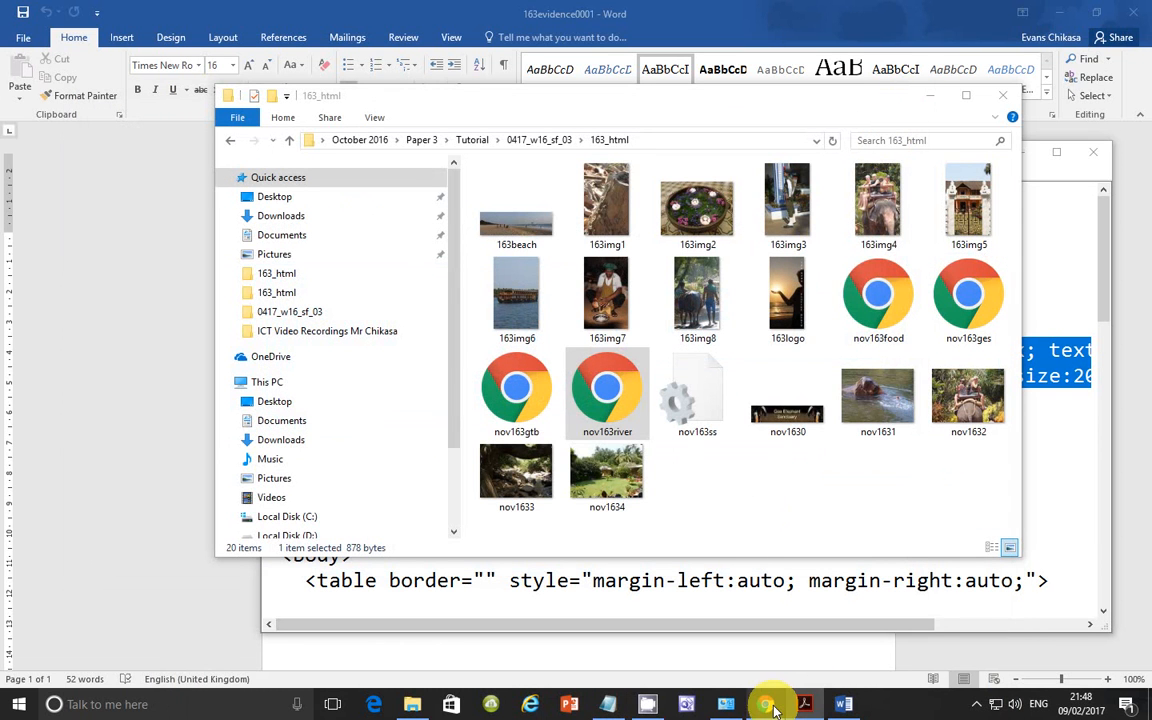
mouse_move(850, 700)
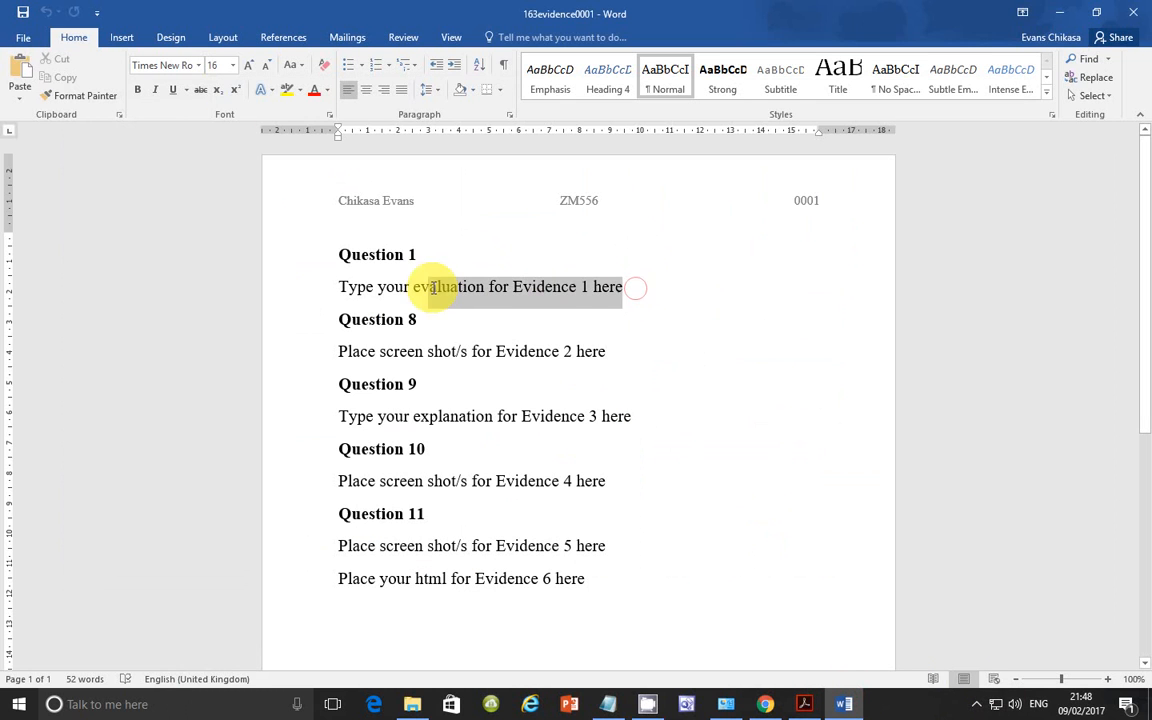
Replace the Evidence 1 placeholder with 'There is a redundancy of styles in all the web pages. This makes editing difficulty'.
triple_click(480, 288)
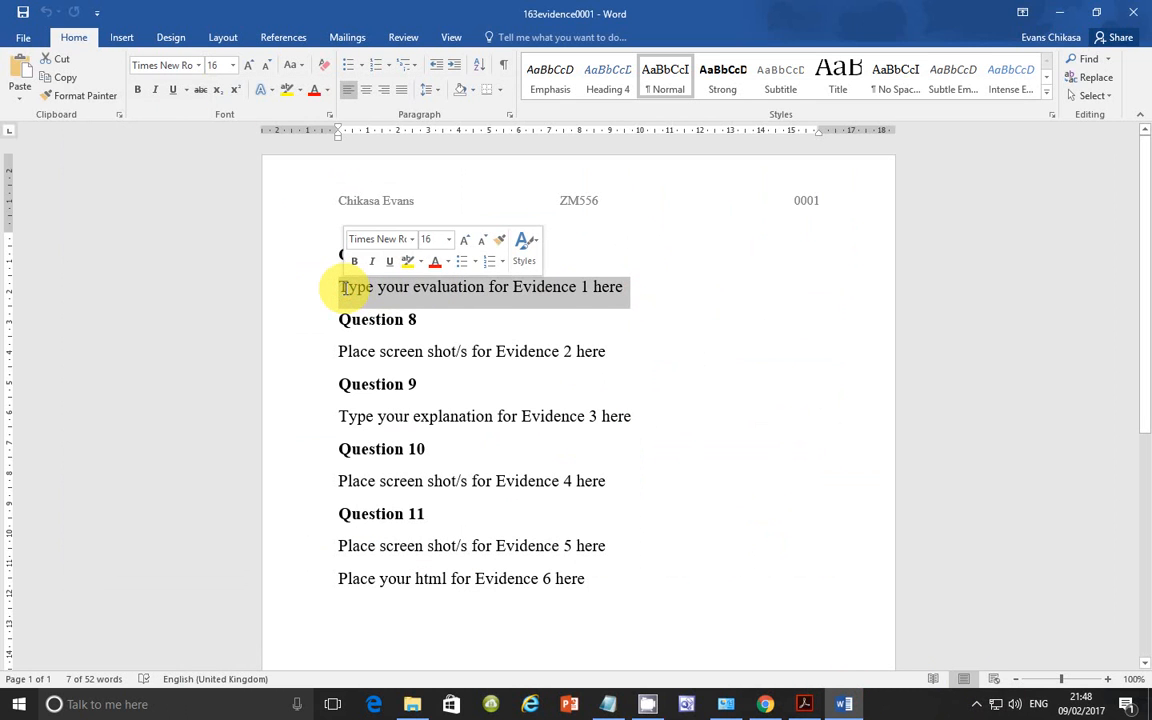
type("There is a")
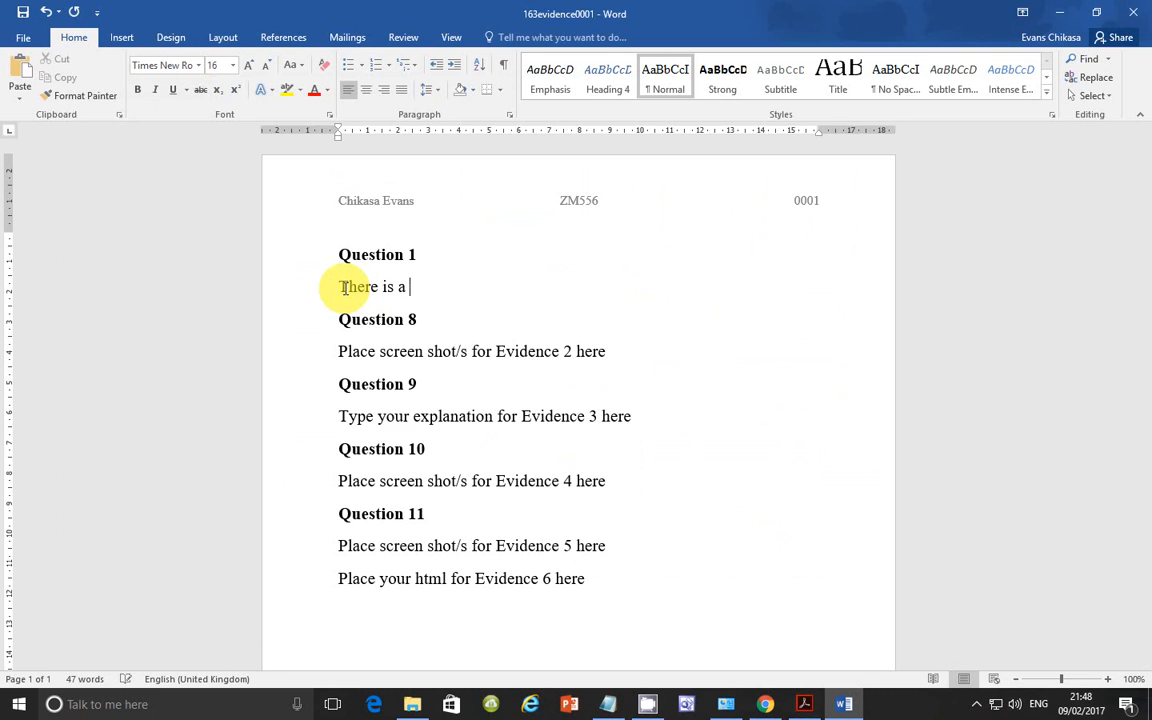
type("redu")
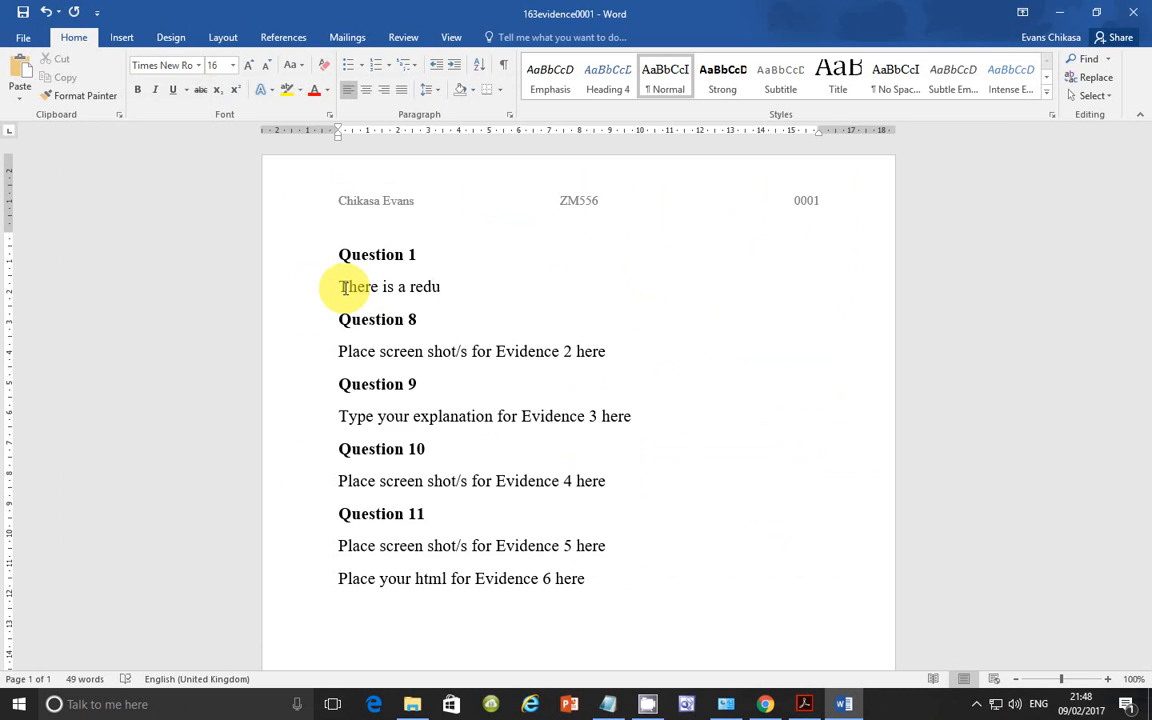
type("ndancy")
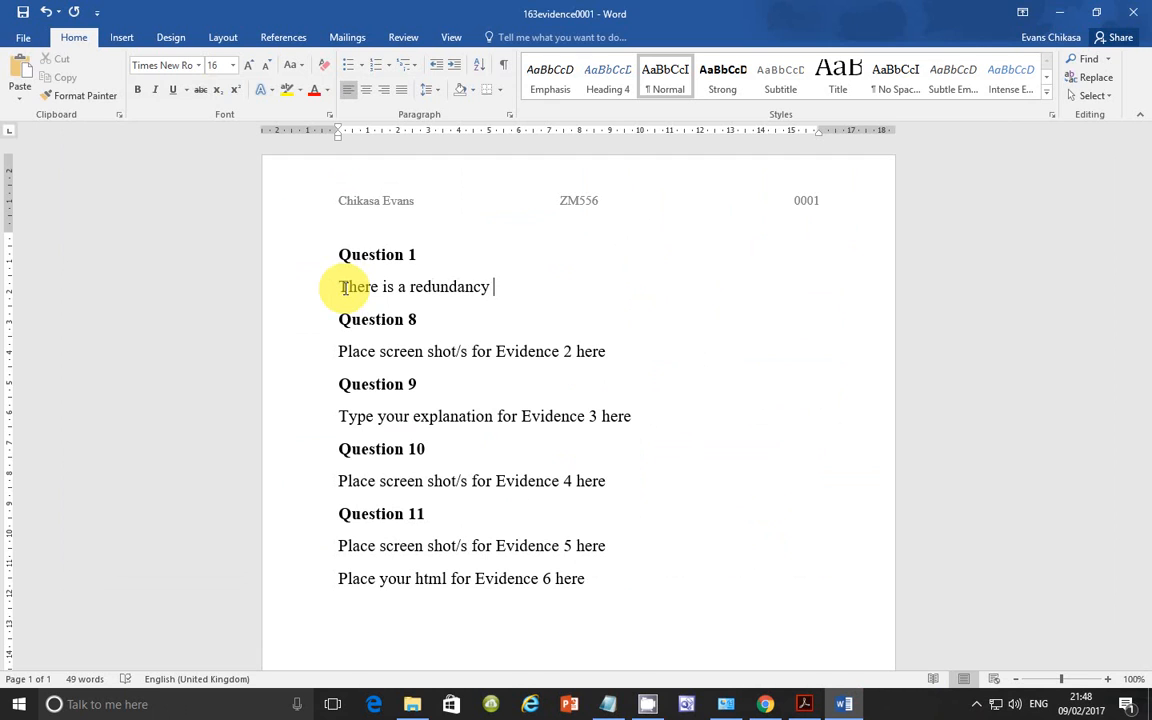
type("of sty")
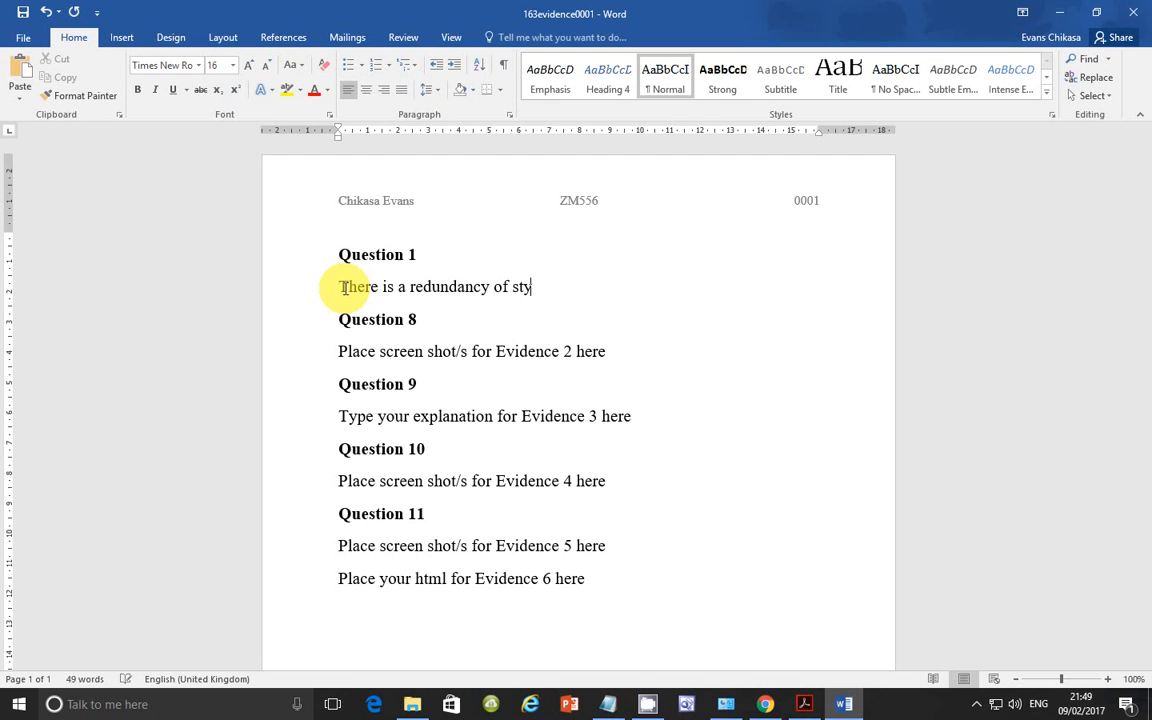
type("les")
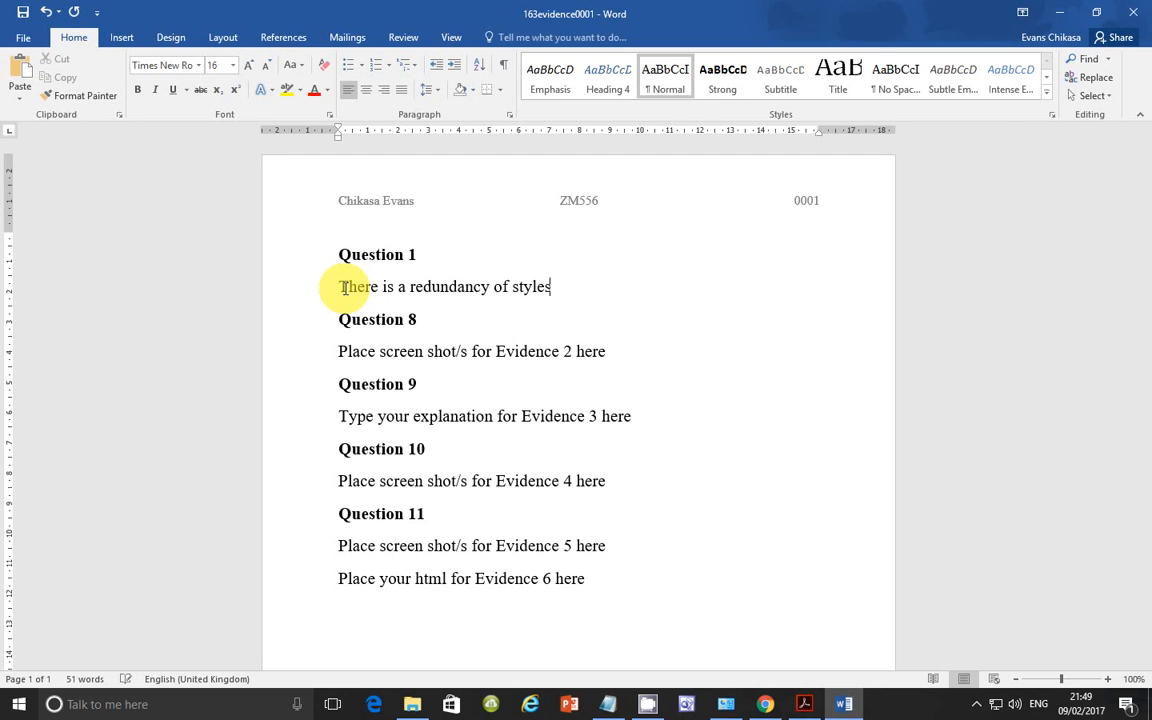
type("in all the")
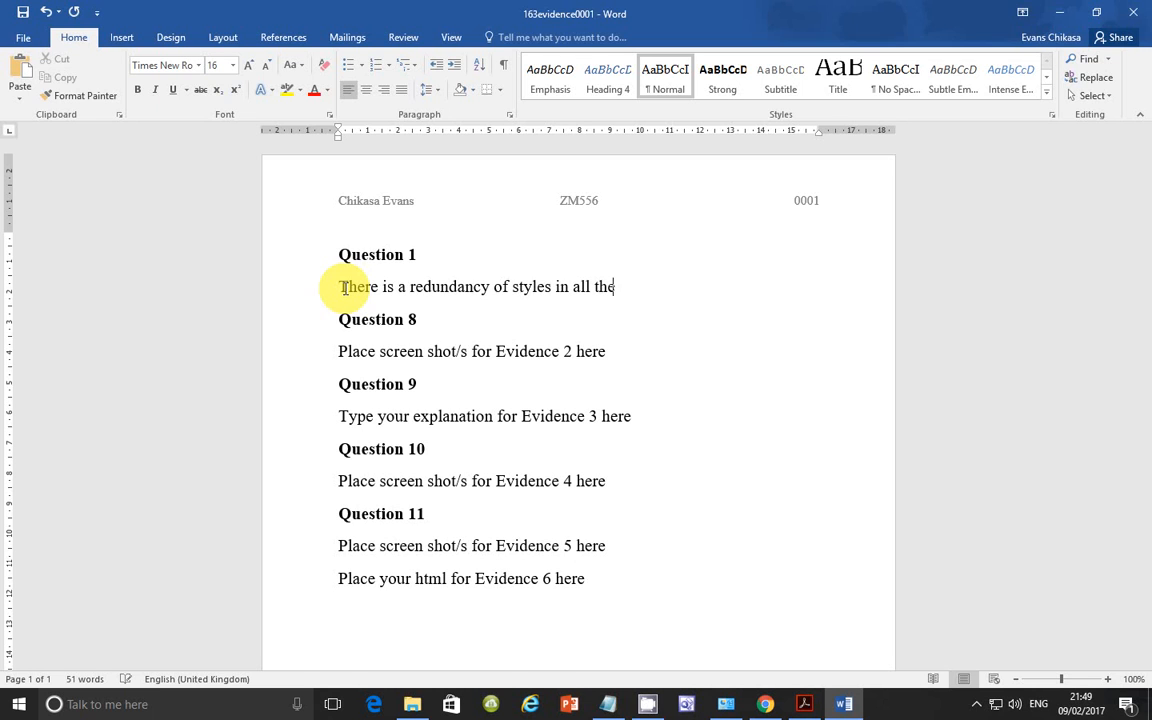
type("web pages")
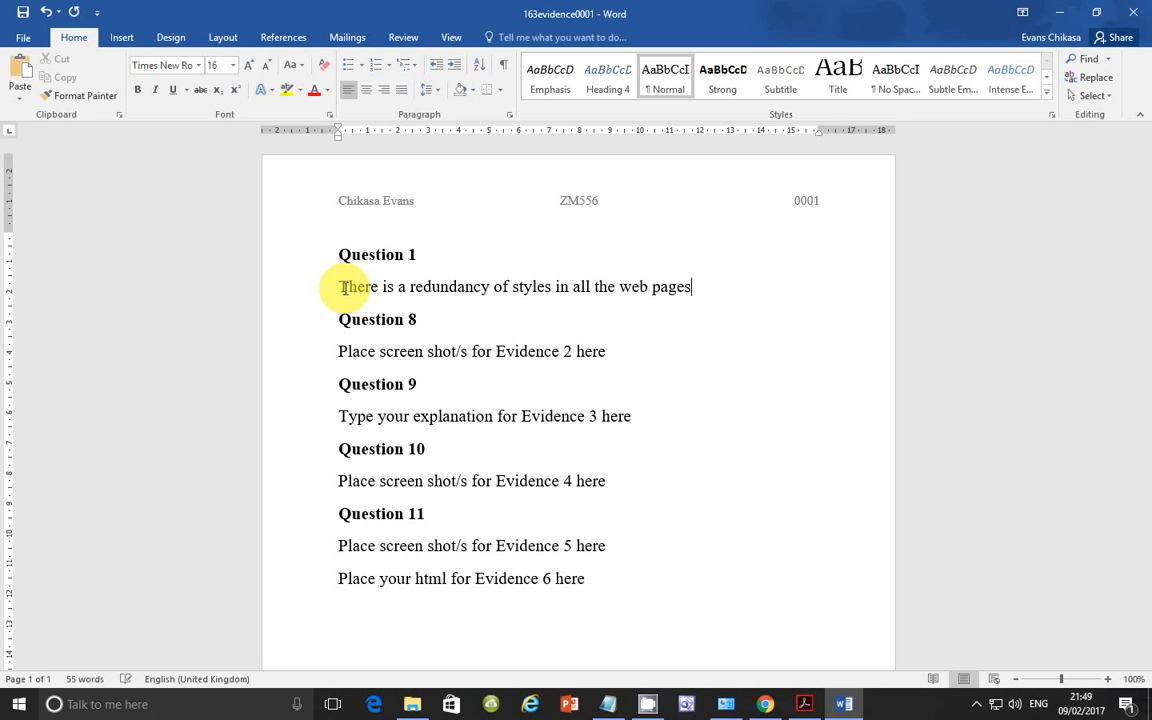
type(". This")
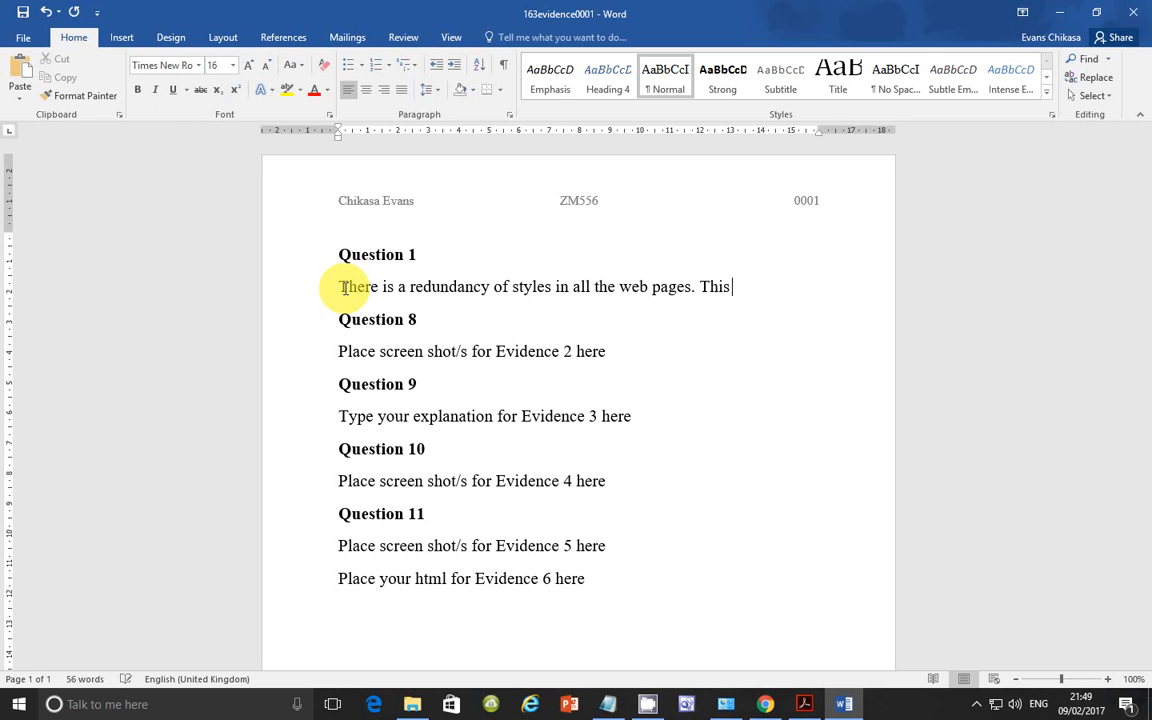
type("makes editing")
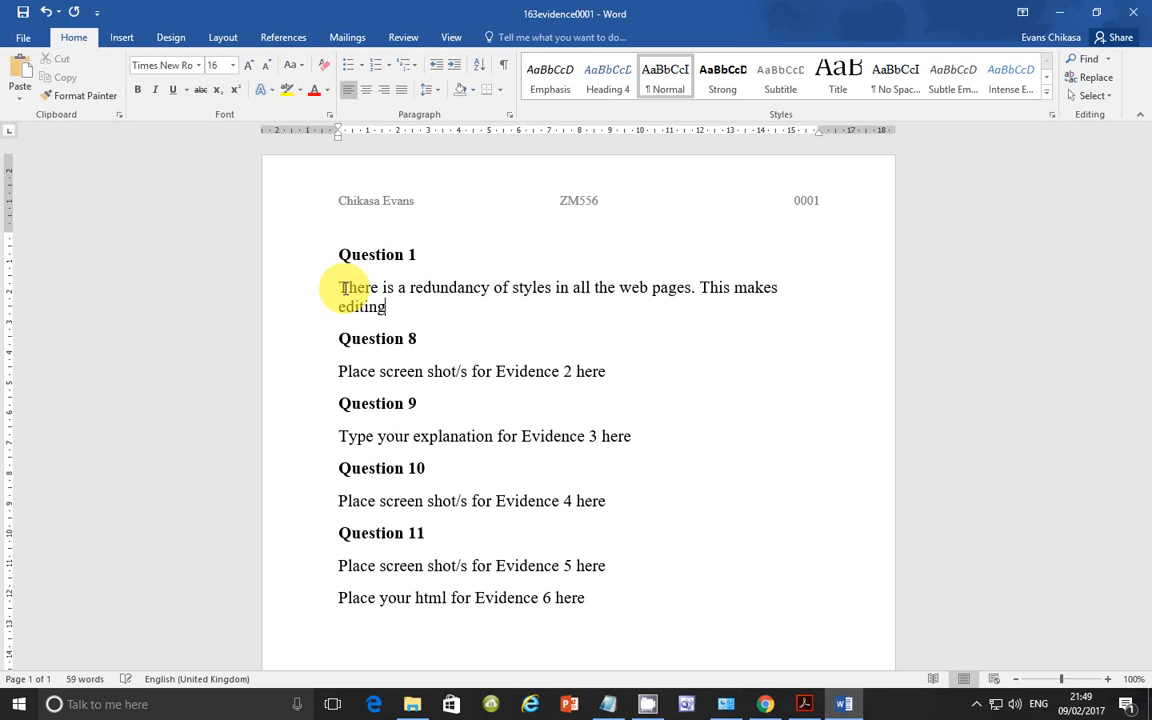
type("diffic")
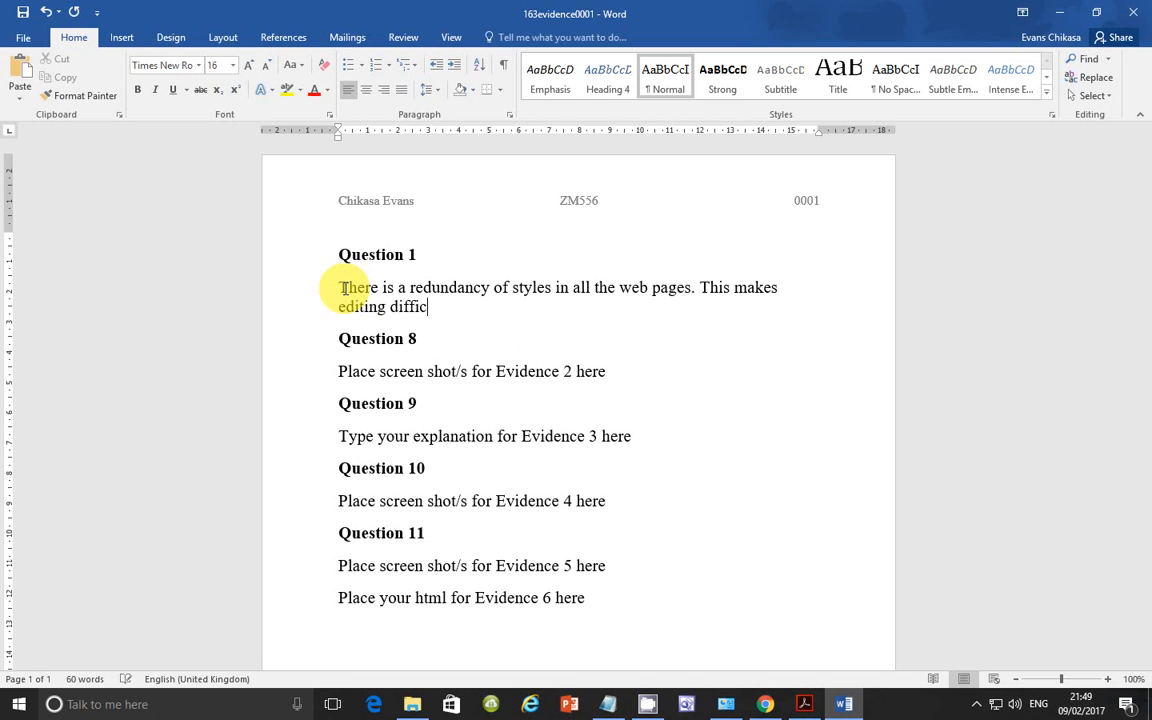
type("ulty. The solution")
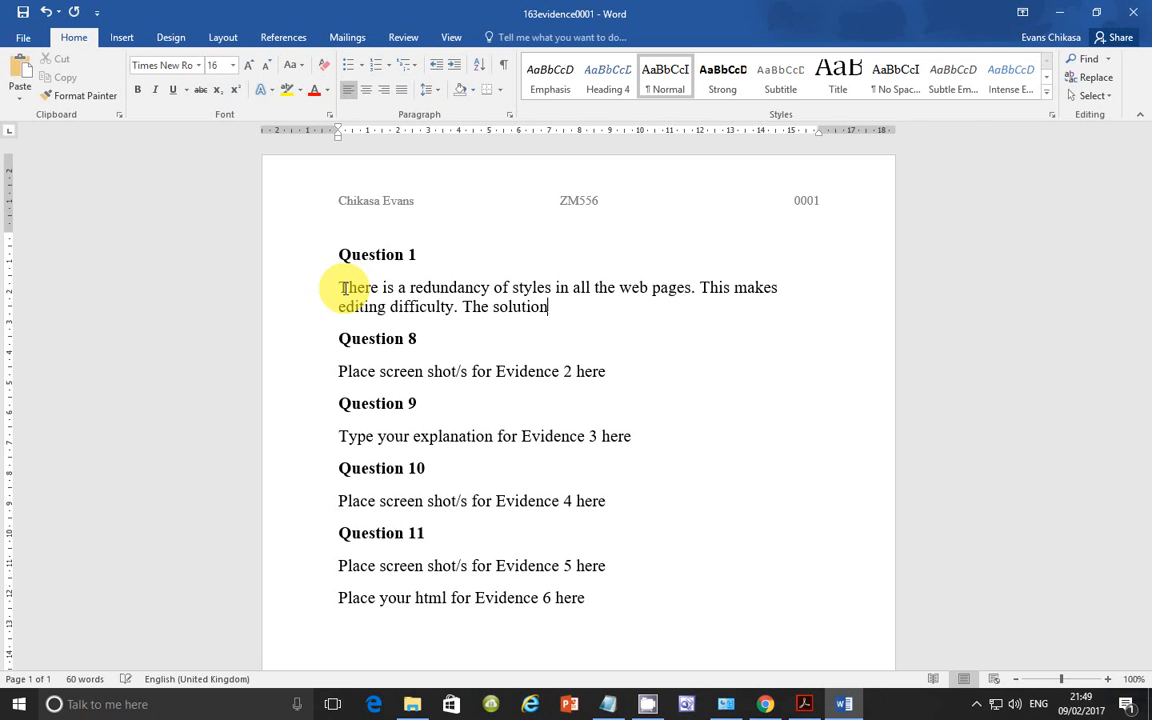
Finish the answer: 'is to create a stylesheet and attach to the webpages.'.
type("is to create")
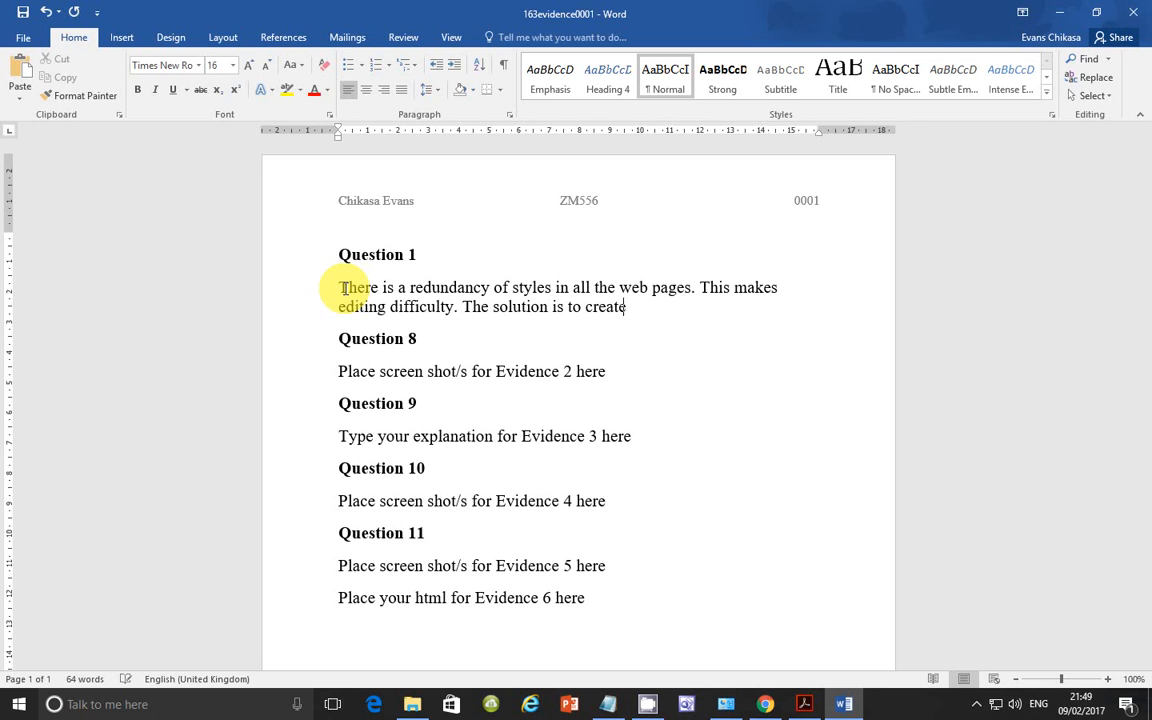
type("a st")
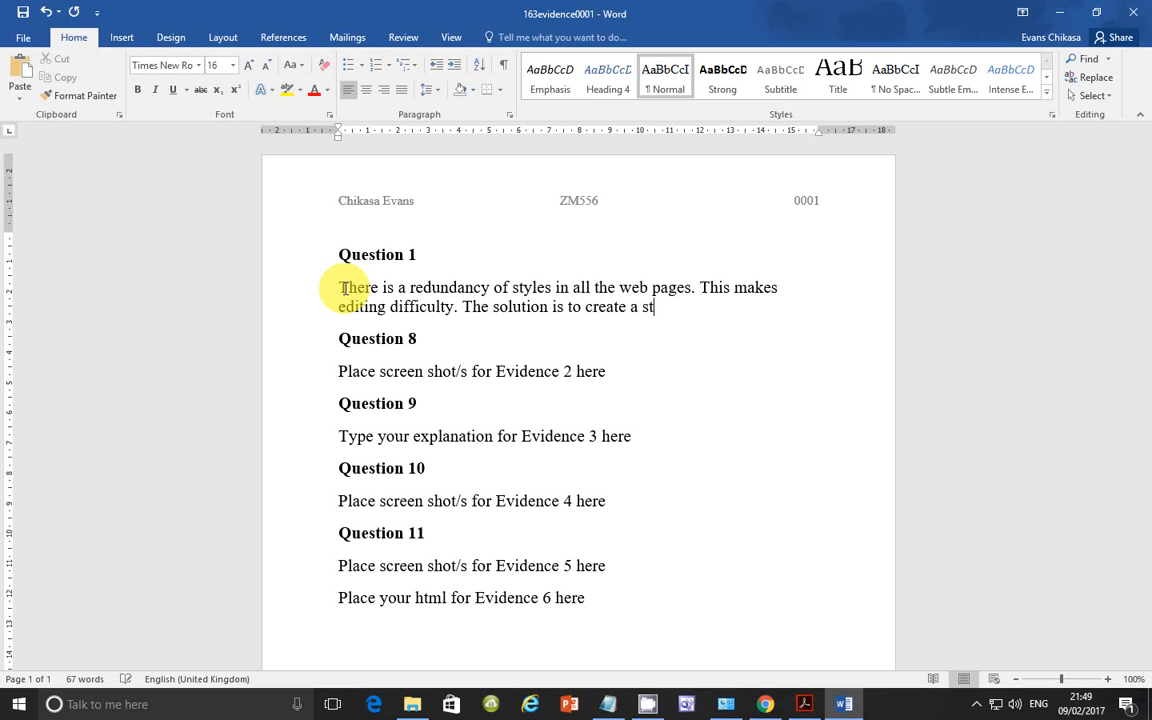
type("ylesheet")
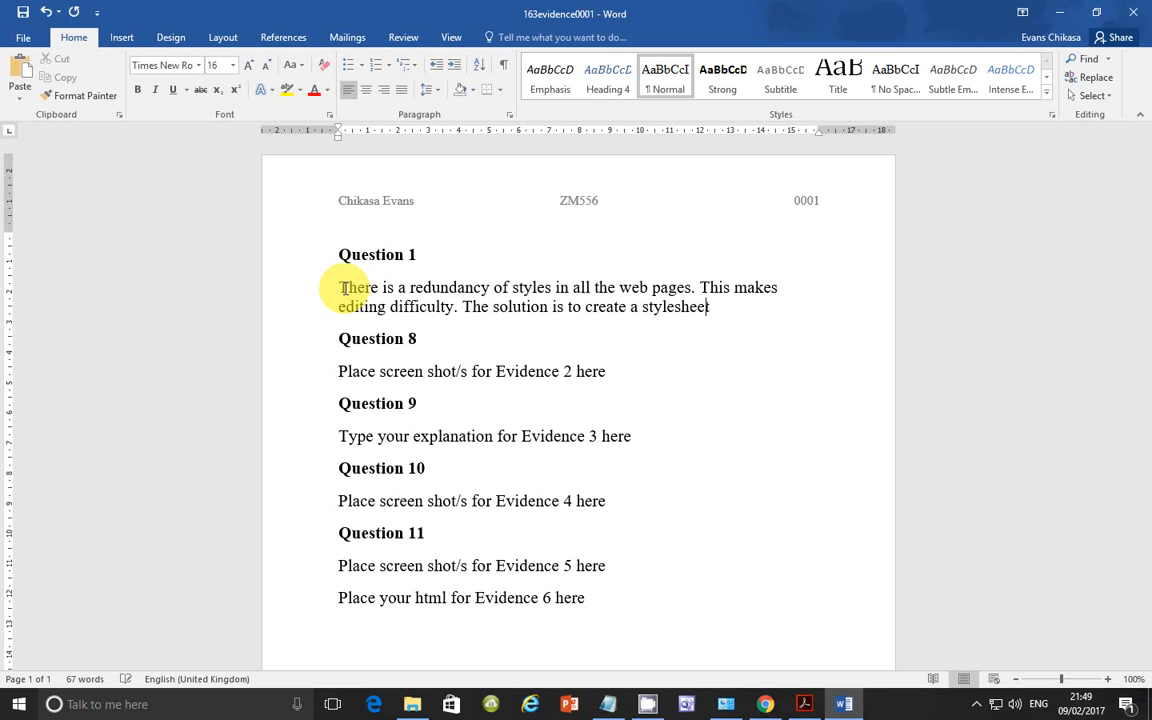
type("and attahc")
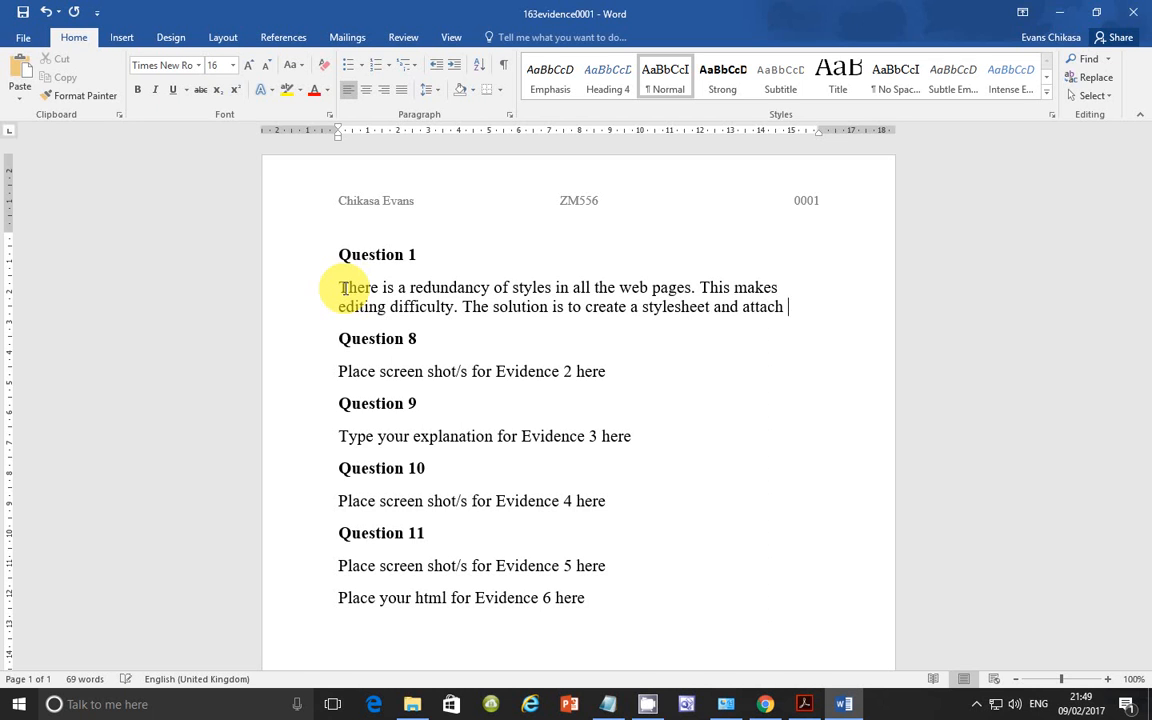
type("to the w")
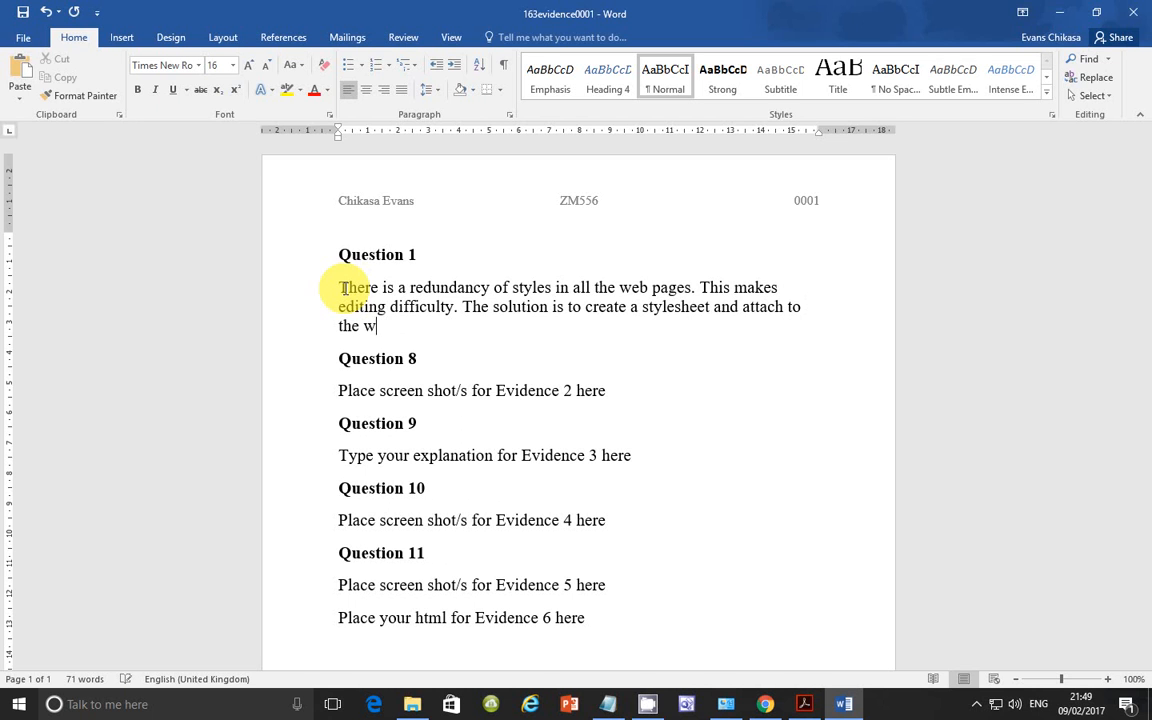
type("ebpages")
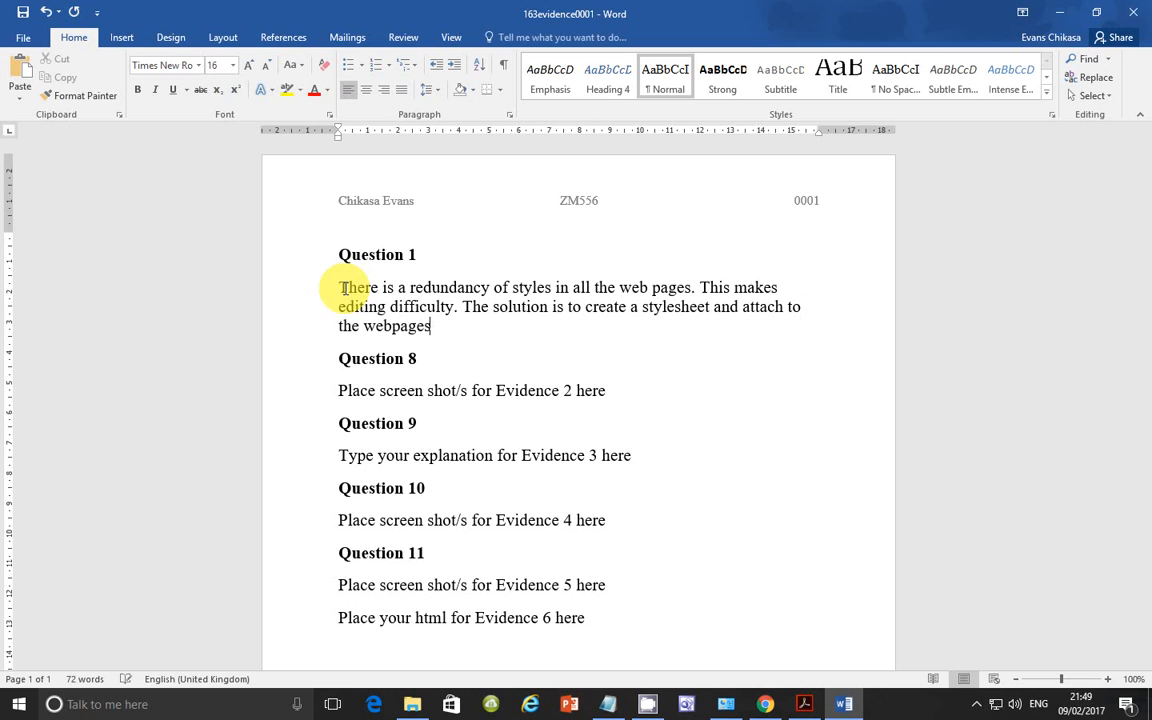
type(".")
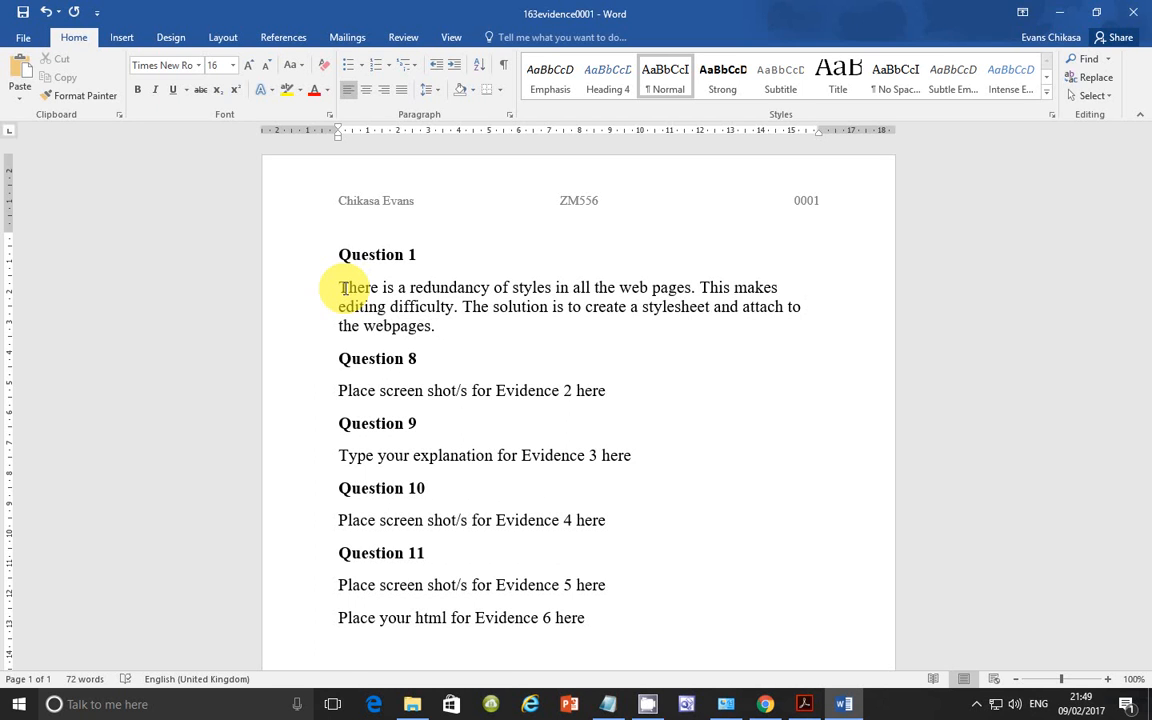
left_click(434, 326)
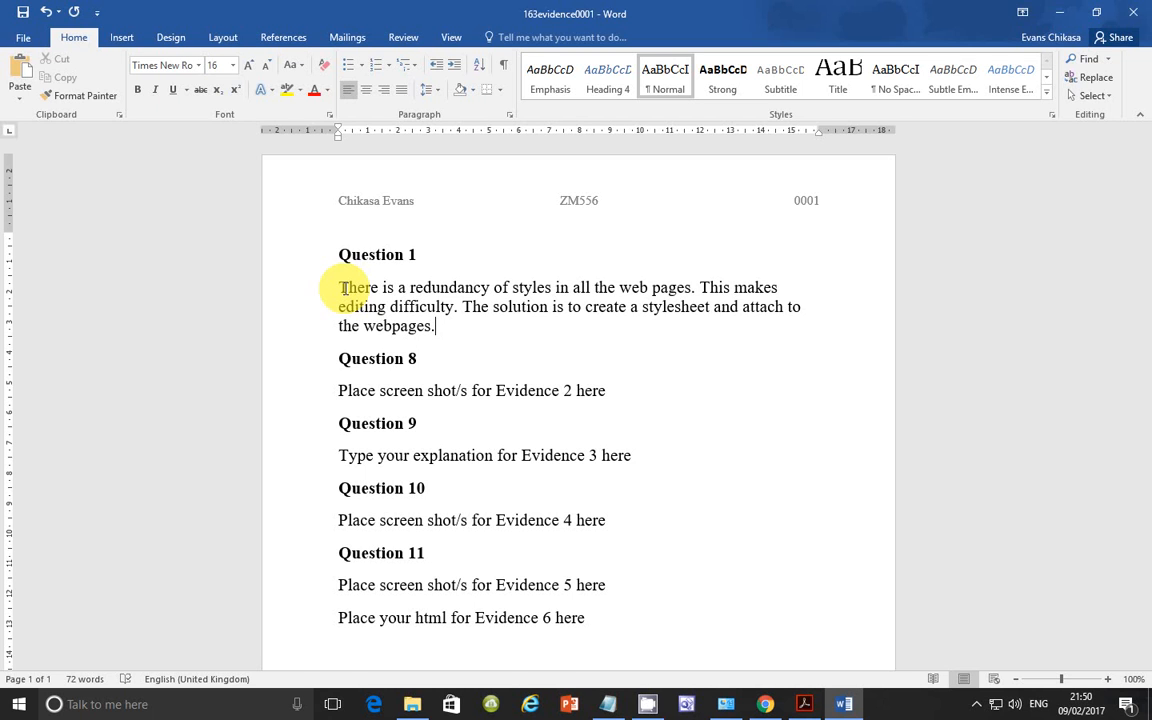
mouse_move(576, 320)
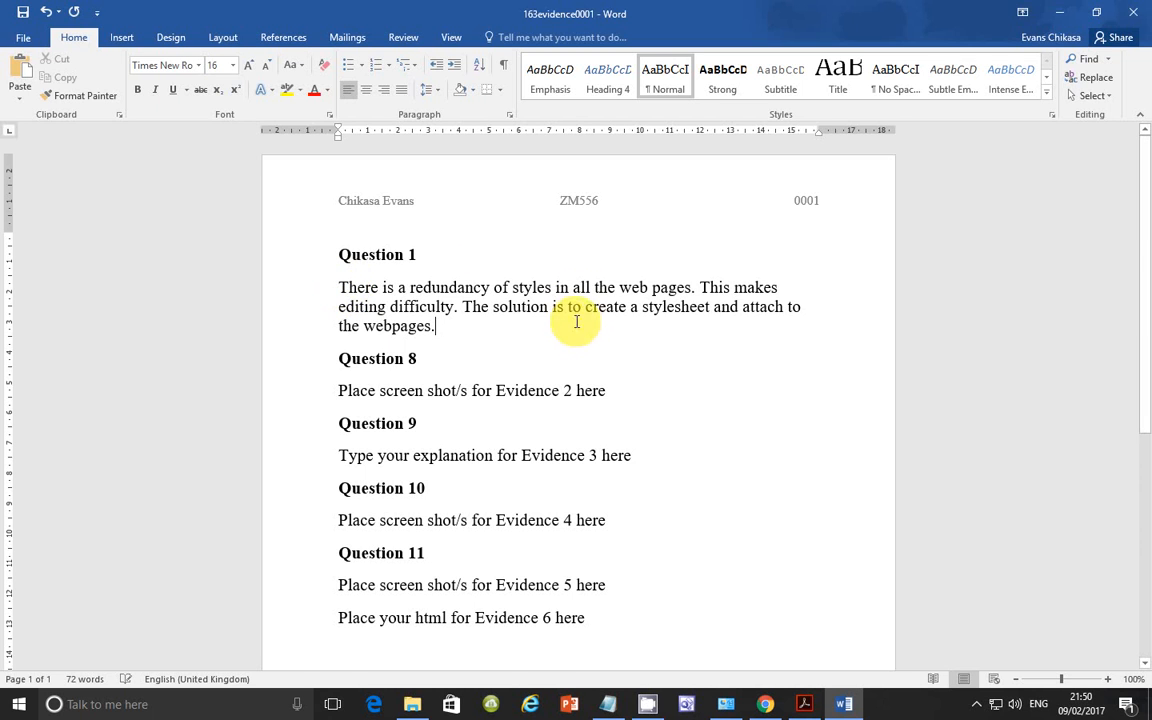
mouse_move(564, 570)
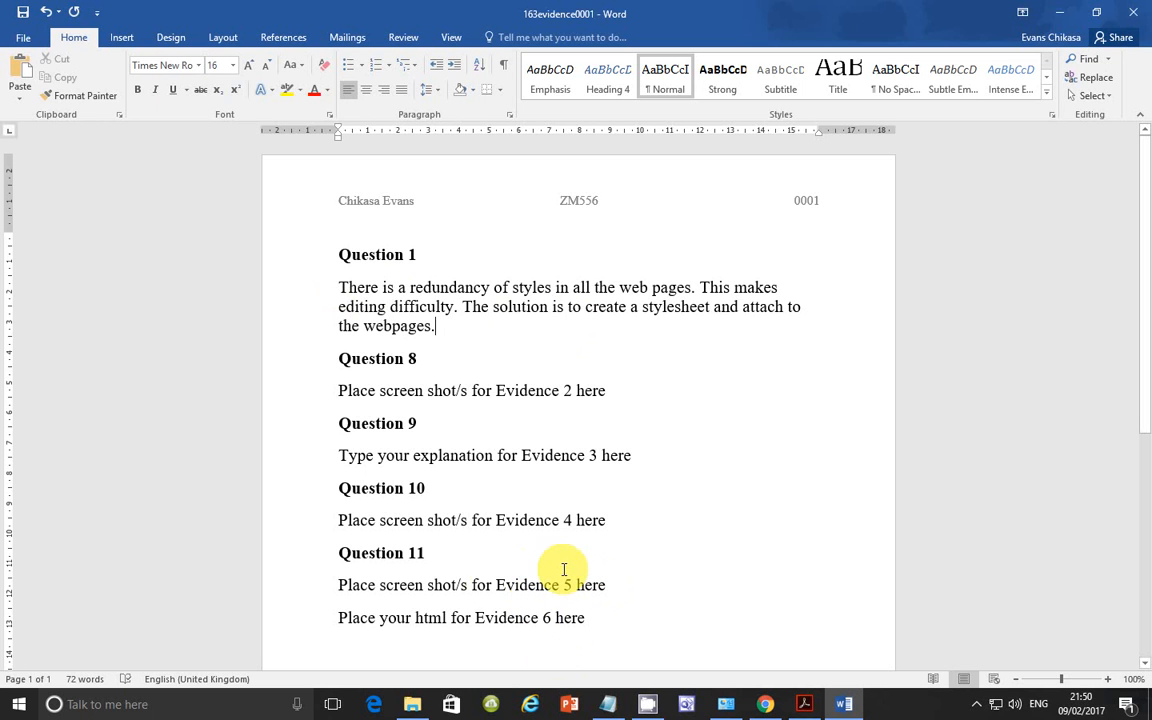
mouse_move(488, 332)
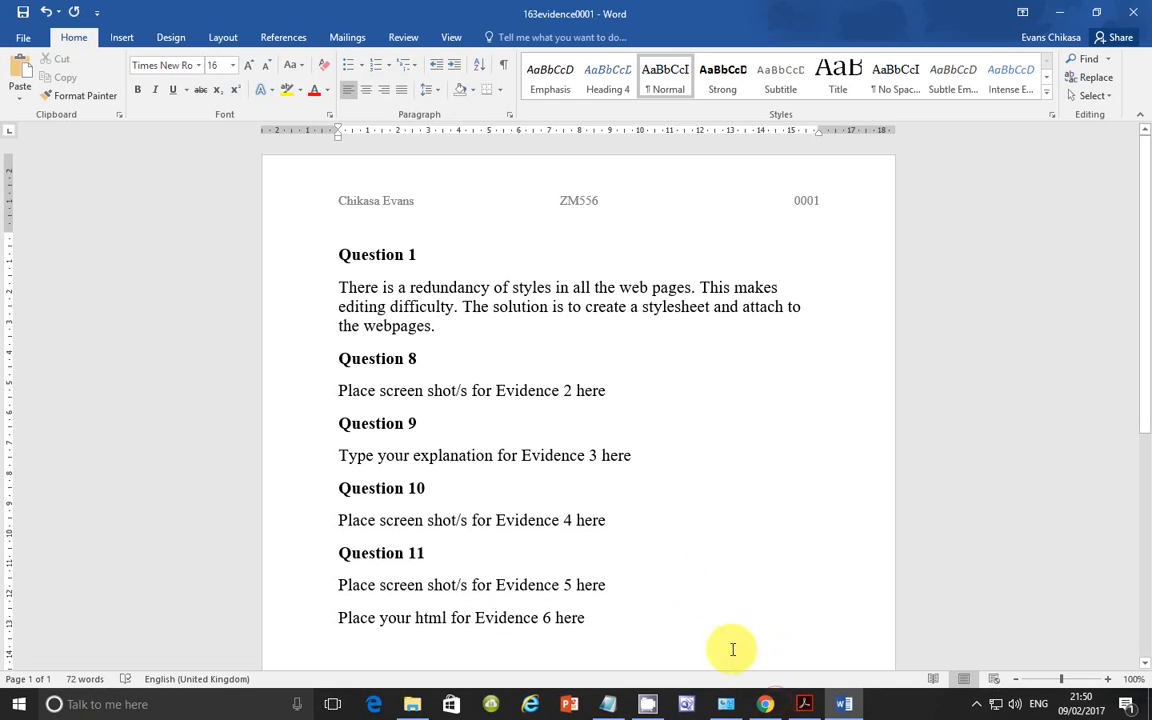
left_click(804, 704)
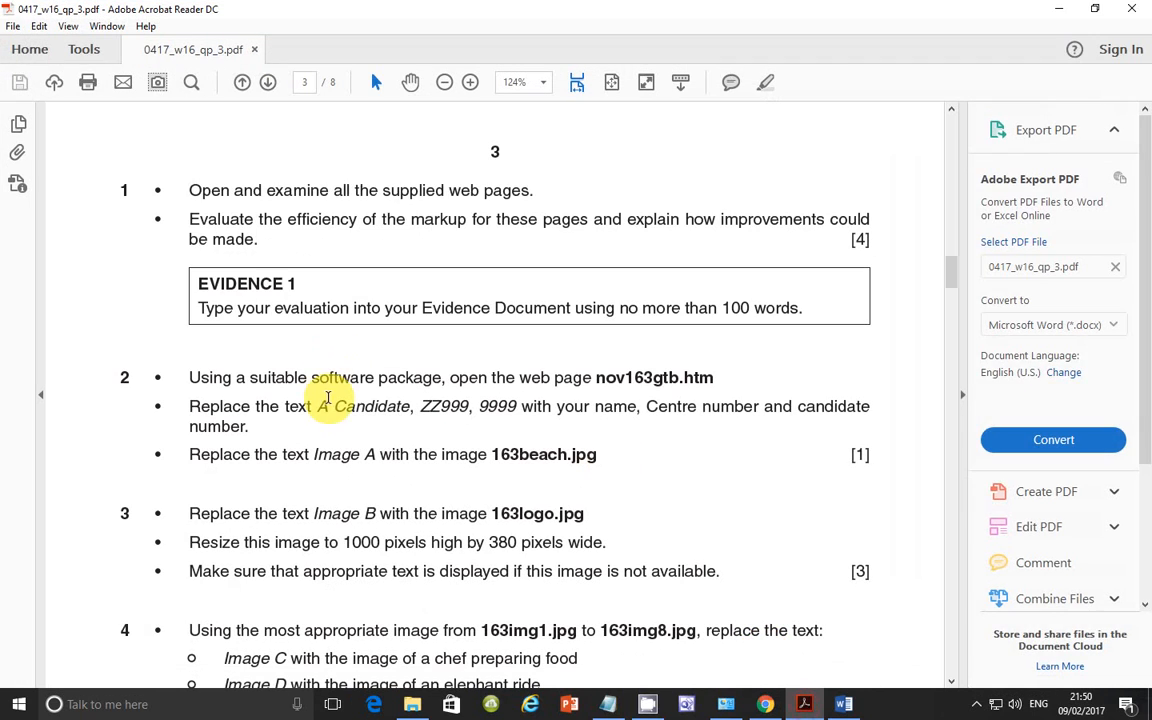
mouse_move(444, 352)
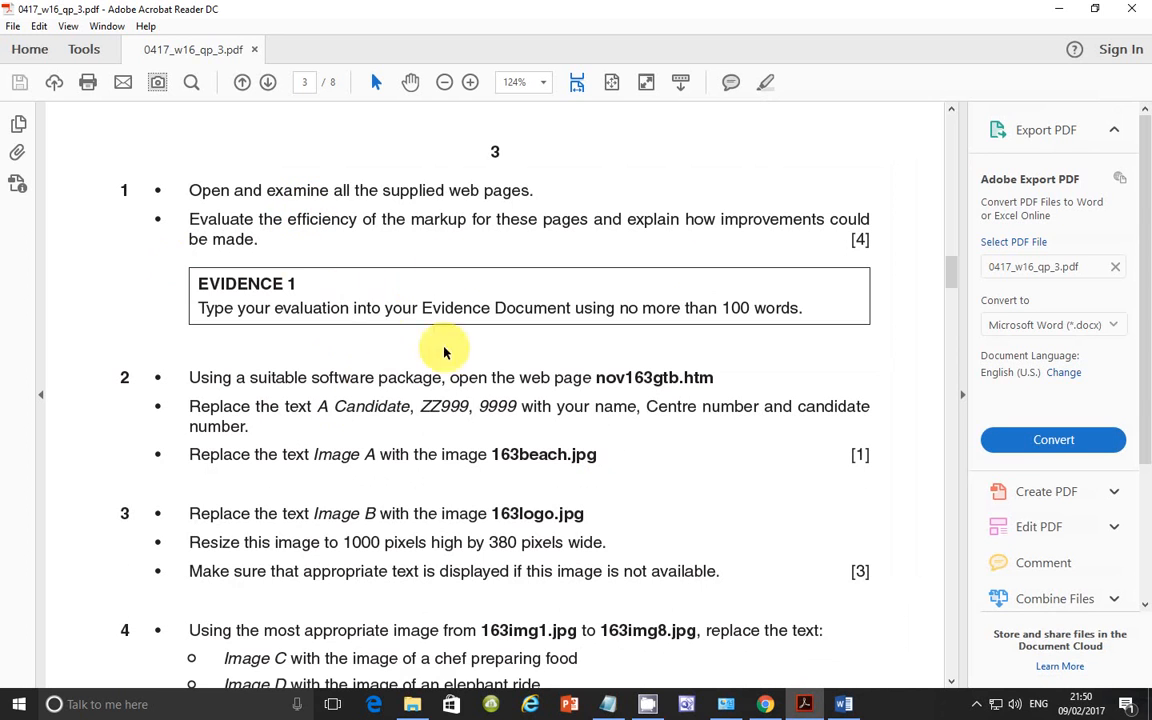
scroll("down", 3)
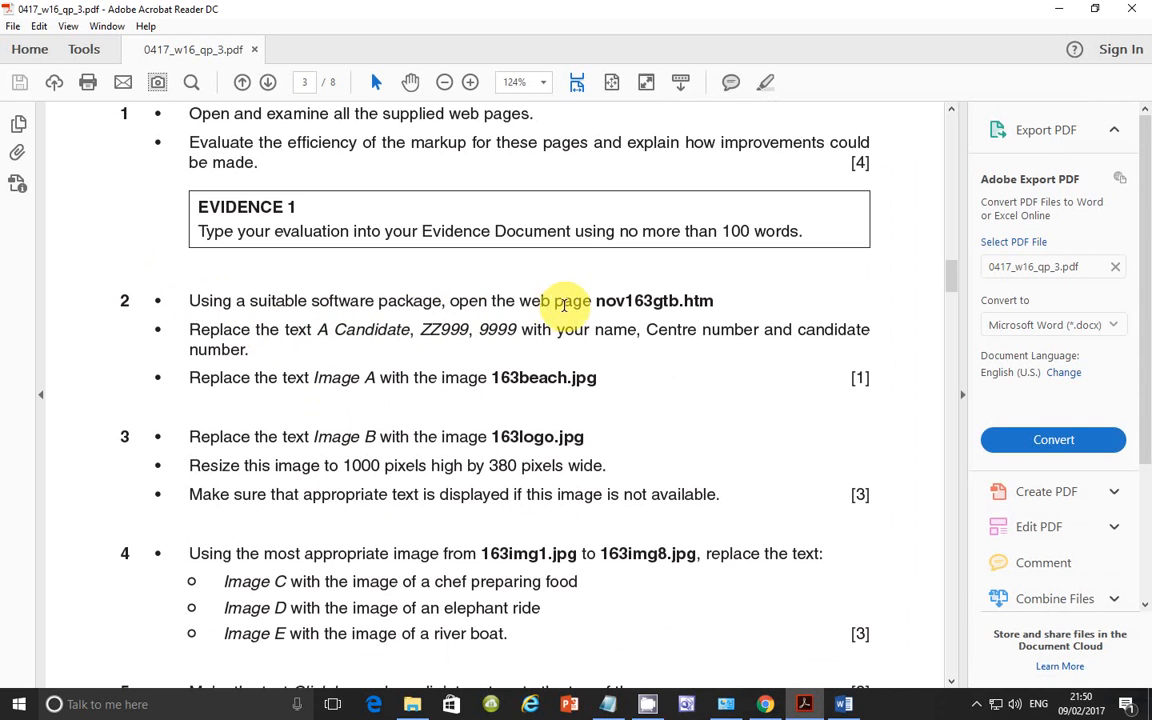
mouse_move(628, 312)
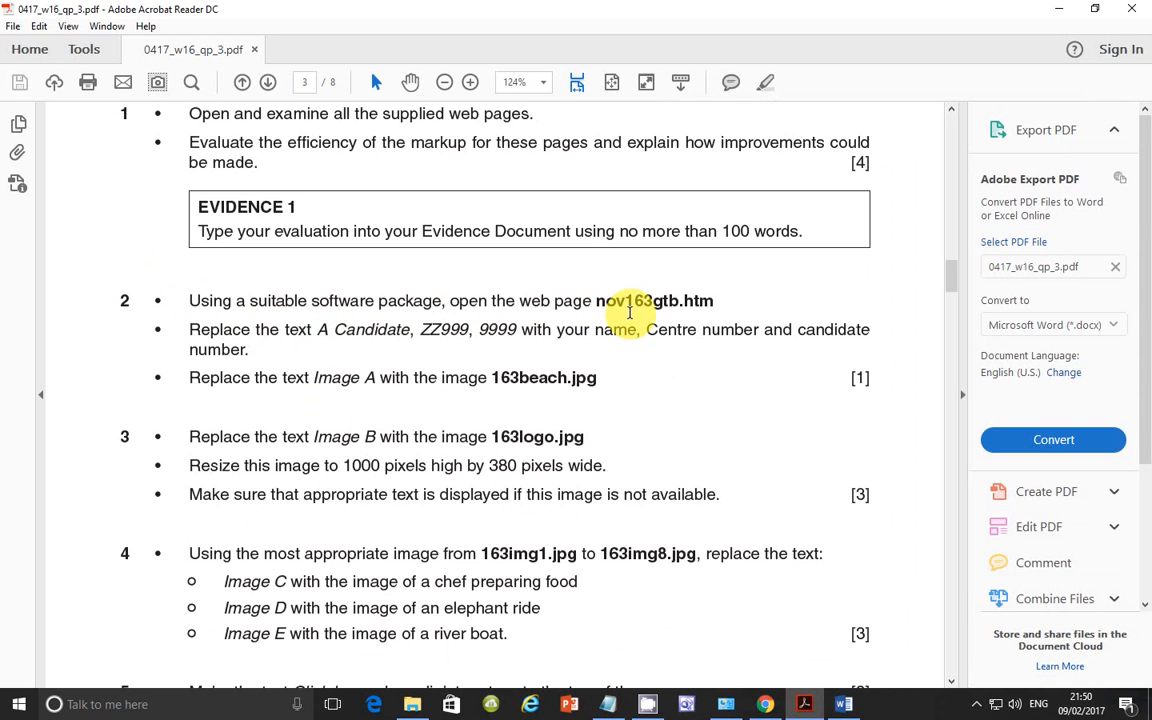
mouse_move(676, 328)
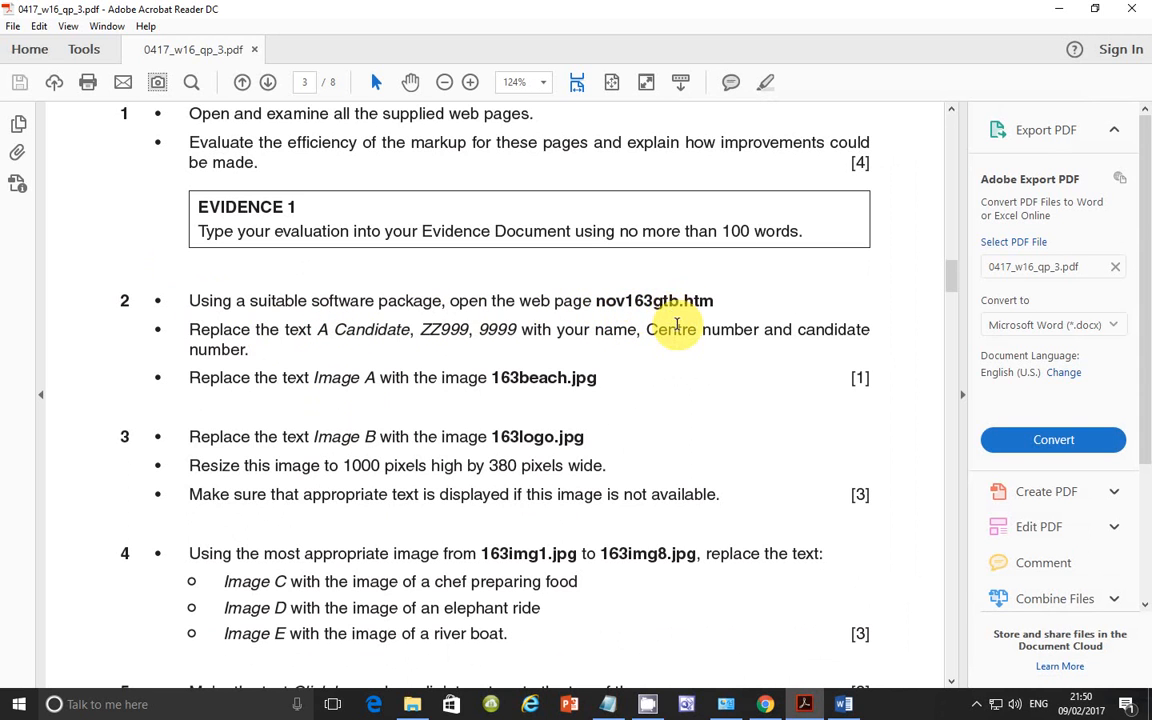
mouse_move(748, 468)
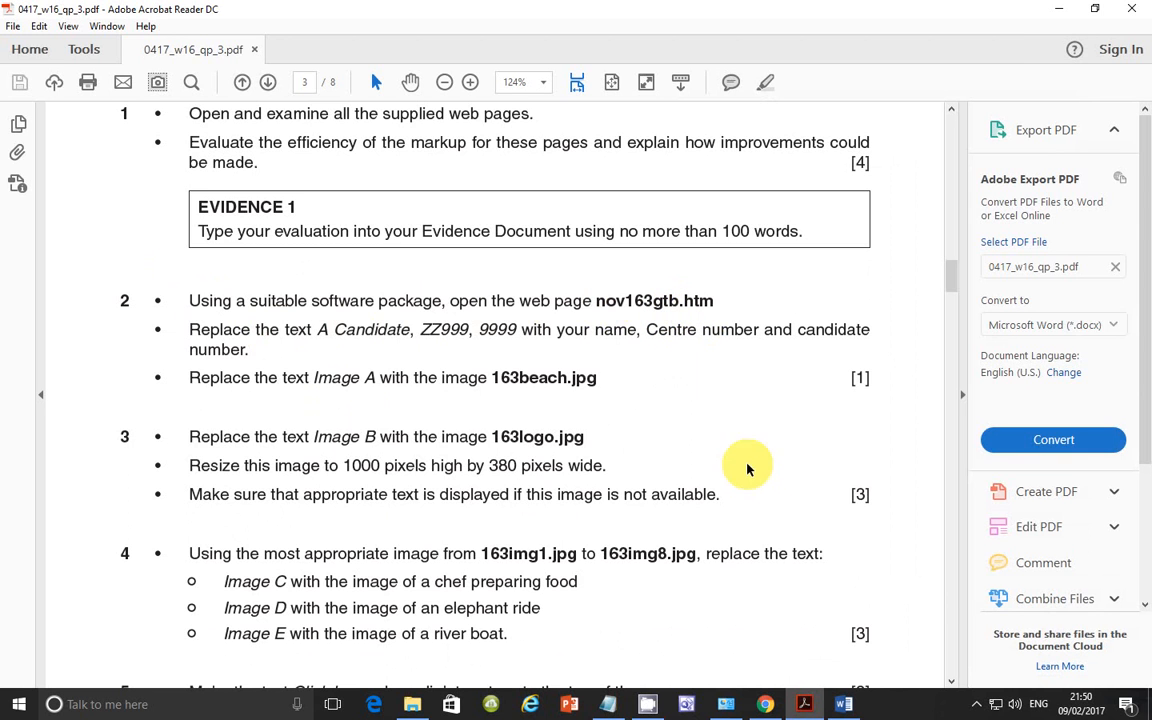
mouse_move(476, 704)
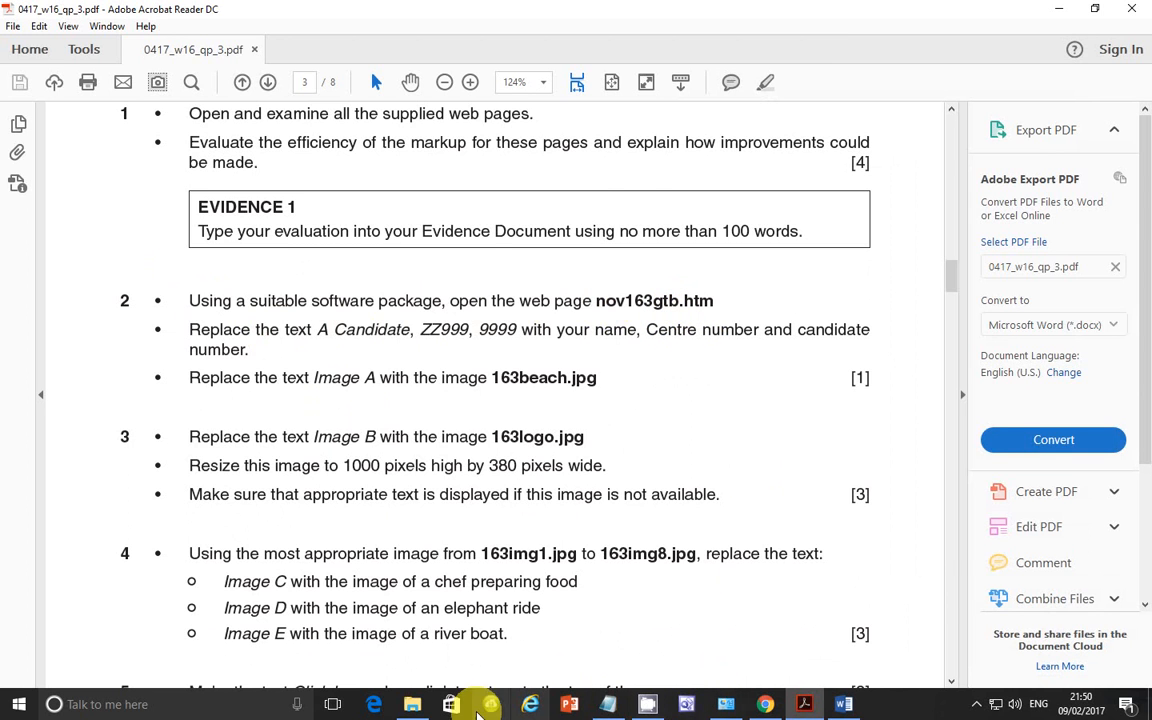
Show the 163_html folder and bring up opening options for nov163gtb.
left_click(450, 704)
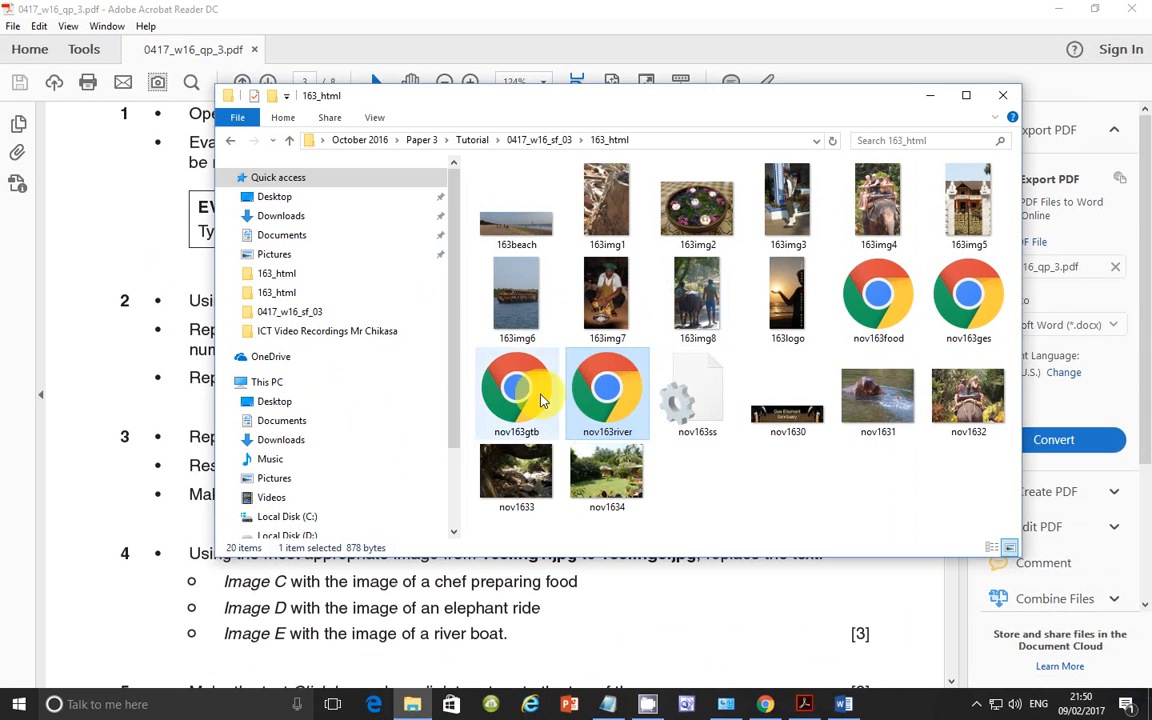
right_click(516, 390)
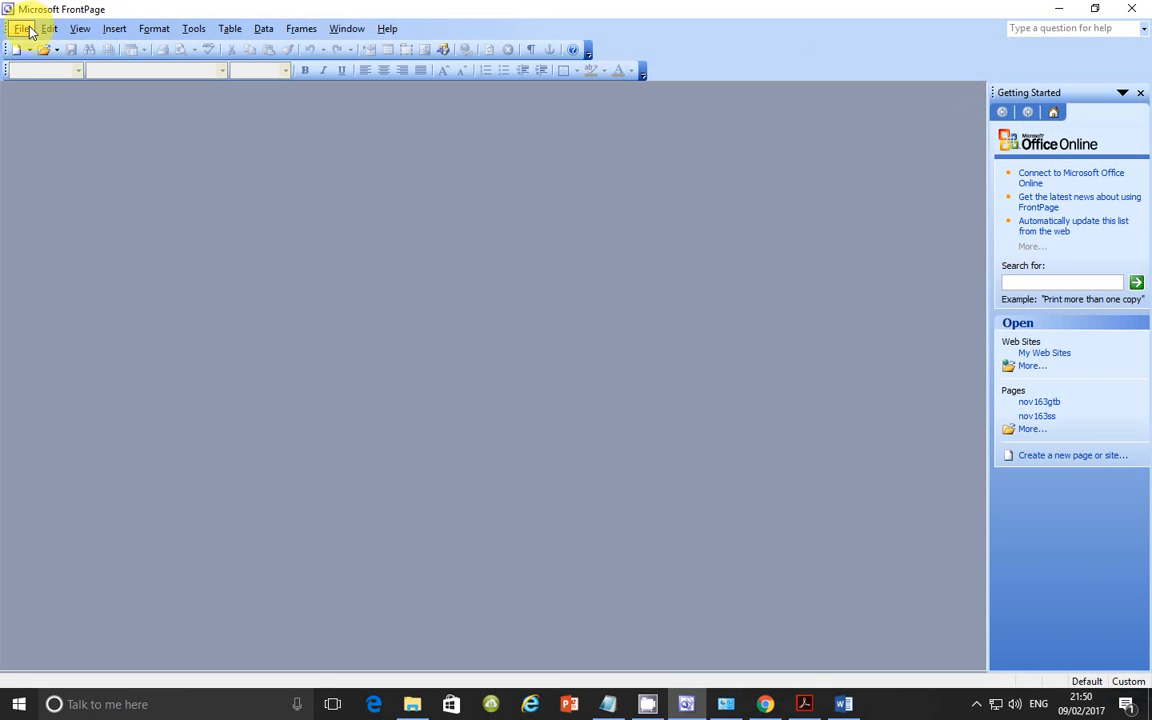
Start File > Open and browse Desktop > October 2016 > Paper 3.
left_click(20, 28)
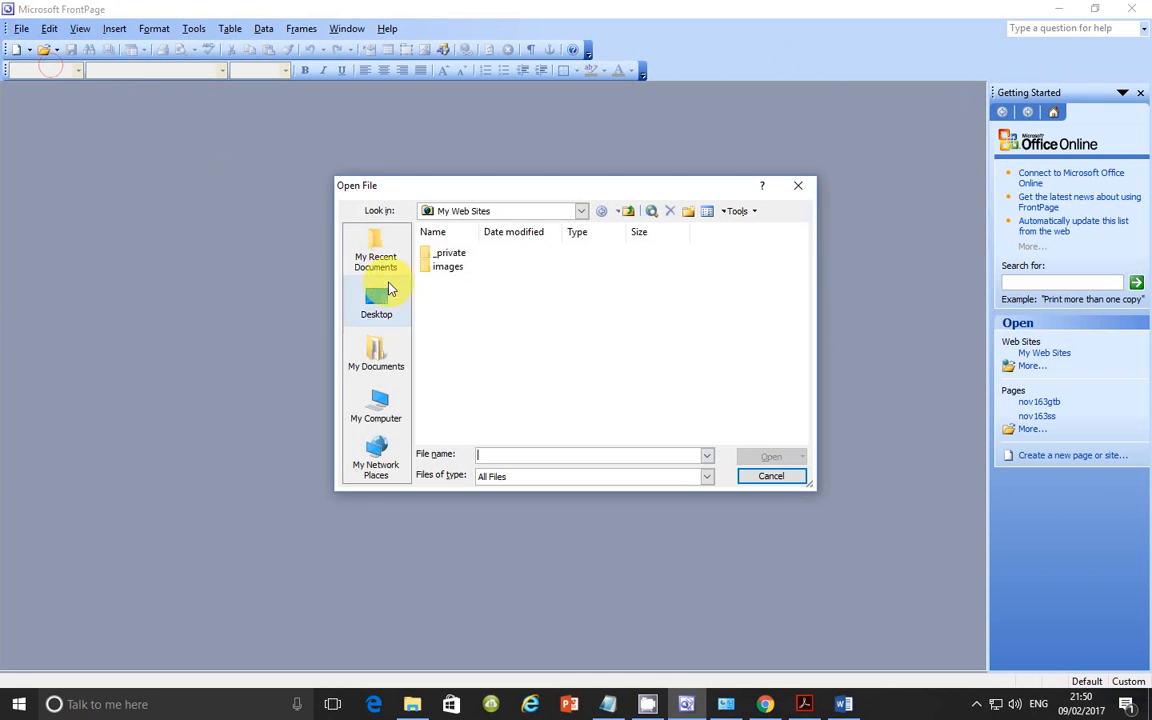
left_click(376, 300)
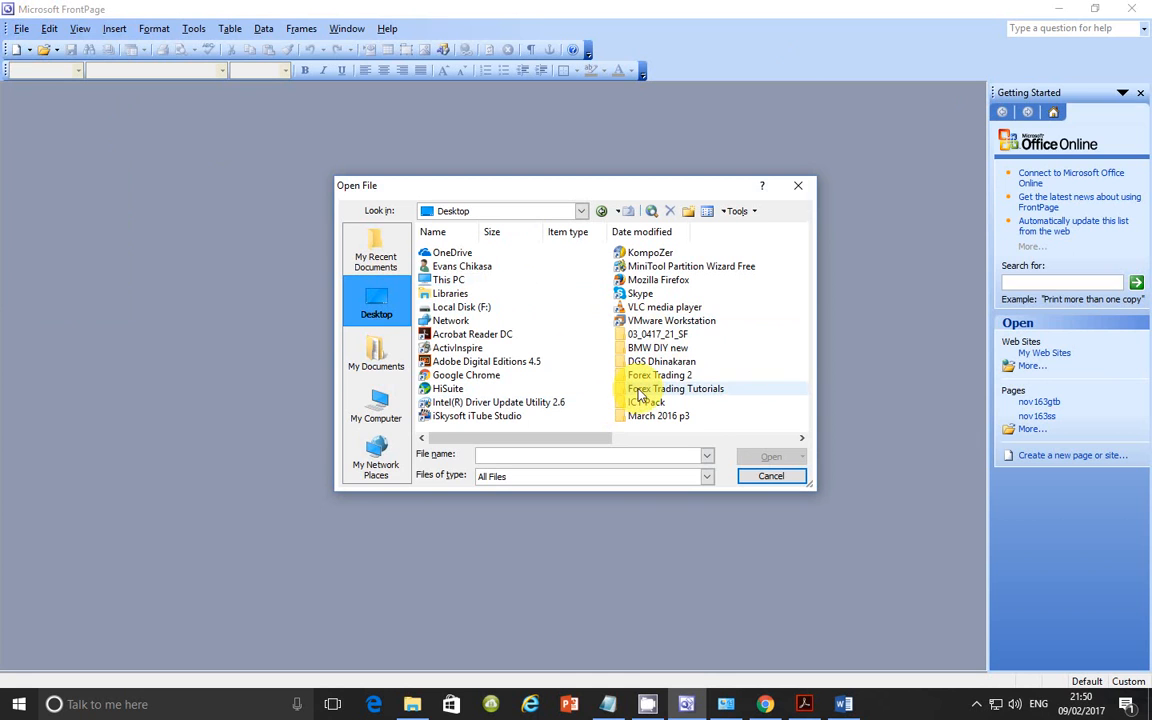
mouse_move(716, 388)
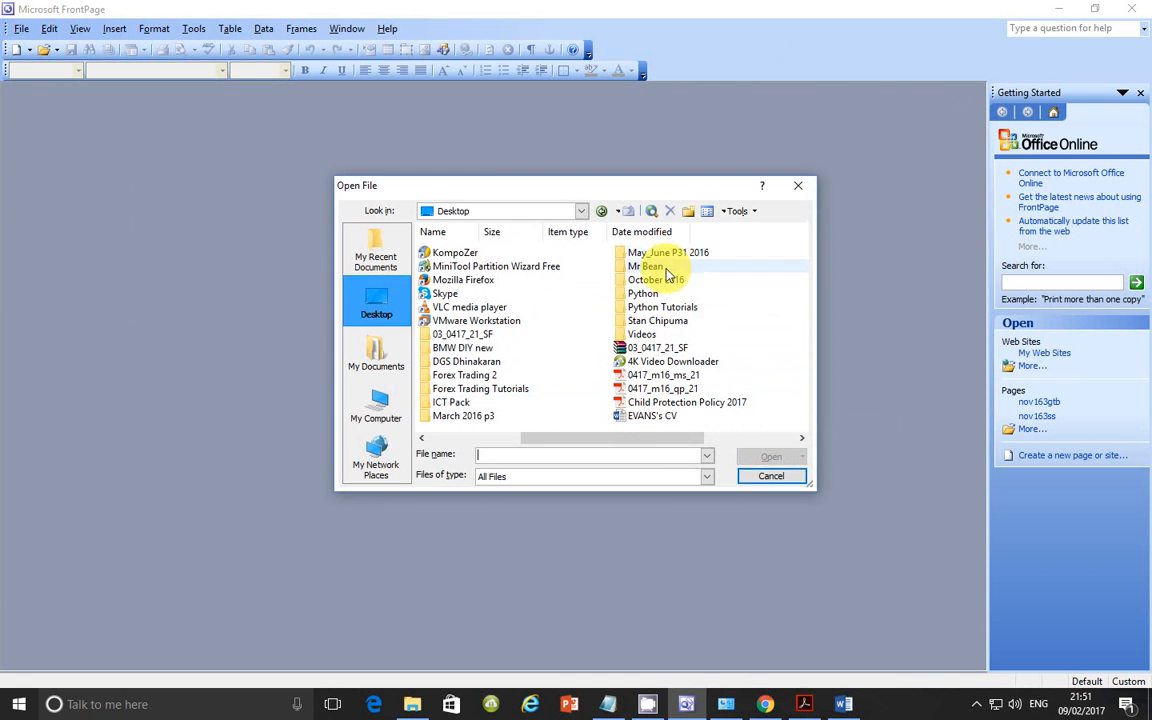
mouse_move(664, 360)
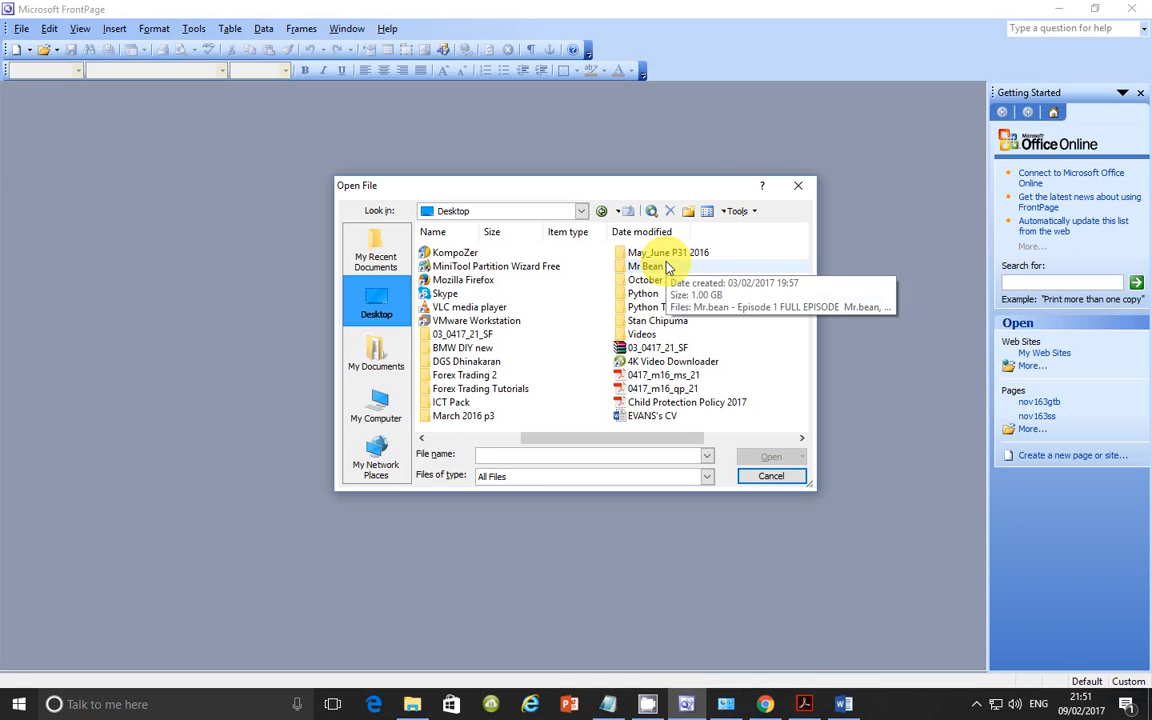
mouse_move(660, 280)
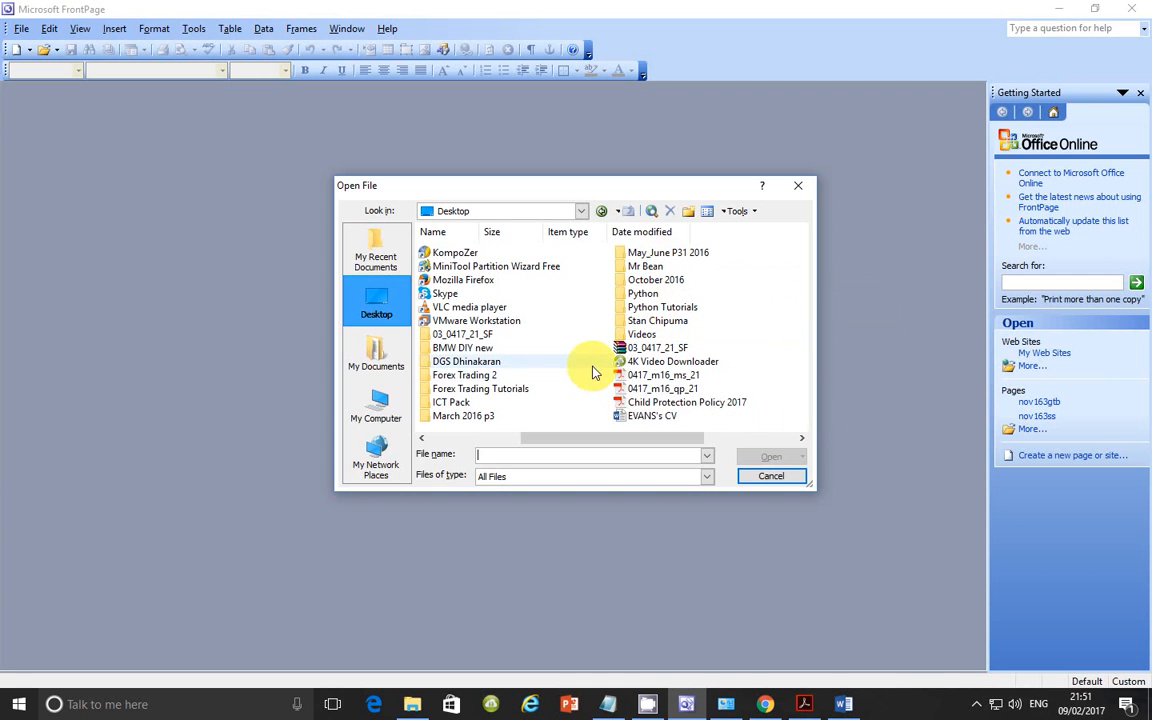
mouse_move(604, 368)
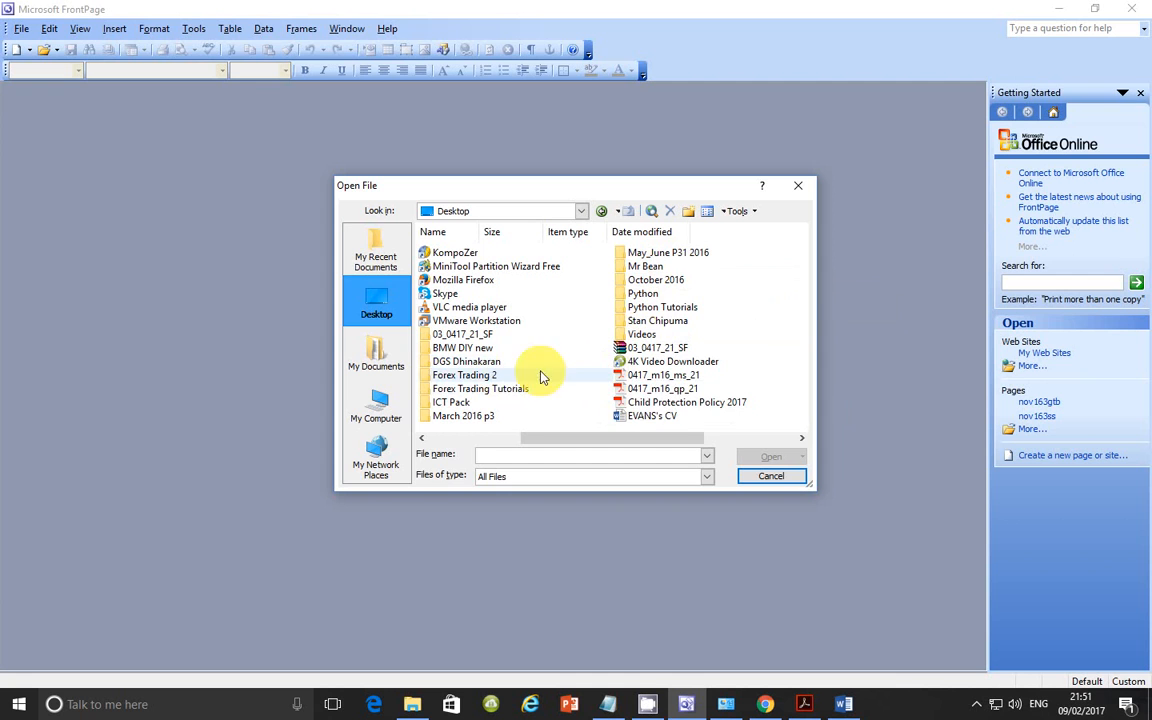
double_click(656, 280)
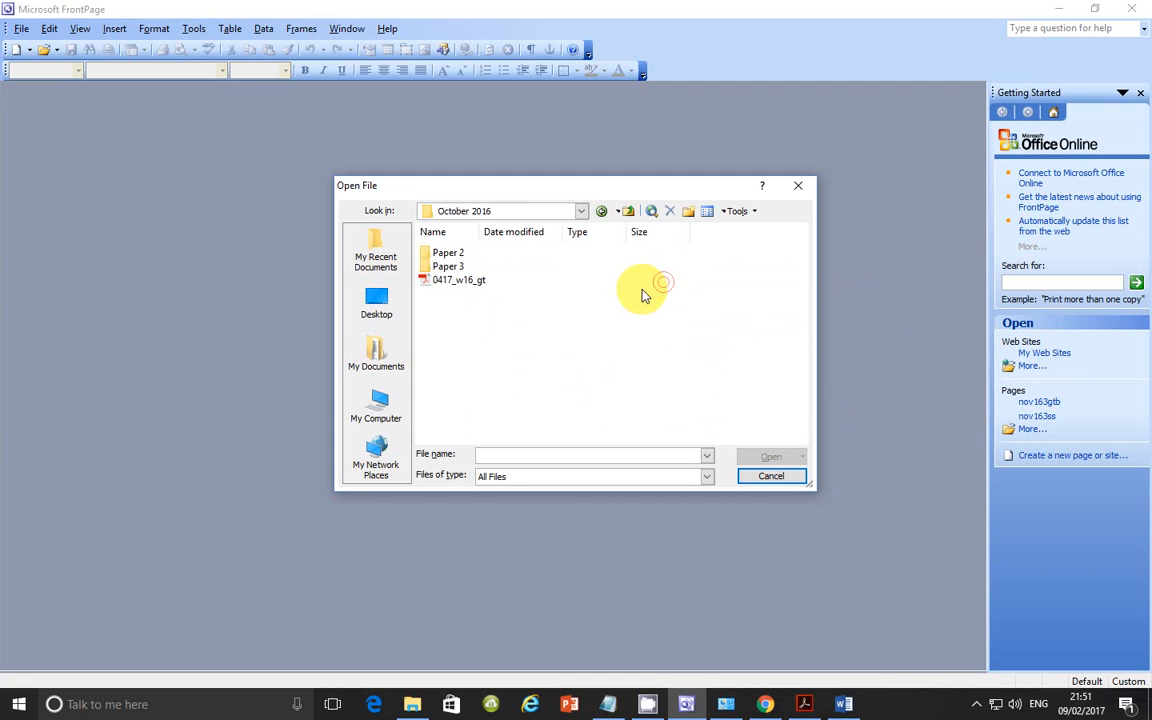
double_click(448, 266)
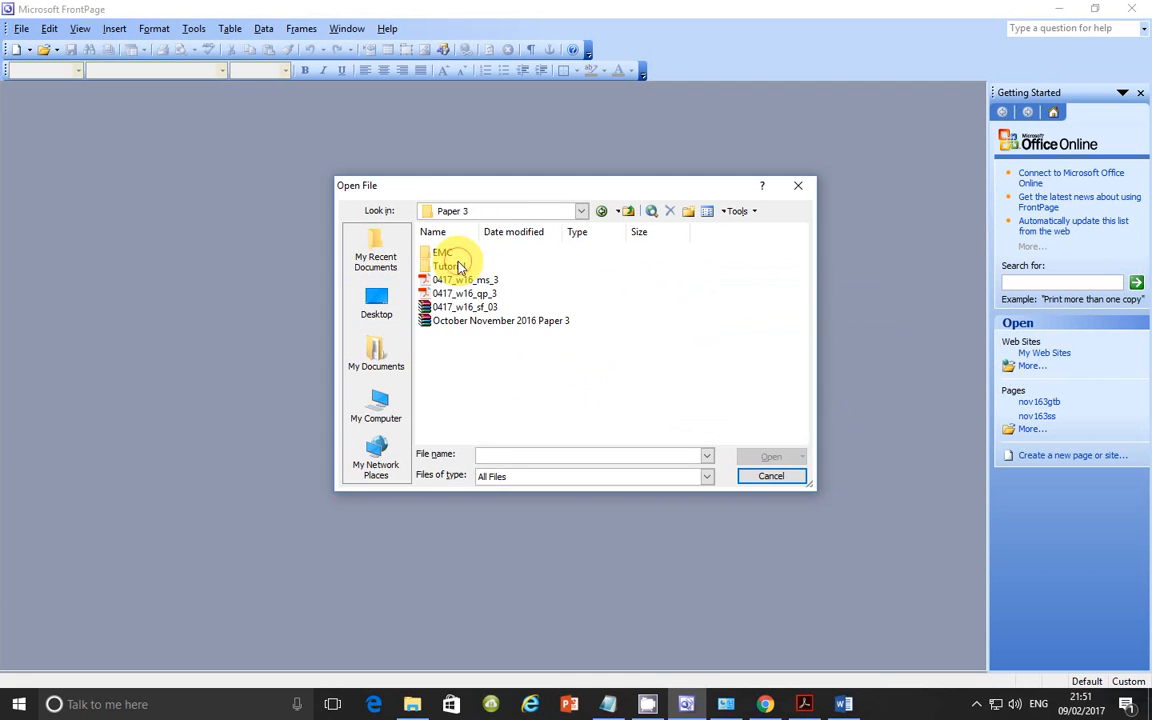
Continue into Tutorial > 0417_w16_sf_03 > 163_html to reach the web page files.
double_click(444, 264)
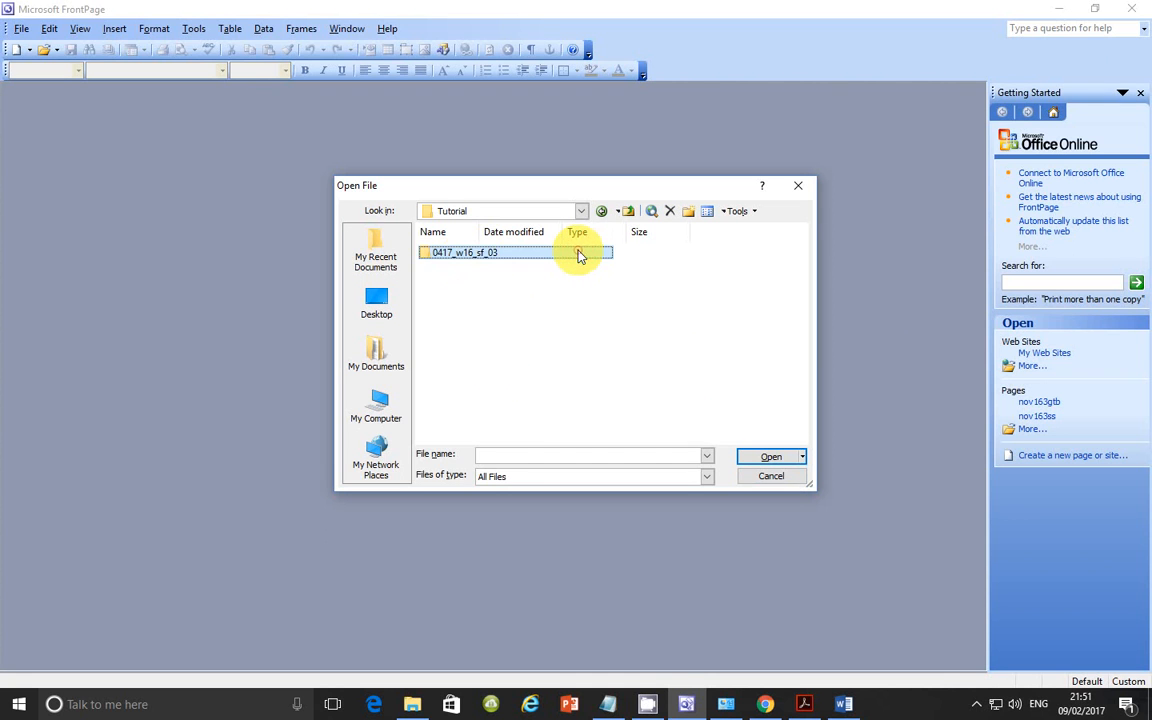
double_click(464, 252)
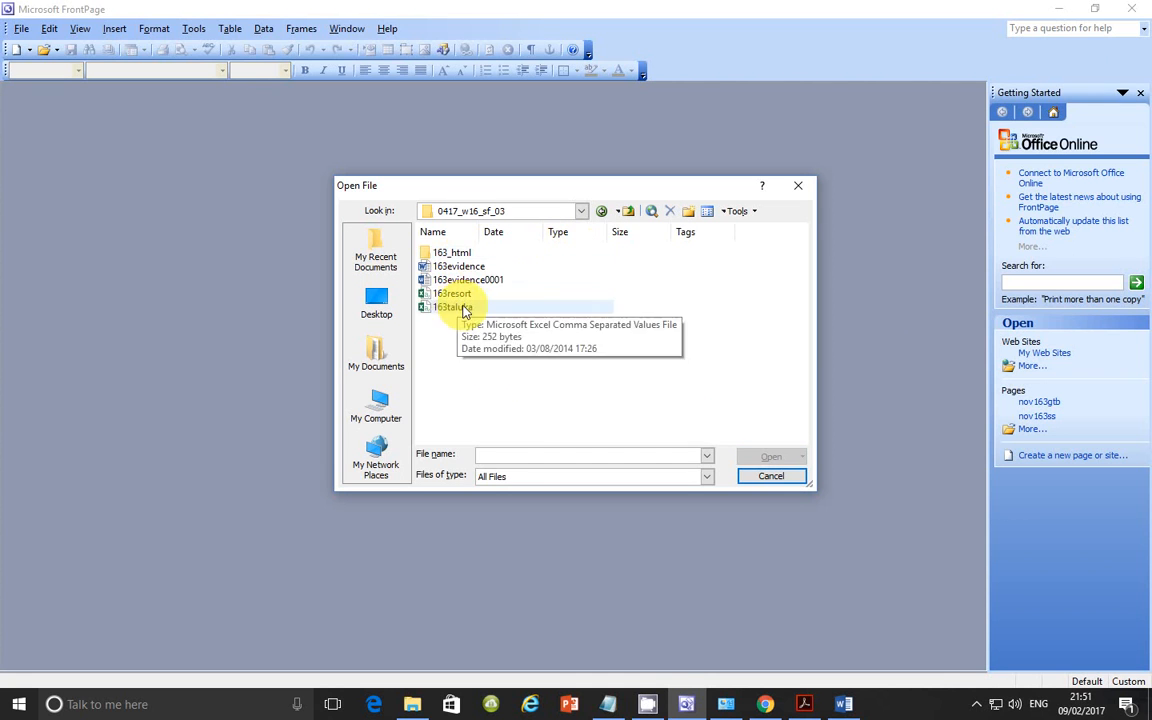
left_click(452, 252)
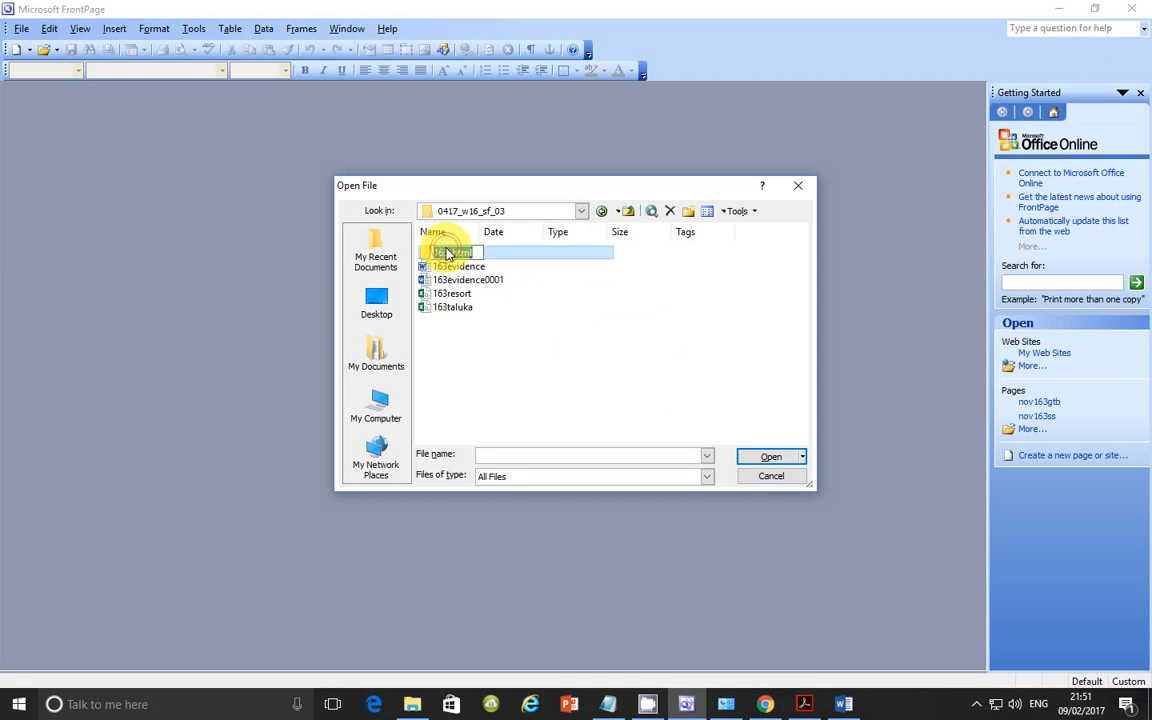
double_click(452, 252)
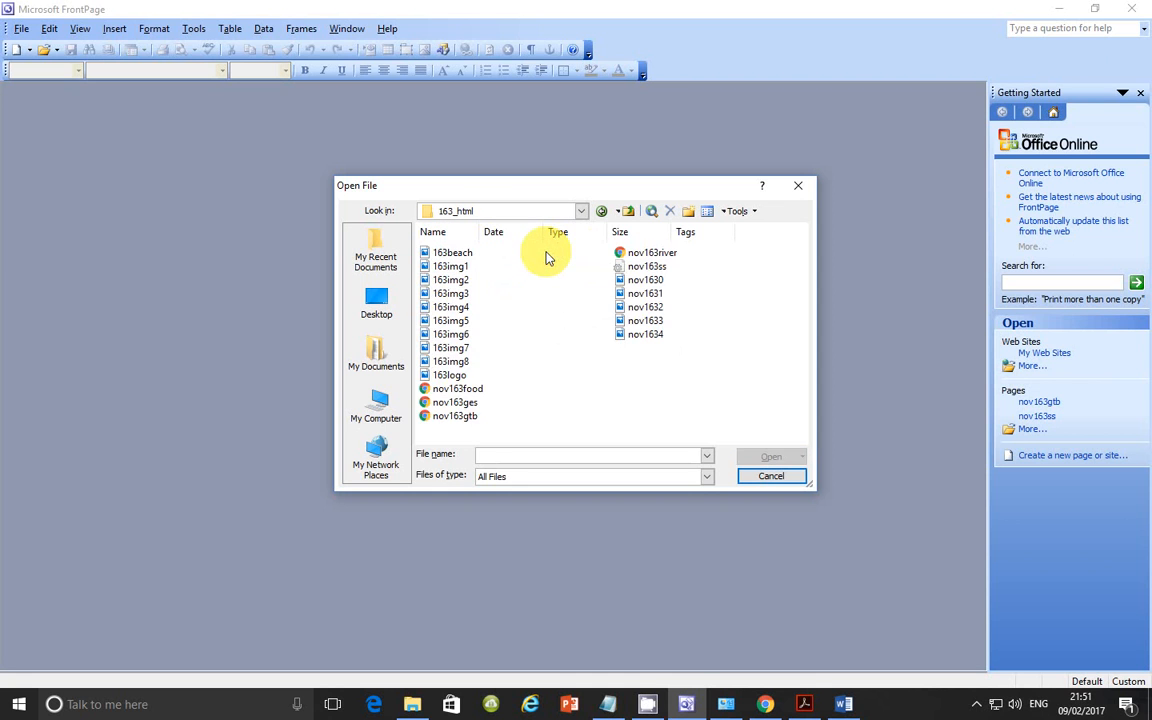
mouse_move(456, 416)
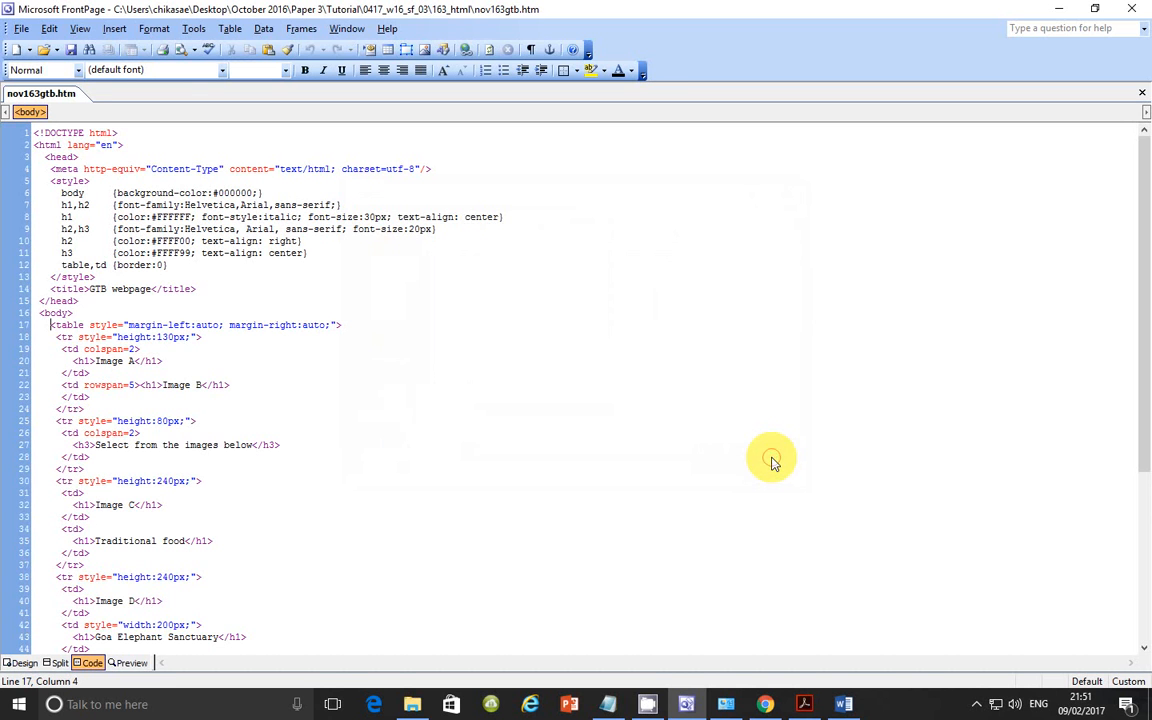
mouse_move(264, 352)
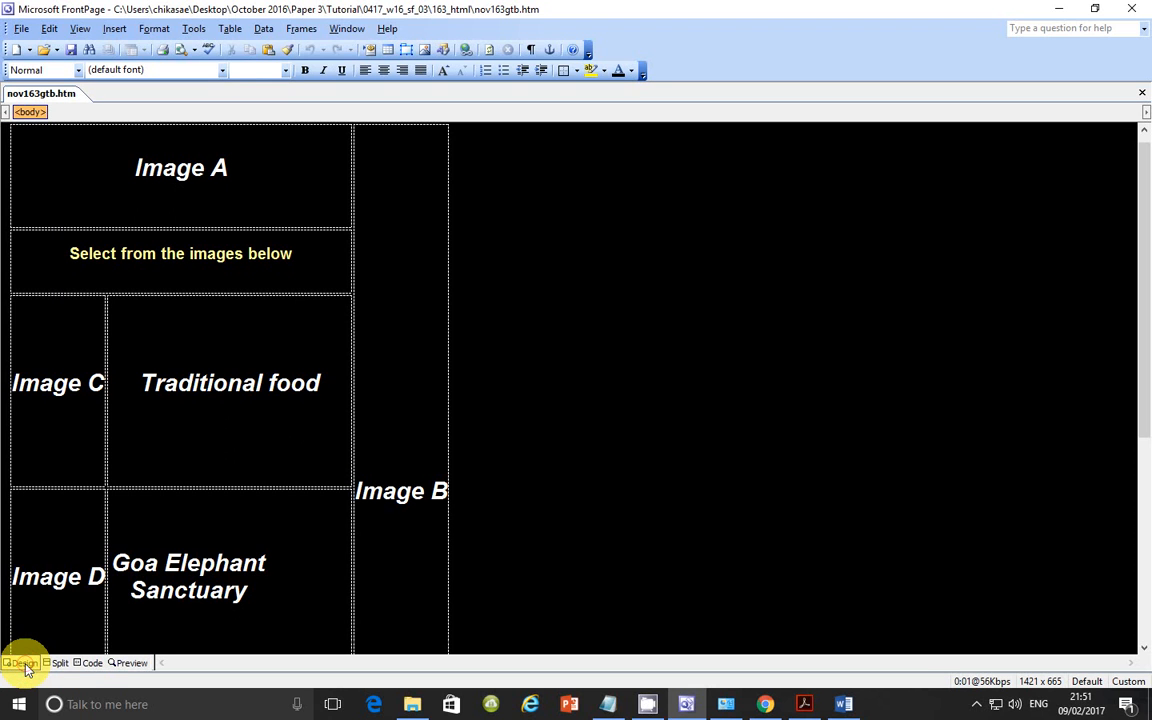
mouse_move(128, 664)
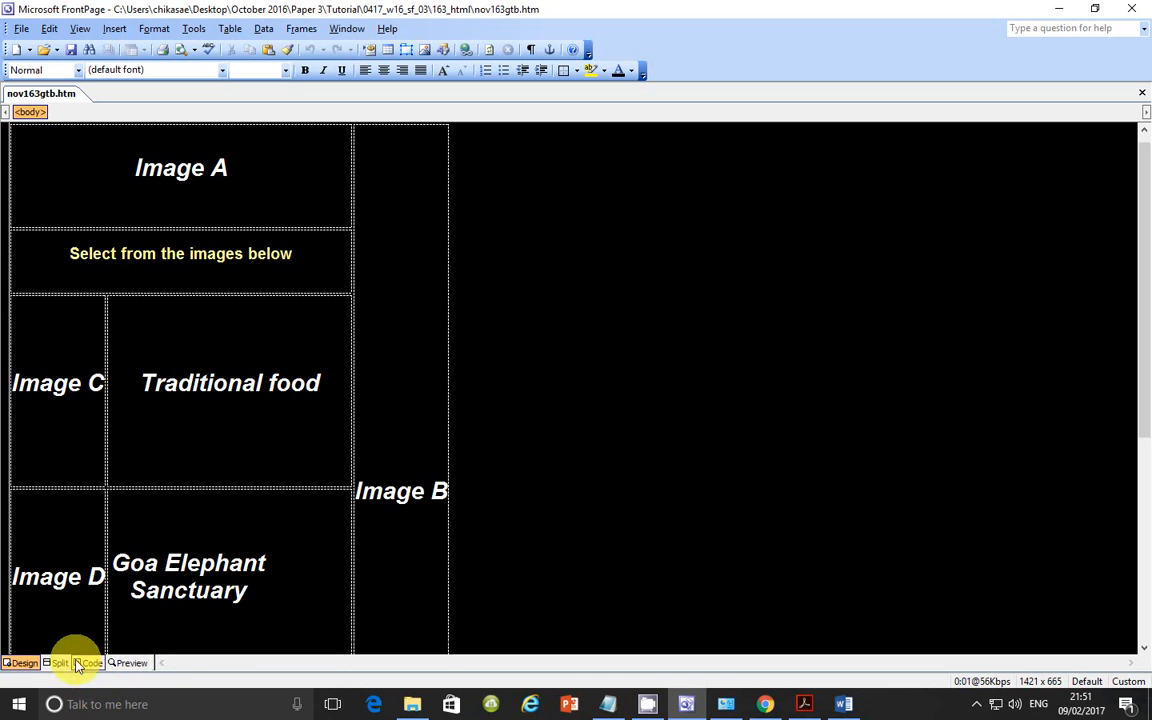
mouse_move(4, 276)
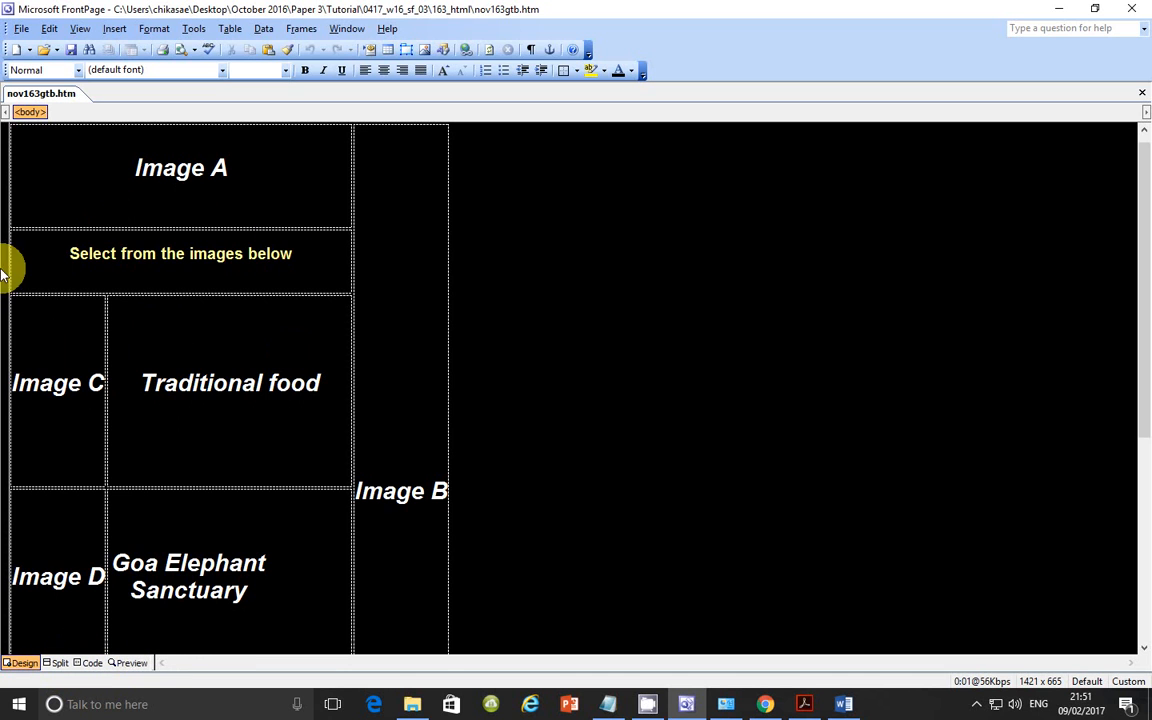
mouse_move(688, 704)
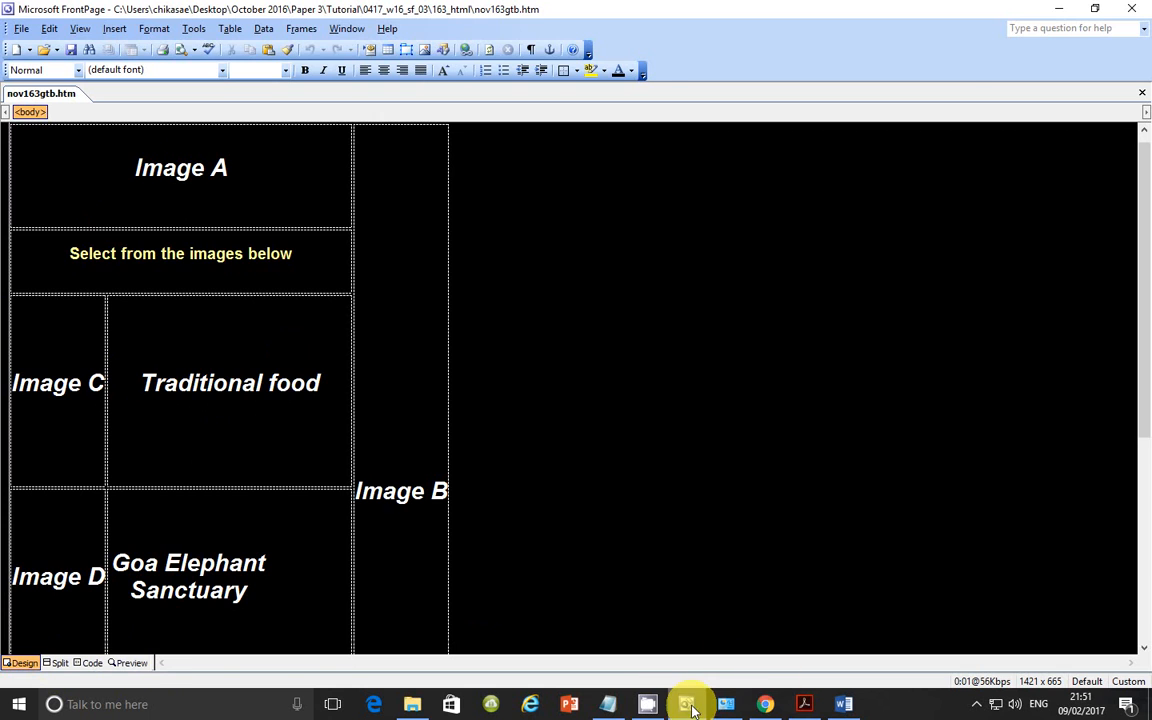
left_click(804, 704)
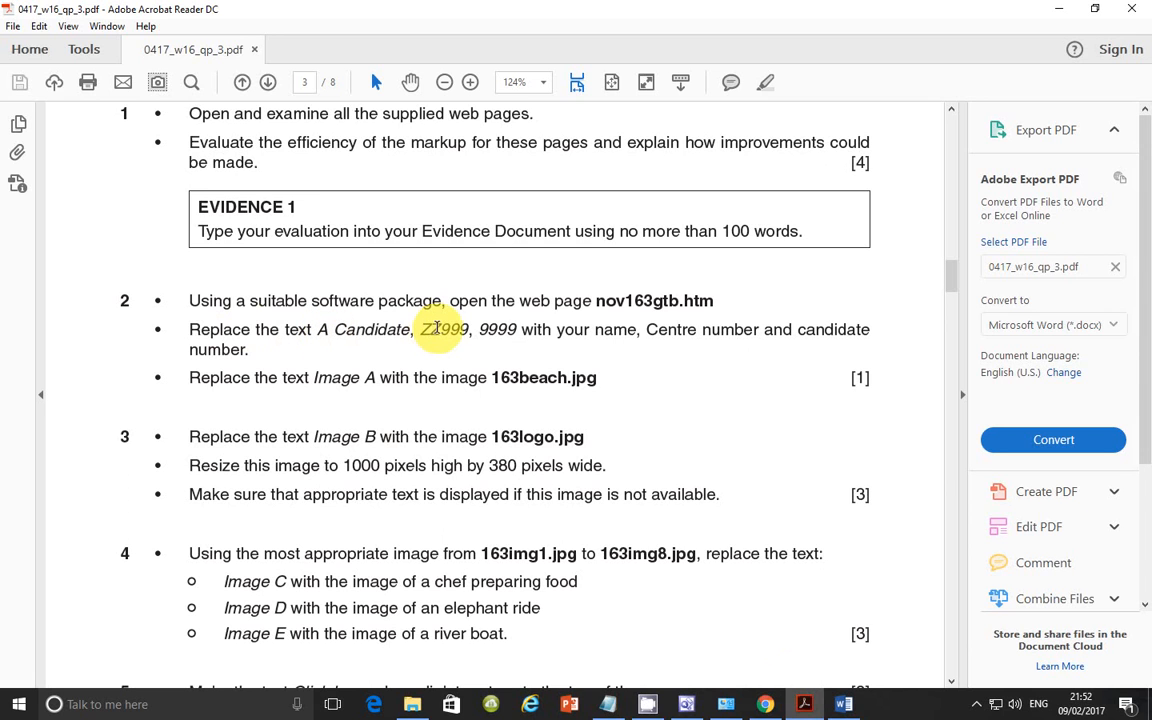
mouse_move(510, 376)
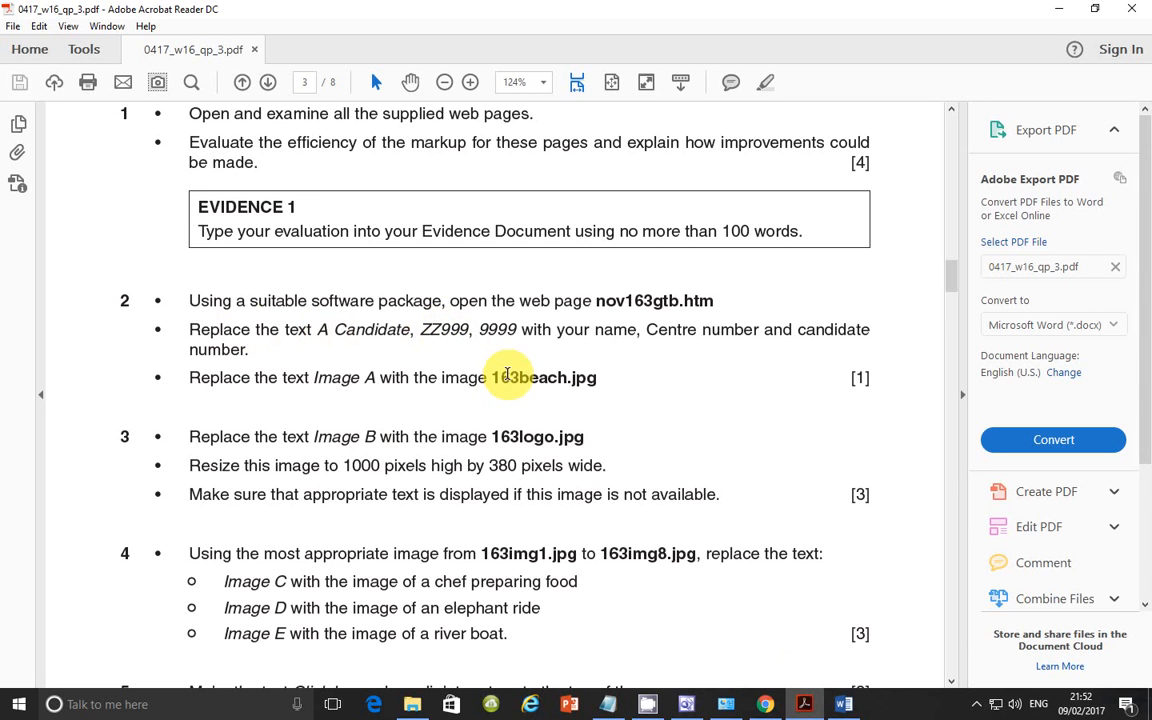
mouse_move(676, 328)
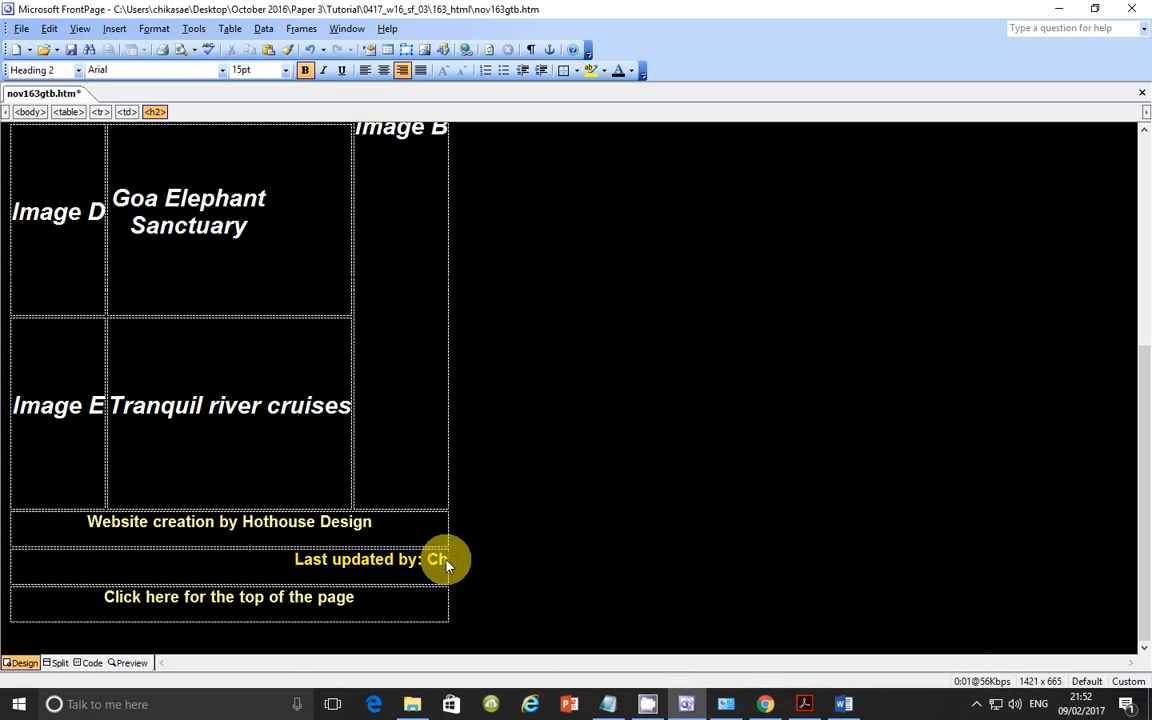
type("Chikasa Evans, ZM556")
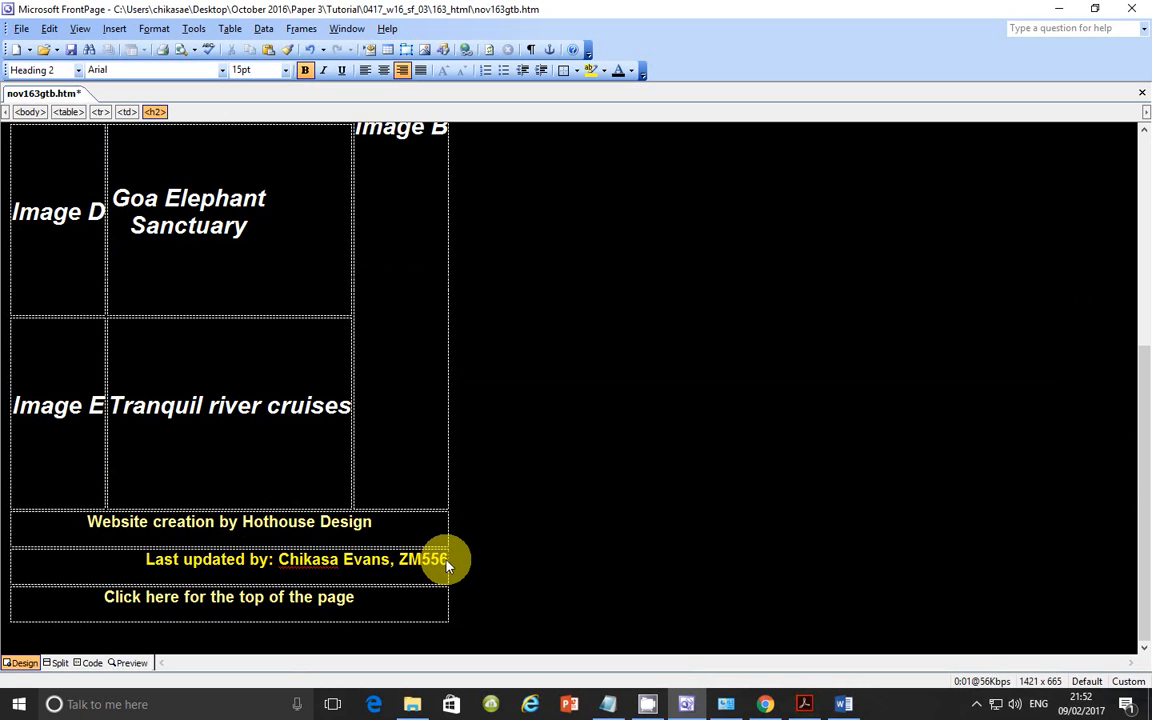
type(", 0001")
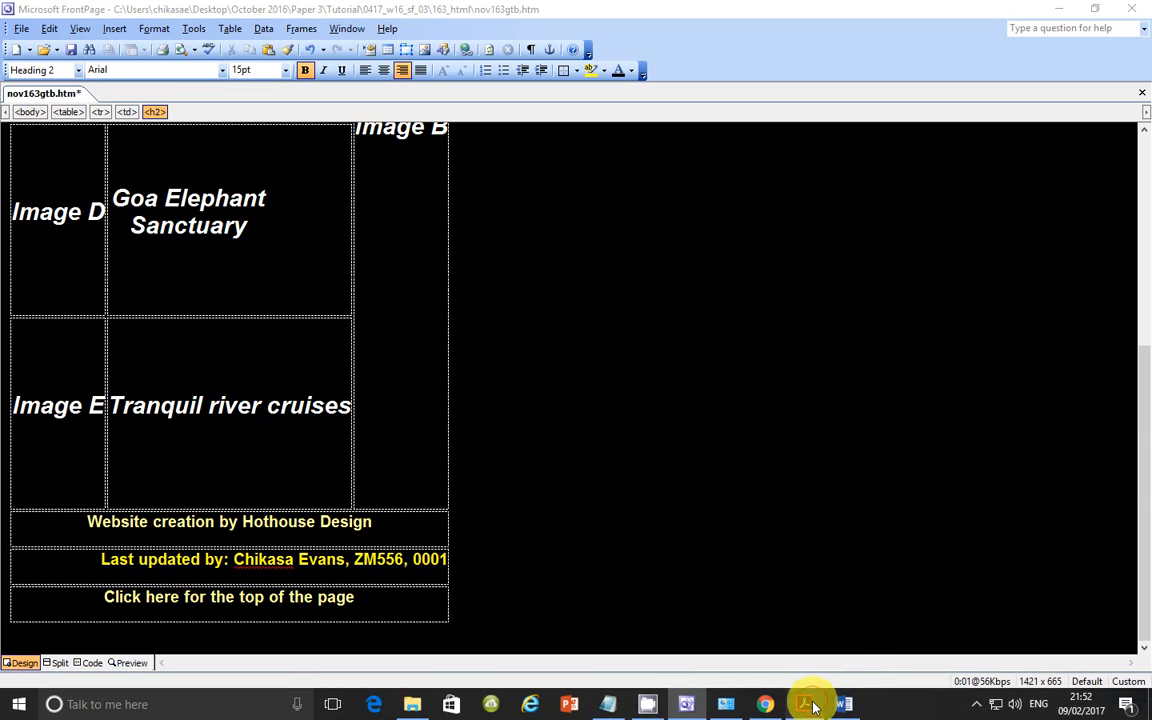
Insert the 163beach picture in place of Image A, checking the question paper.
left_click(804, 704)
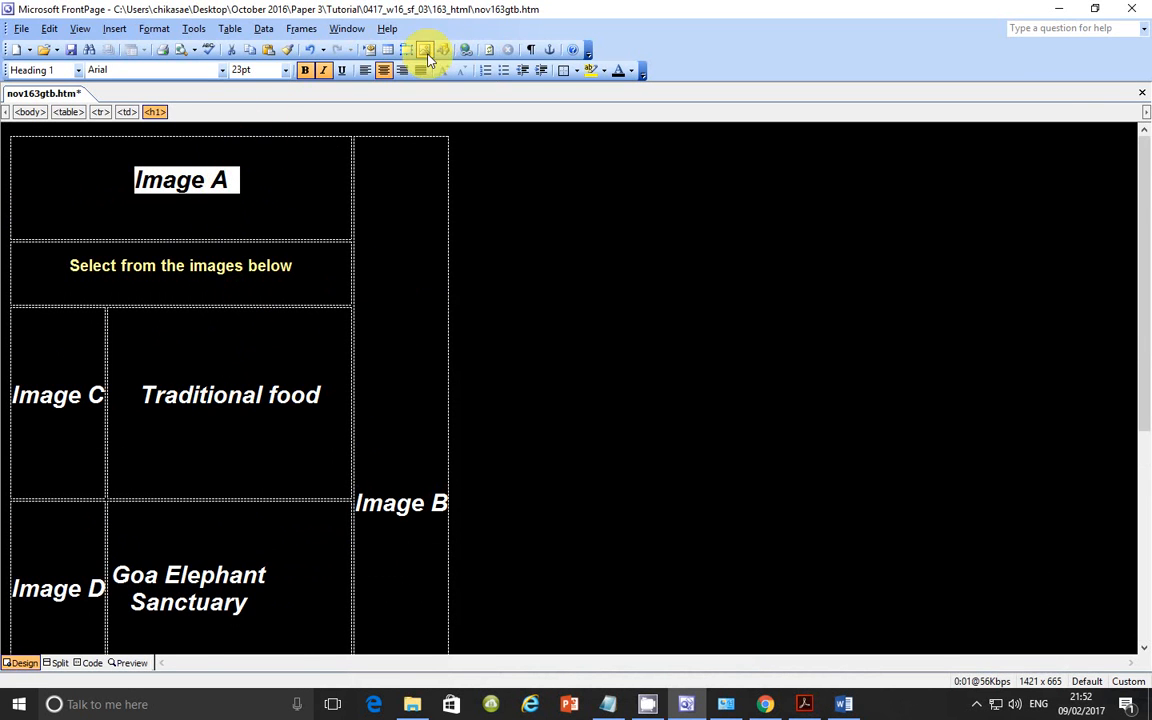
left_click(424, 50)
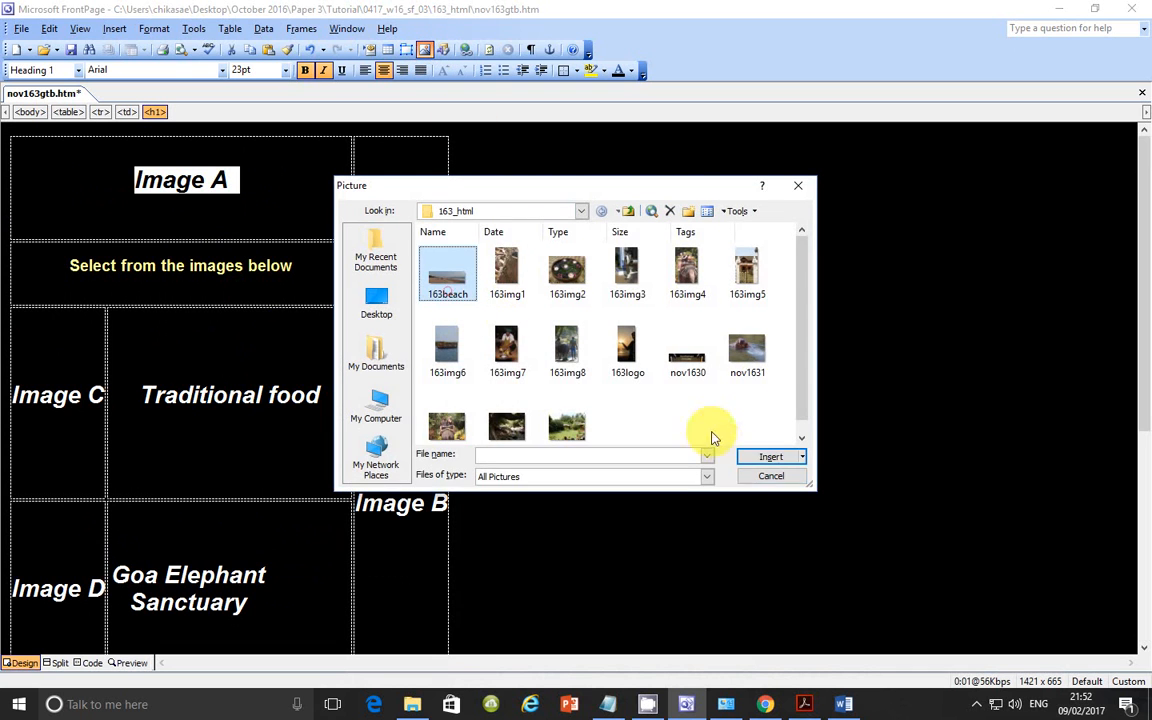
left_click(770, 456)
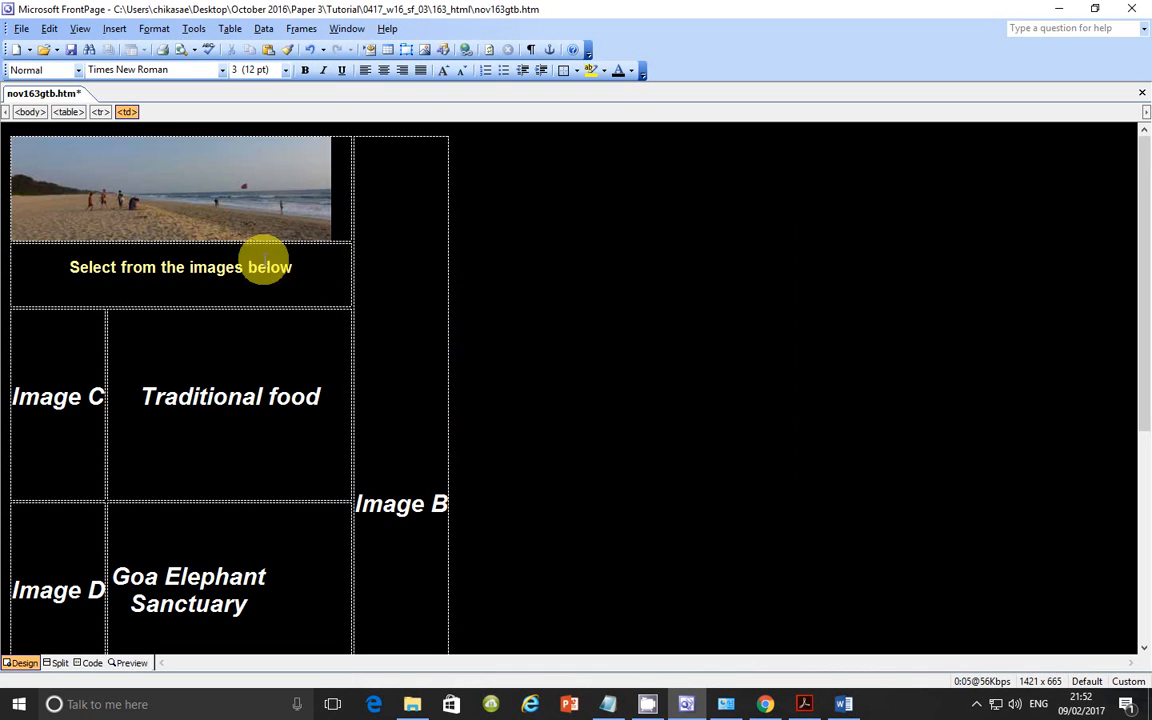
left_click(804, 704)
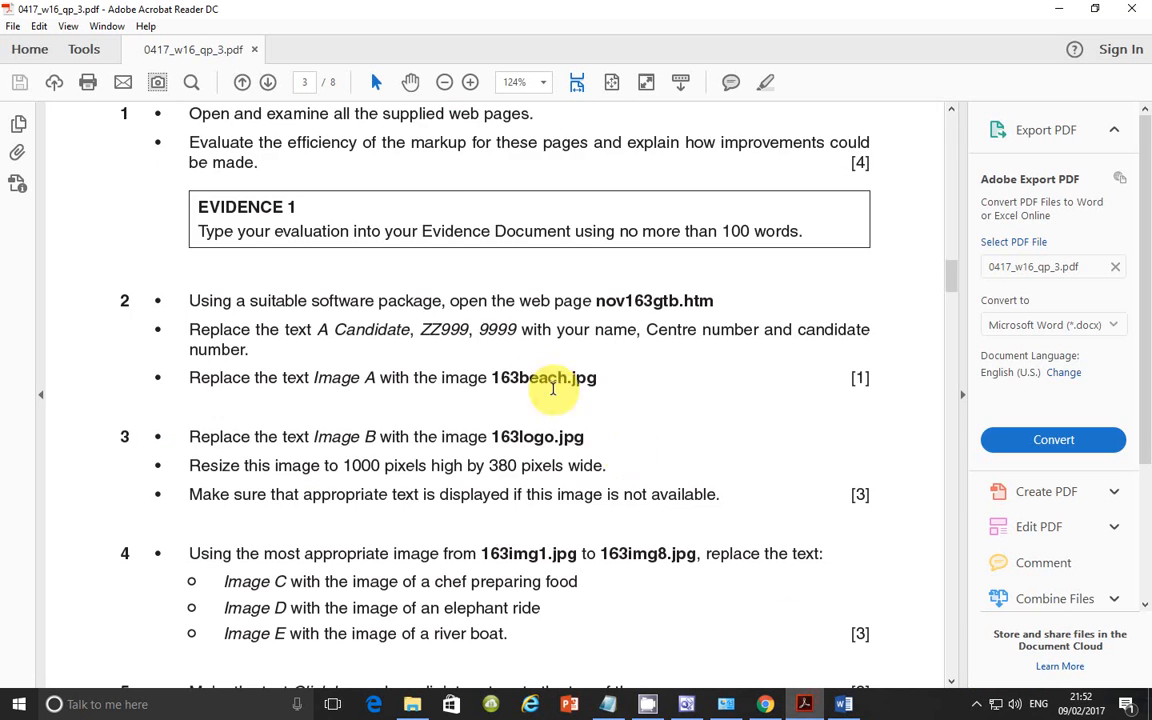
scroll("down", 3)
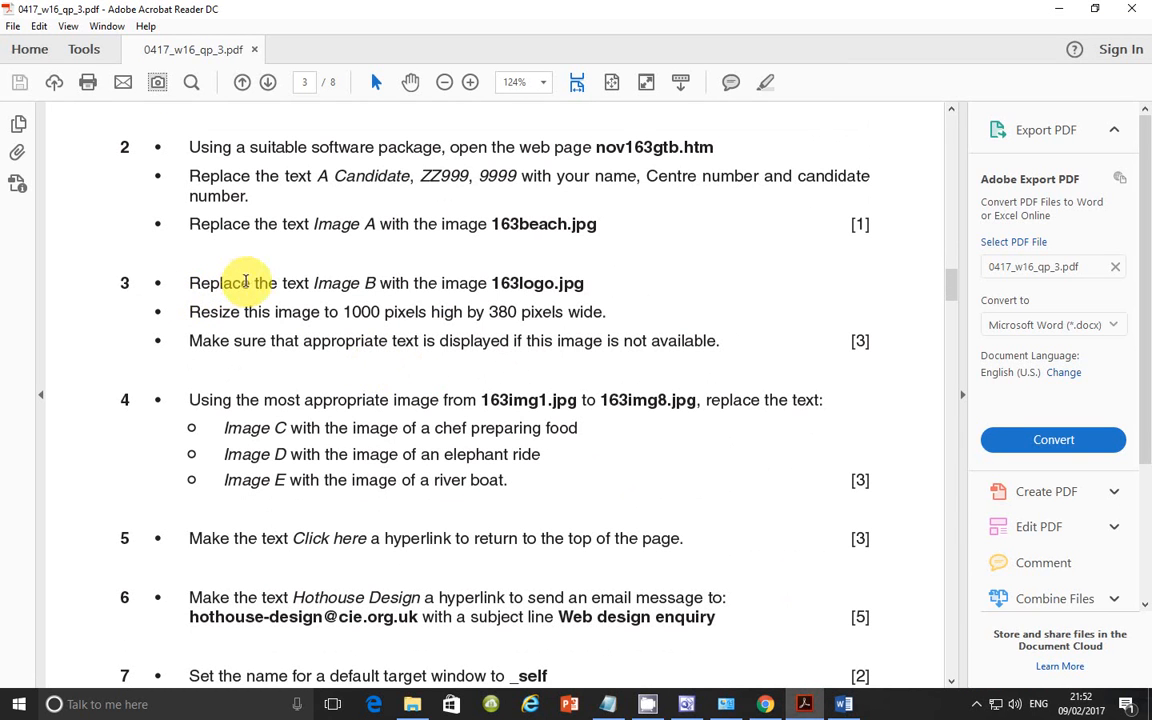
mouse_move(516, 288)
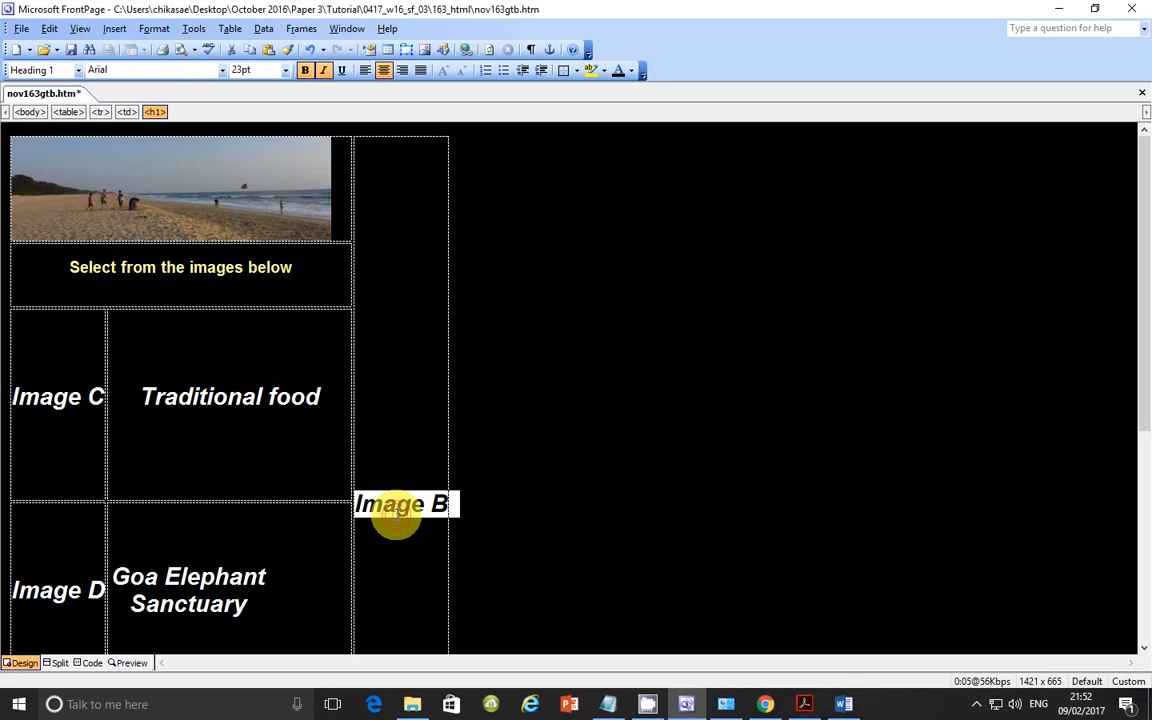
mouse_move(424, 50)
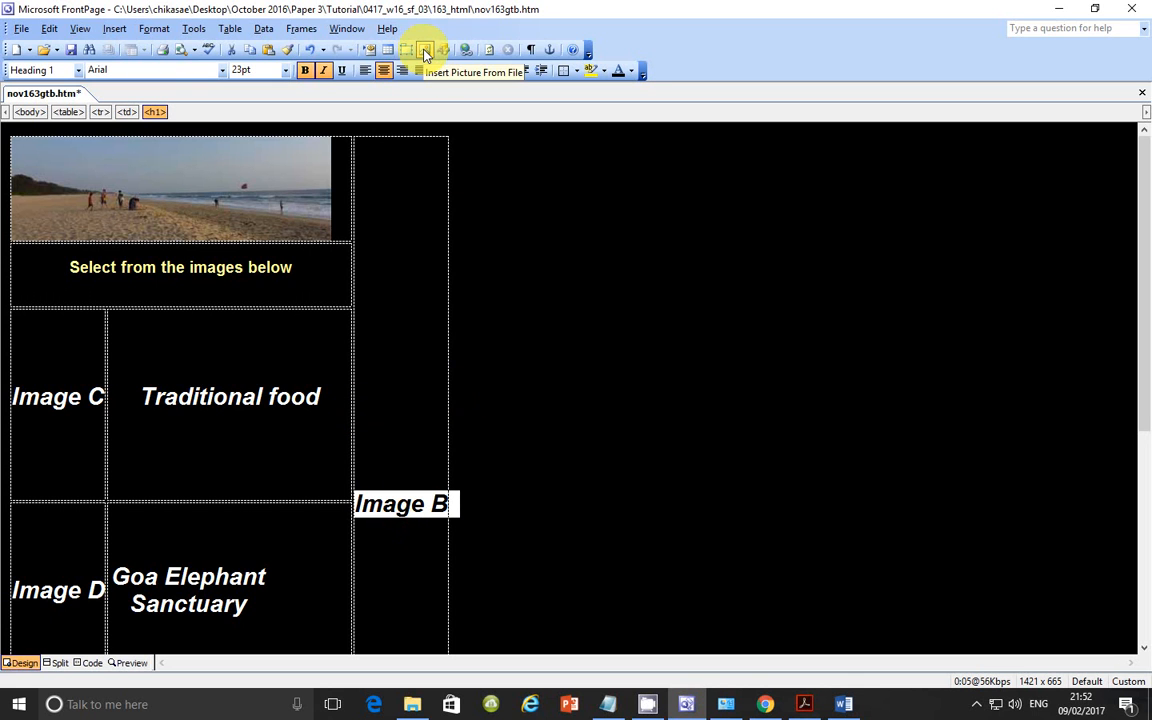
Insert the 163logo picture in place of Image B and return to the paper.
left_click(424, 50)
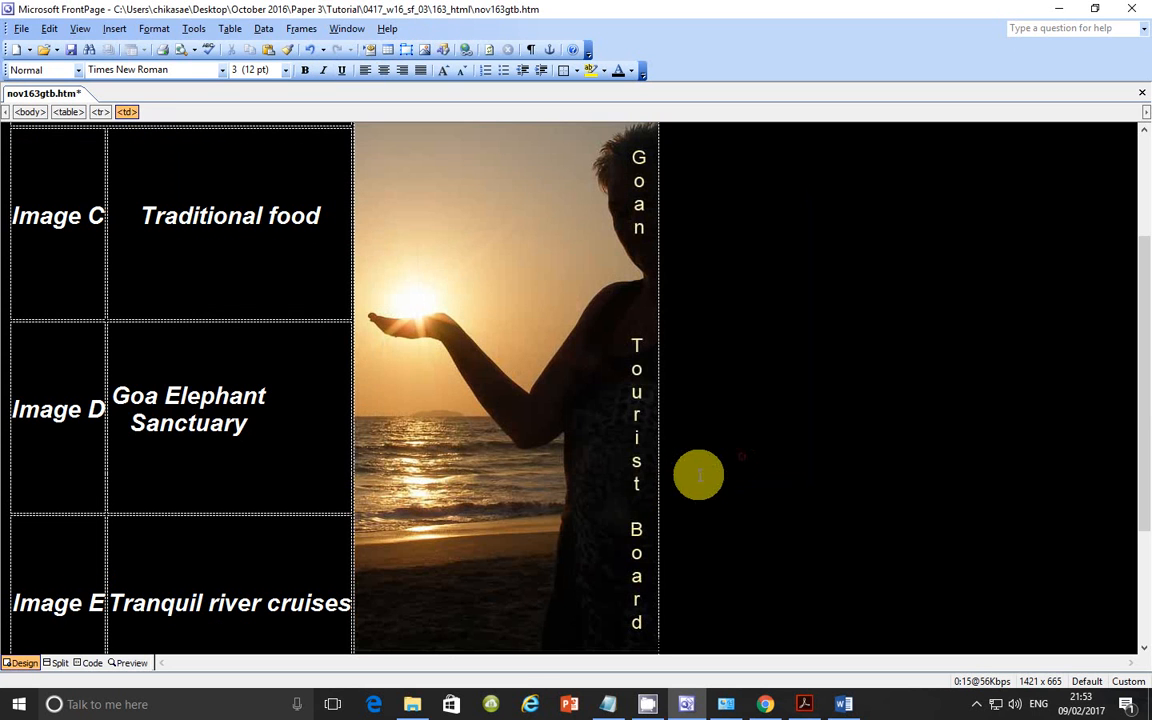
left_click(804, 704)
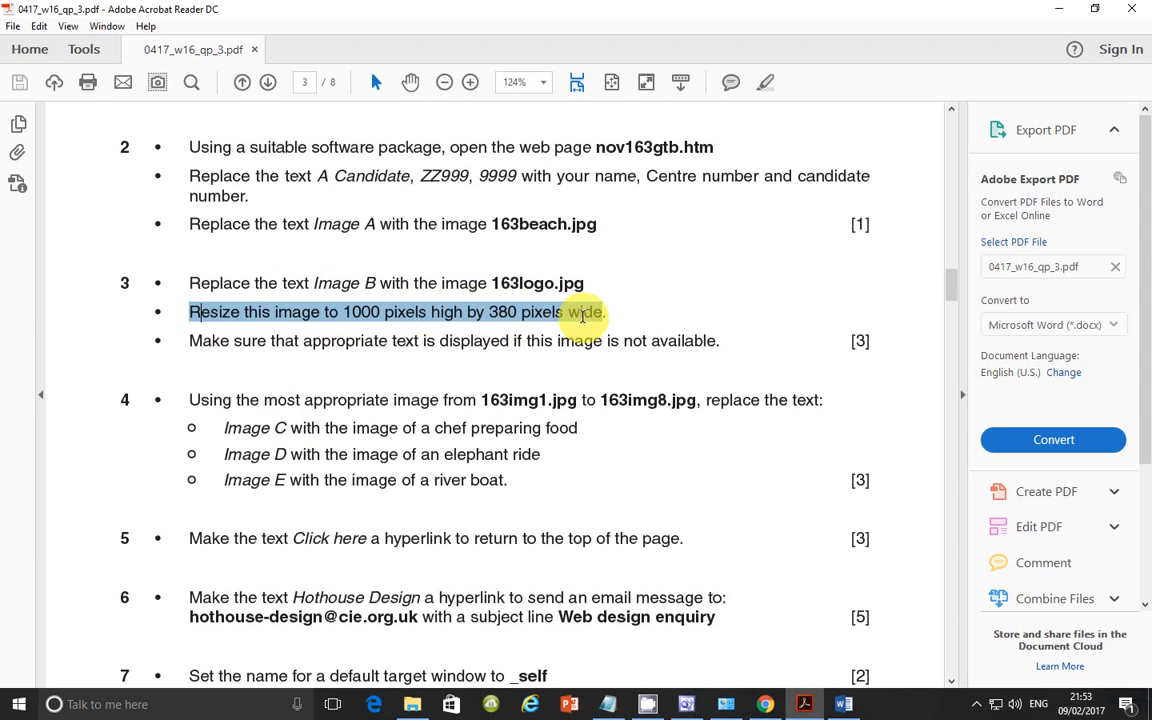
mouse_move(820, 704)
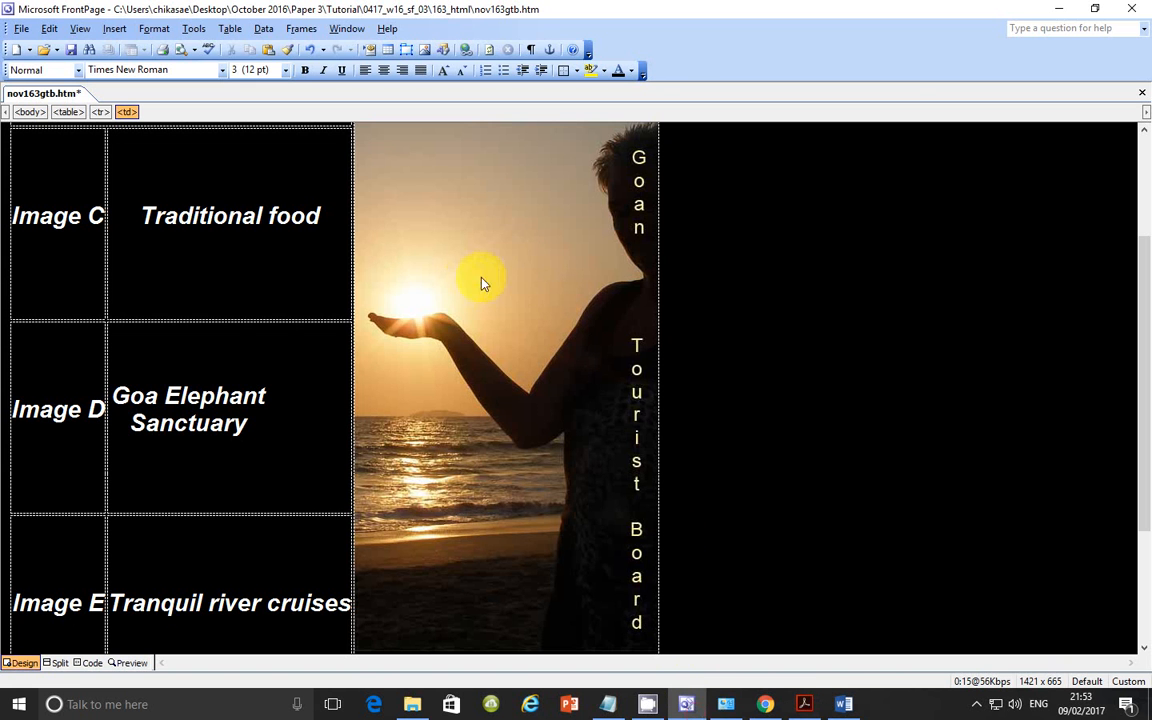
mouse_move(480, 240)
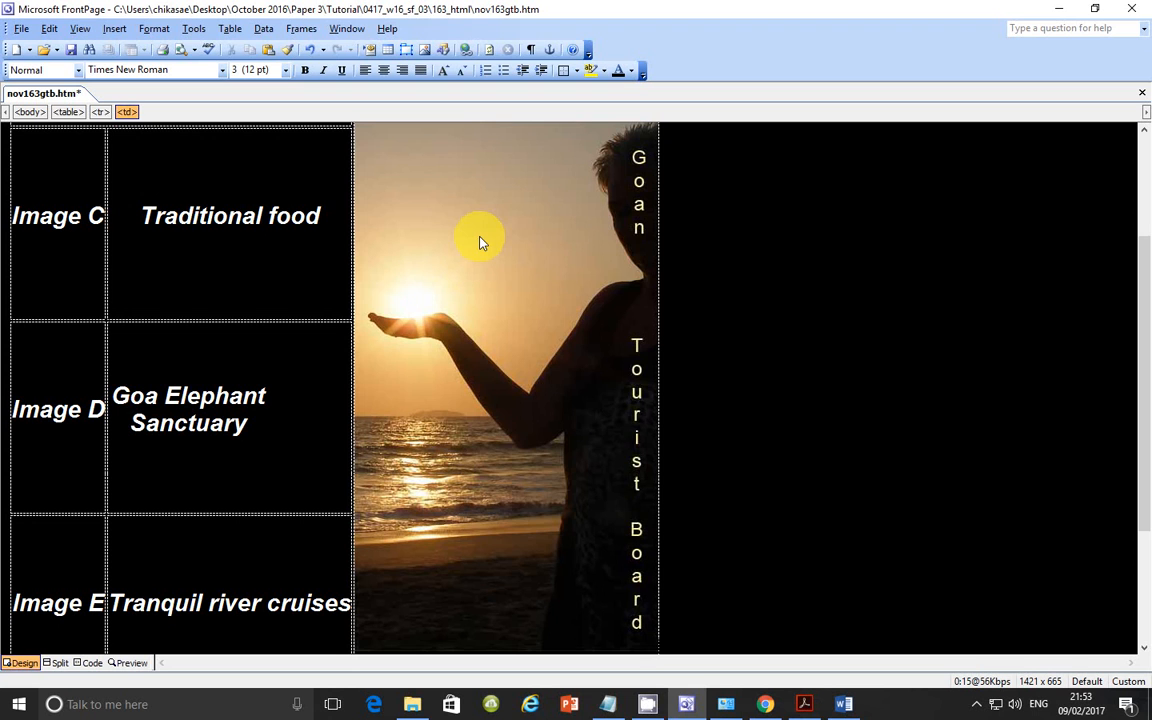
In the logo's Picture Properties, set width 380 and untick Keep aspect ratio.
right_click(480, 240)
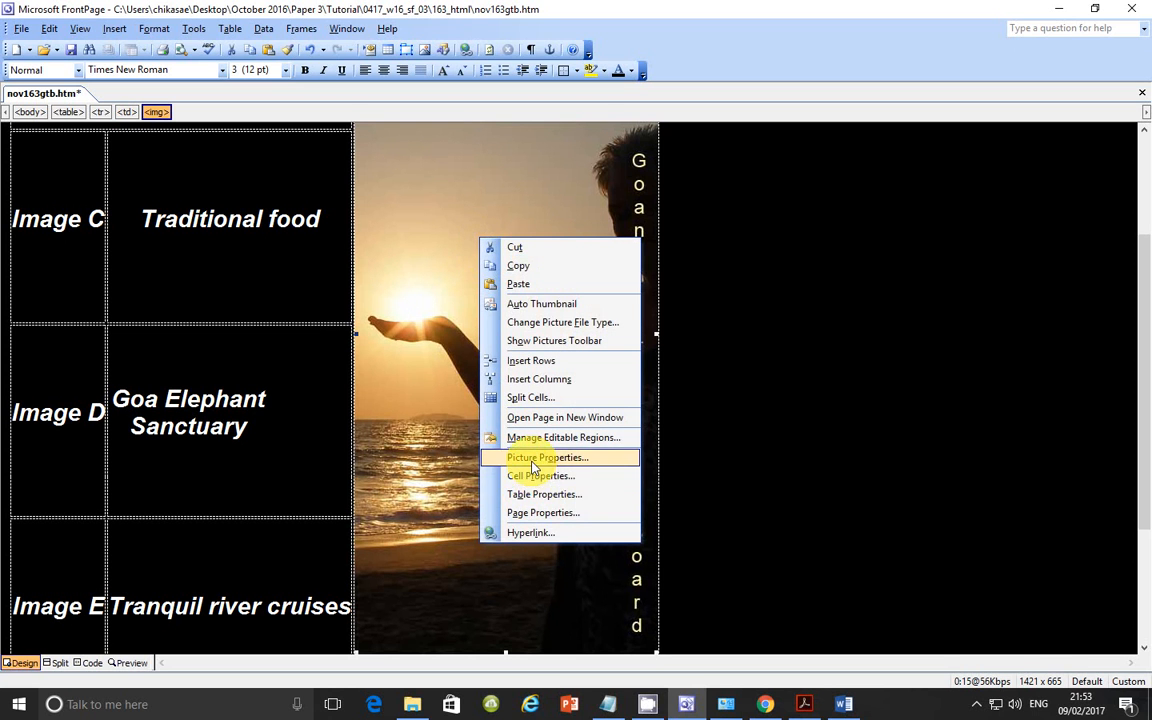
left_click(548, 456)
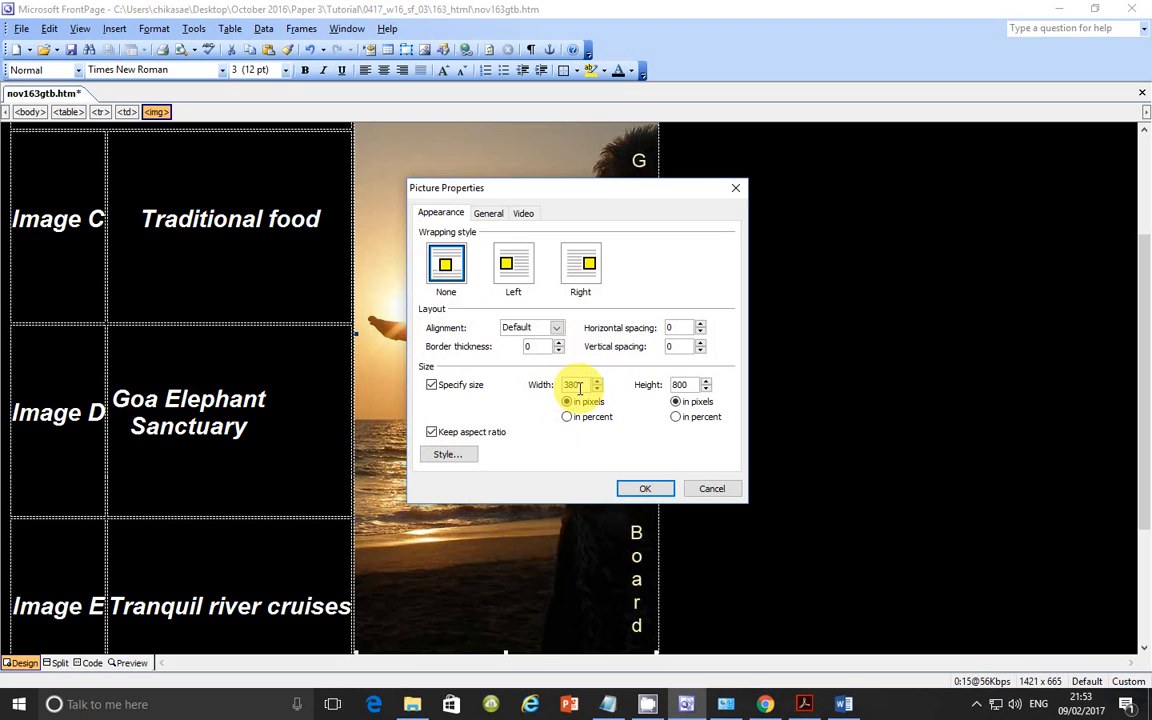
triple_click(680, 384)
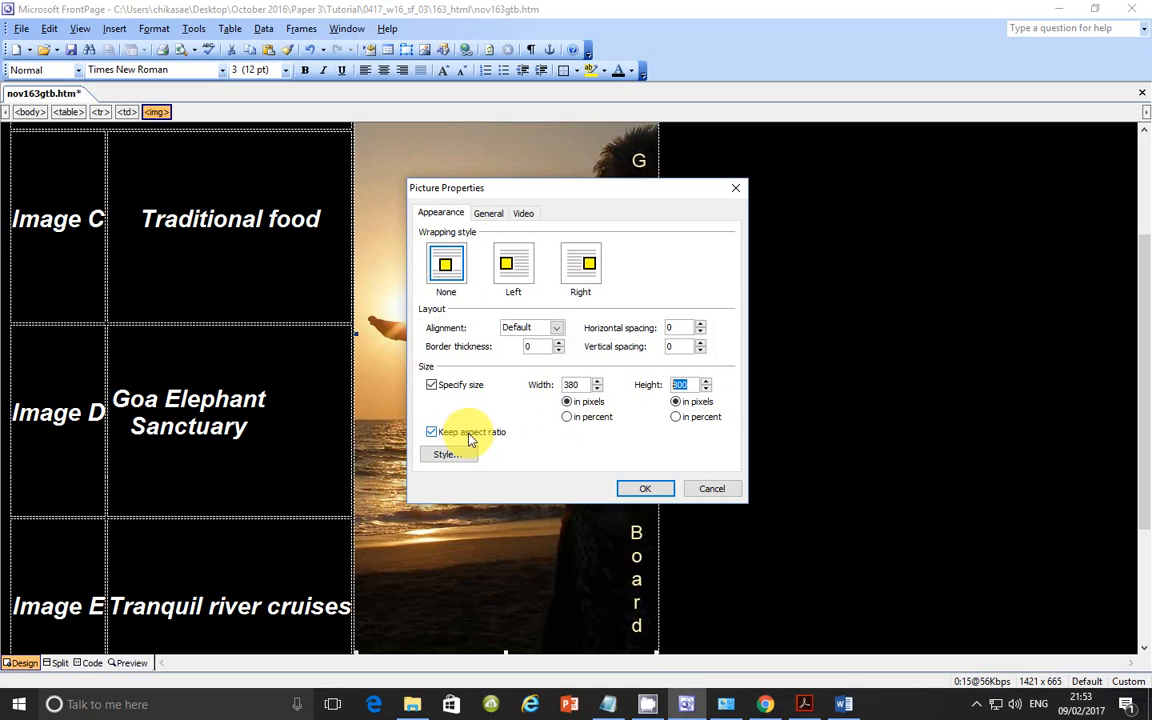
mouse_move(520, 432)
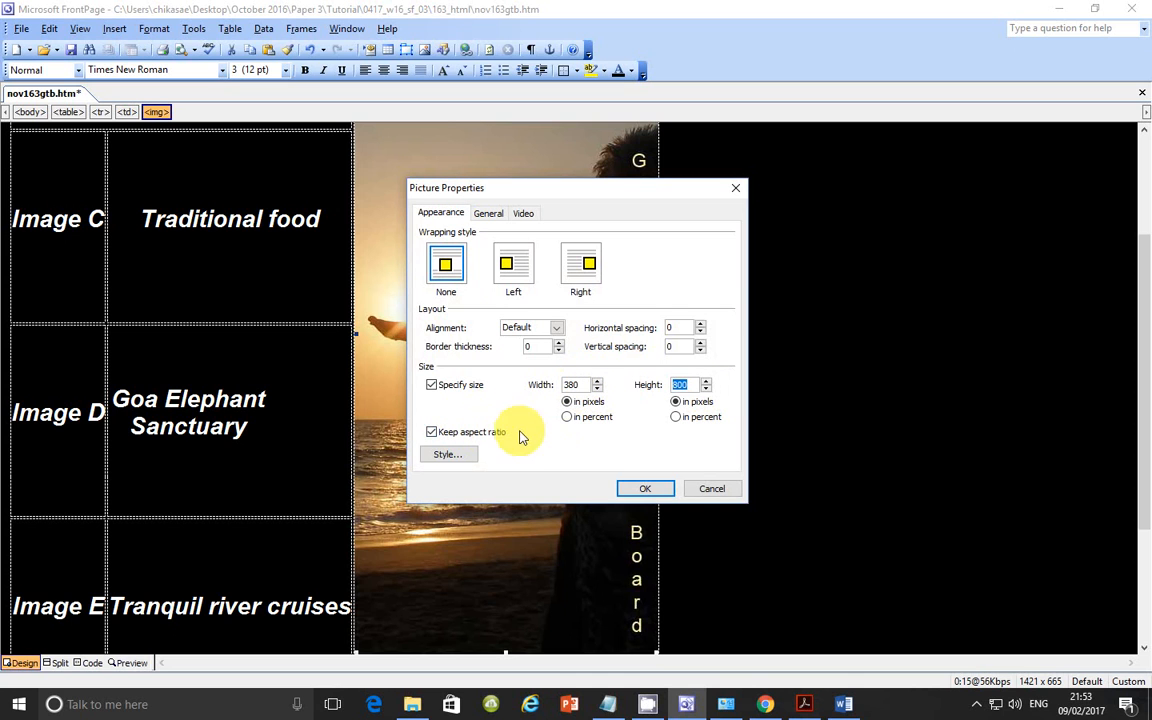
left_click(432, 432)
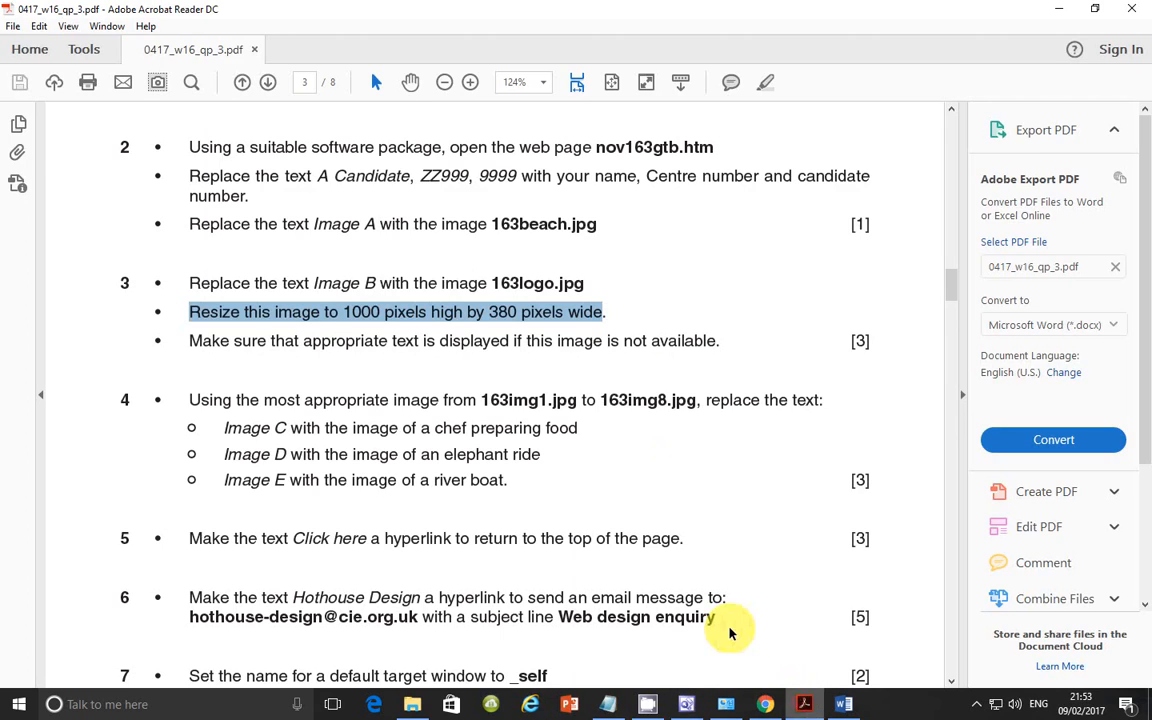
mouse_move(412, 344)
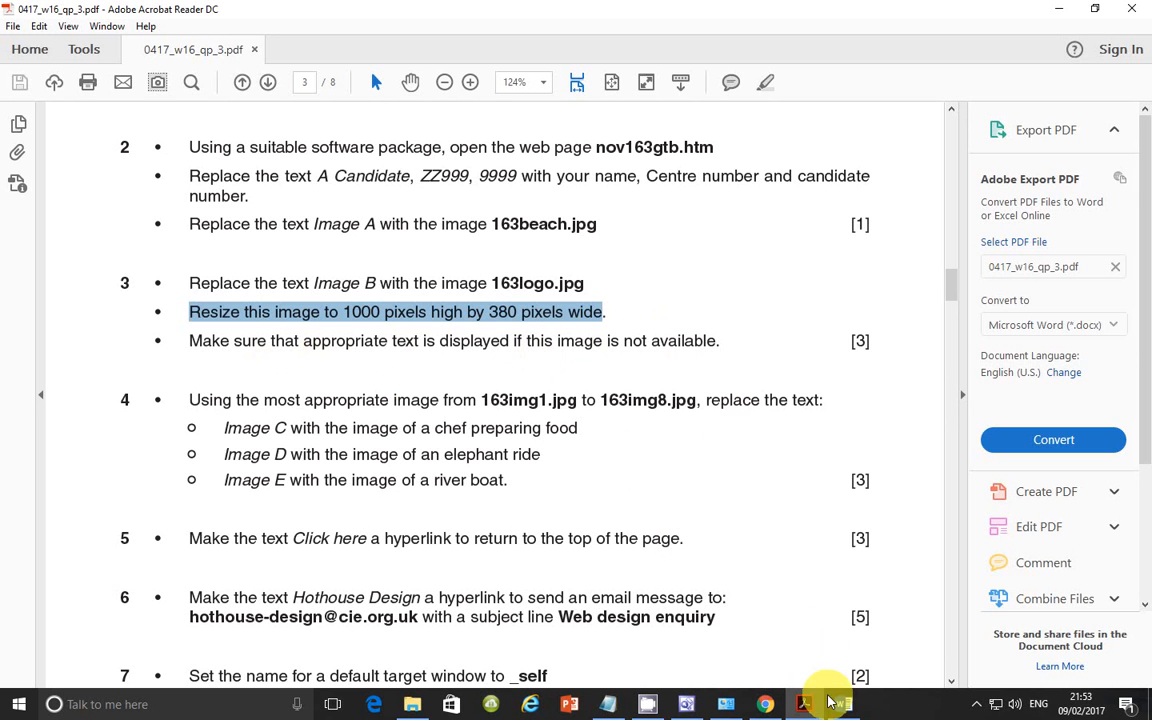
Return to the size settings and apply the 380 by 1000 pixel logo size.
left_click(844, 704)
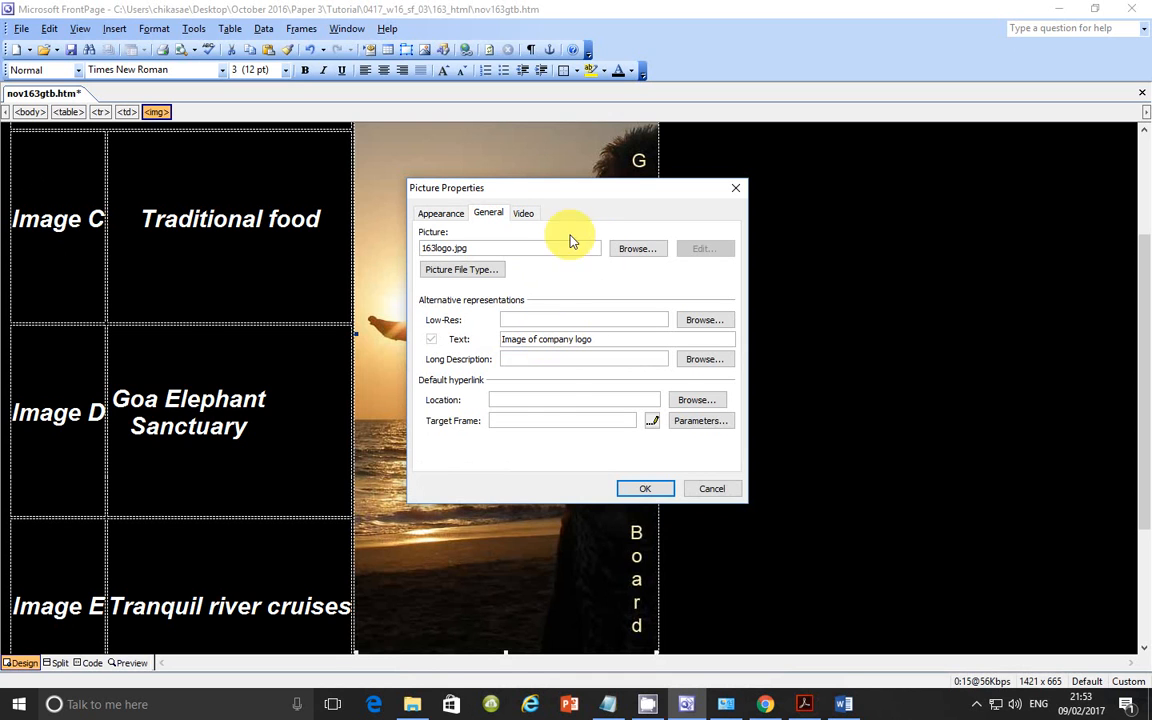
left_click(440, 212)
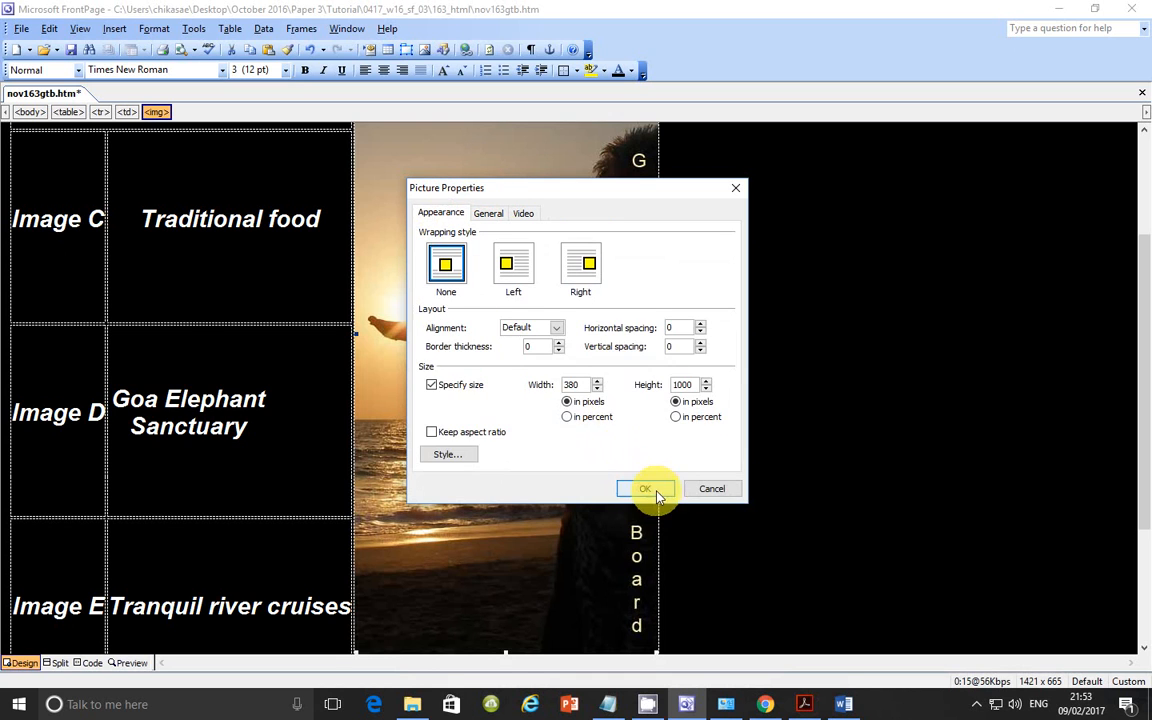
left_click(644, 488)
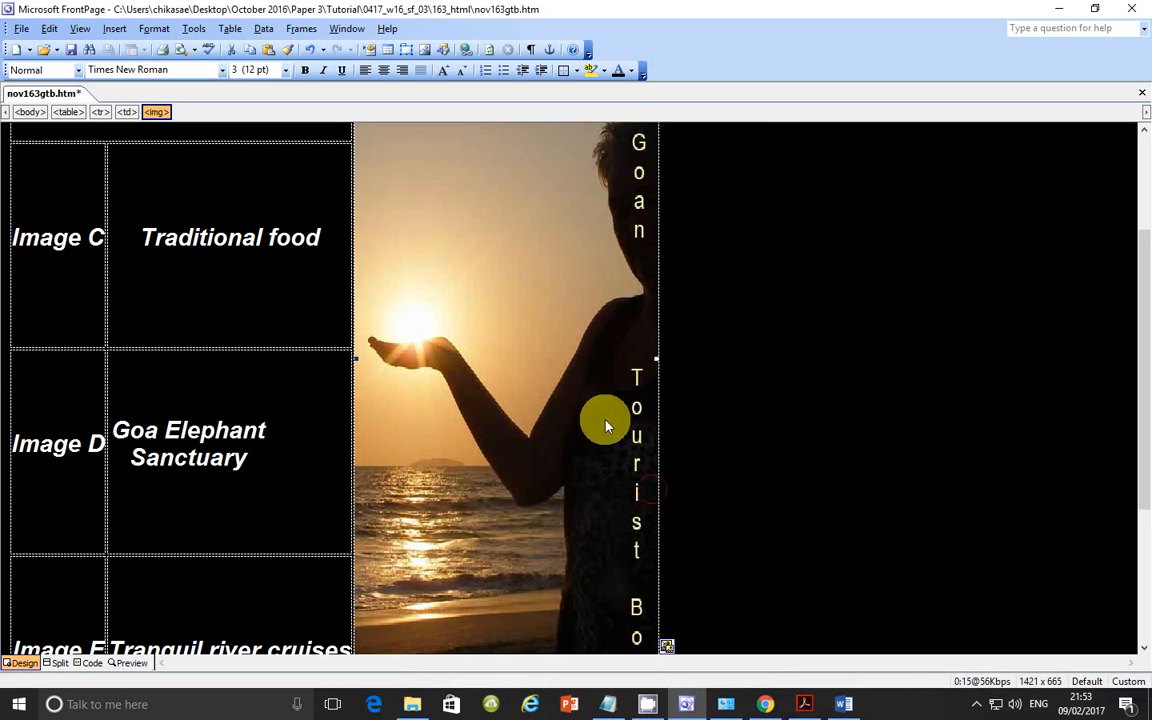
mouse_move(610, 596)
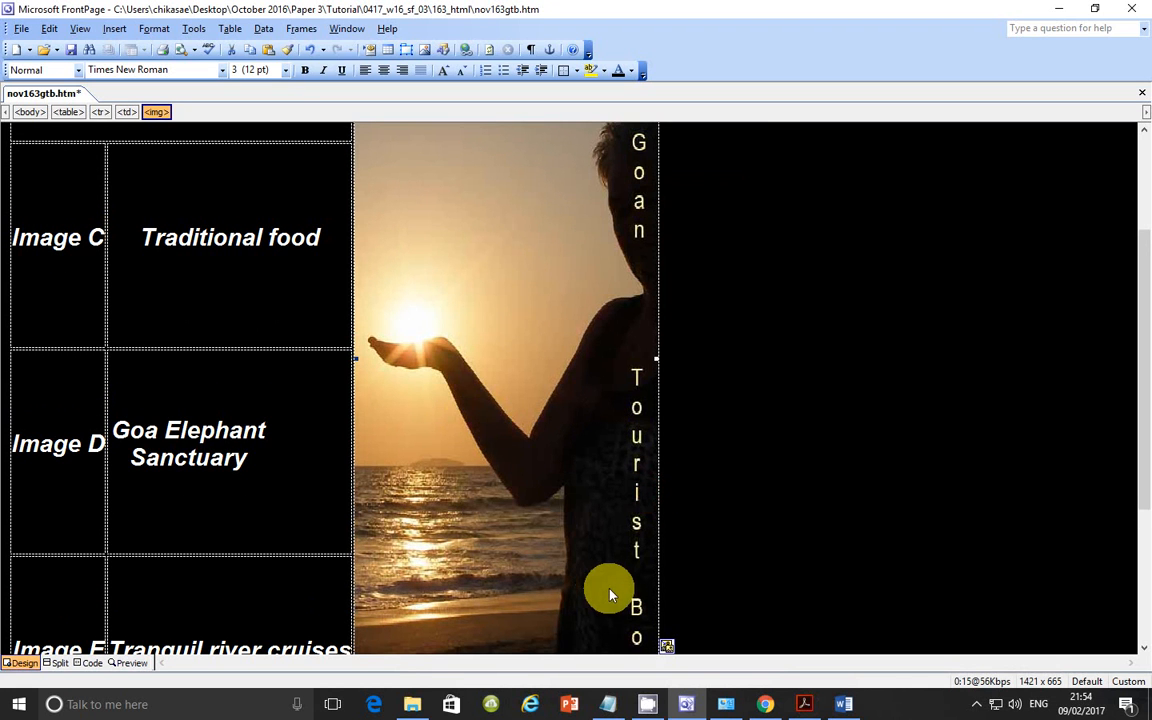
mouse_move(800, 710)
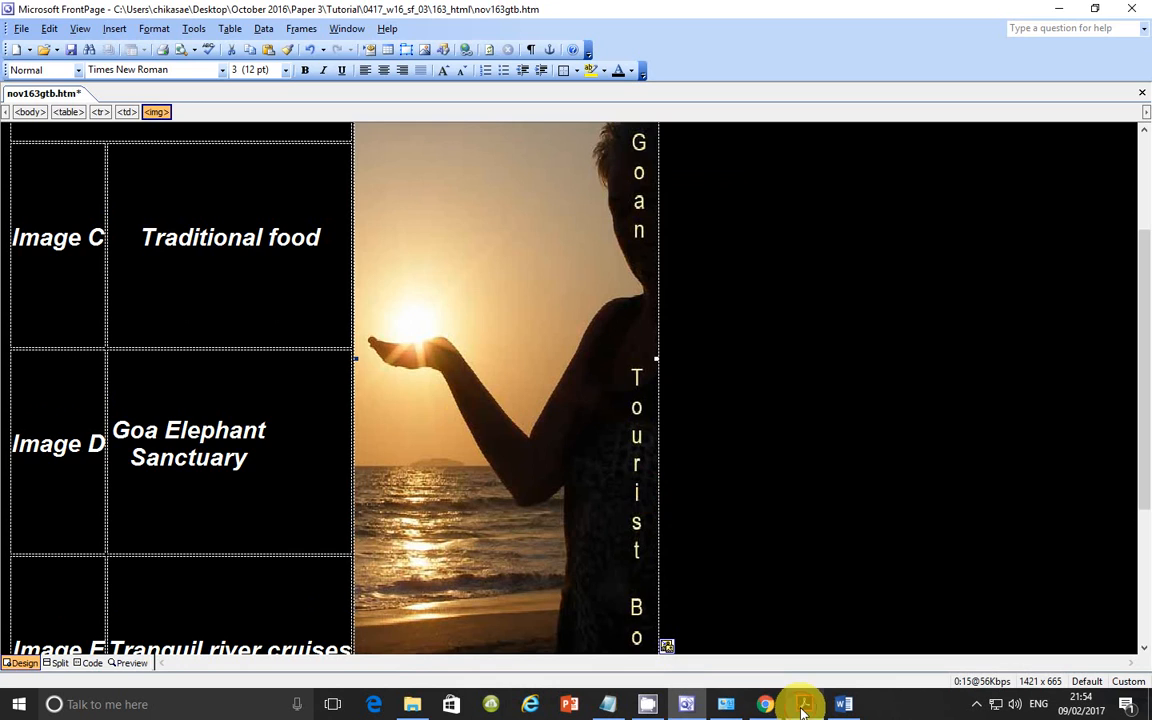
Reread the Image C step in the PDF, then show the 163_html image thumbnails.
left_click(804, 704)
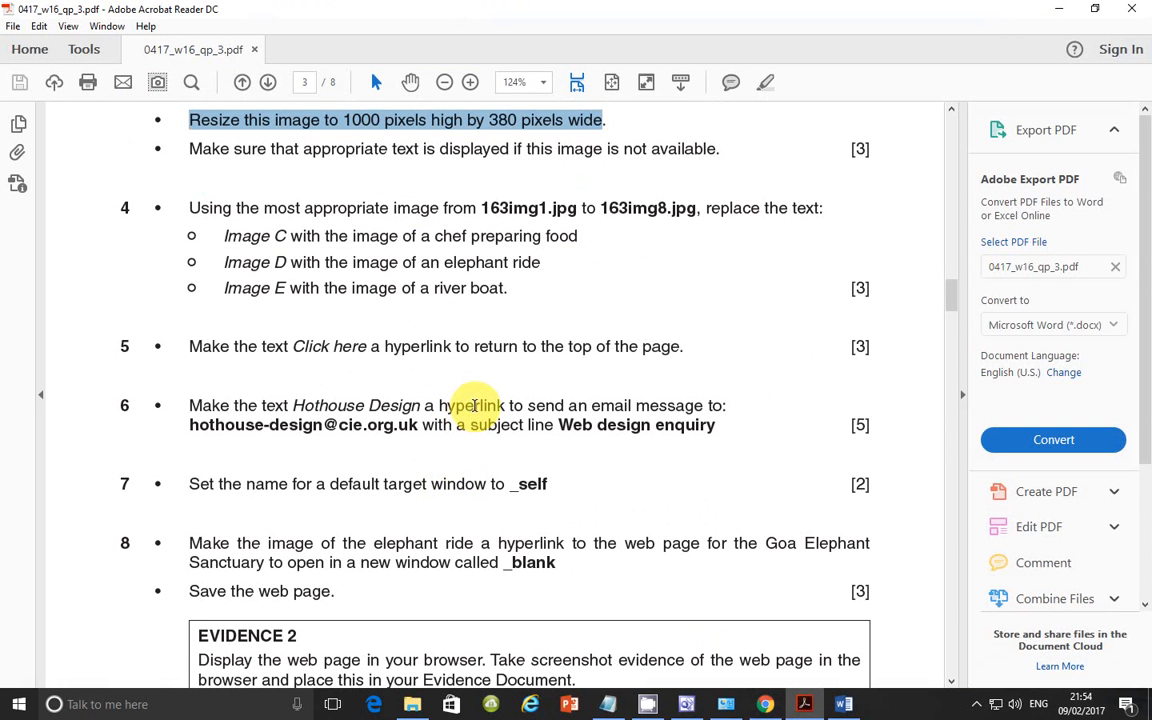
mouse_move(476, 382)
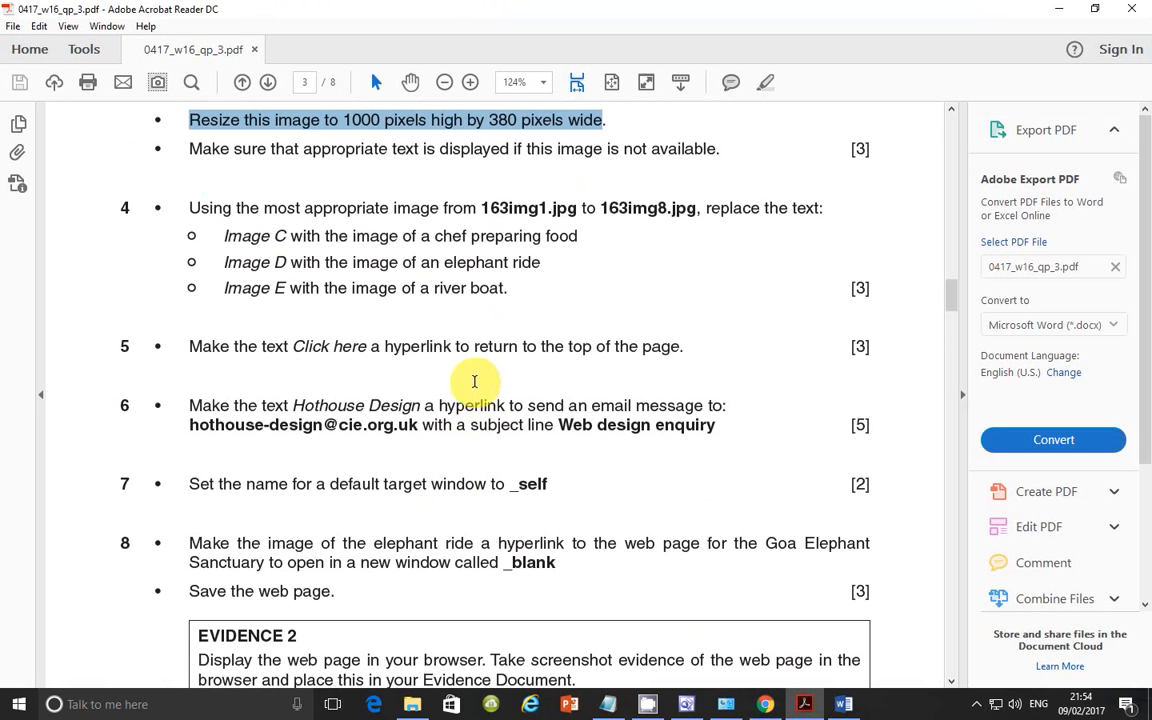
mouse_move(688, 224)
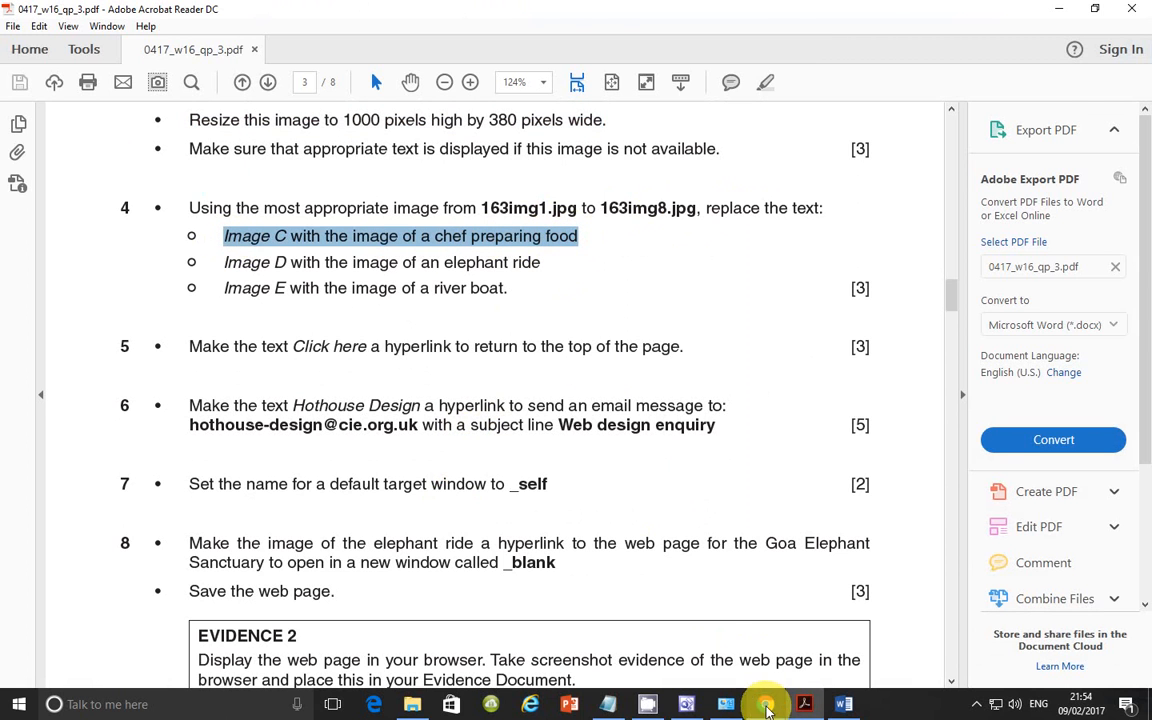
left_click(412, 704)
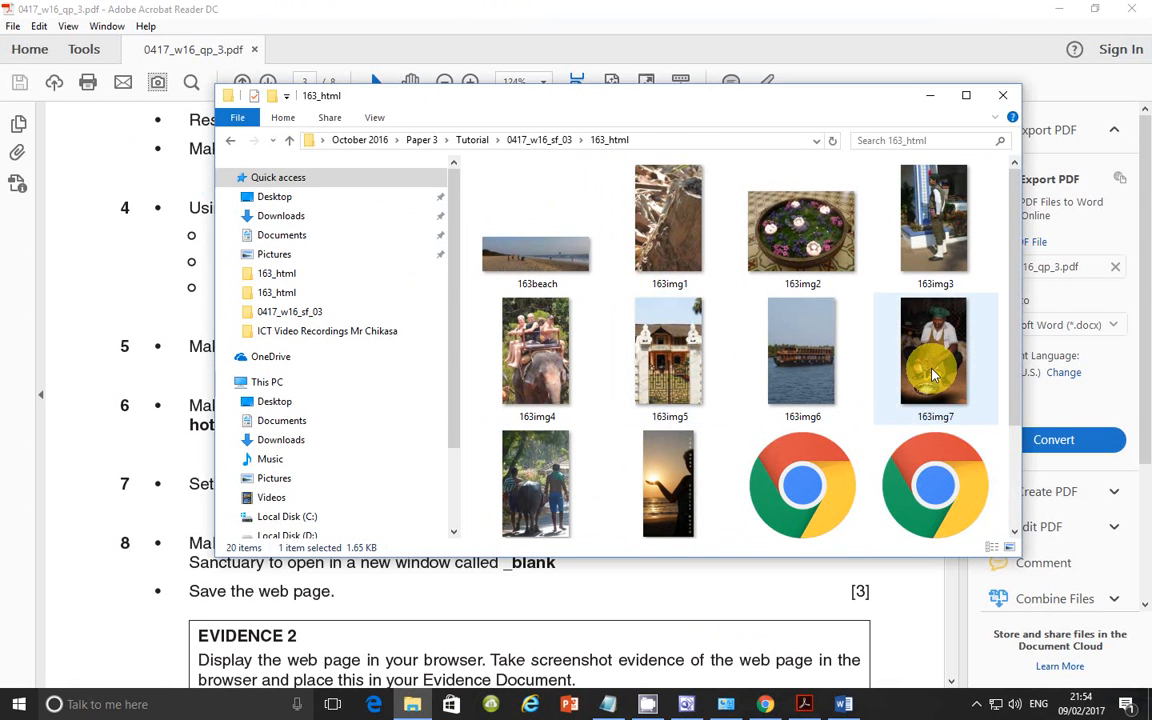
mouse_move(920, 364)
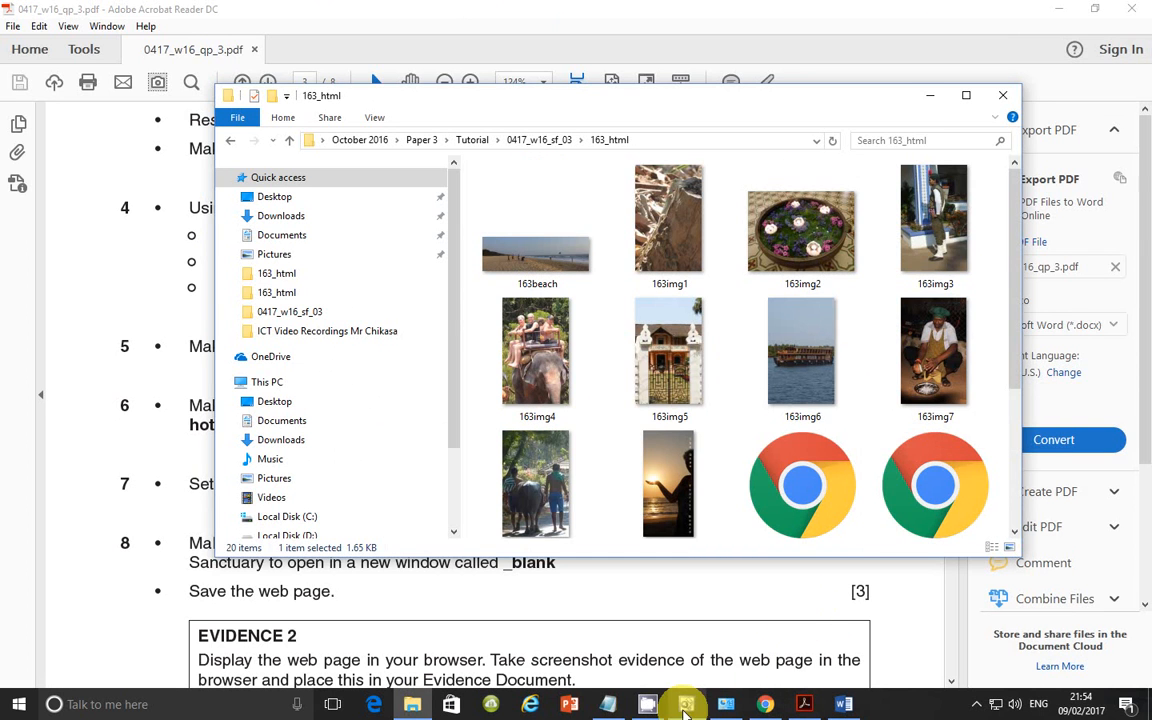
Insert the 163img7 chef photo in place of Image C, then check step 4 in the task PDF.
left_click(684, 704)
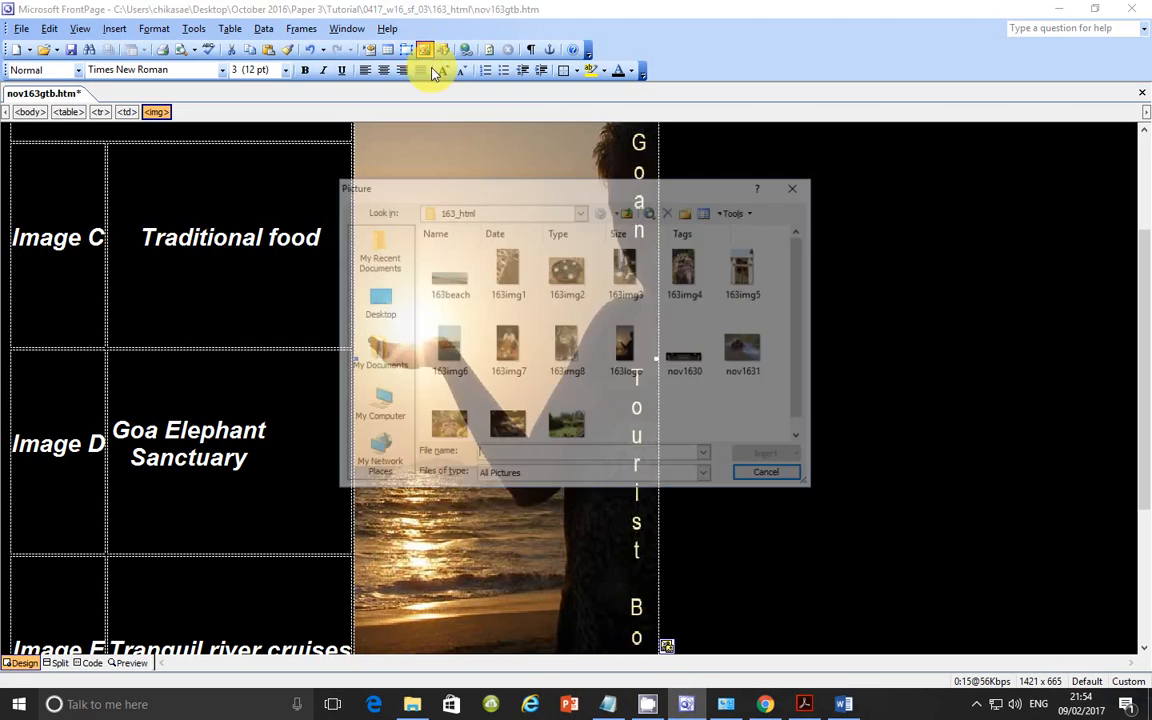
left_click(708, 212)
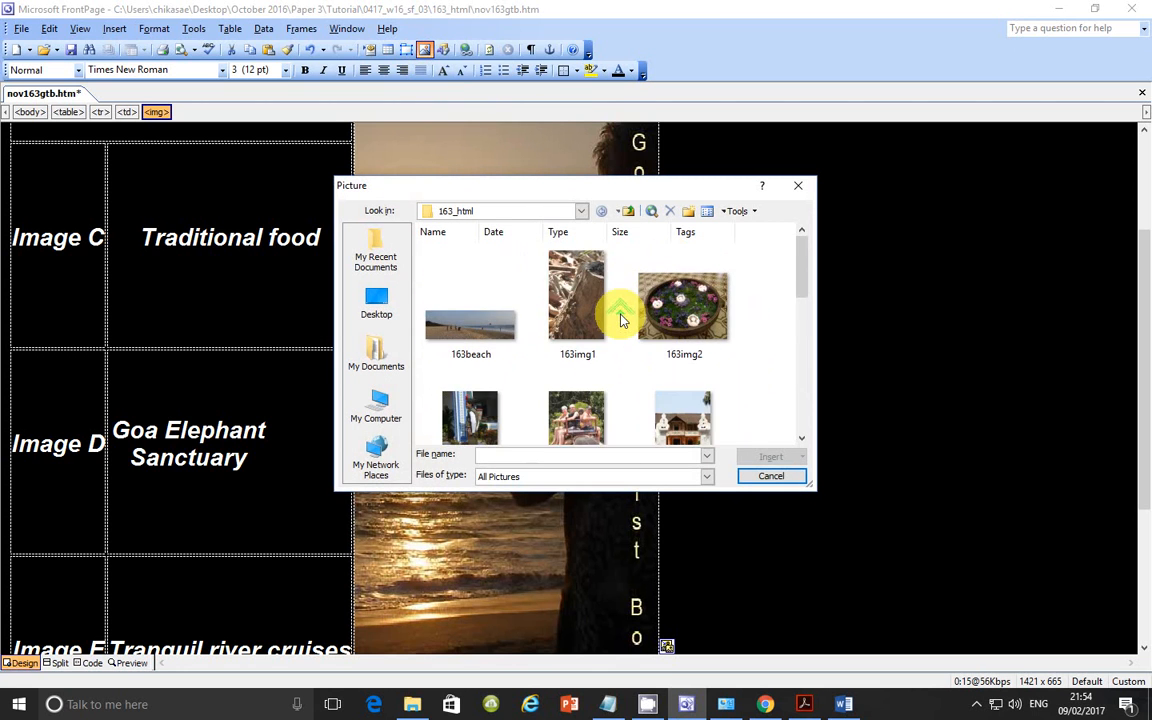
scroll("down", 3)
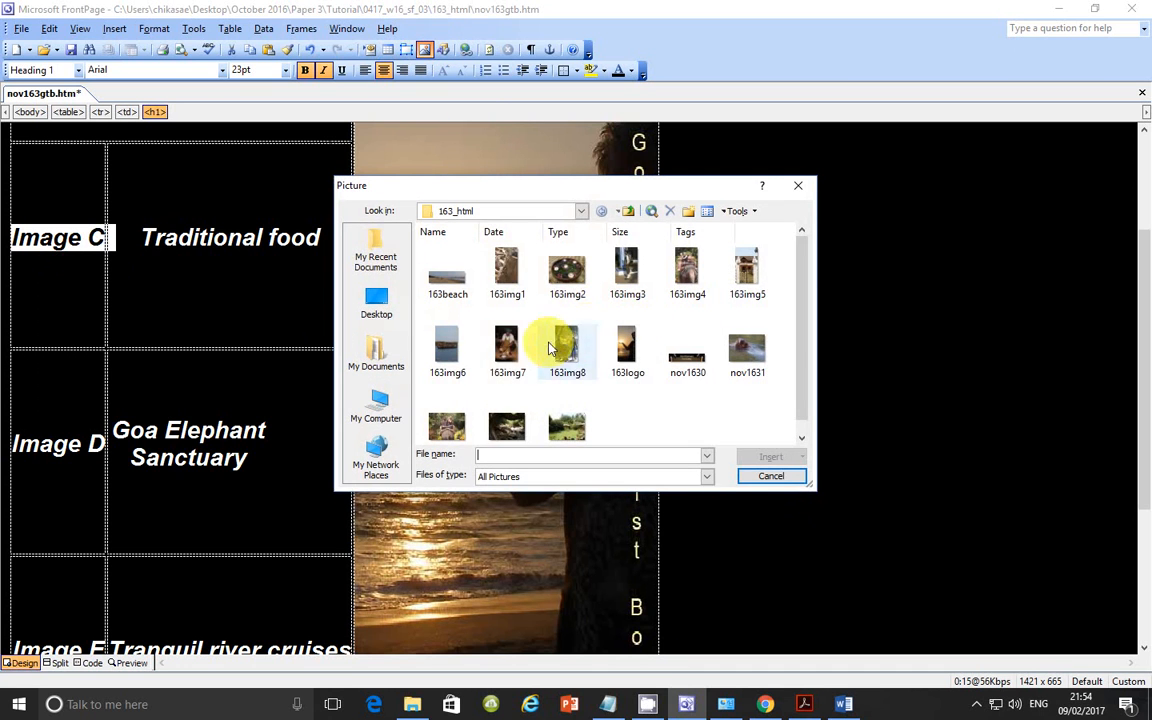
left_click(772, 476)
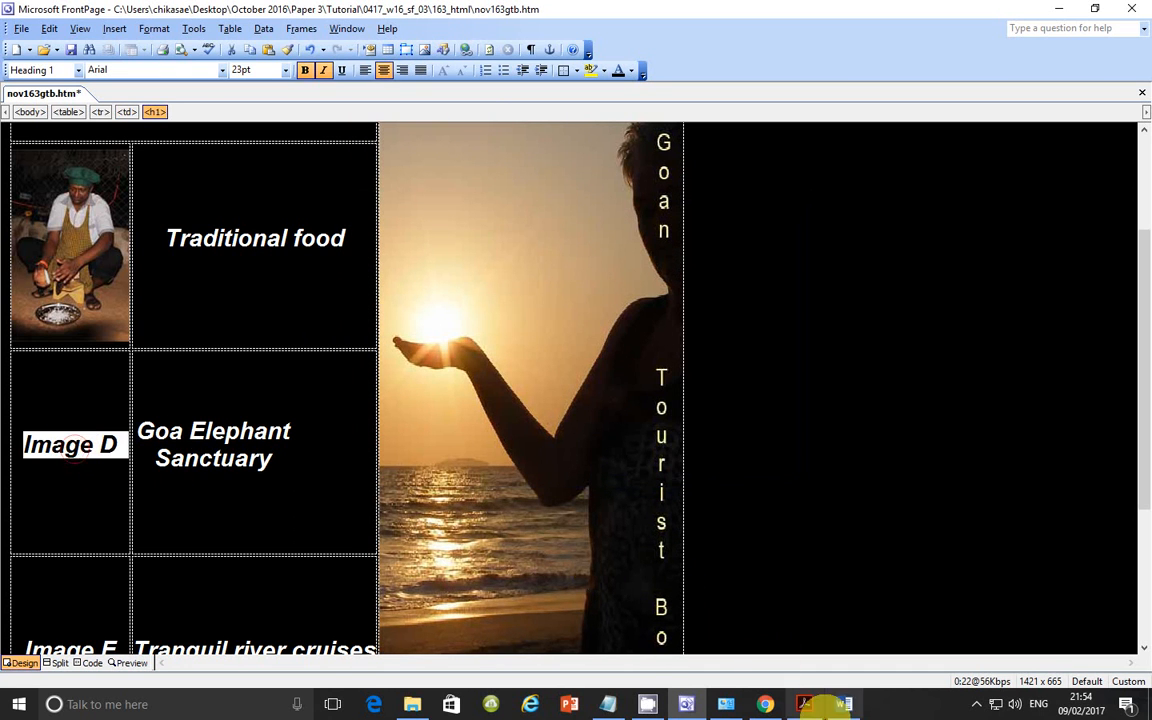
left_click(804, 704)
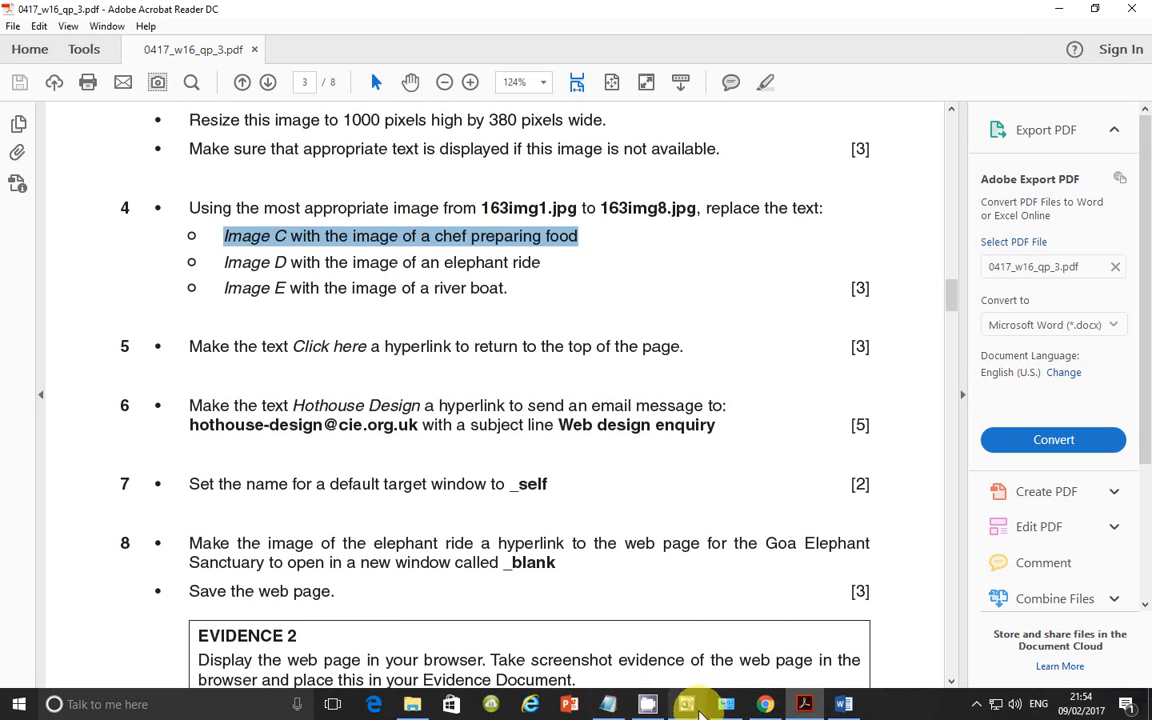
Insert the 163img4 elephant ride photo in place of Image D.
left_click(686, 704)
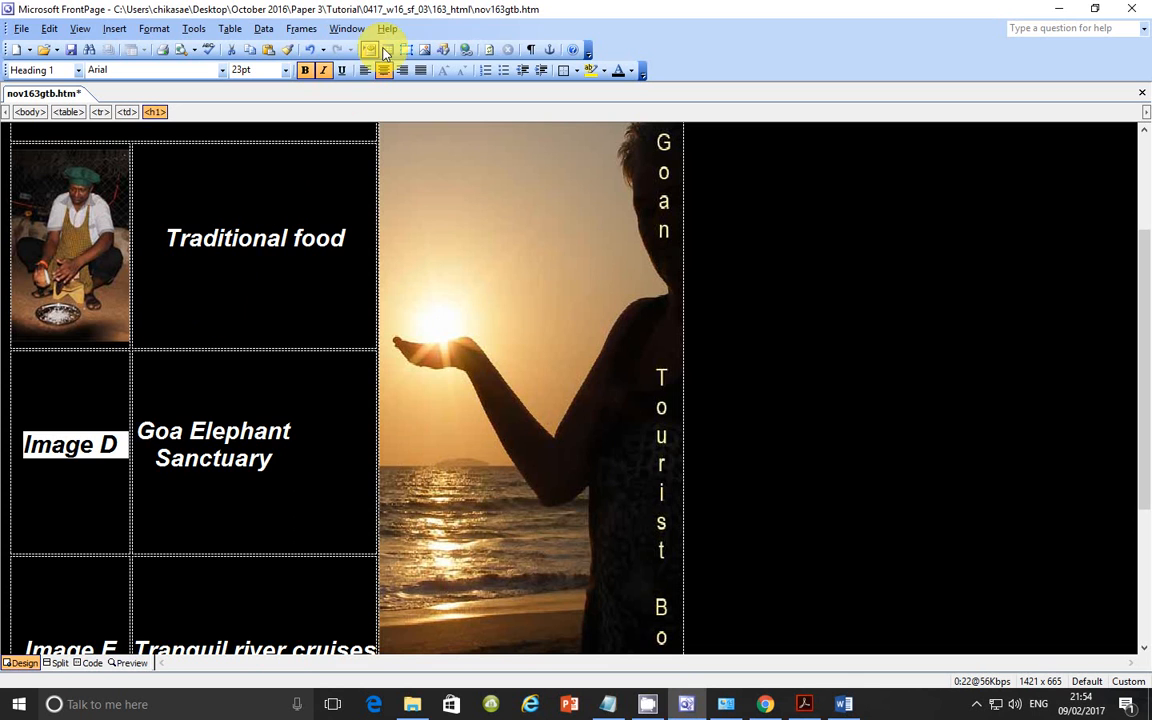
left_click(380, 50)
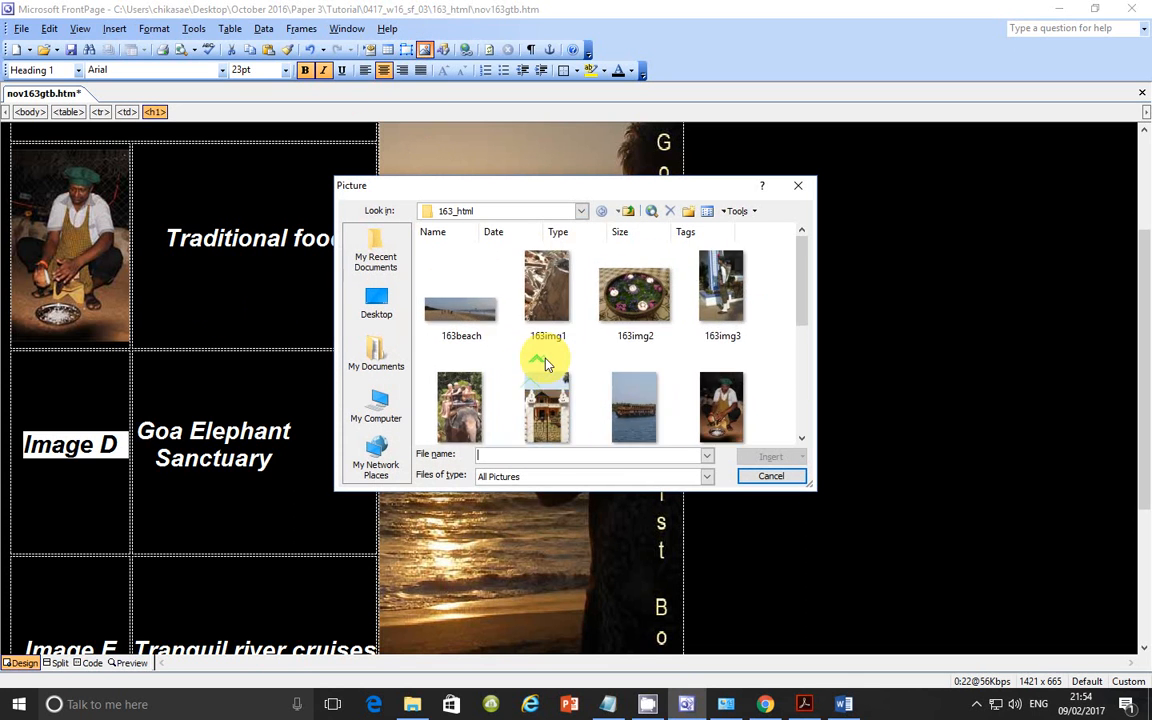
scroll("down", 3)
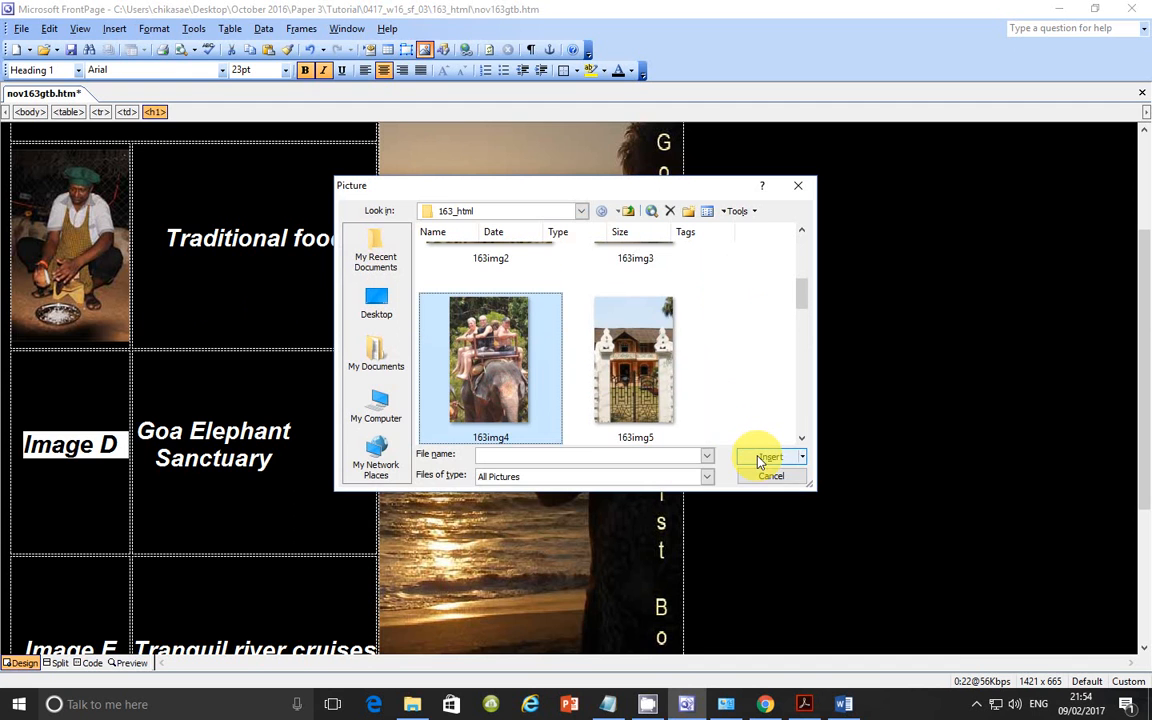
left_click(772, 476)
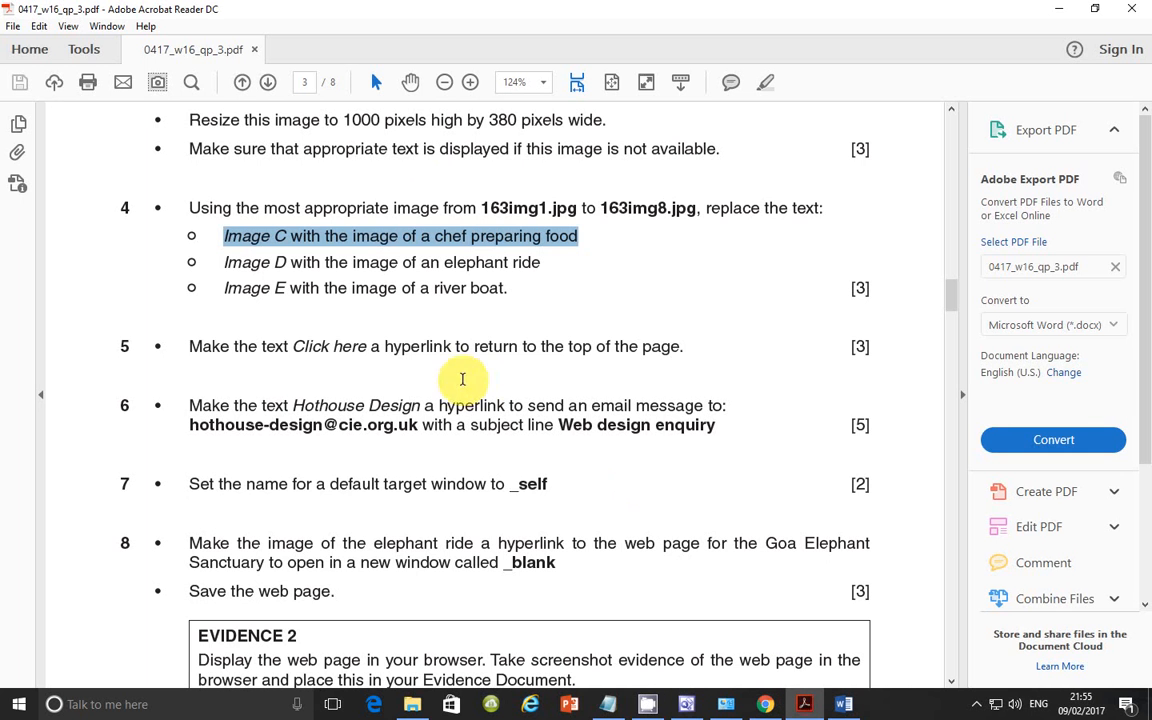
mouse_move(356, 292)
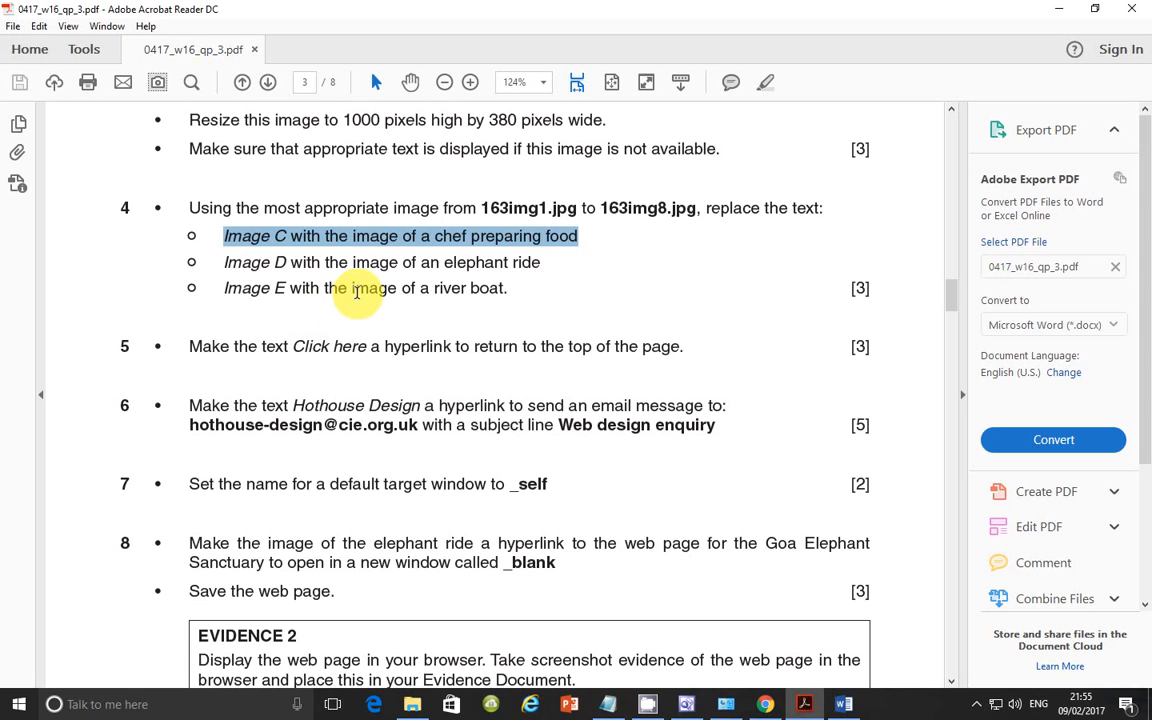
mouse_move(420, 296)
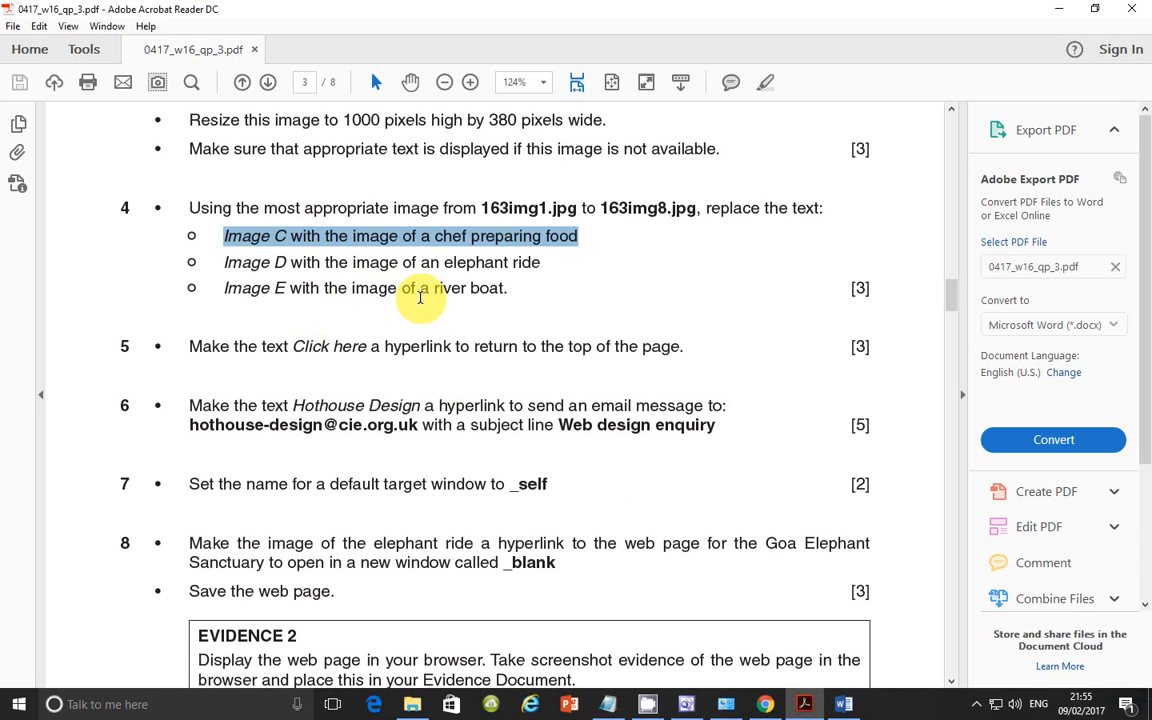
mouse_move(820, 704)
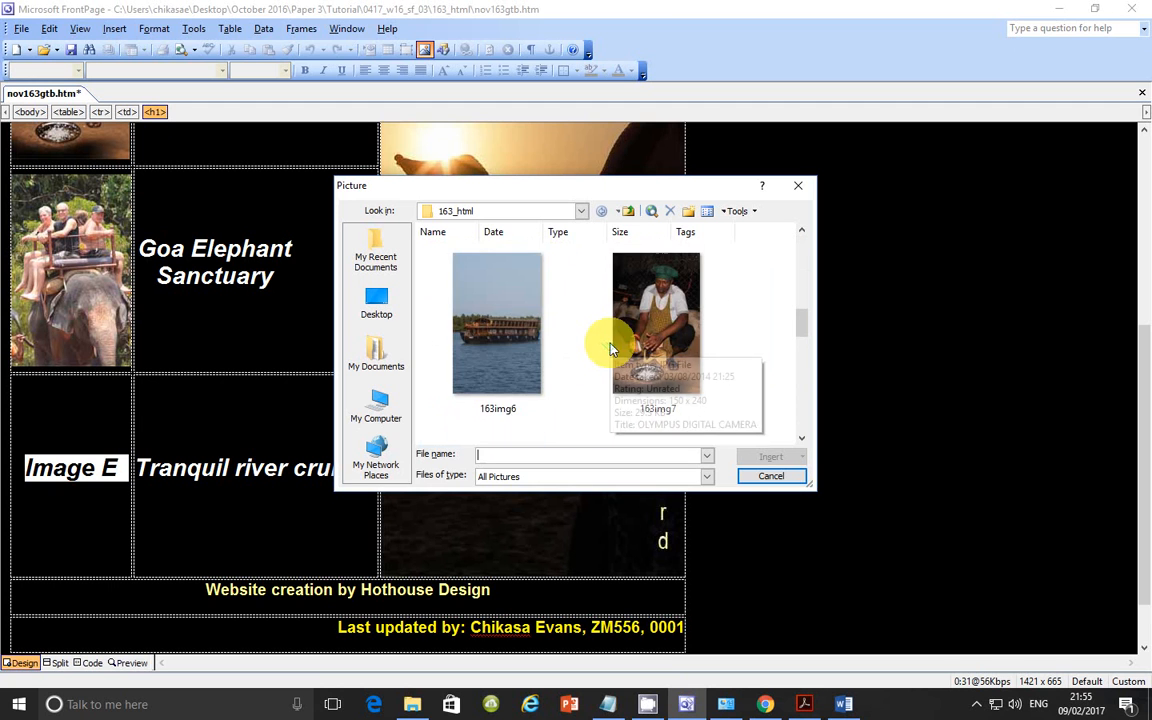
Insert the 163img8 river boat photo in place of Image E.
left_click(496, 324)
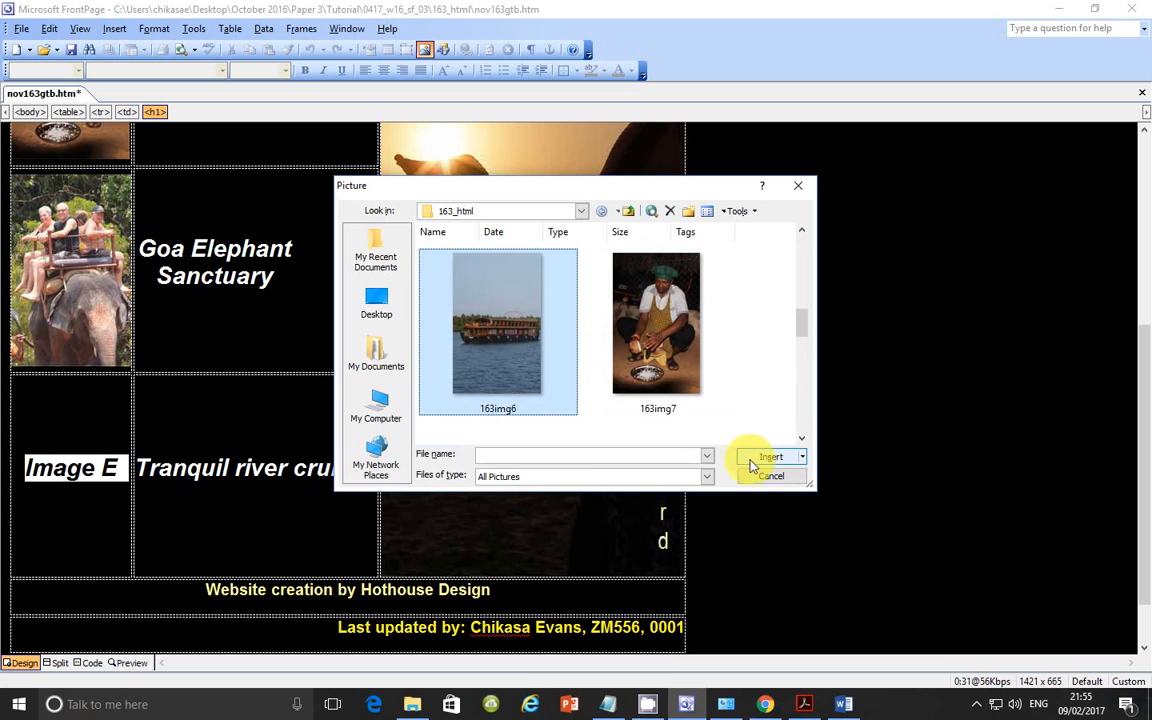
left_click(772, 456)
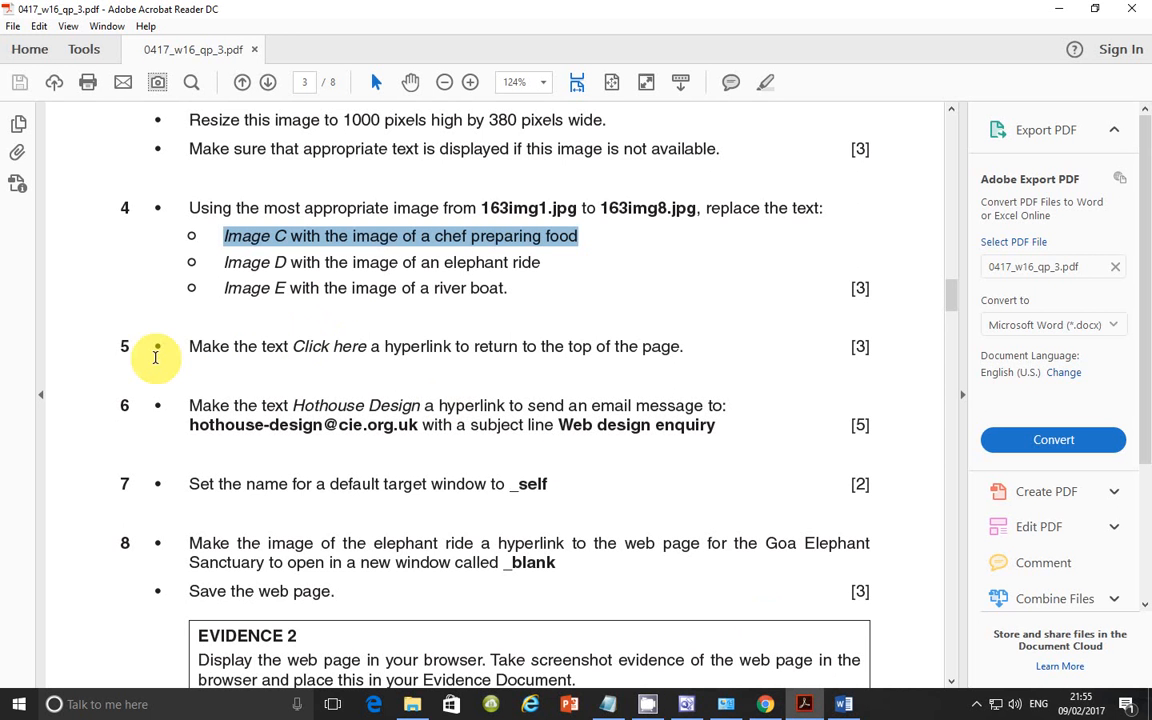
mouse_move(230, 346)
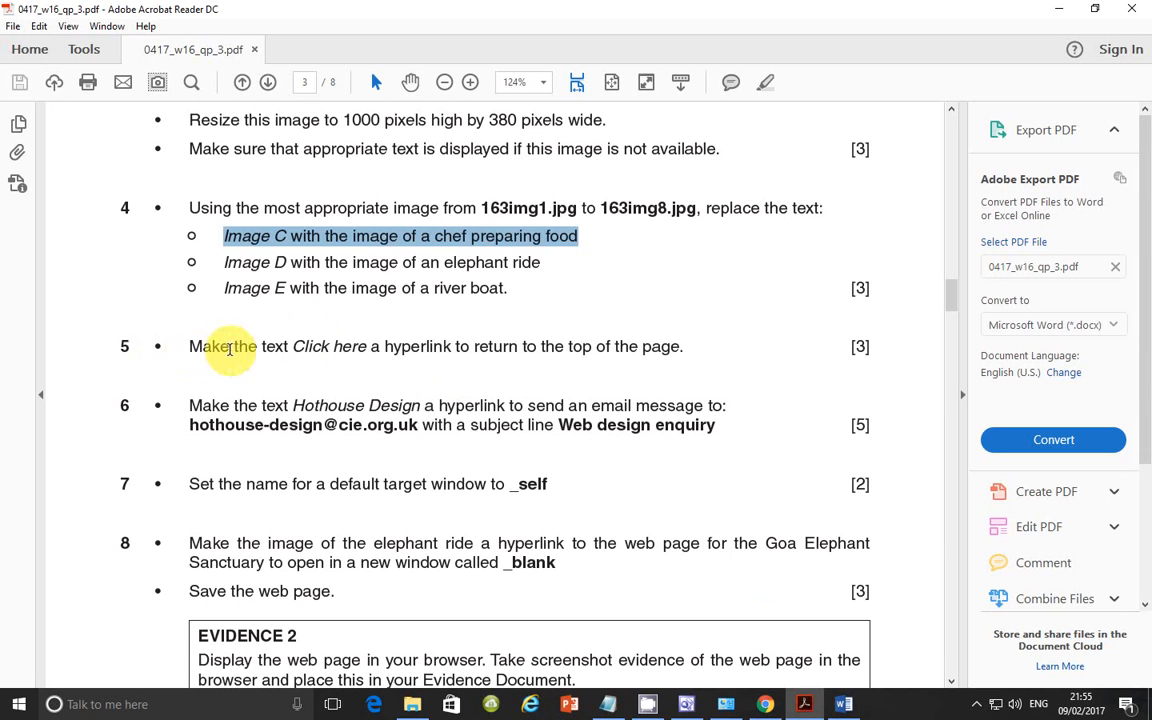
mouse_move(530, 346)
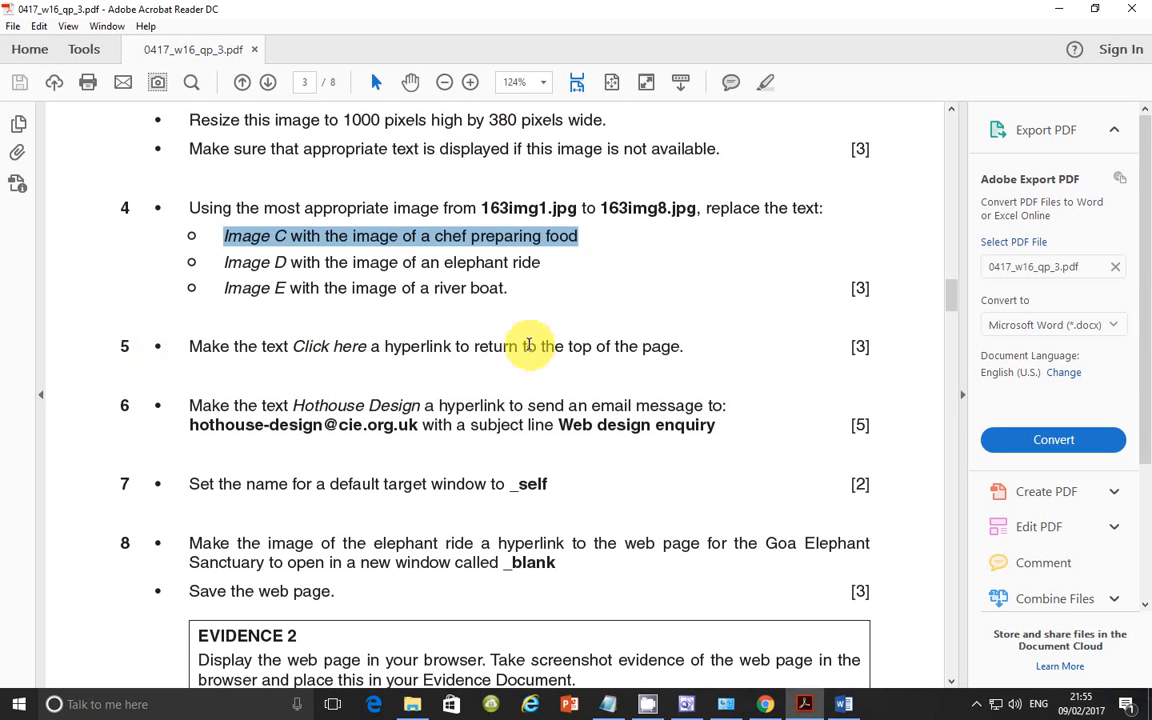
mouse_move(836, 668)
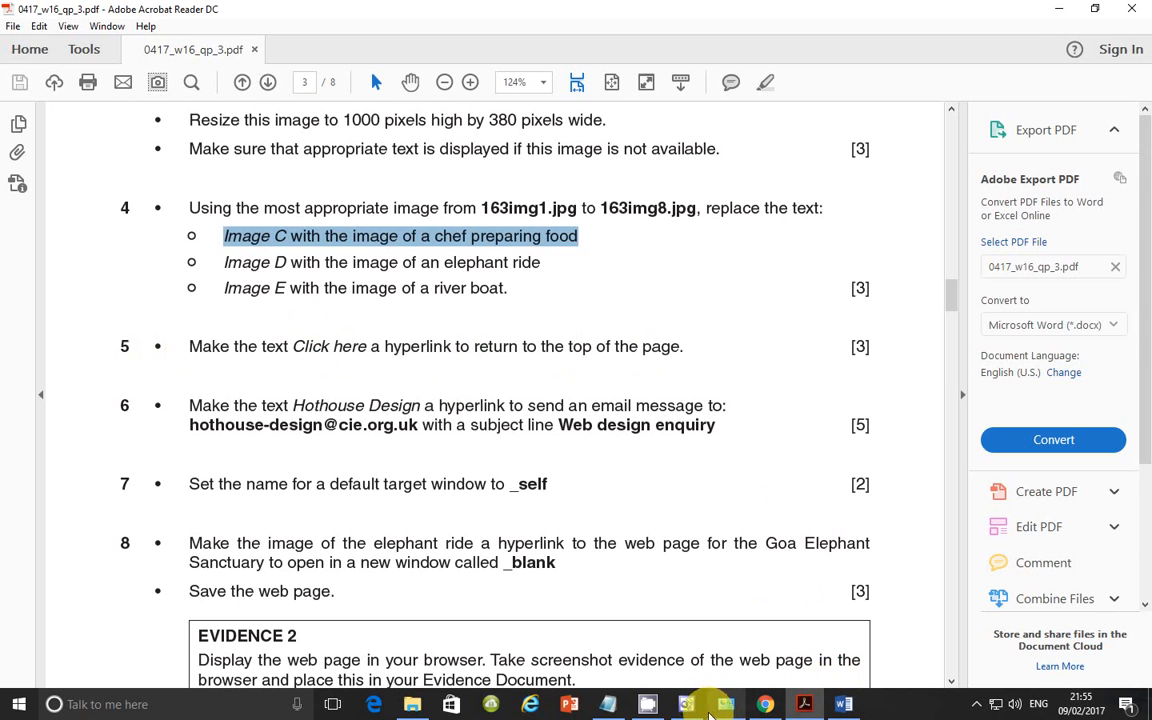
Switch back from the question 5 PDF to the nov163gtb page in FrontPage.
left_click(724, 704)
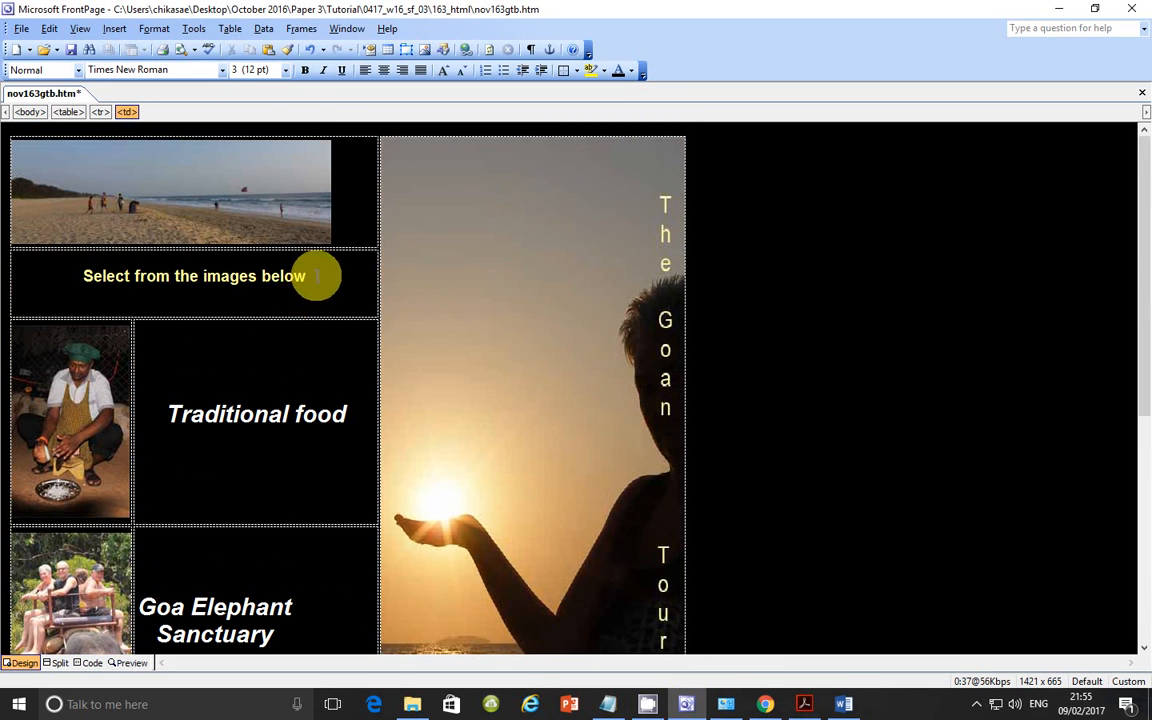
Insert a bookmark named Top after the 'Select from the images below' heading.
left_click(334, 232)
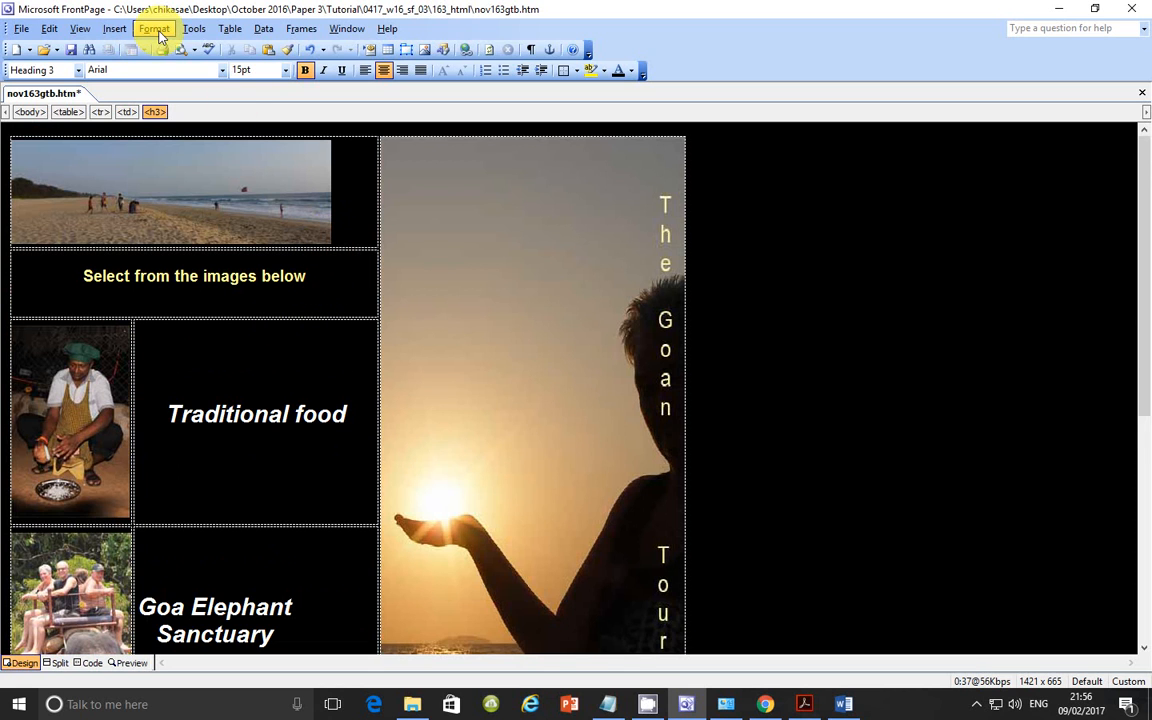
left_click(114, 28)
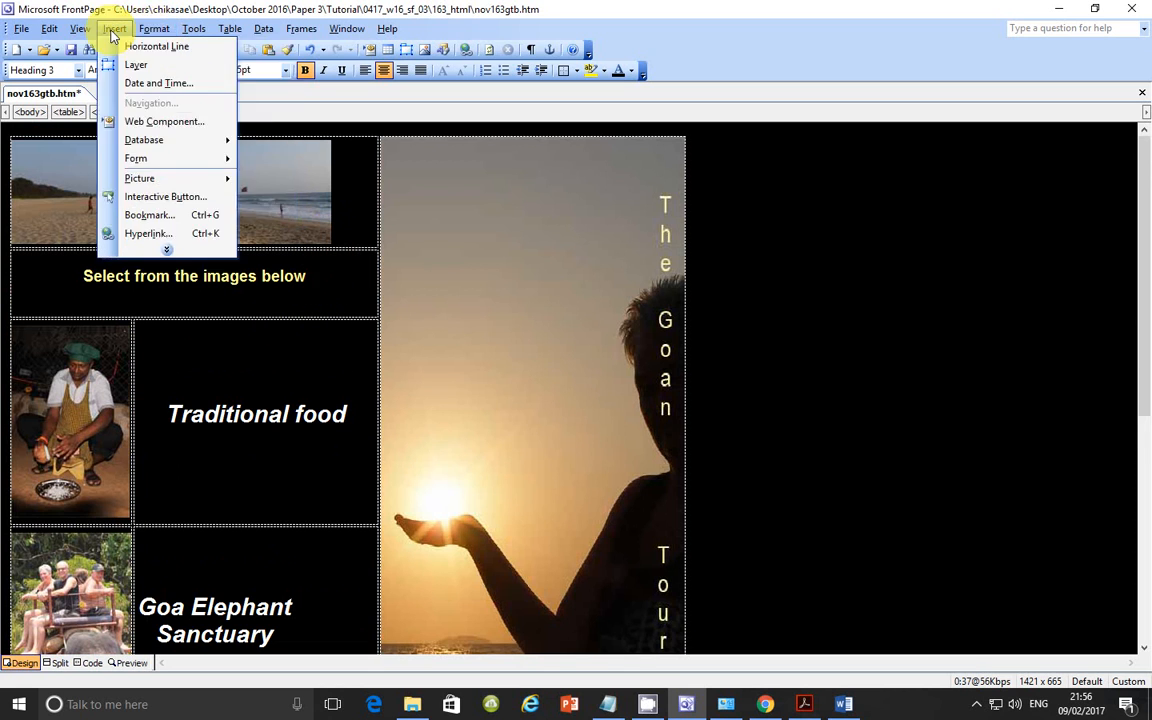
left_click(148, 216)
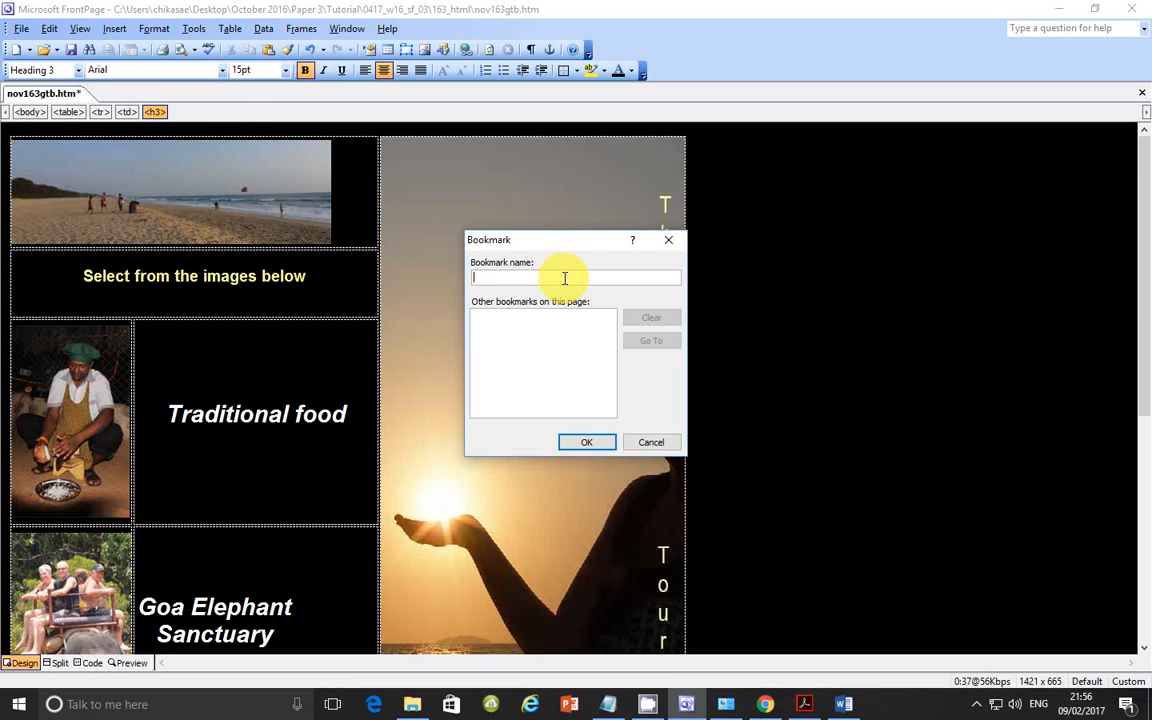
type("Top")
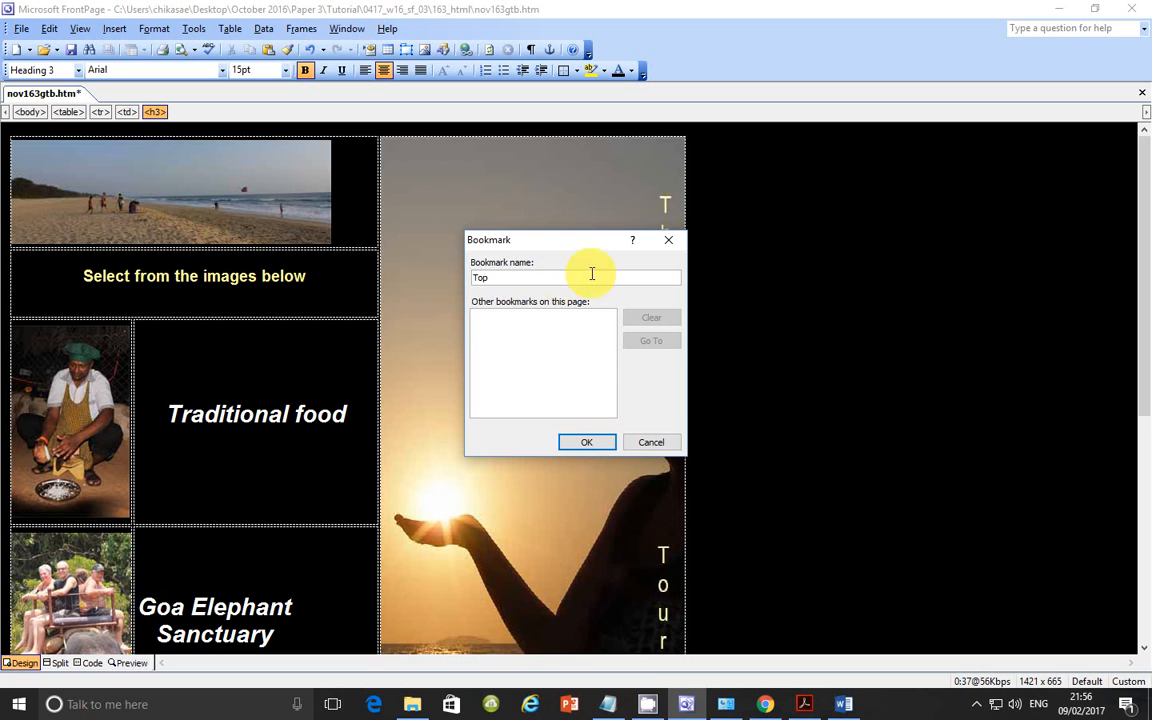
left_click(588, 442)
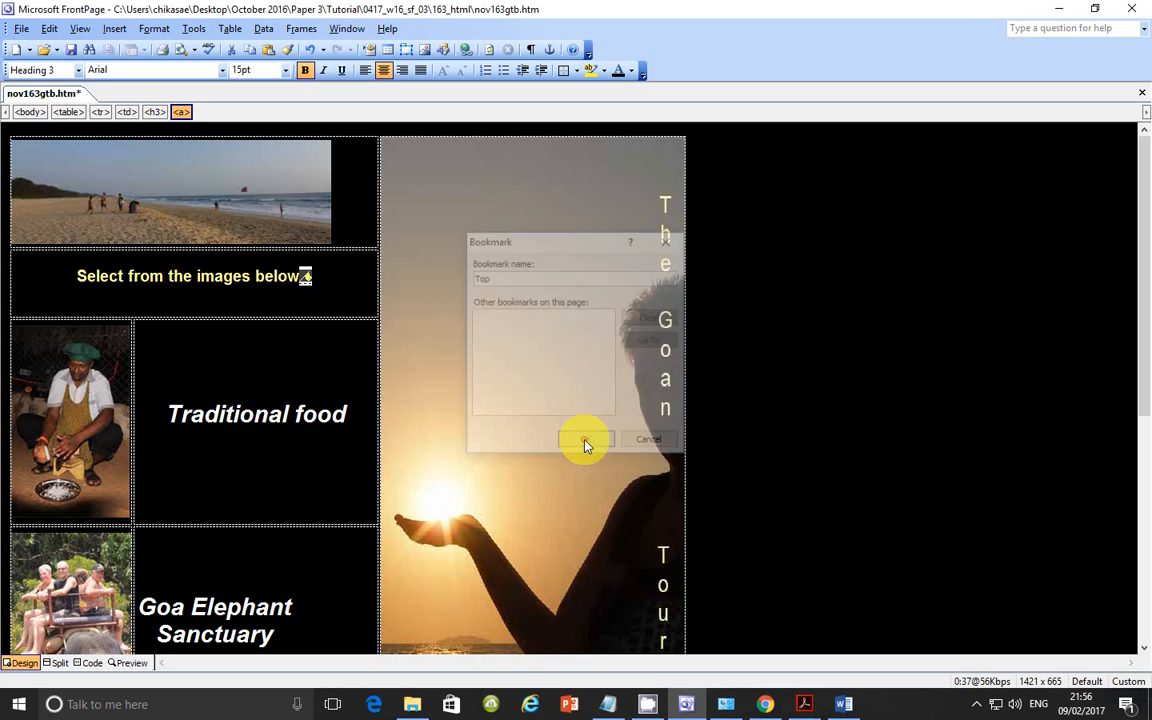
left_click(584, 440)
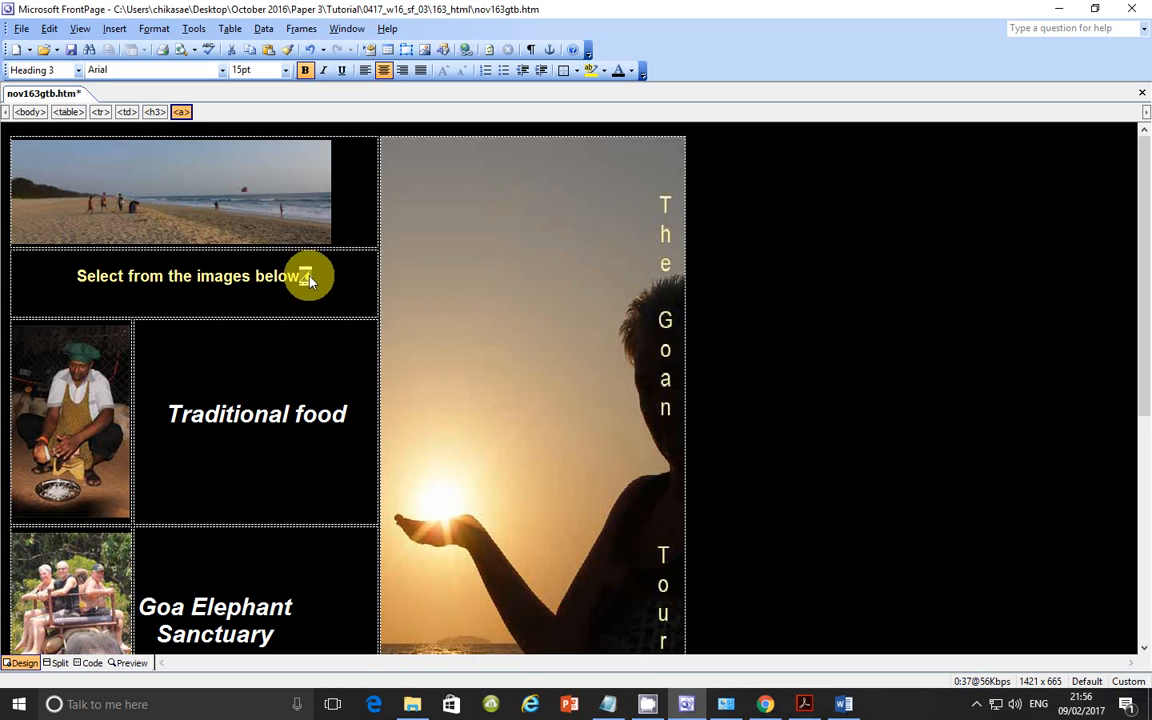
scroll("down", 3)
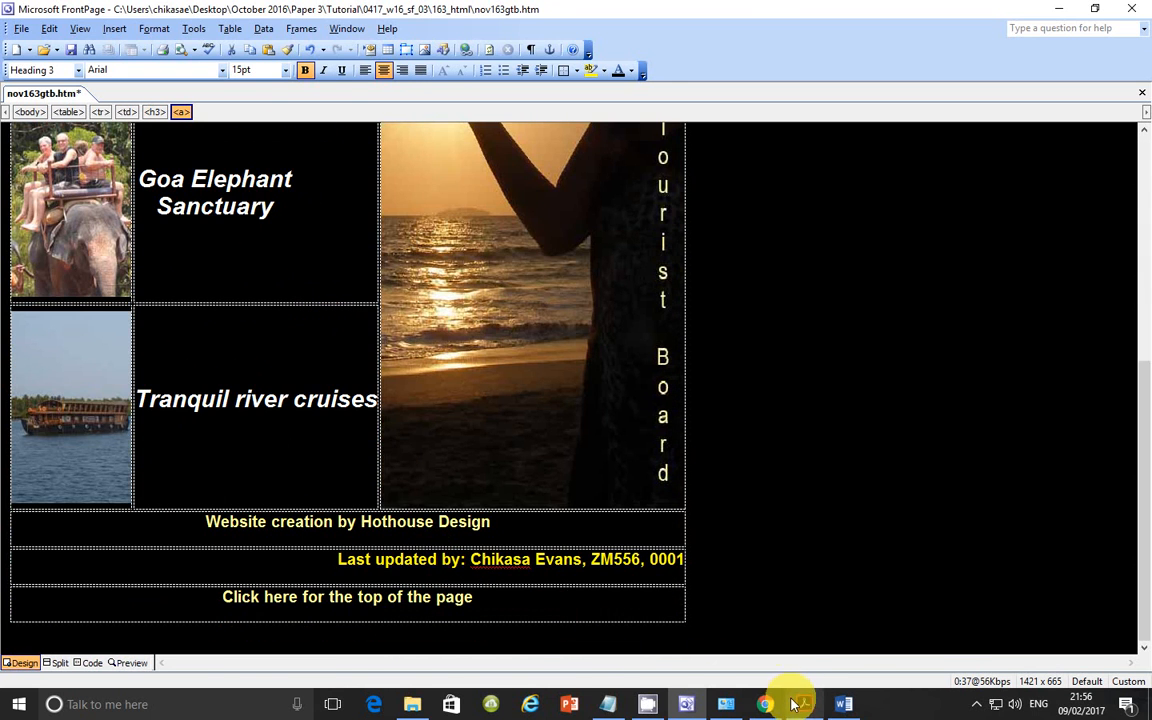
Switch to the task PDF to read step 5 on the Click here link.
left_click(804, 704)
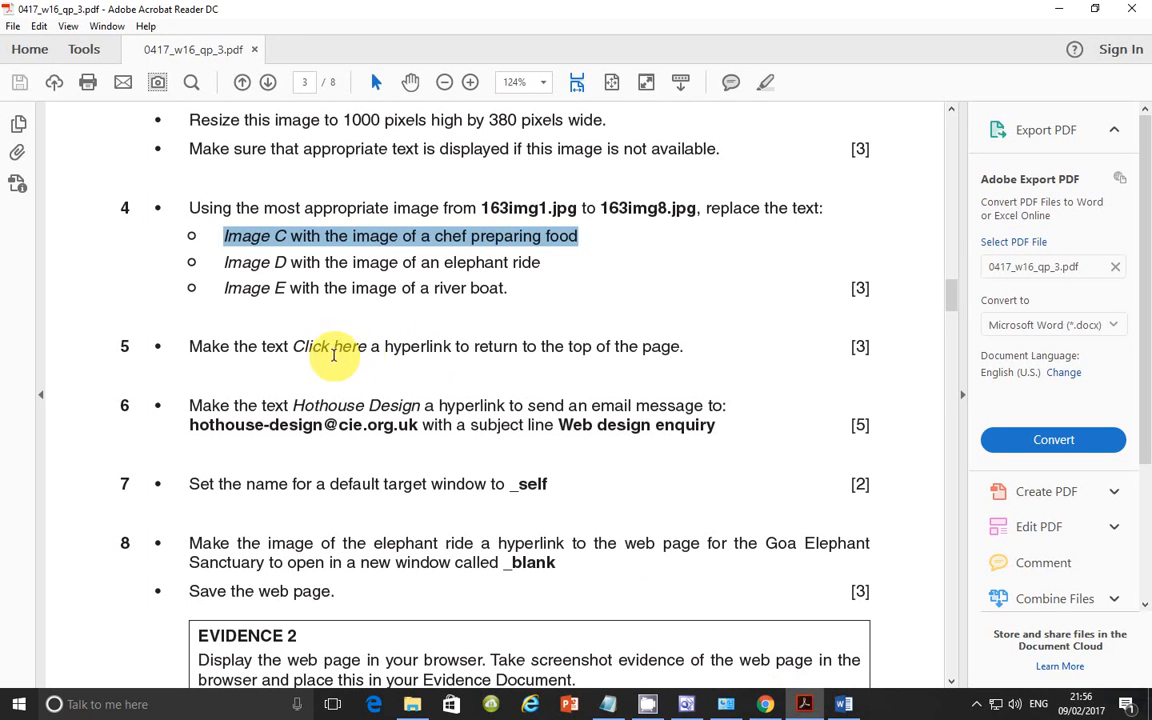
mouse_move(438, 364)
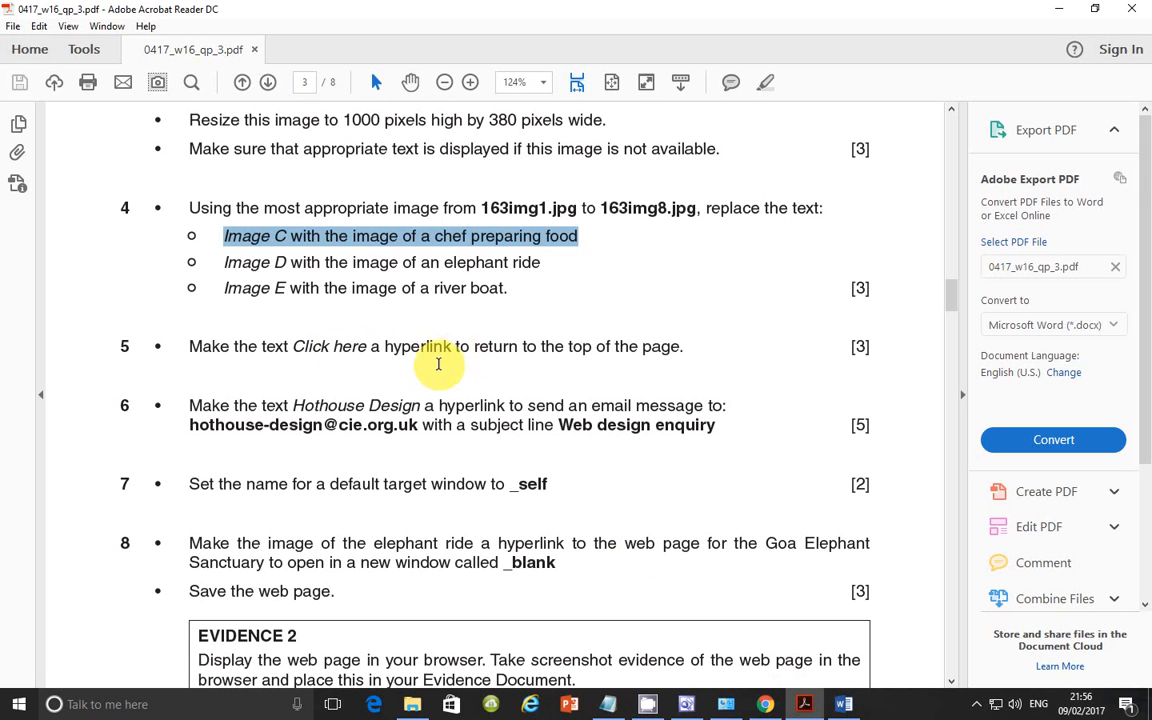
mouse_move(428, 412)
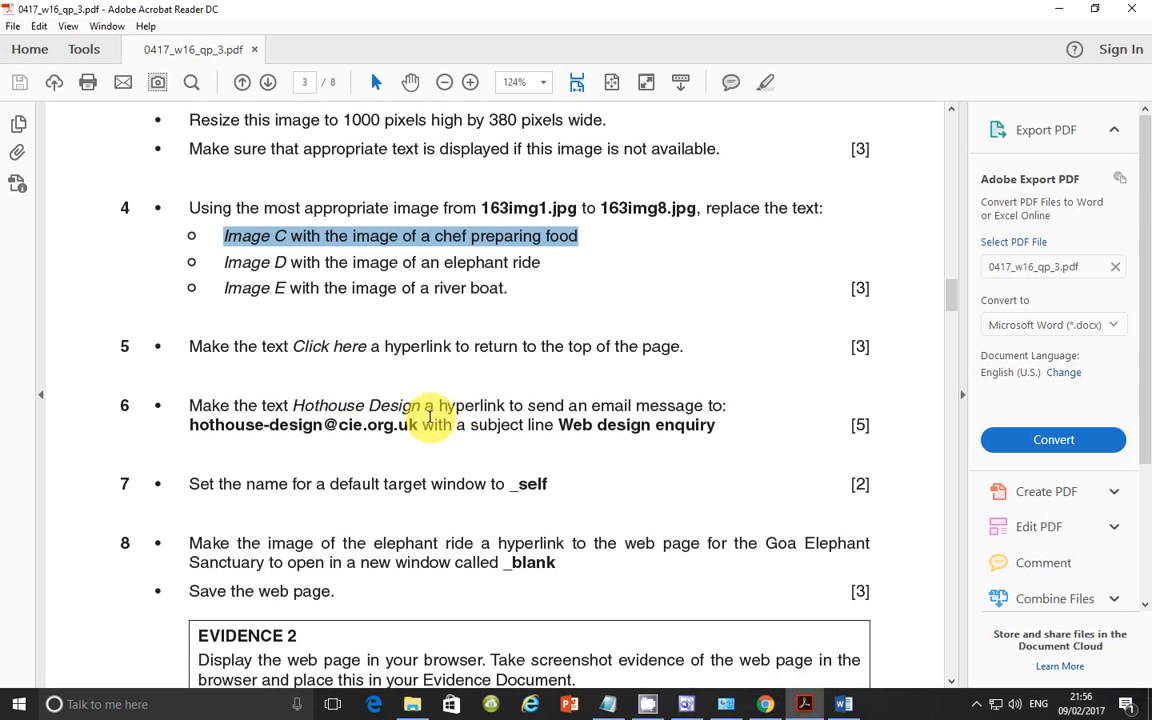
mouse_move(800, 704)
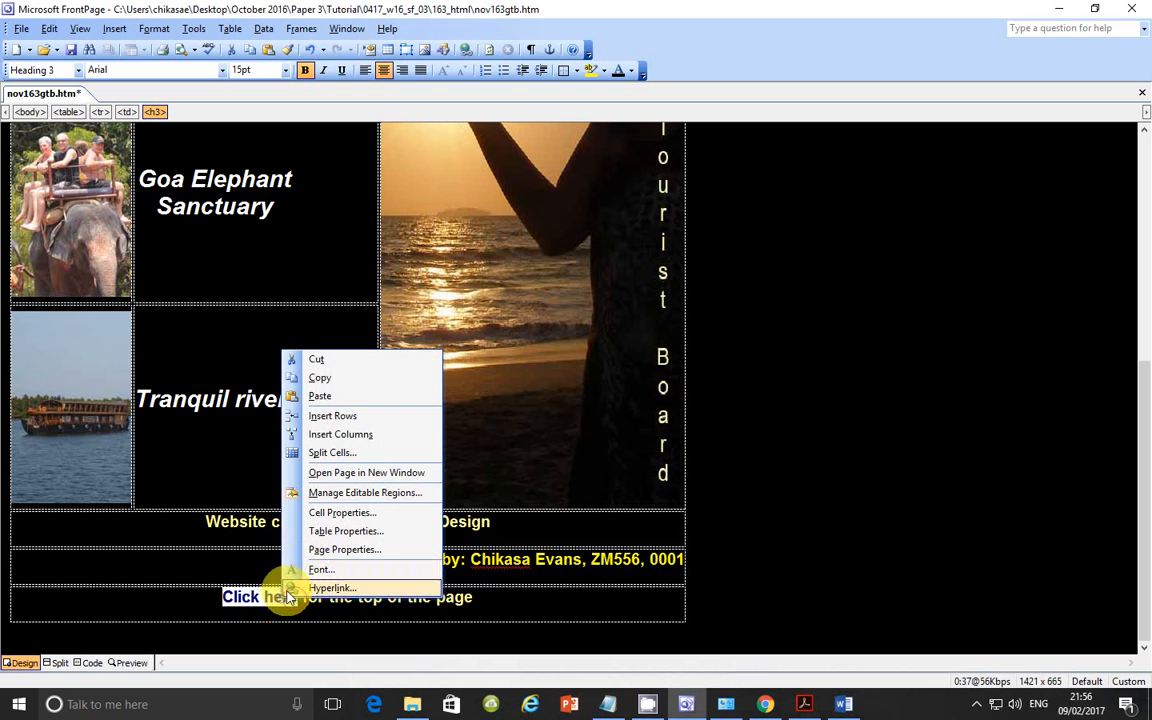
Make 'Click here' a hyperlink to the Top bookmark in this document.
left_click(332, 588)
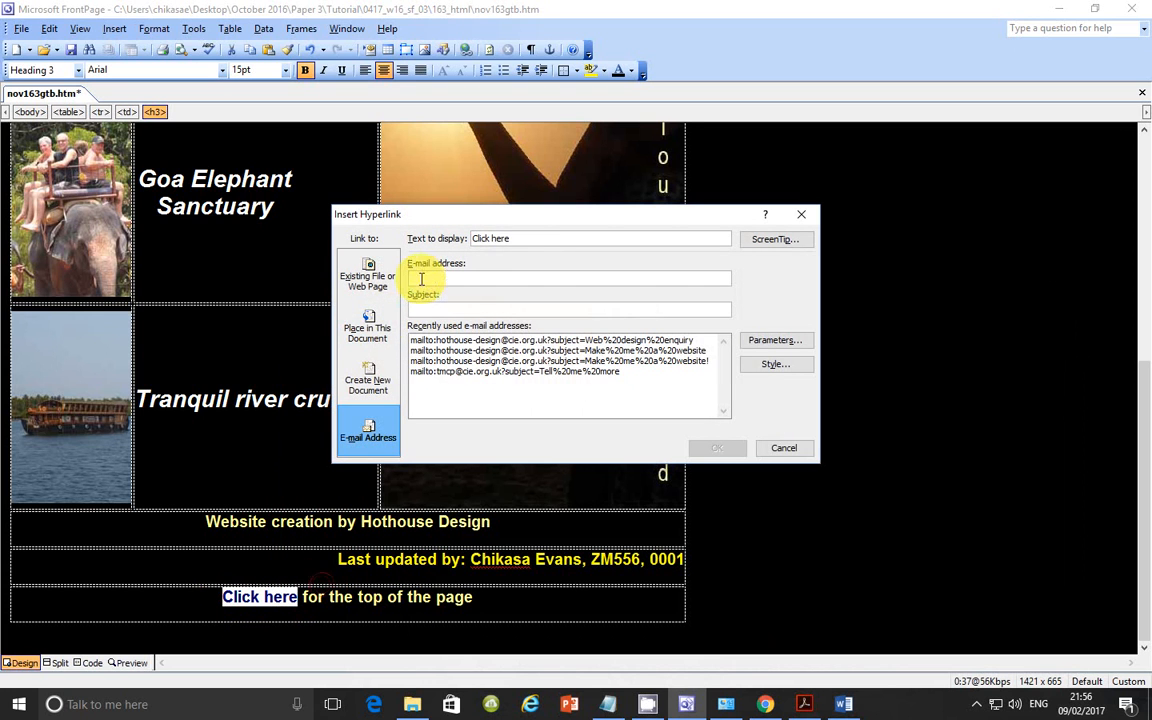
mouse_move(368, 322)
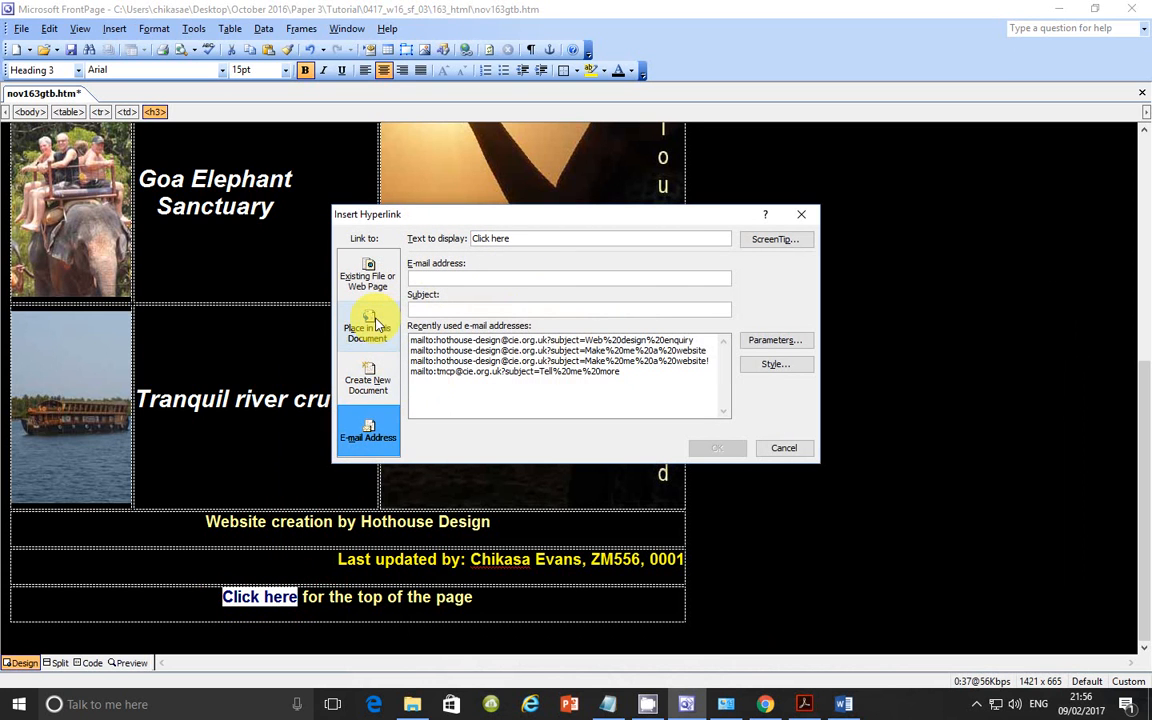
left_click(368, 328)
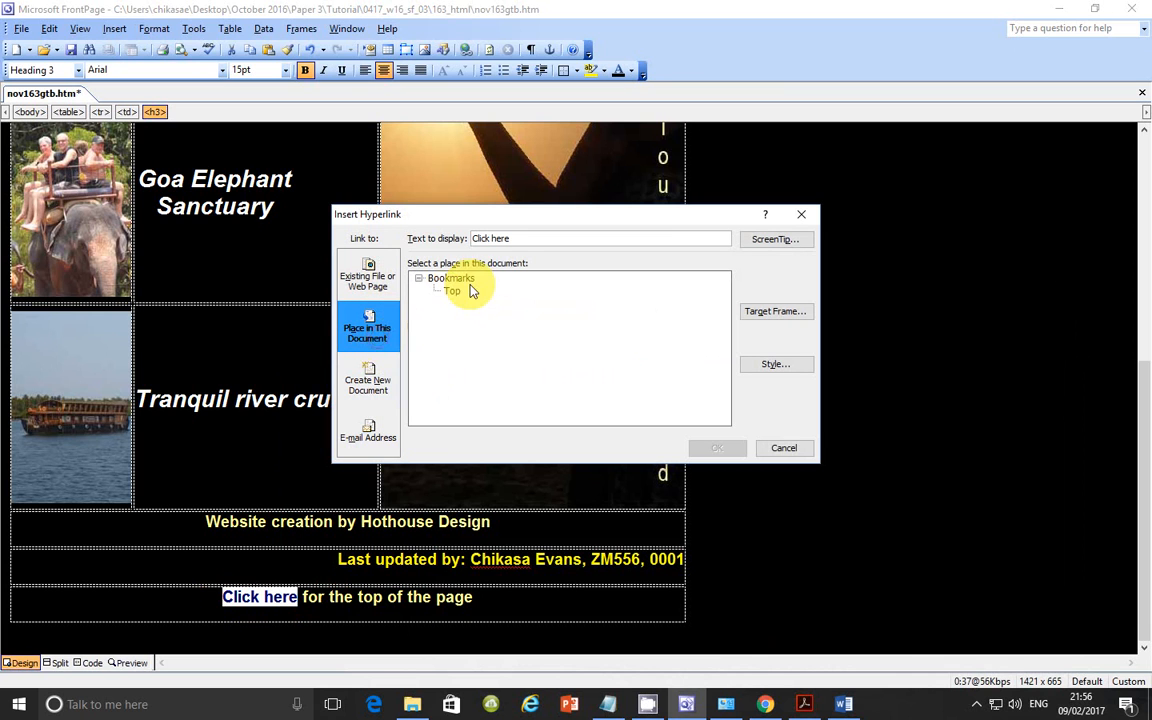
left_click(452, 292)
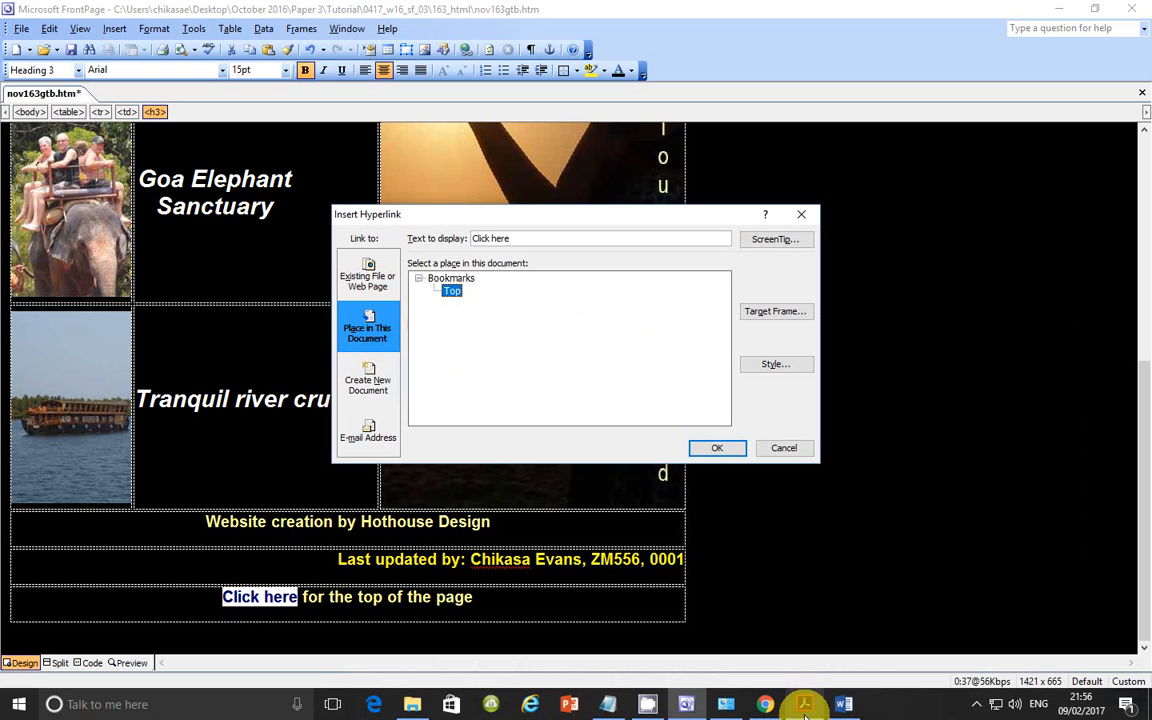
left_click(804, 704)
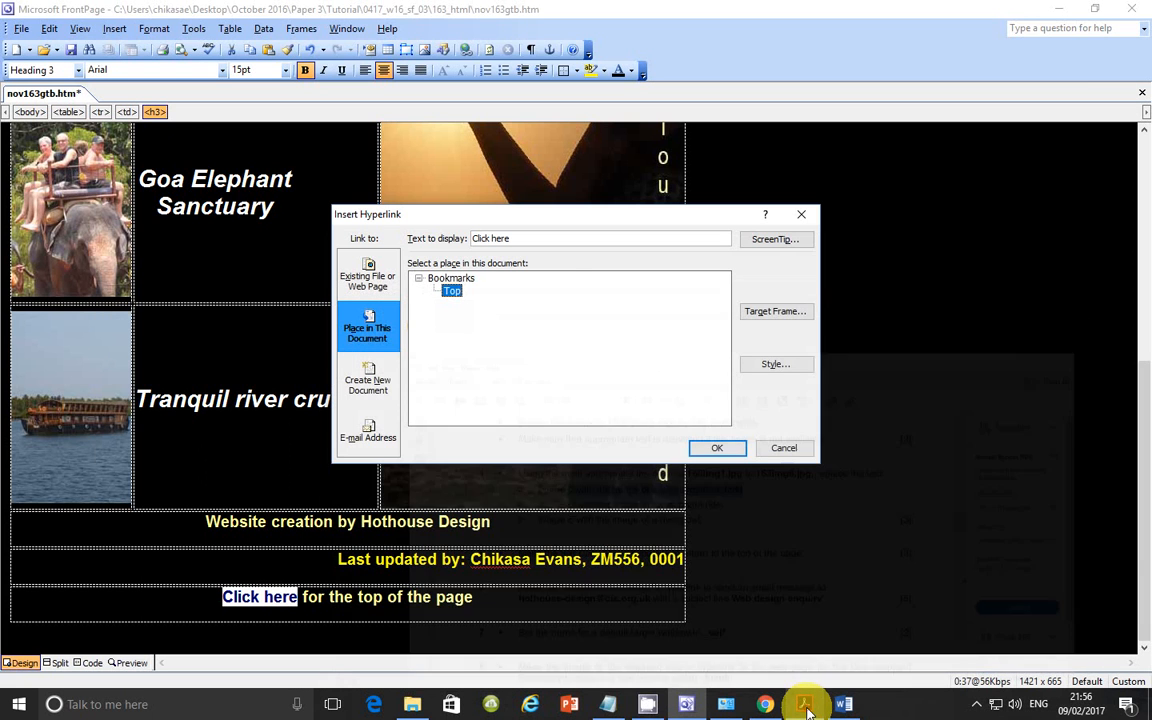
left_click(716, 448)
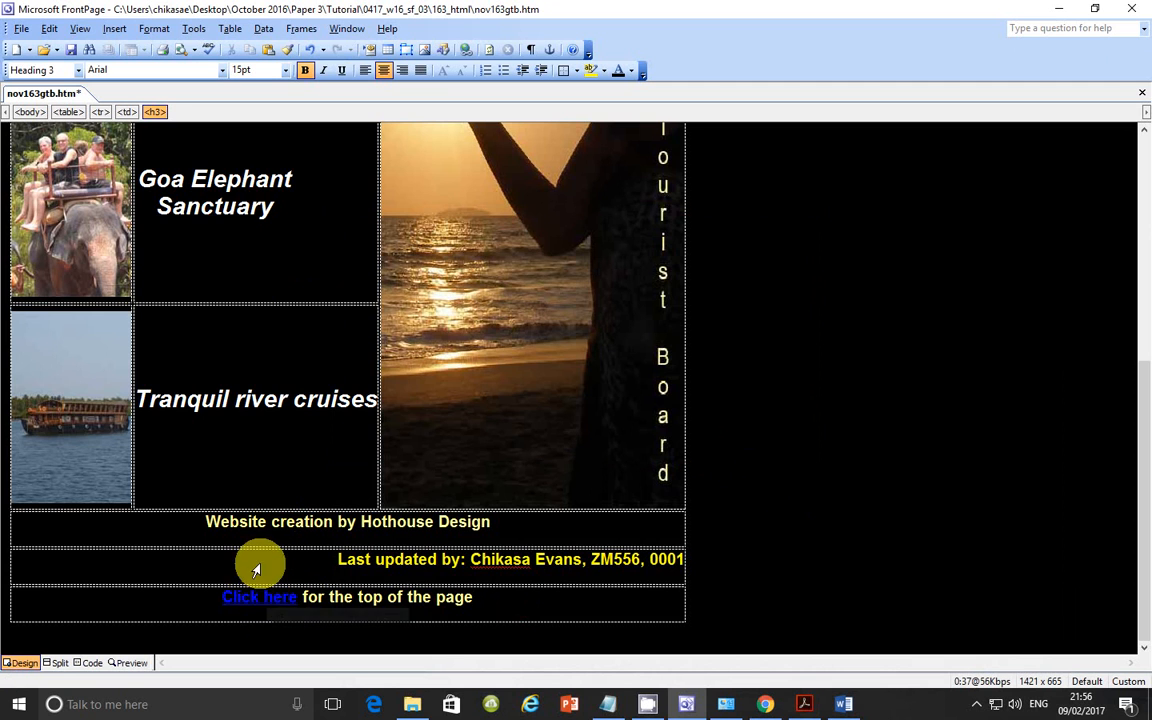
scroll("up", 3)
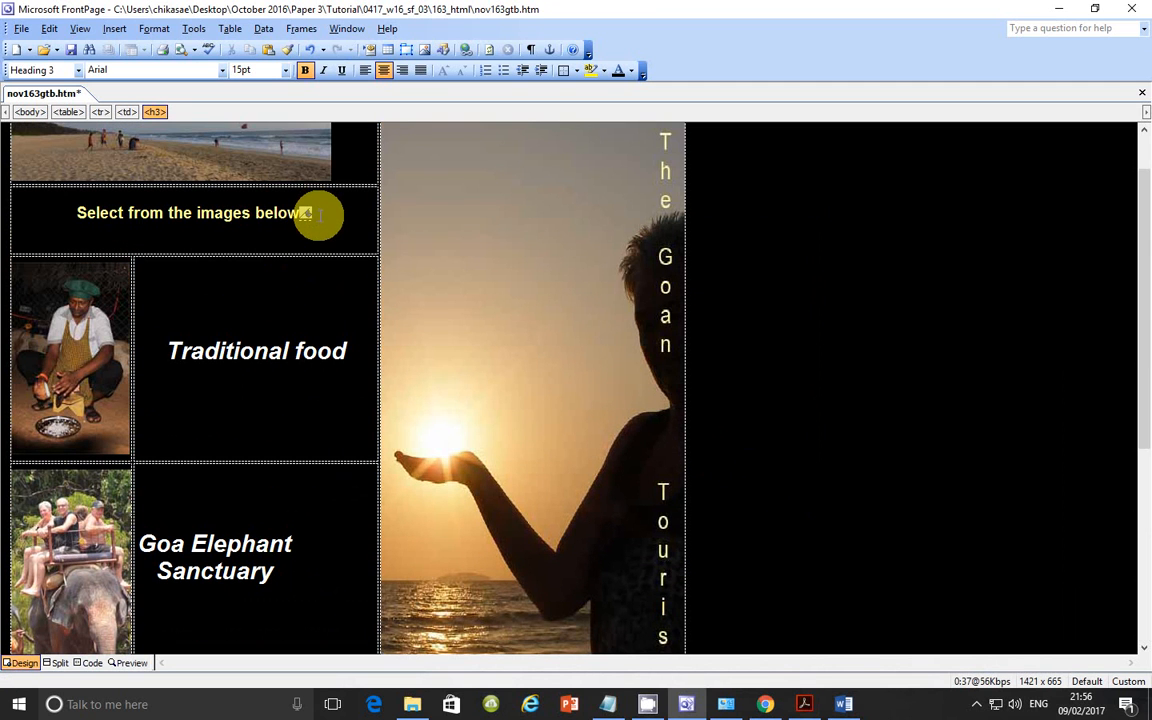
mouse_move(378, 338)
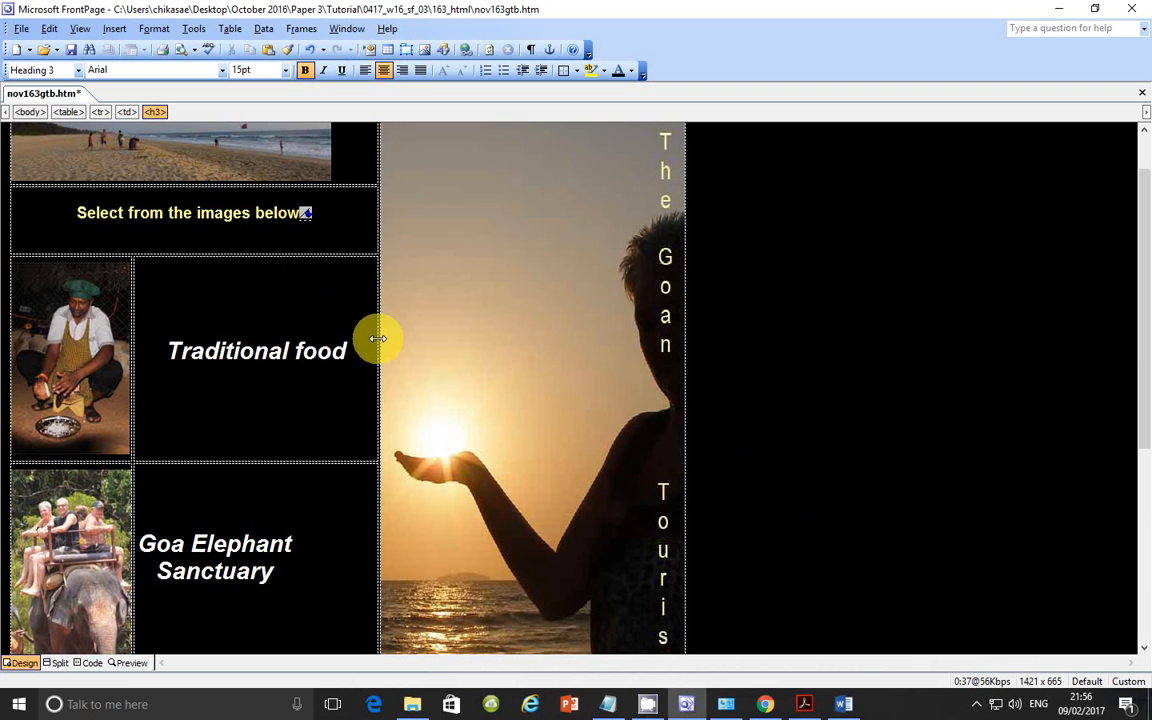
mouse_move(512, 390)
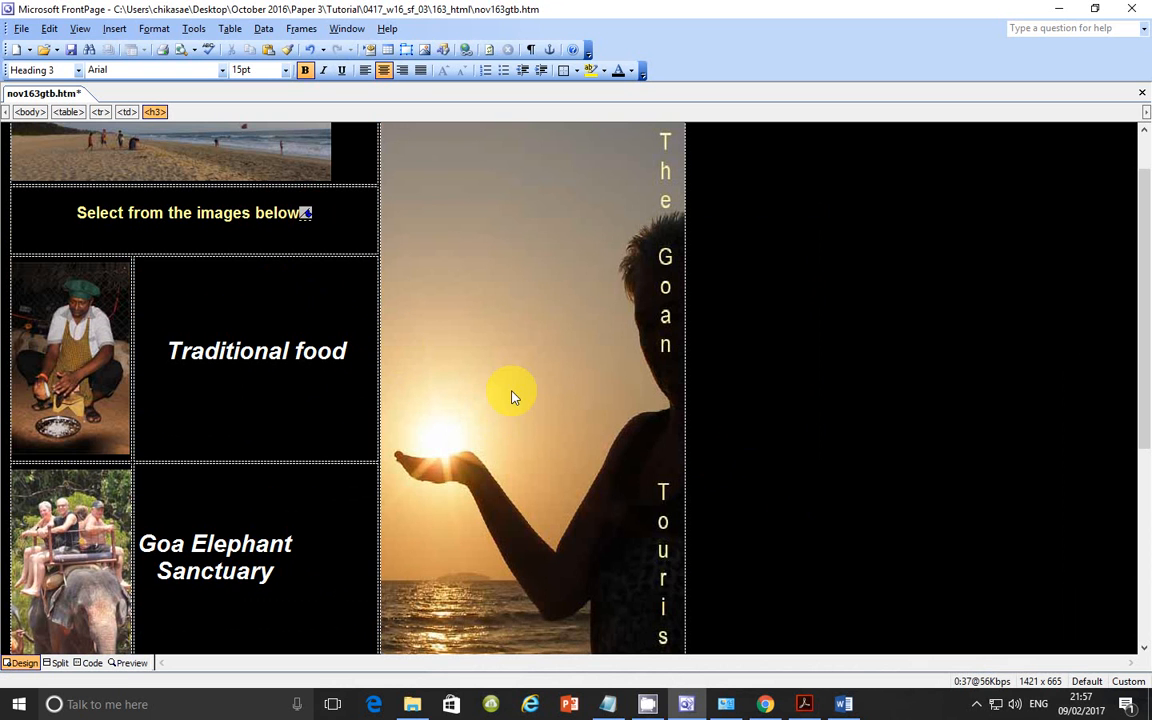
mouse_move(764, 704)
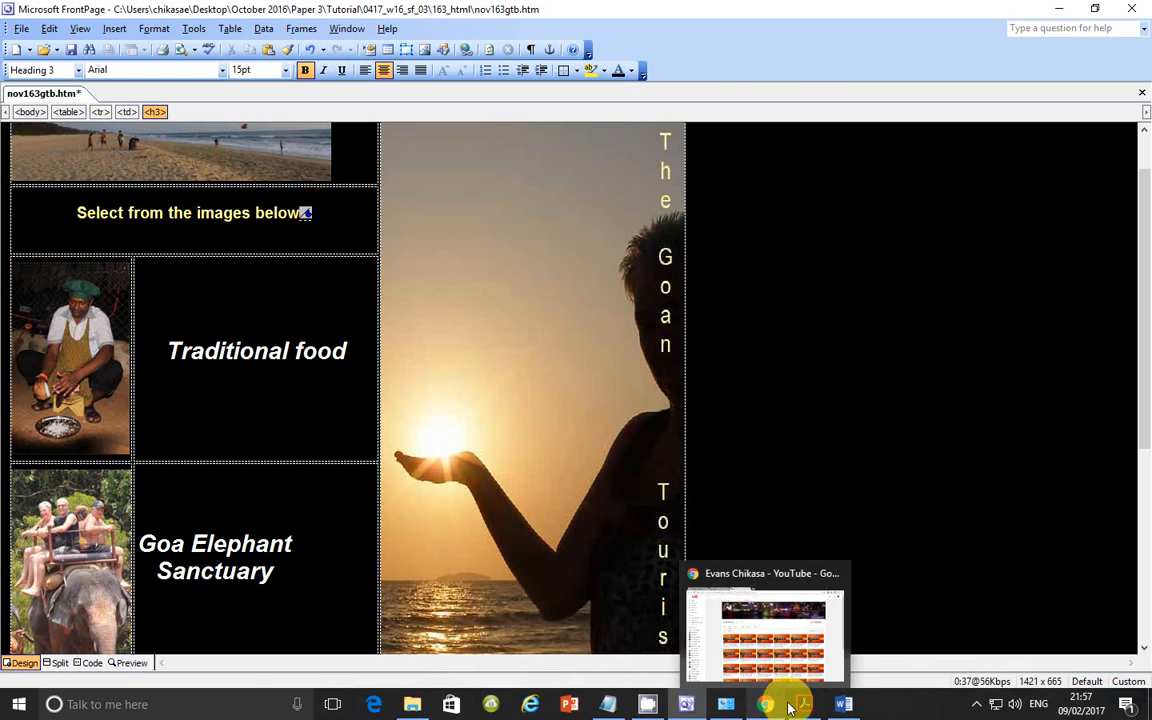
Switch to the task PDF and scroll to step 6 on the Hothouse Design email link.
left_click(804, 704)
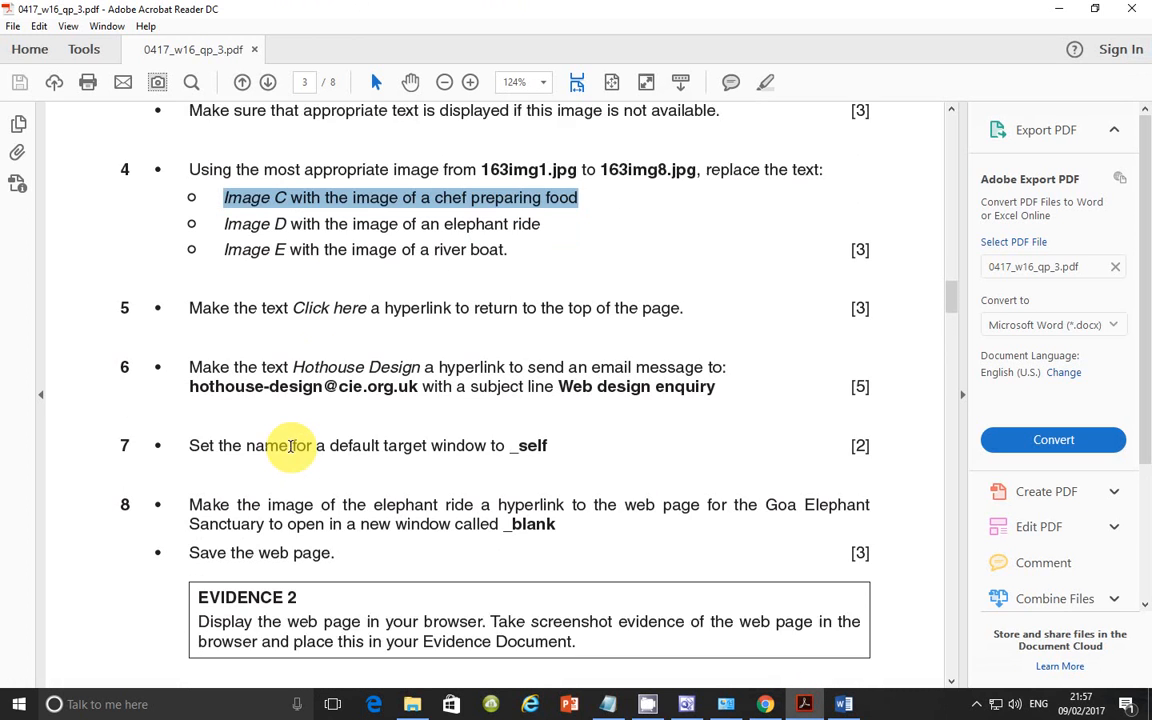
scroll("down", 3)
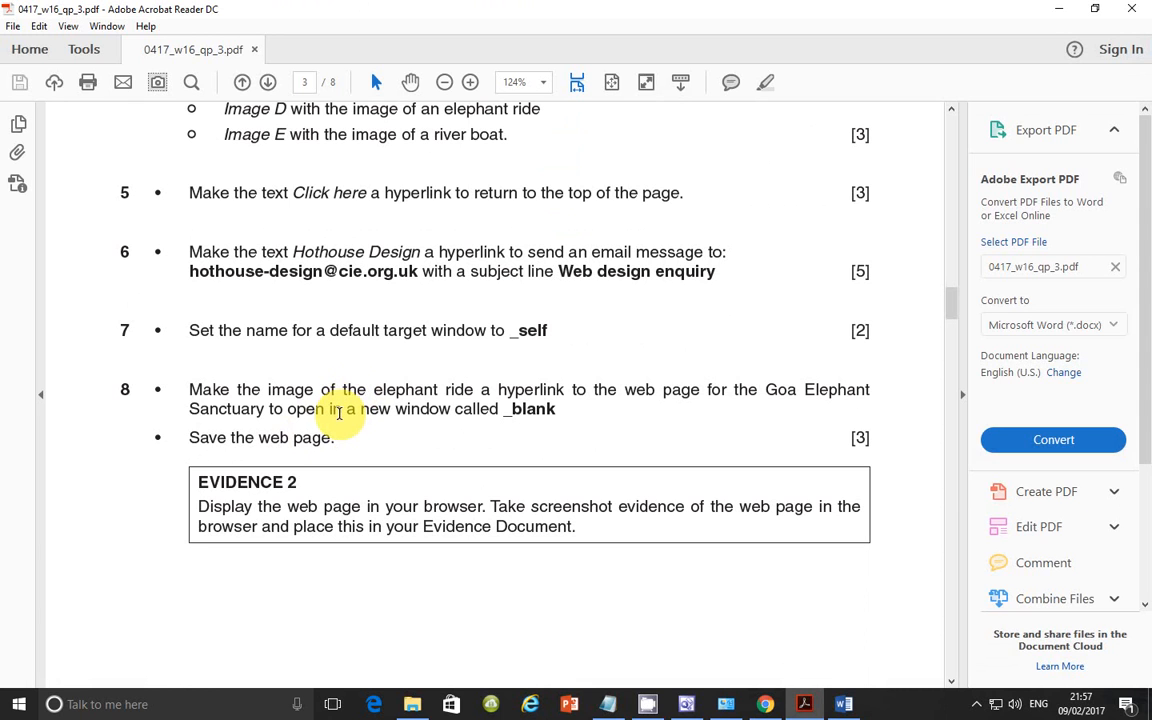
mouse_move(200, 330)
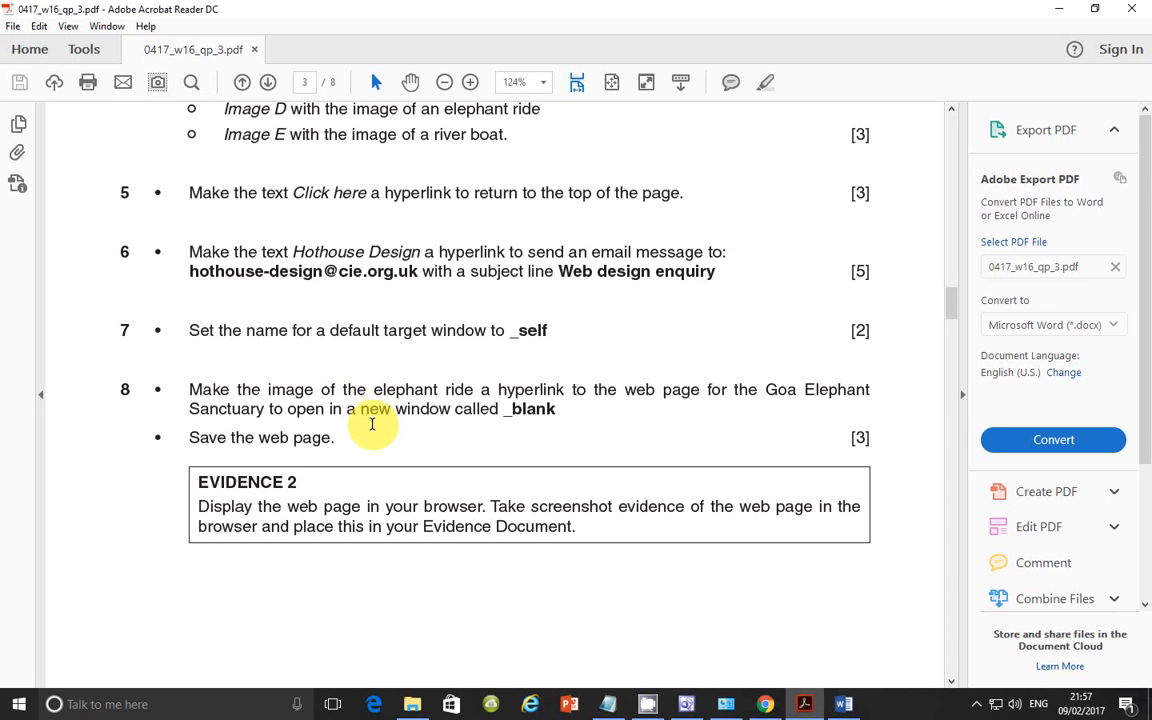
mouse_move(540, 352)
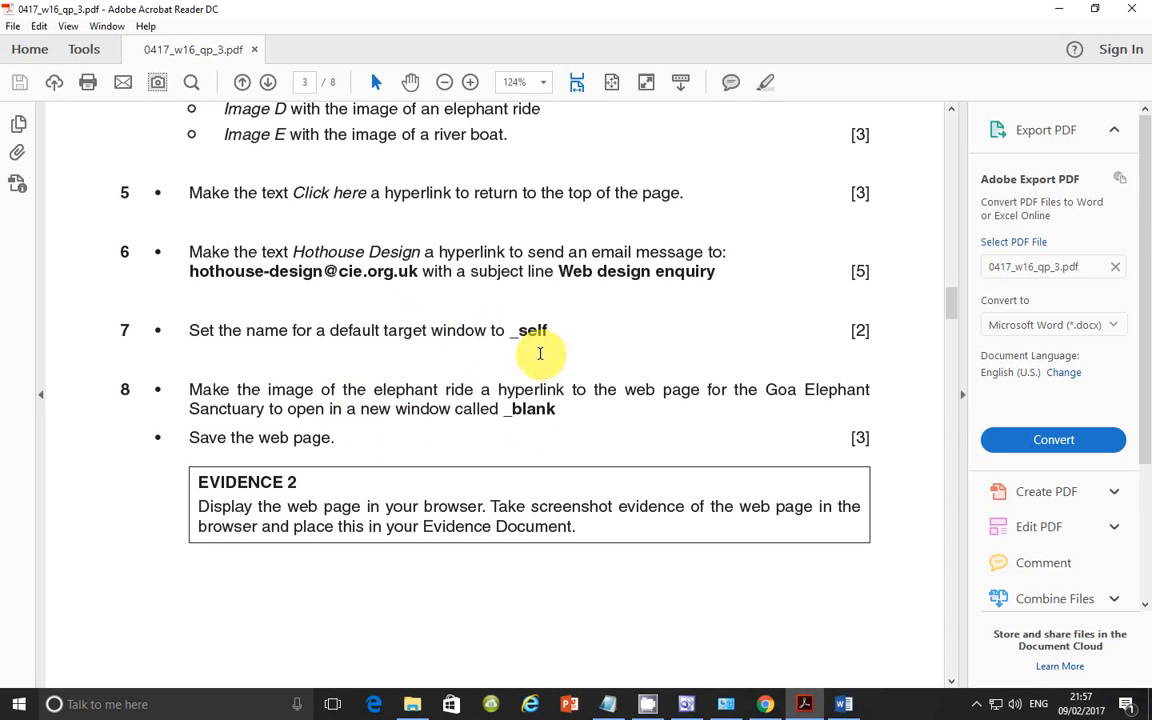
mouse_move(400, 308)
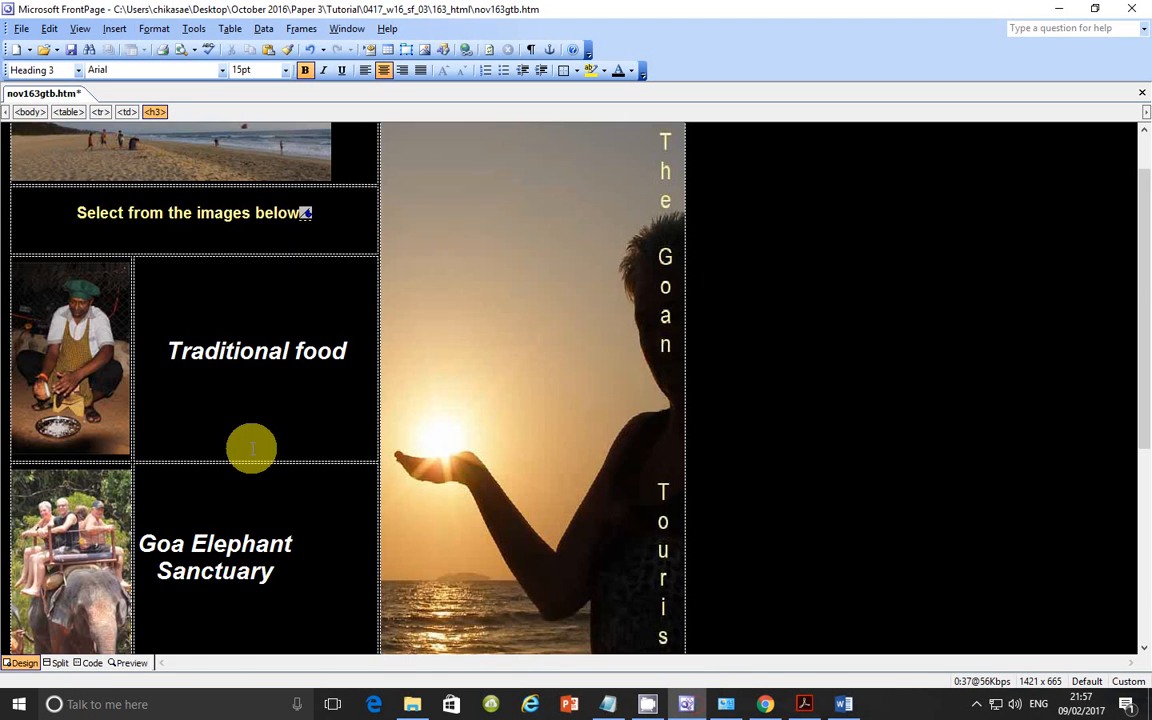
scroll("down", 3)
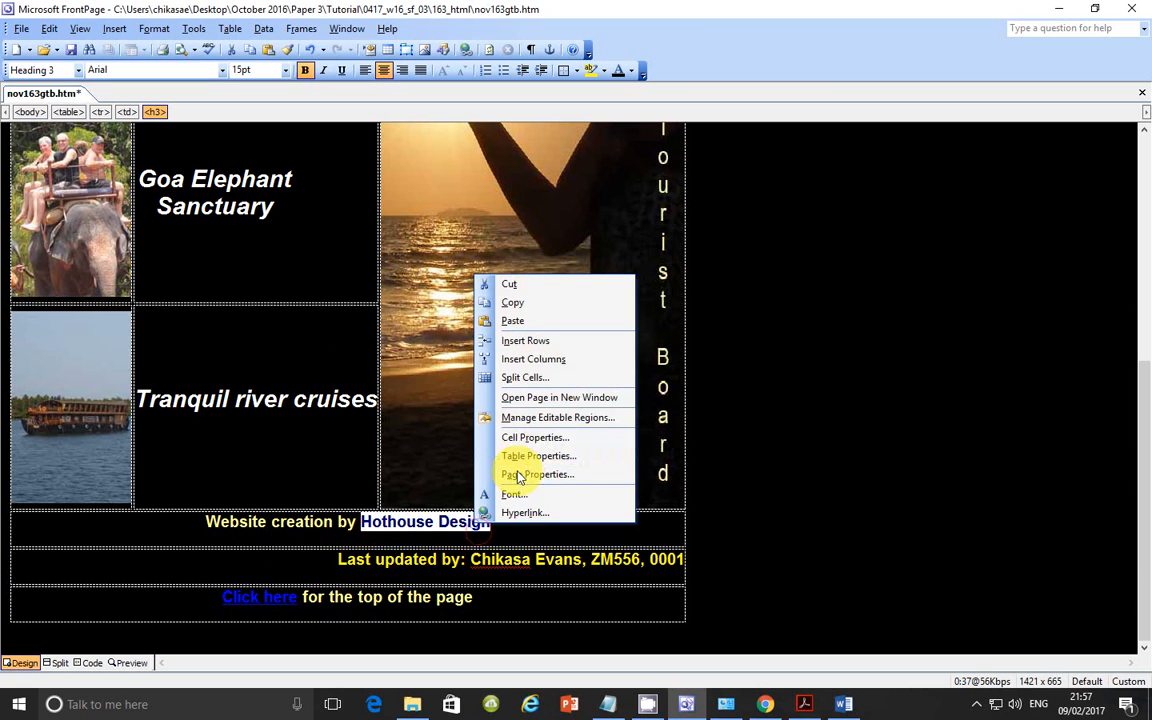
left_click(524, 512)
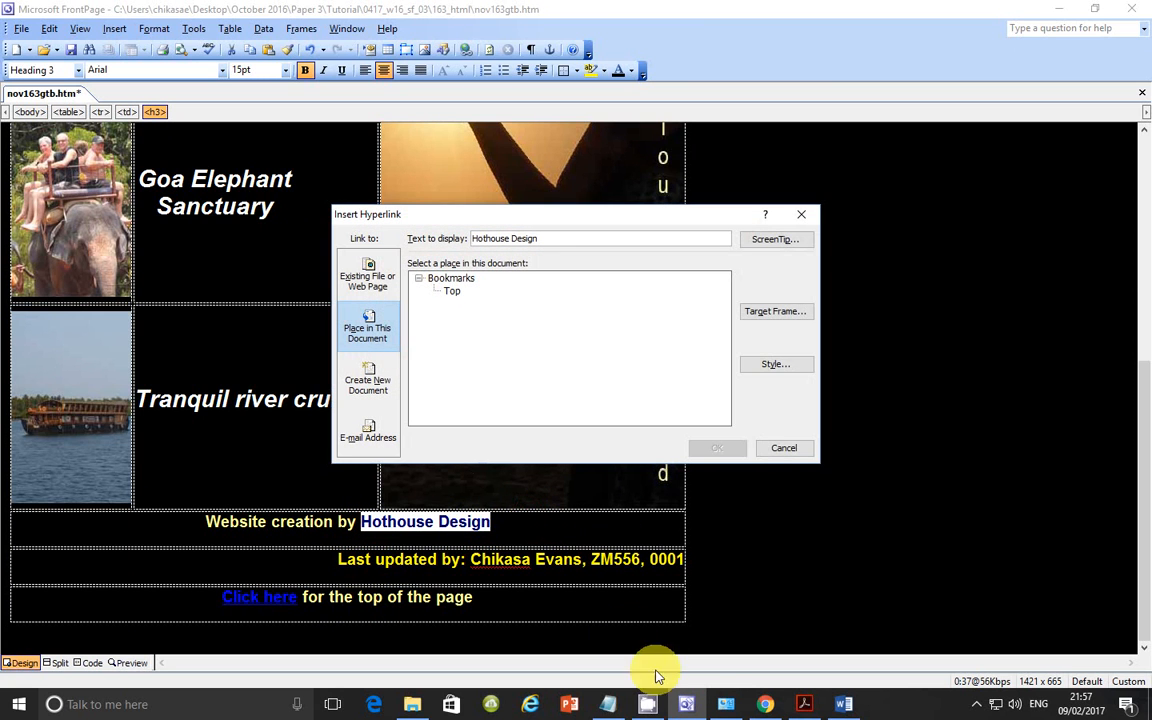
left_click(804, 704)
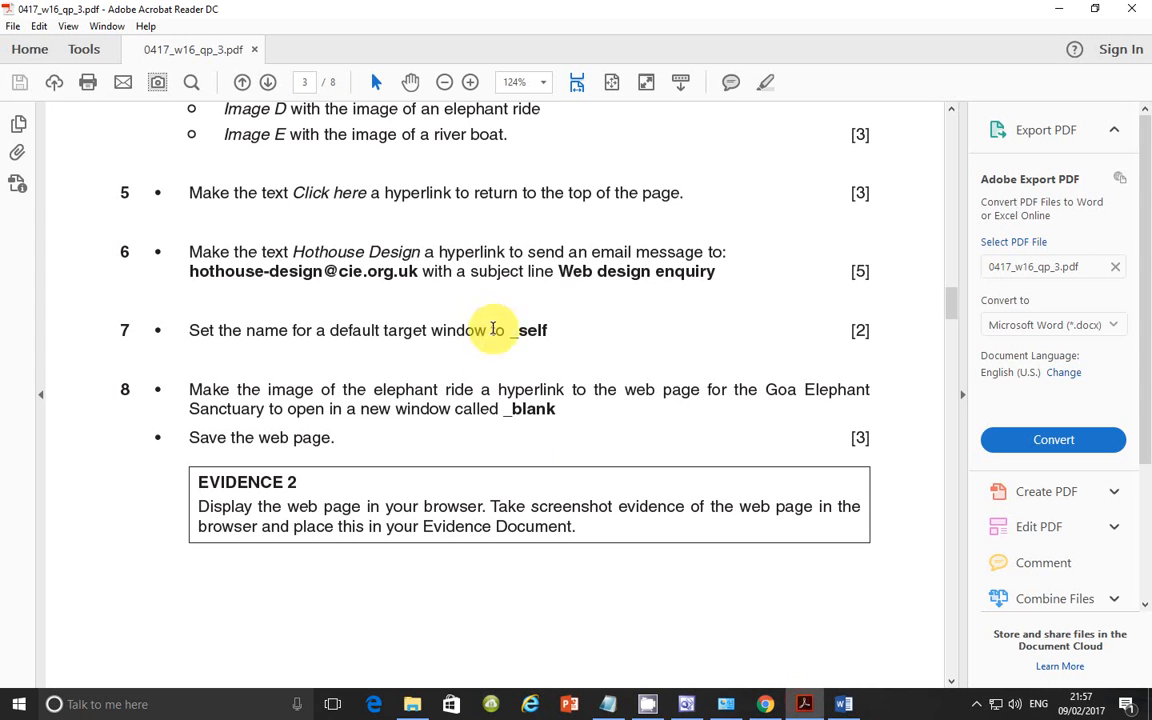
mouse_move(398, 280)
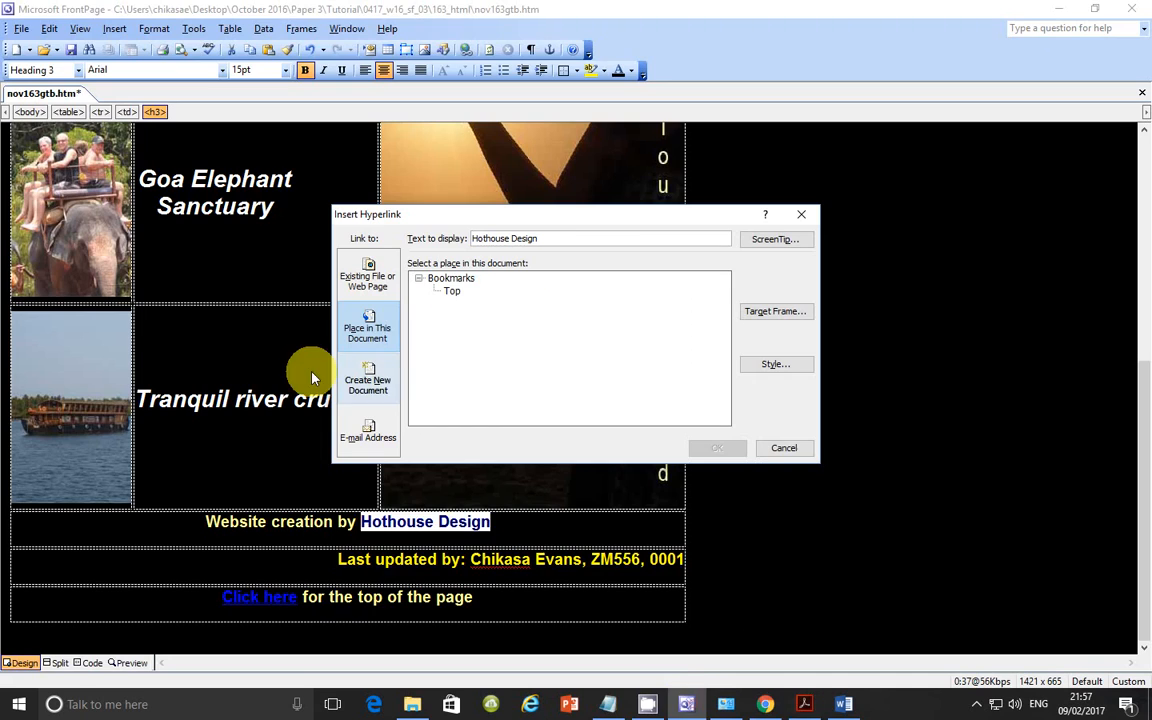
left_click(368, 430)
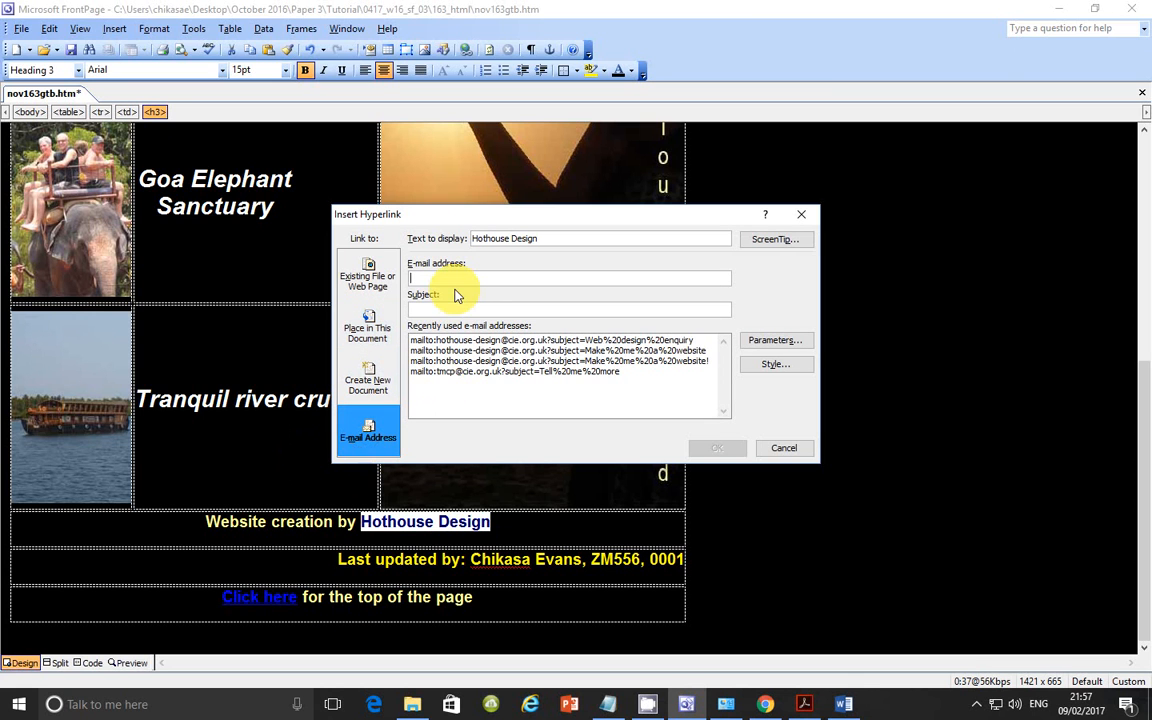
left_click(548, 340)
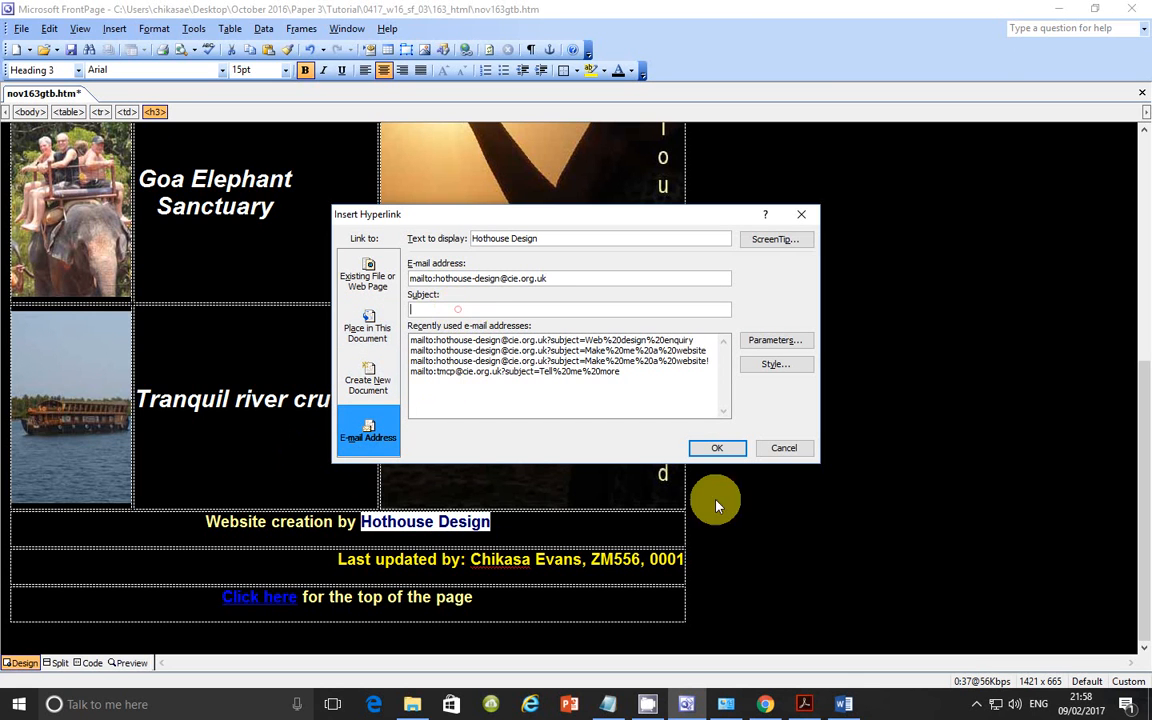
left_click(804, 704)
type("Web design enquiry")
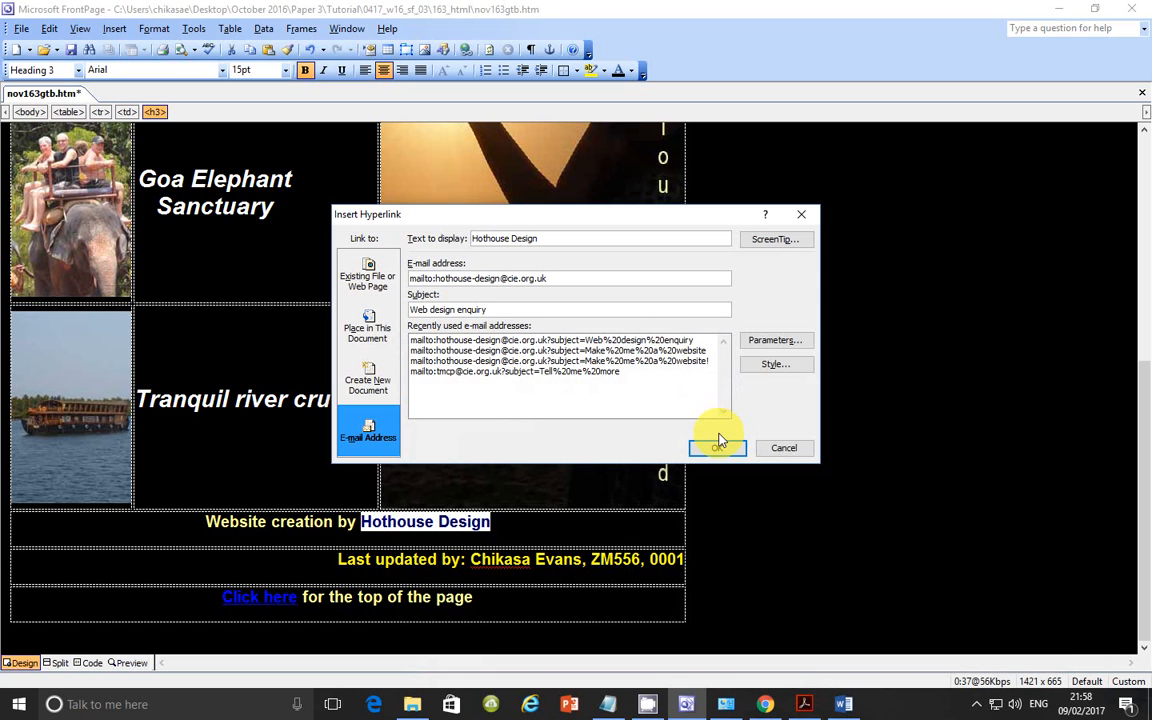
mouse_move(628, 378)
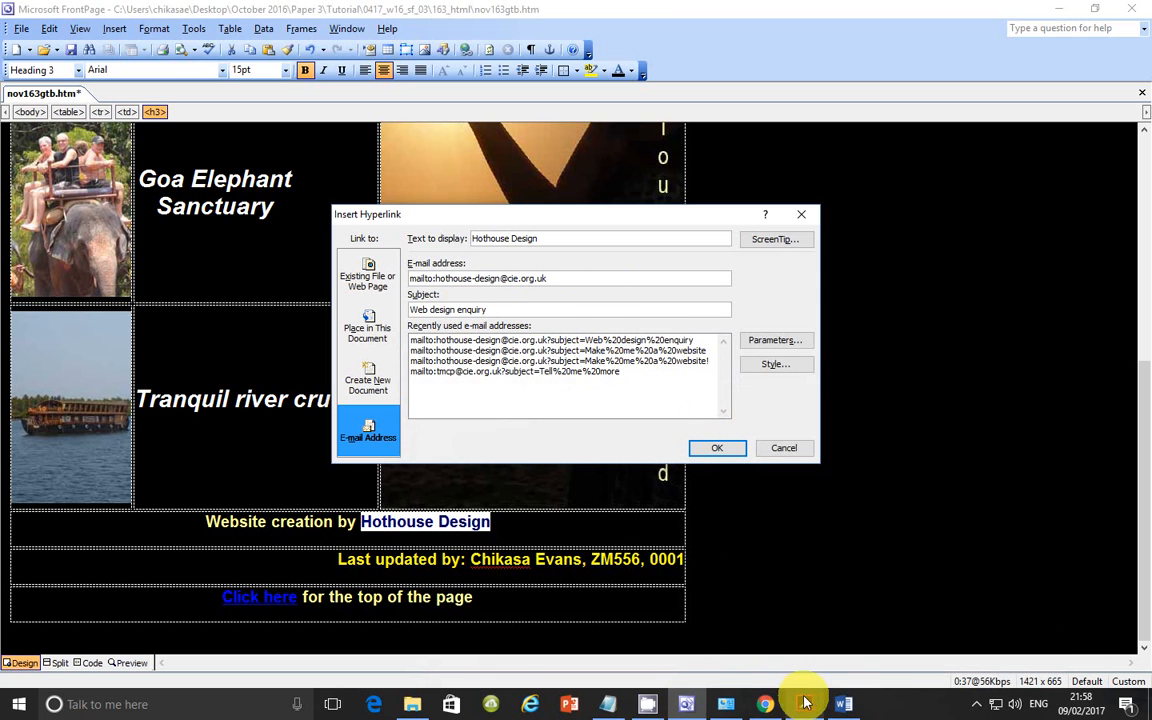
Recheck the required email address and subject line in the task PDF.
left_click(804, 704)
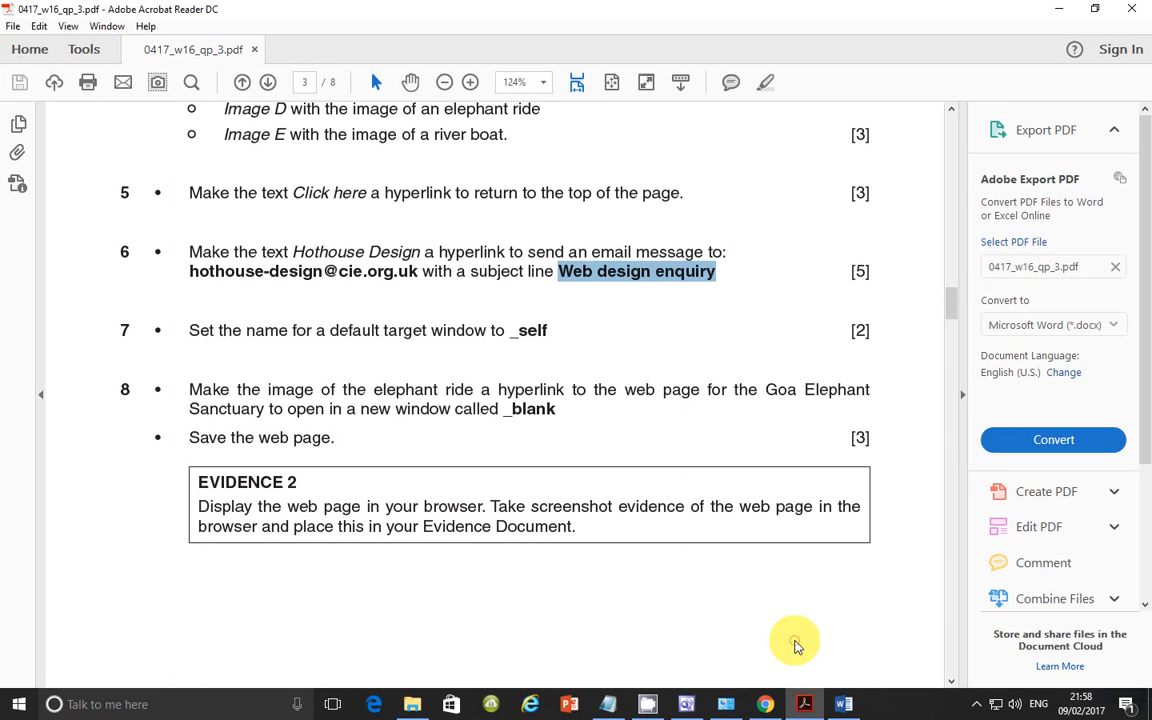
mouse_move(772, 618)
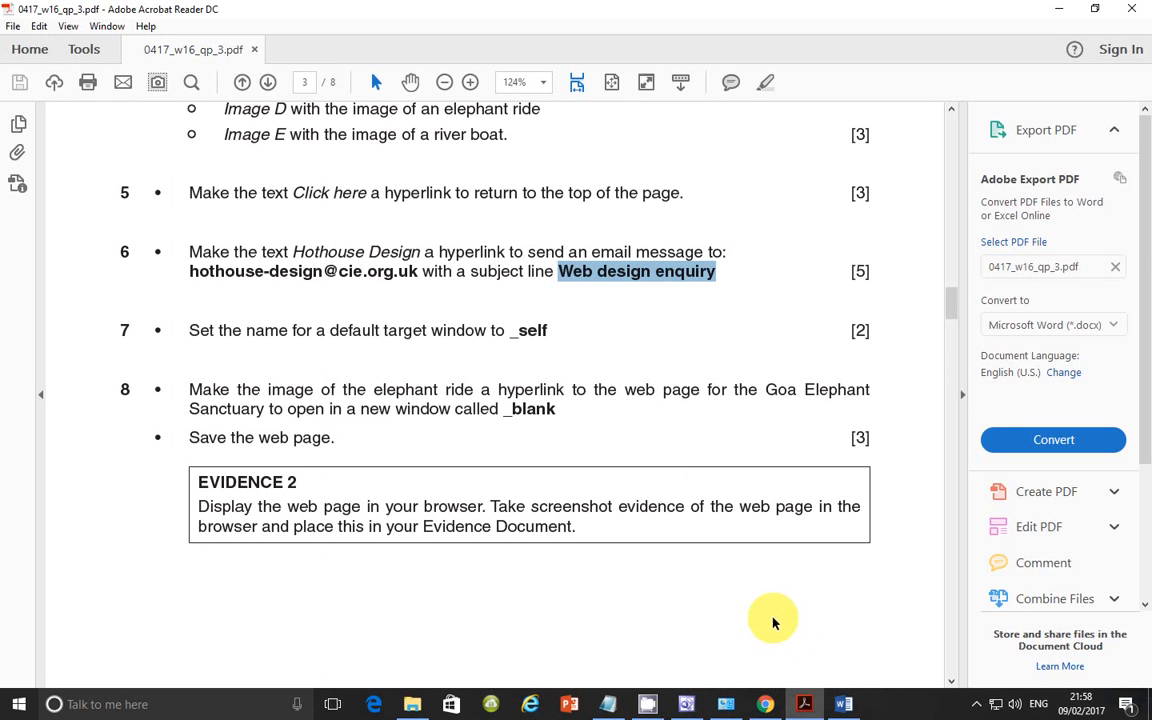
mouse_move(280, 364)
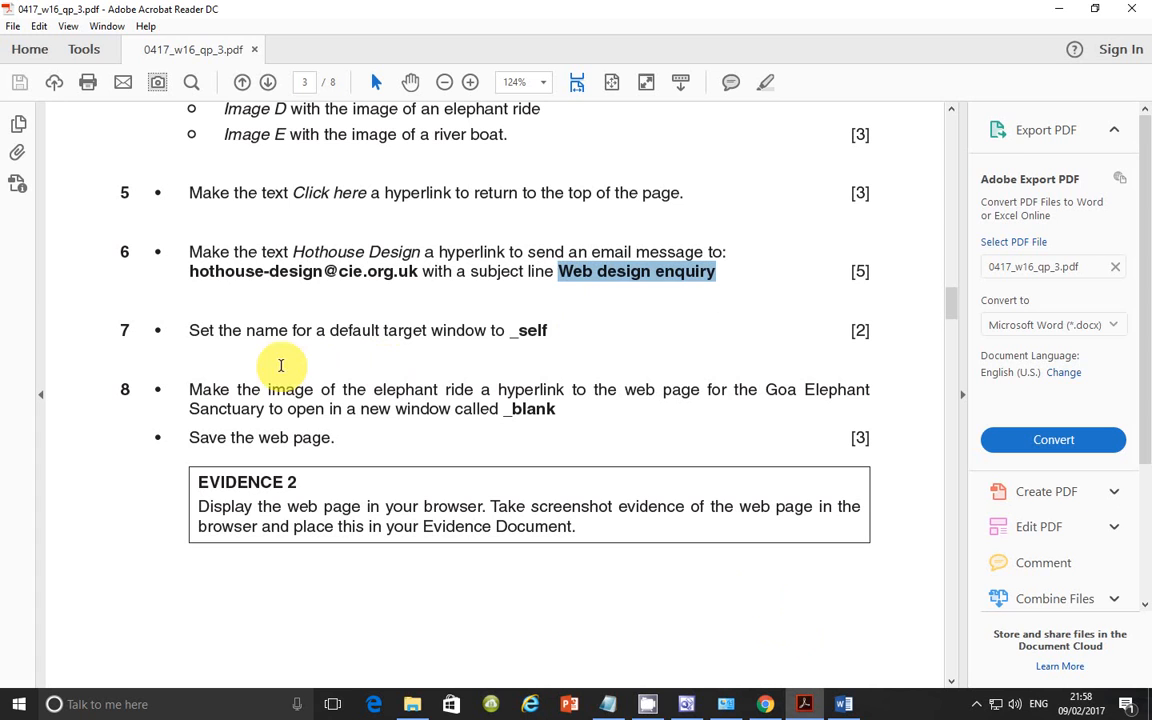
mouse_move(368, 336)
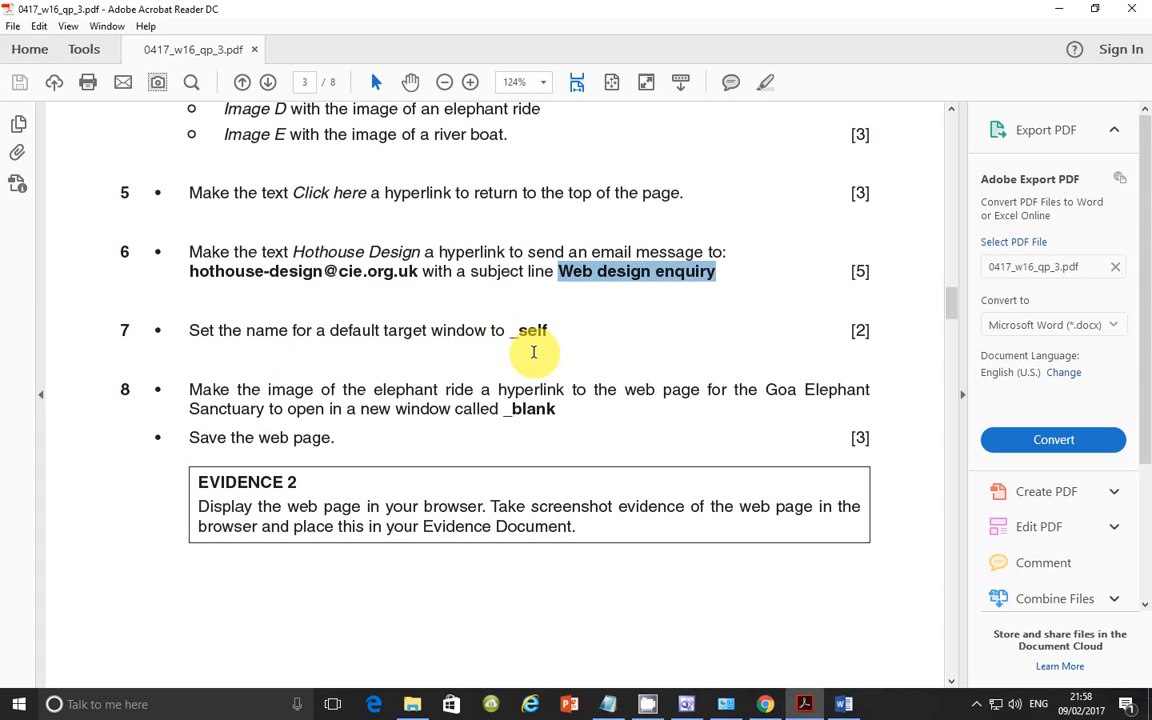
mouse_move(548, 348)
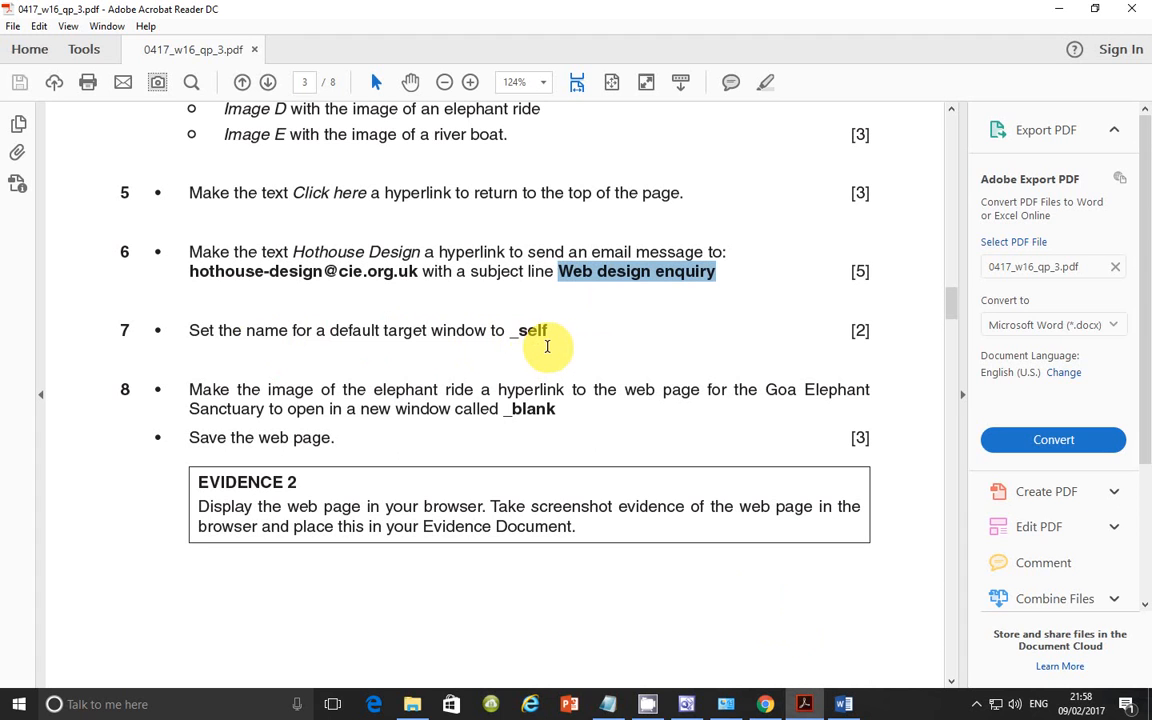
mouse_move(570, 348)
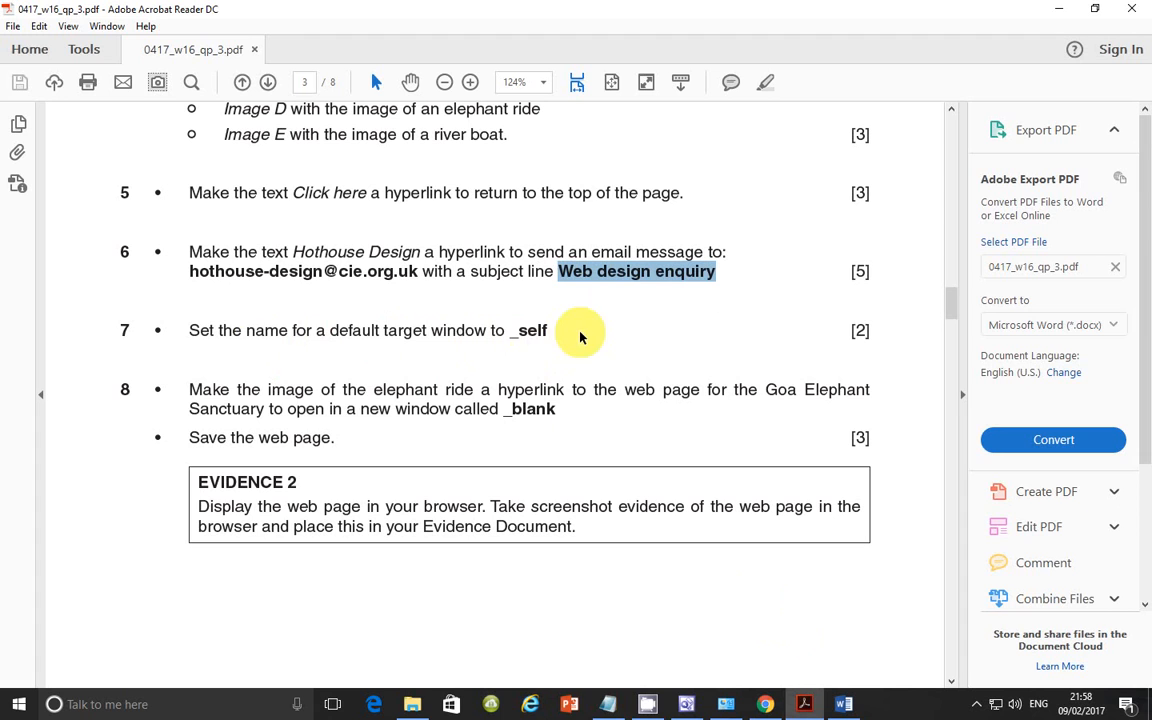
mouse_move(572, 304)
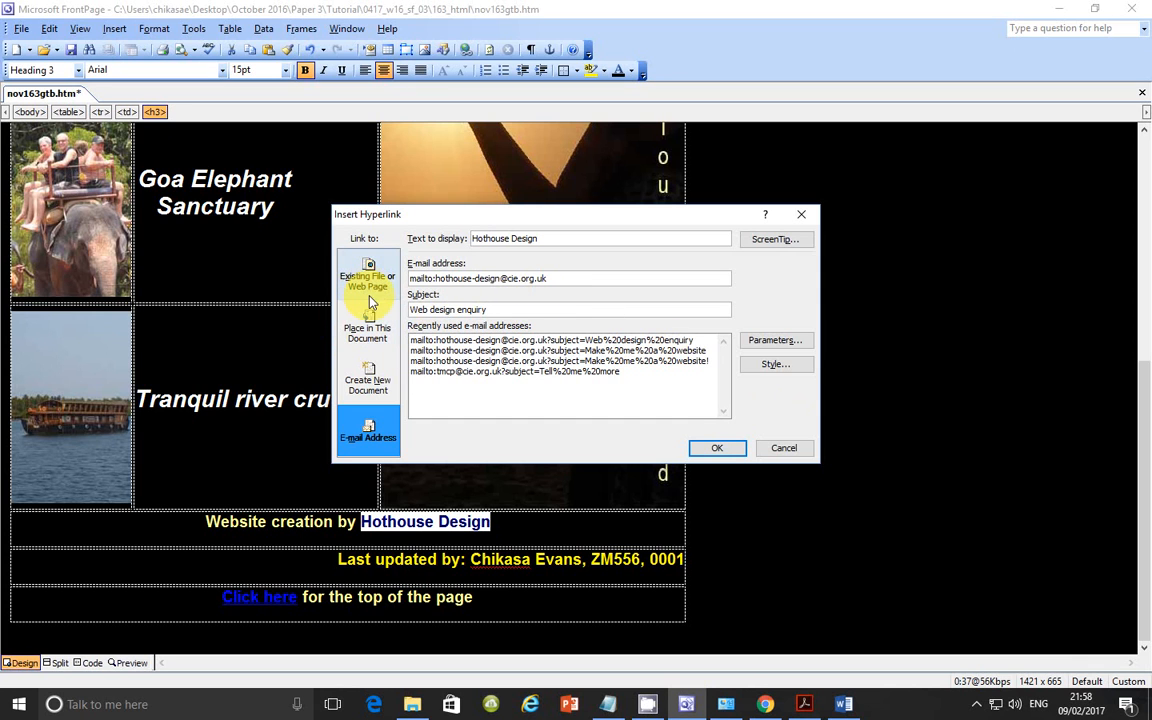
mouse_move(384, 292)
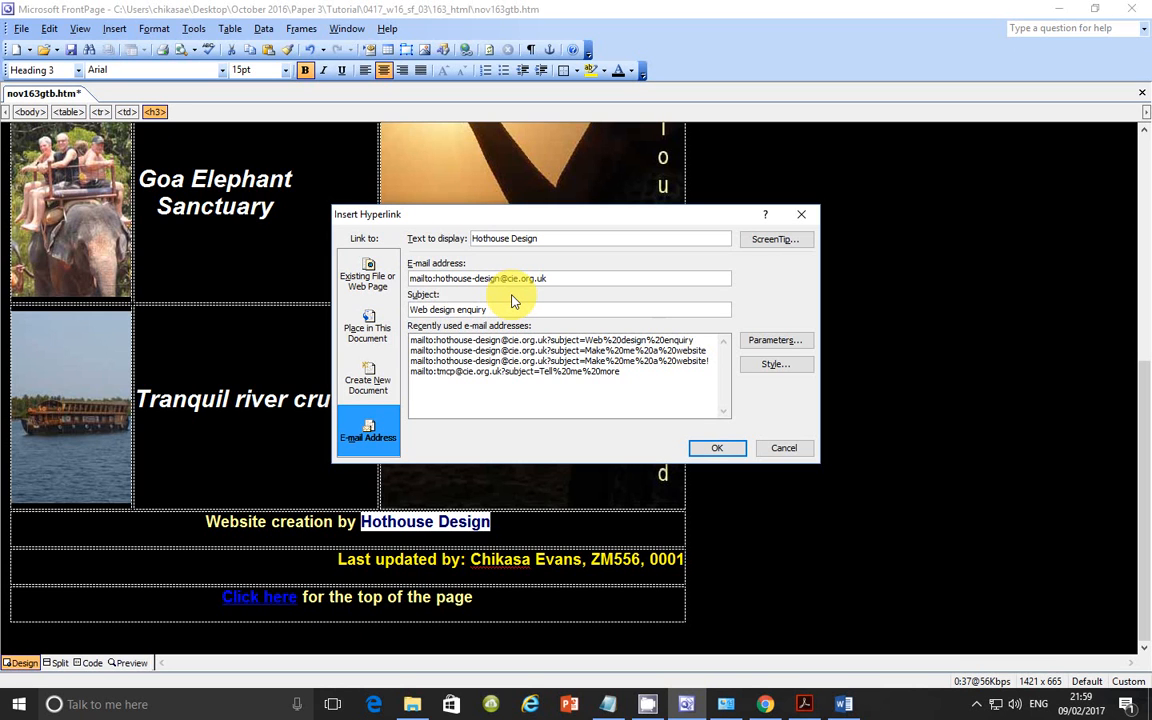
mouse_move(630, 432)
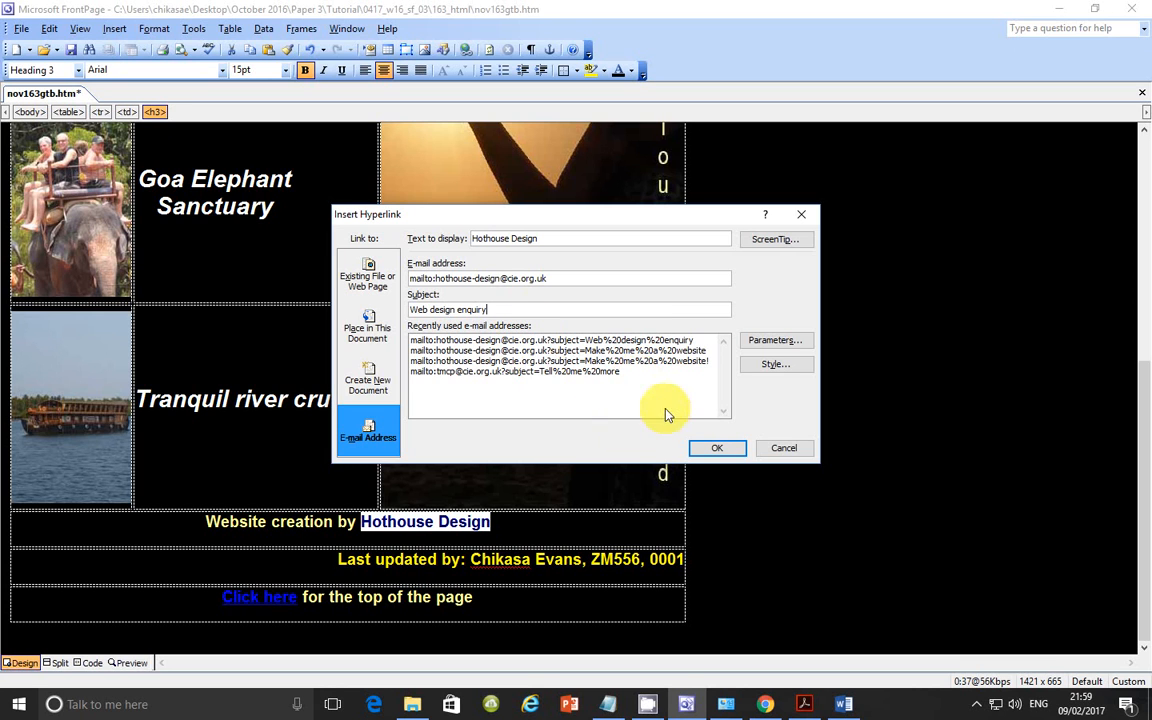
mouse_move(616, 396)
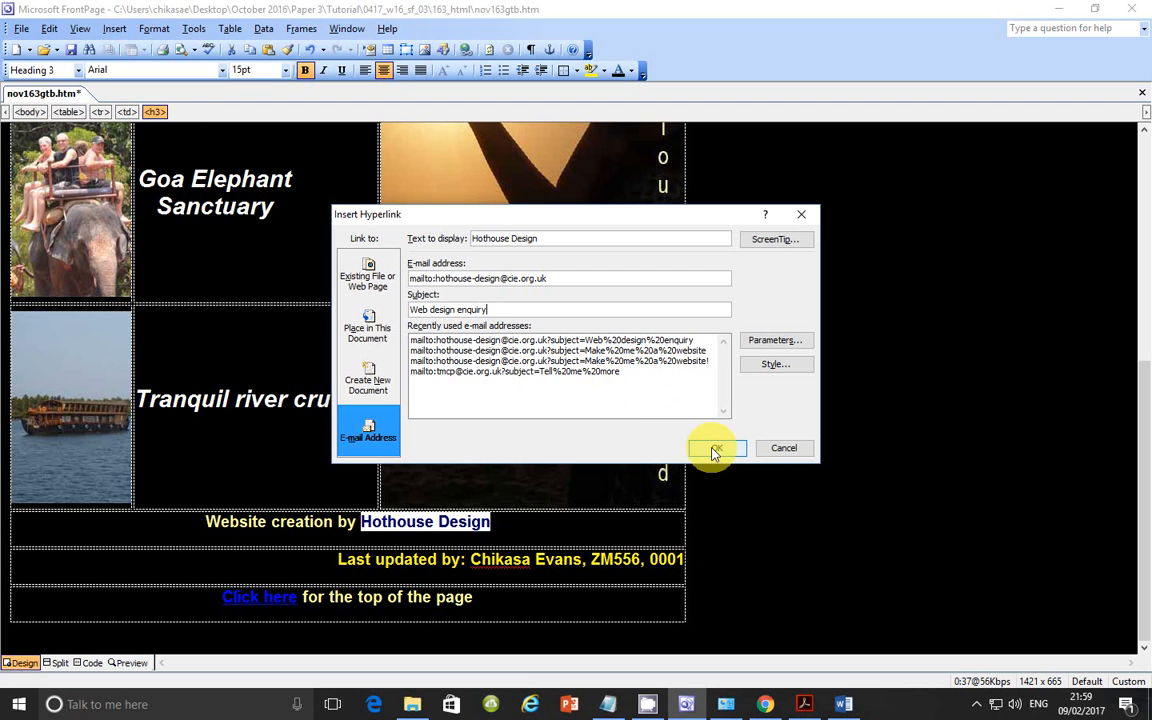
Confirm the Insert Hyperlink dialog so Hothouse Design becomes the email link.
left_click(712, 448)
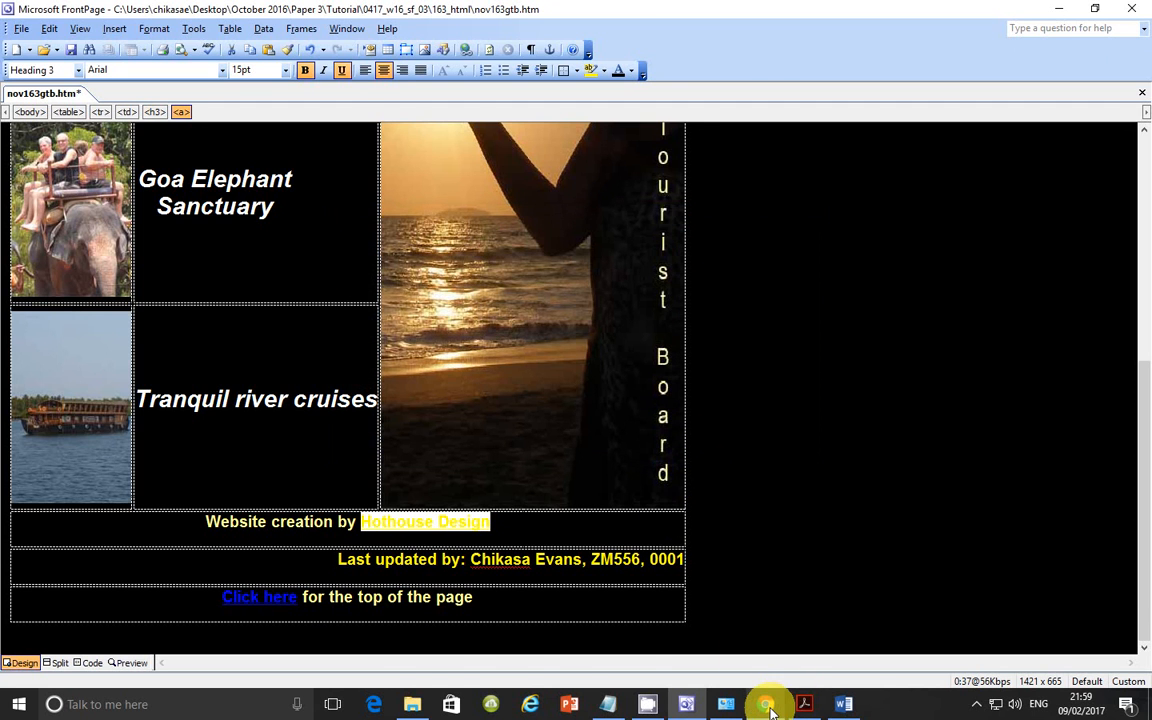
Review task 7 on the default target window, then show PowerPoint's recent presentations.
left_click(804, 704)
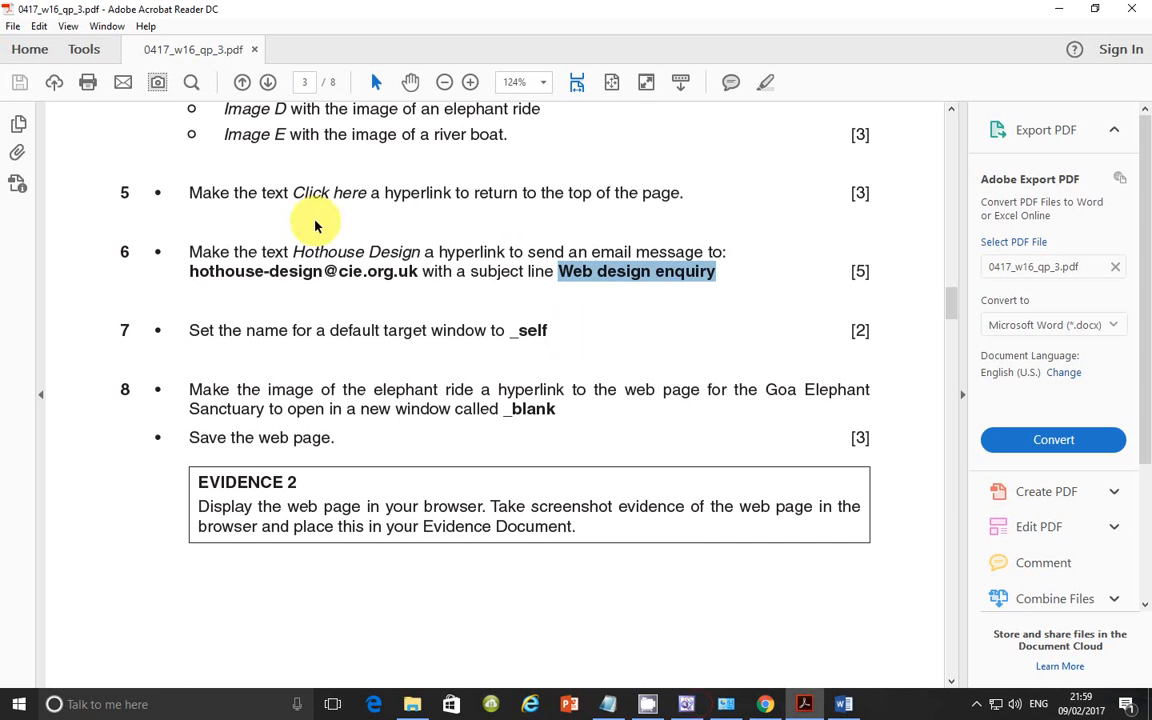
mouse_move(520, 248)
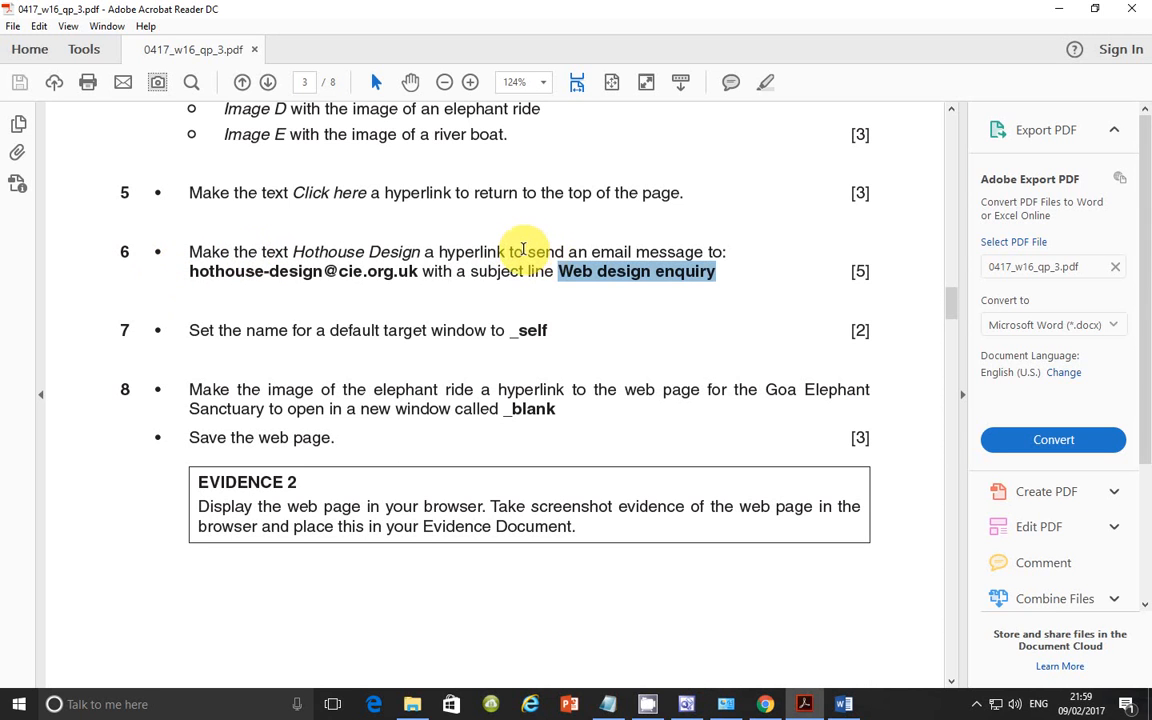
mouse_move(180, 336)
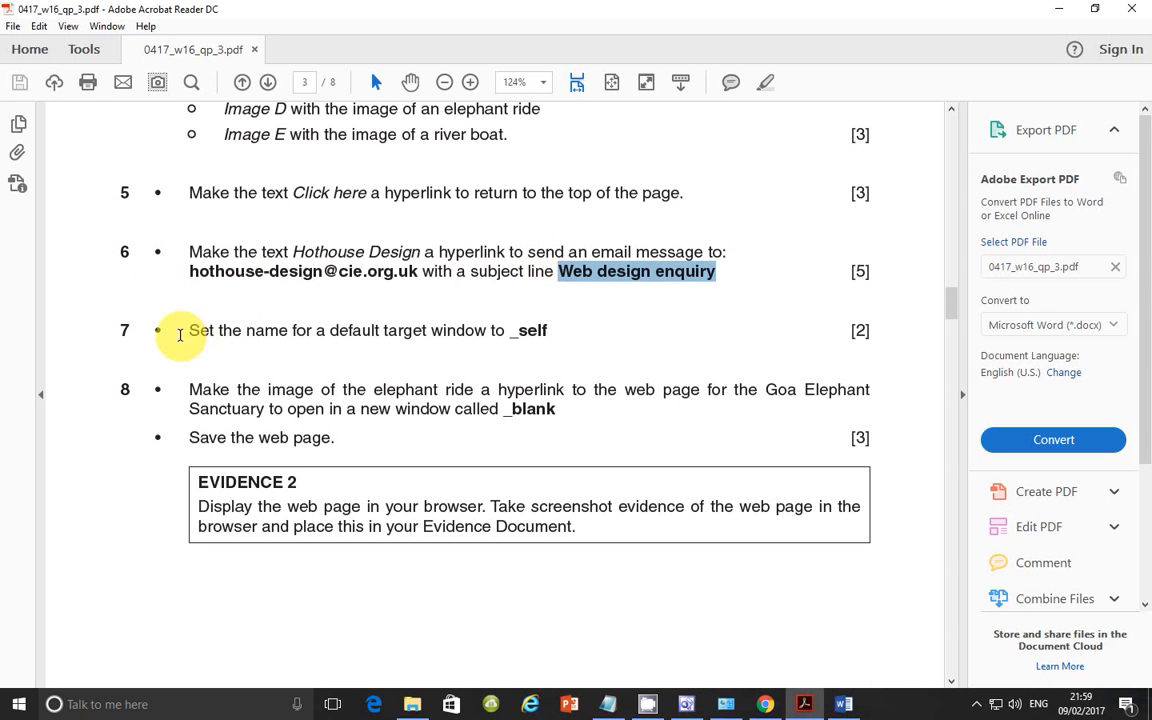
mouse_move(642, 616)
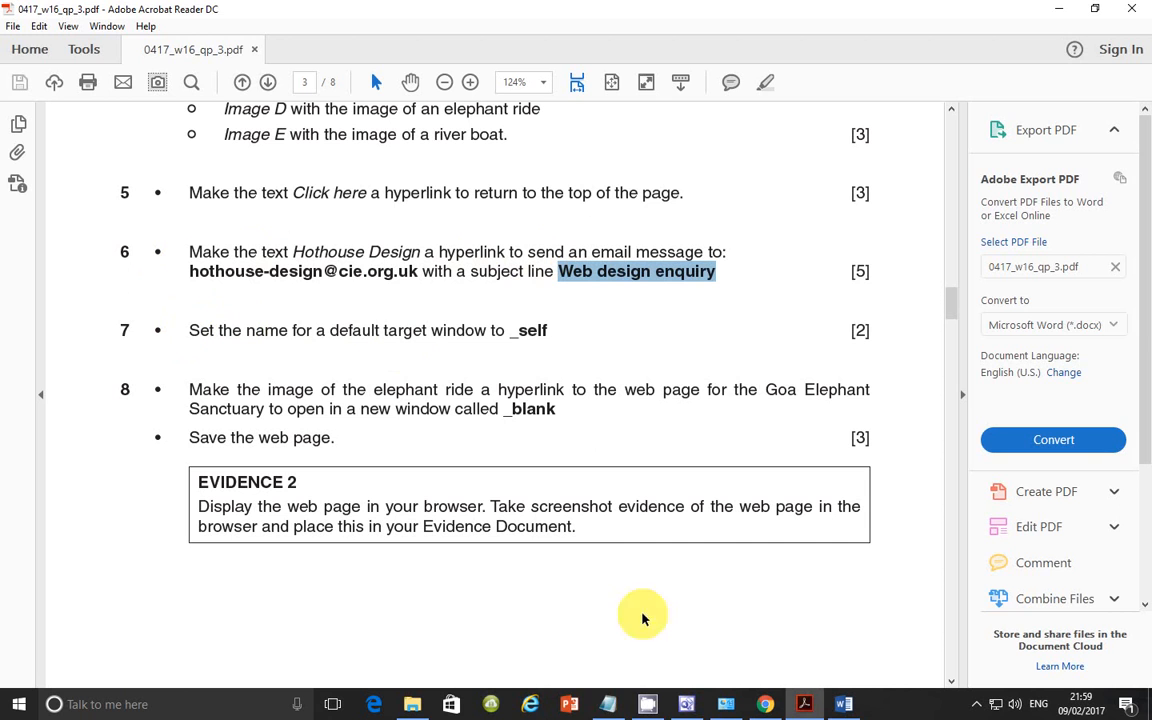
right_click(568, 704)
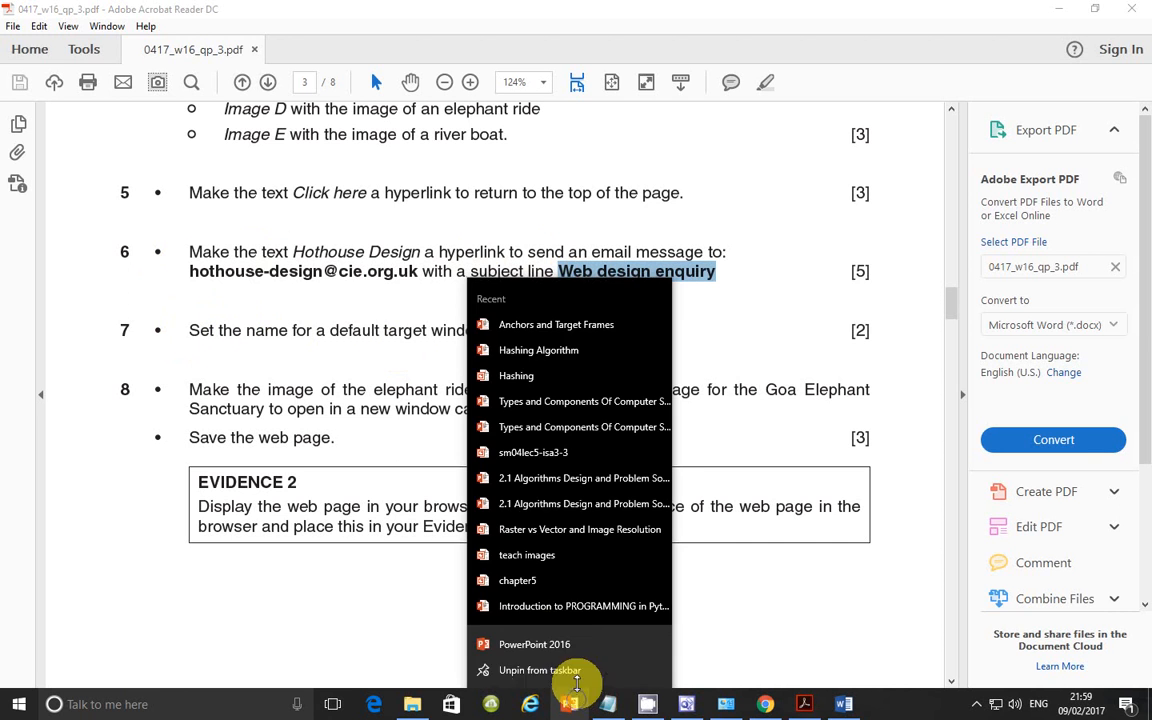
View the Anchors & Target Frames title slide, then return to the step 7 PDF.
left_click(534, 644)
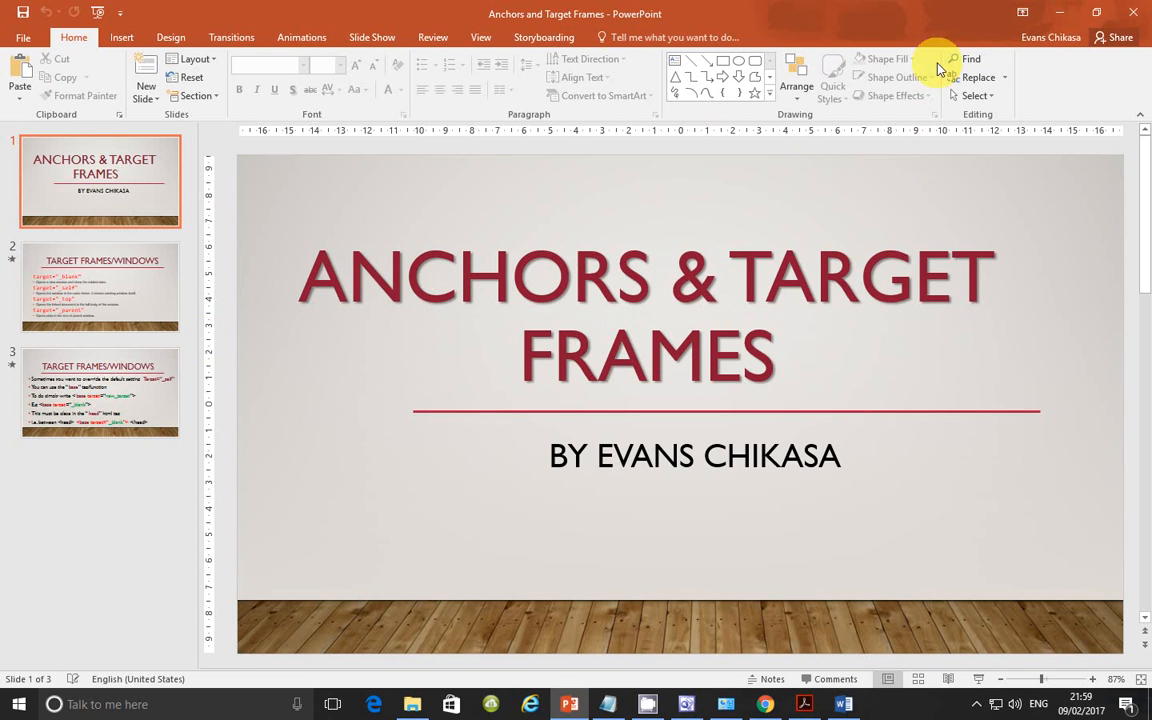
left_click(804, 704)
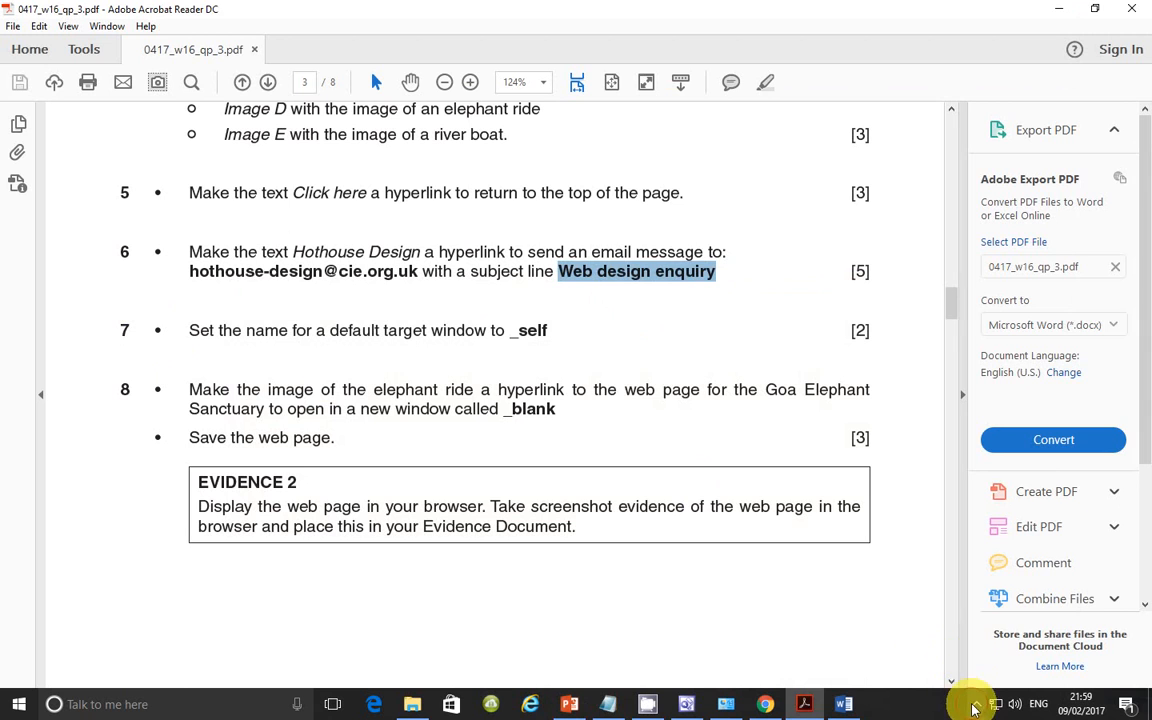
left_click(1000, 704)
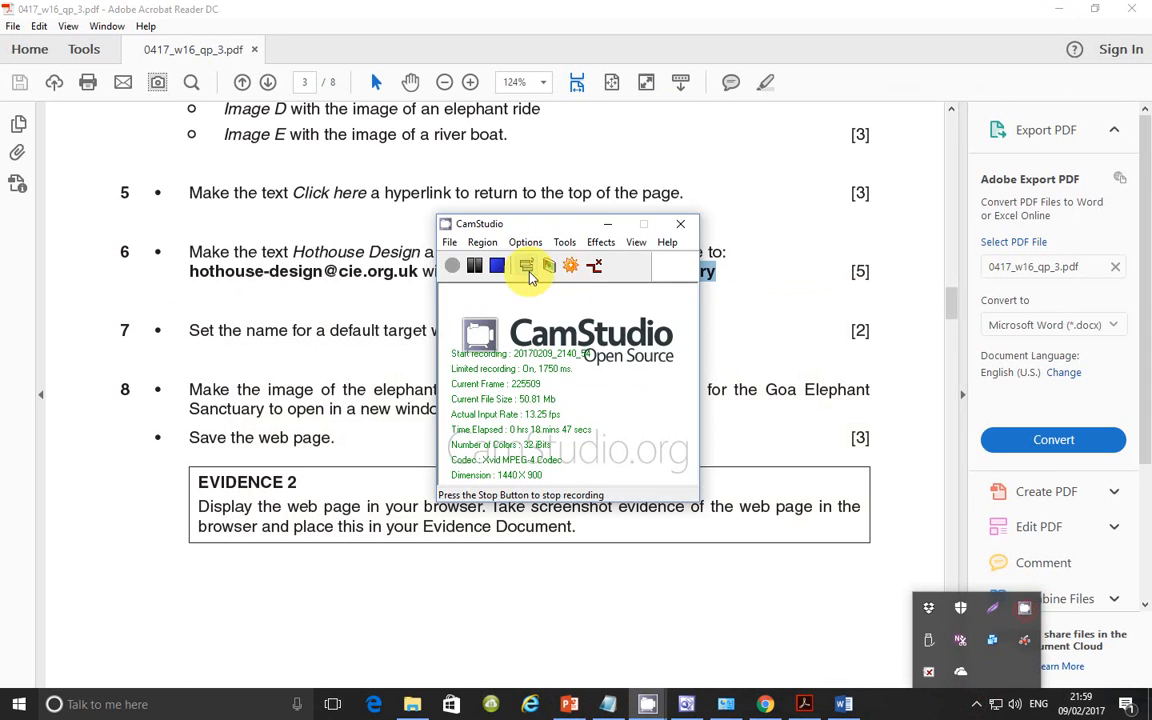